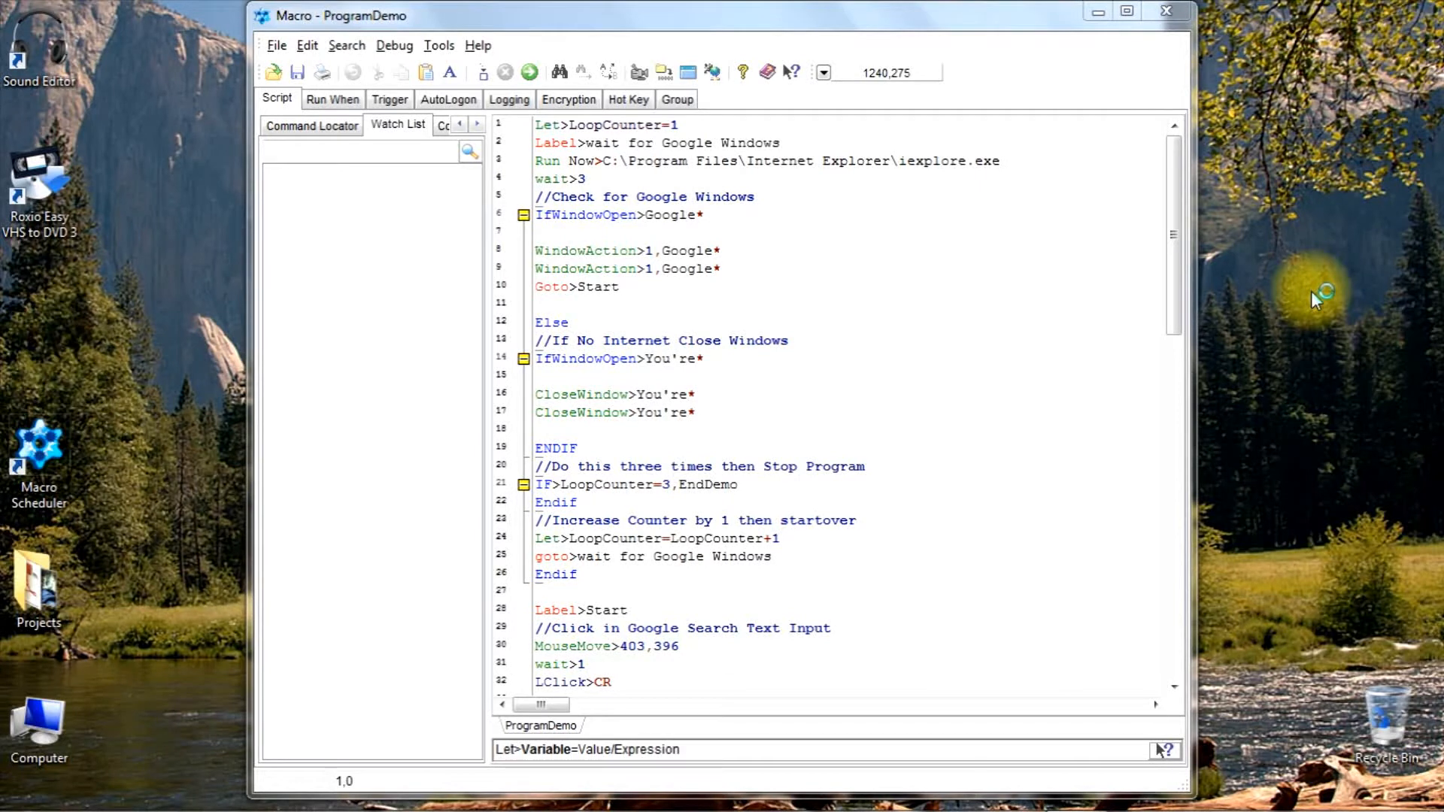
{"action": "mouse_move", "coordinate": [538, 56]}
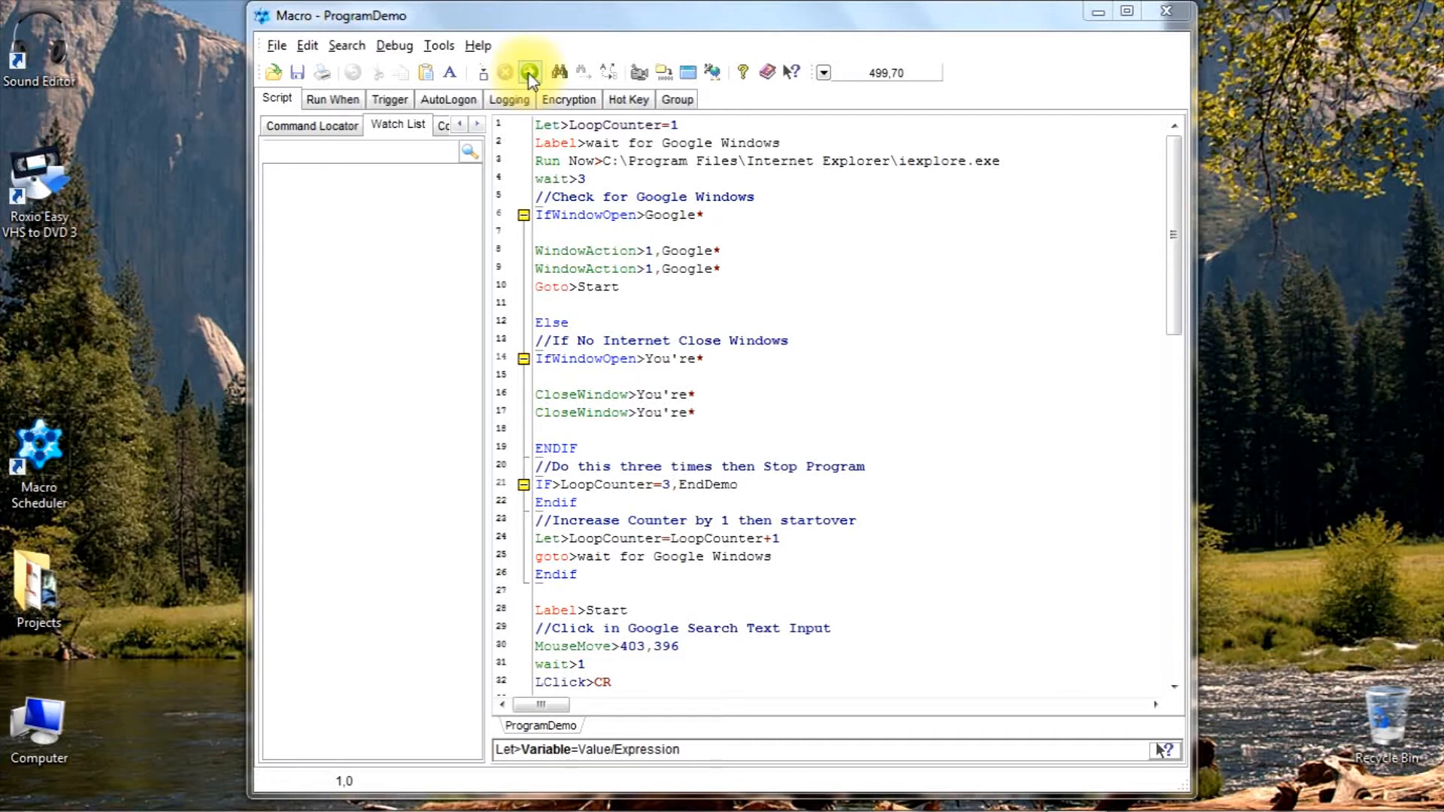
Step: Run the ProgramDemo macro from the Macro Scheduler toolbar
{"action": "left_click", "coordinate": [529, 72]}
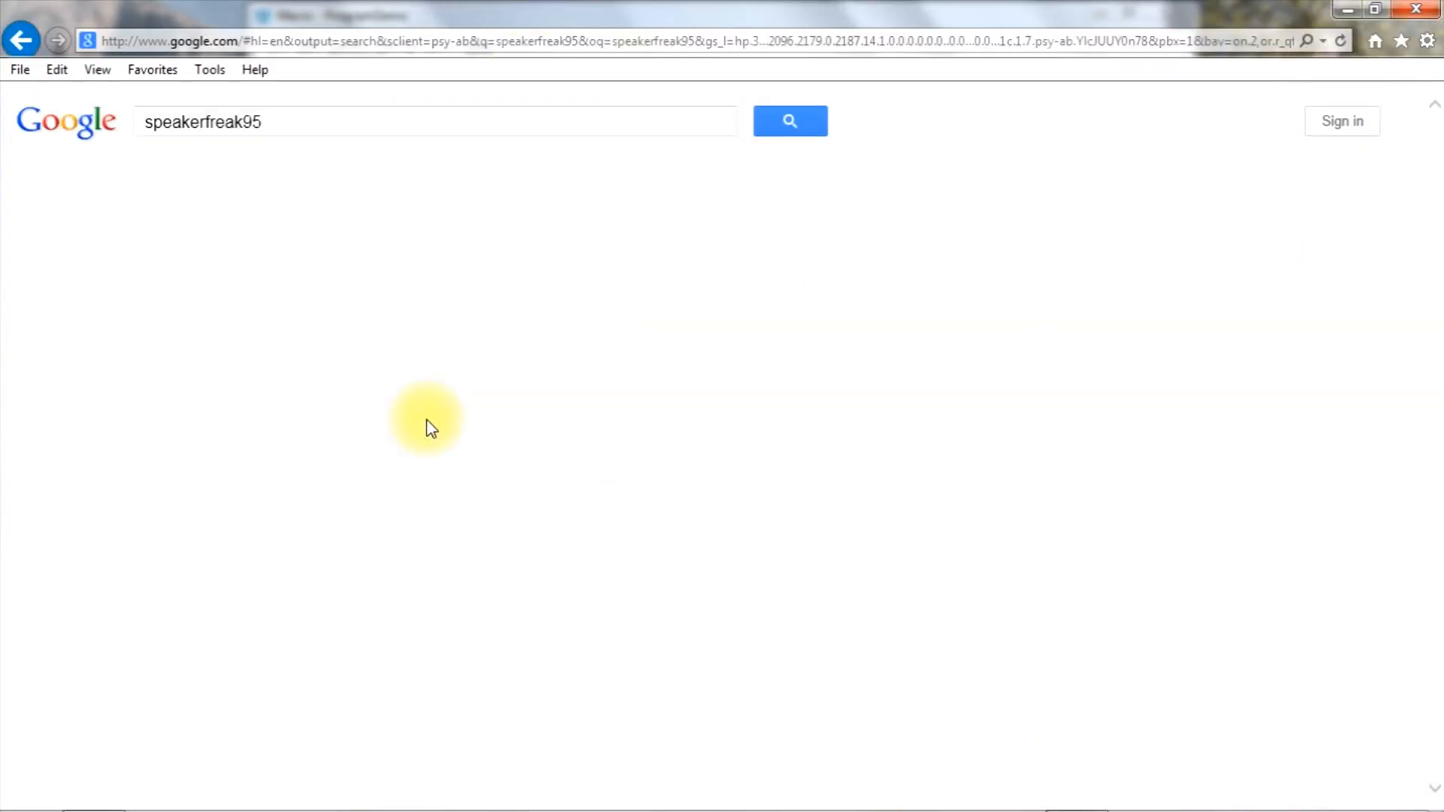
Step: From the Google results for speakerfreak95, reach the SpeakerFreak95 channel and browse its videos
{"action": "left_click", "coordinate": [789, 120]}
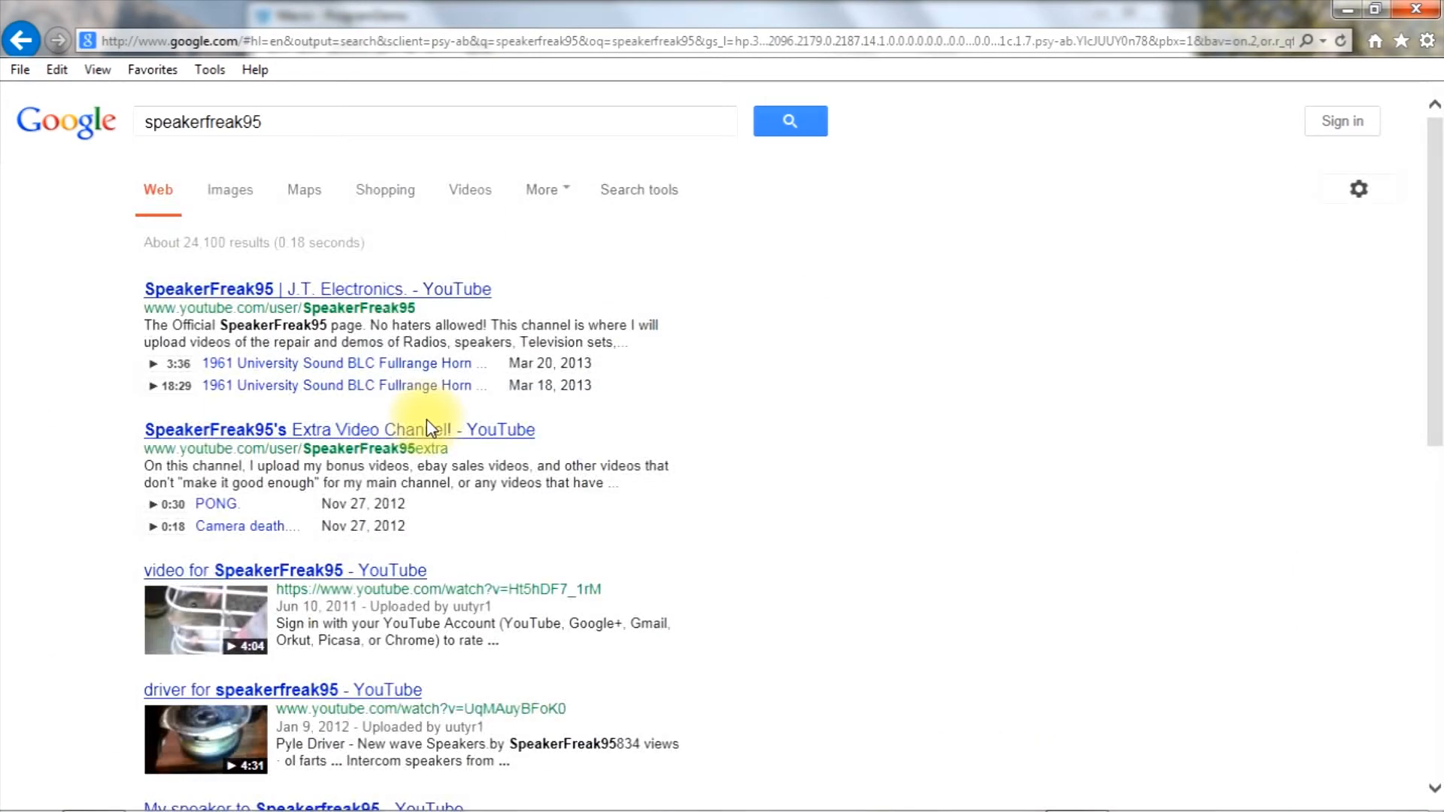
{"action": "left_click", "coordinate": [318, 289]}
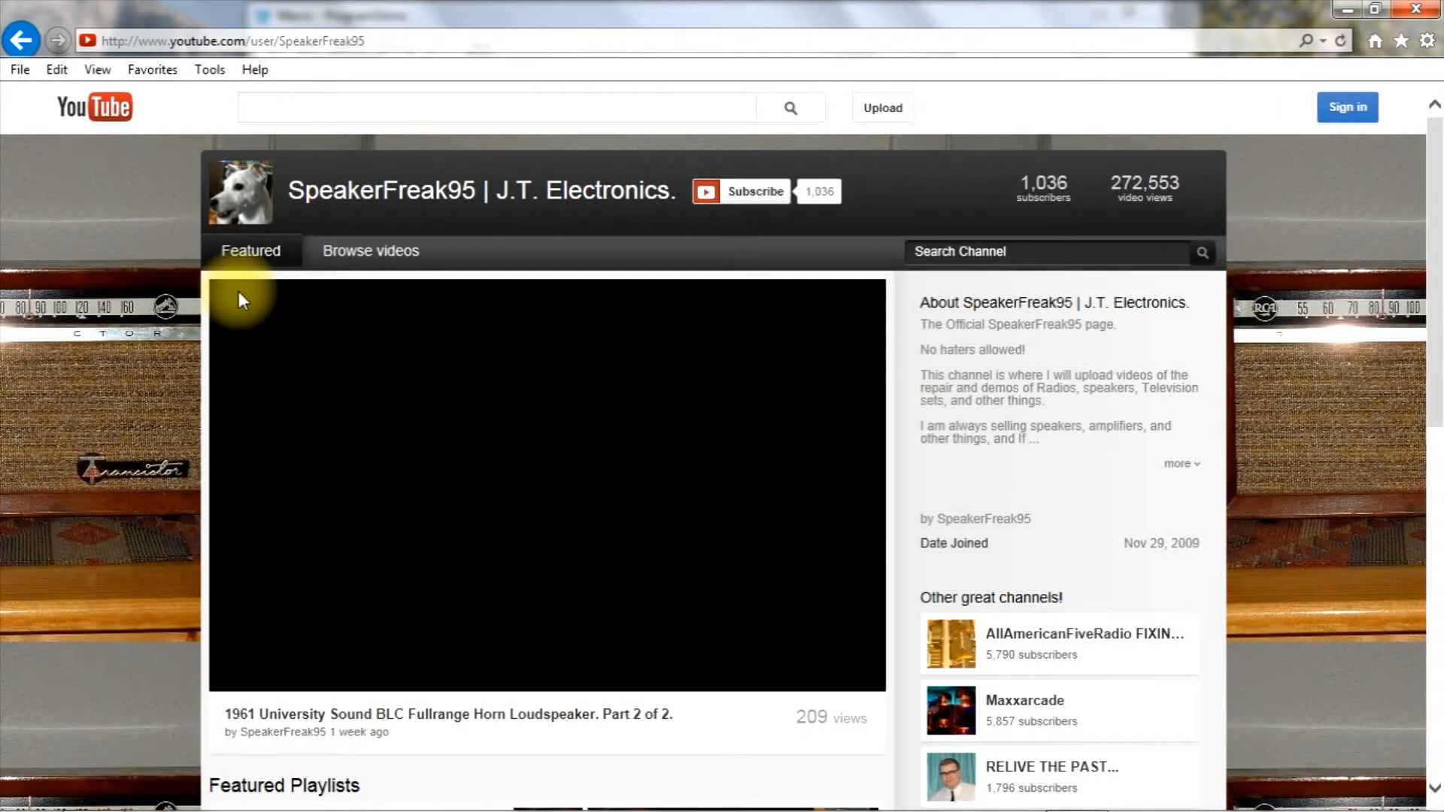
{"action": "left_click", "coordinate": [371, 251]}
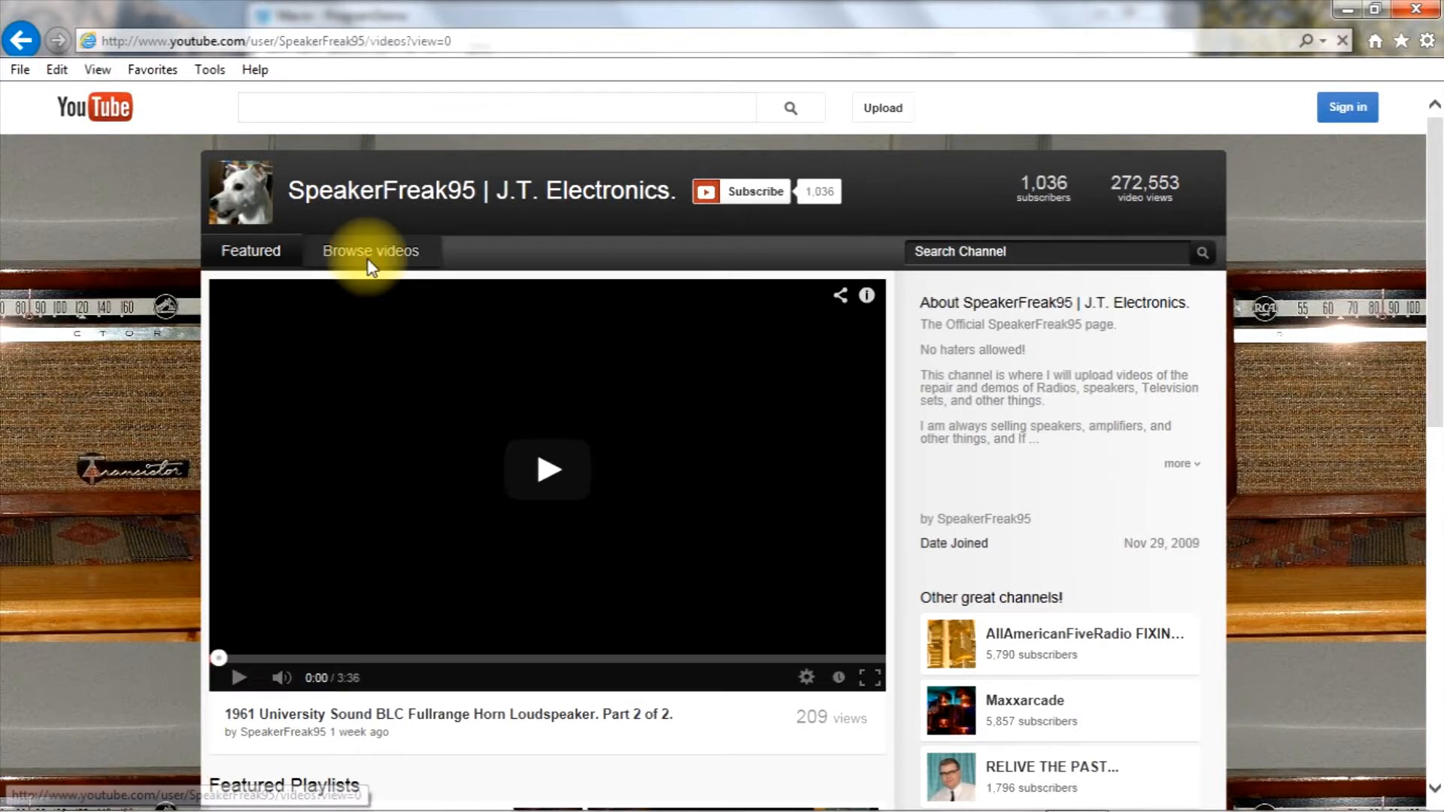
{"action": "left_click", "coordinate": [371, 252]}
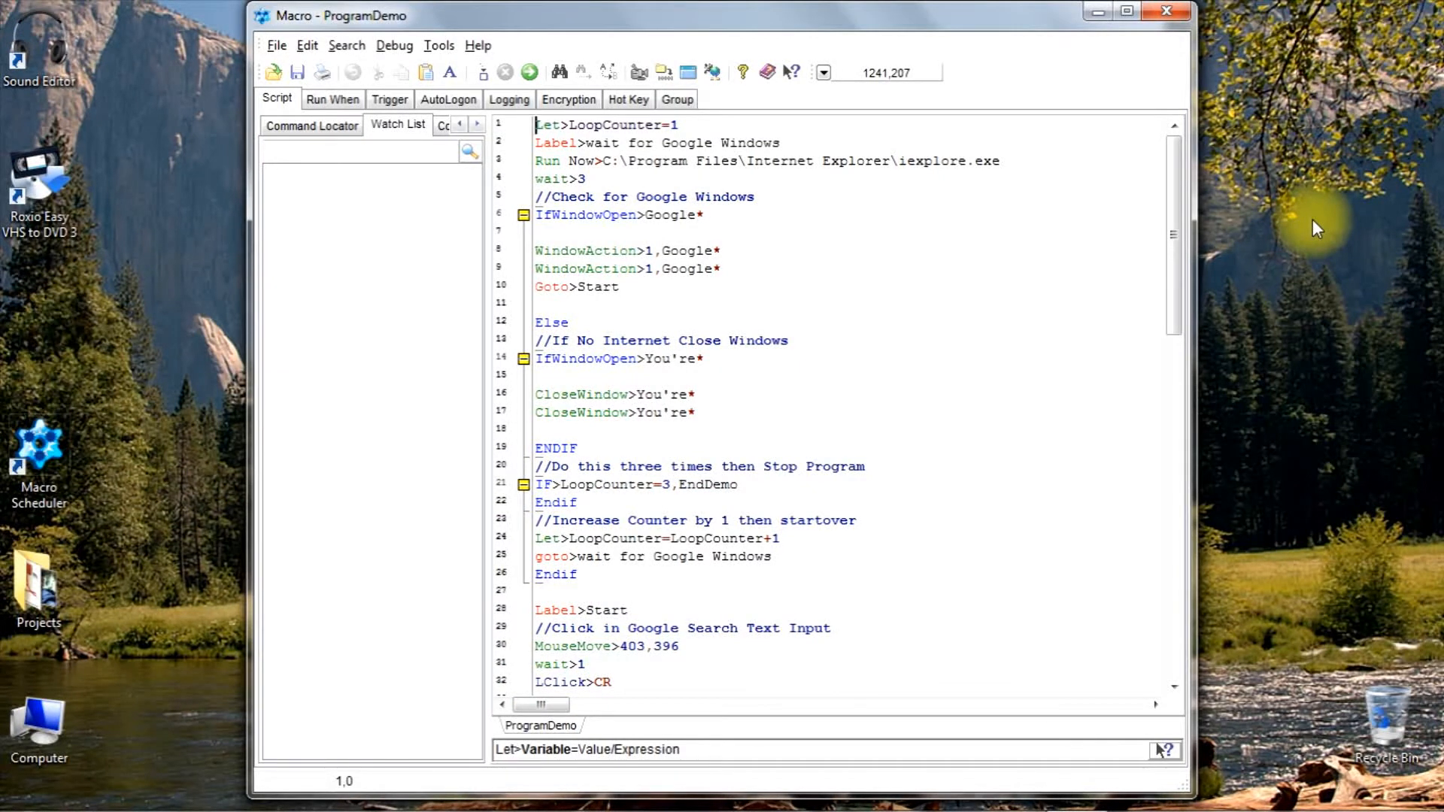
{"action": "mouse_move", "coordinate": [561, 27]}
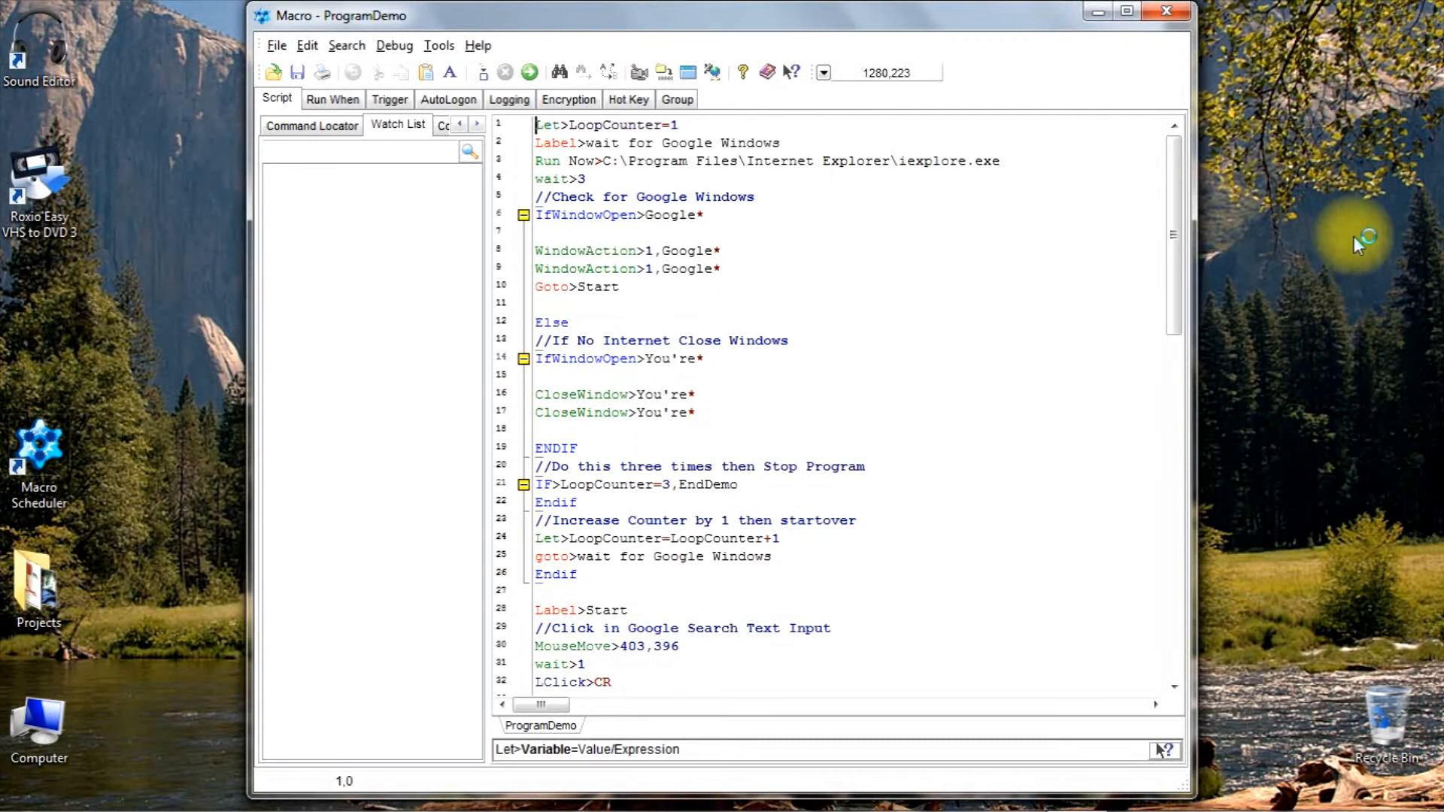
{"action": "mouse_move", "coordinate": [1359, 245]}
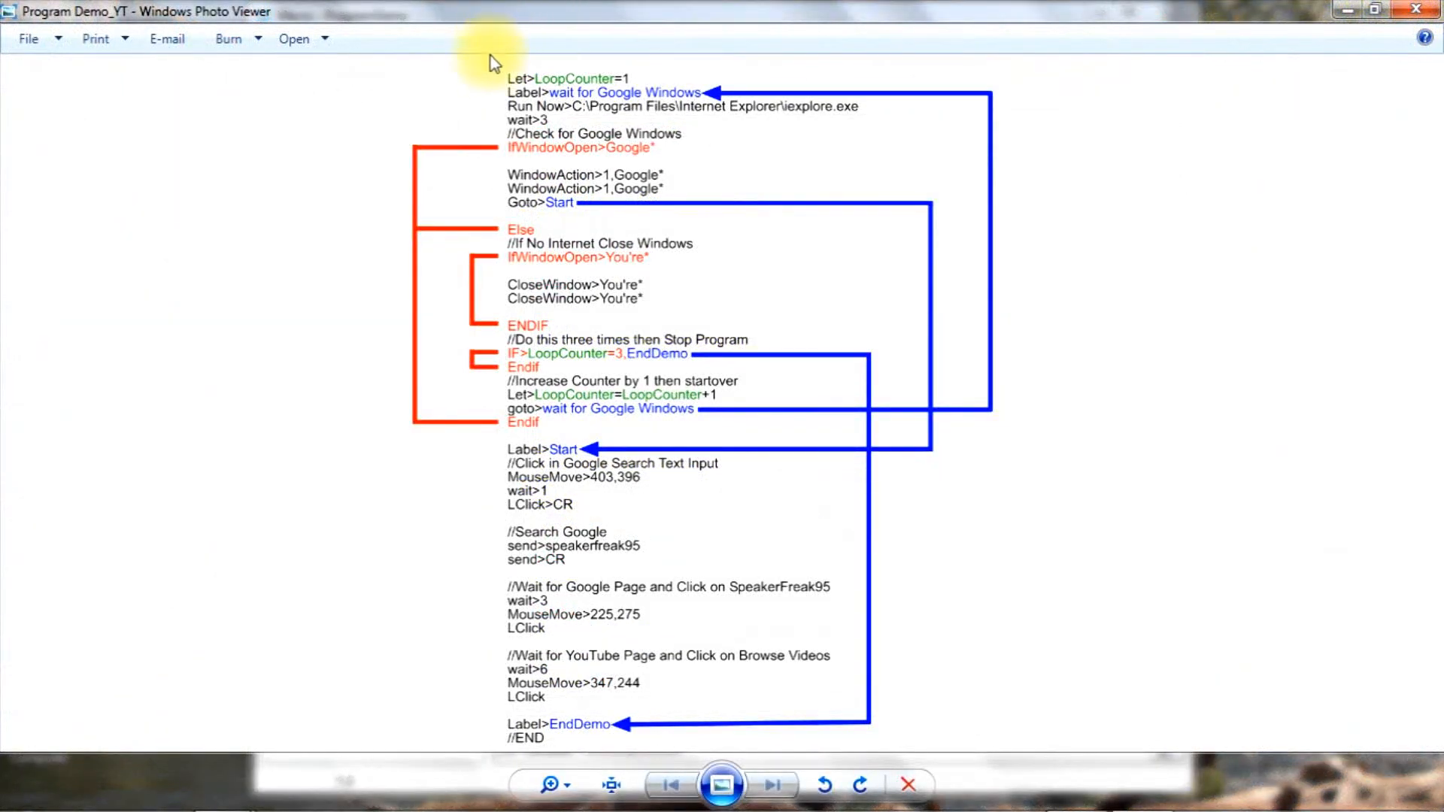
{"action": "mouse_move", "coordinate": [553, 87]}
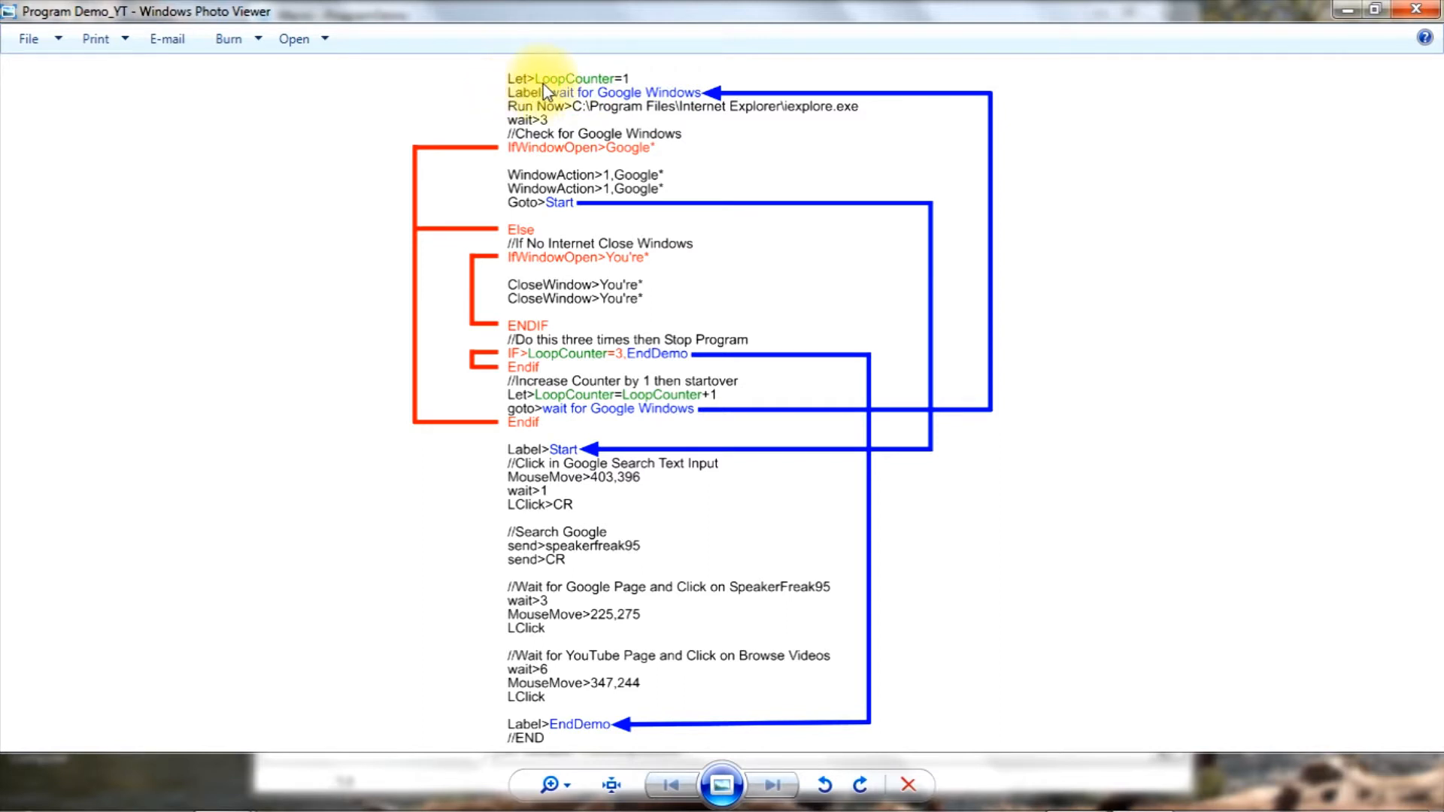
{"action": "mouse_move", "coordinate": [594, 87]}
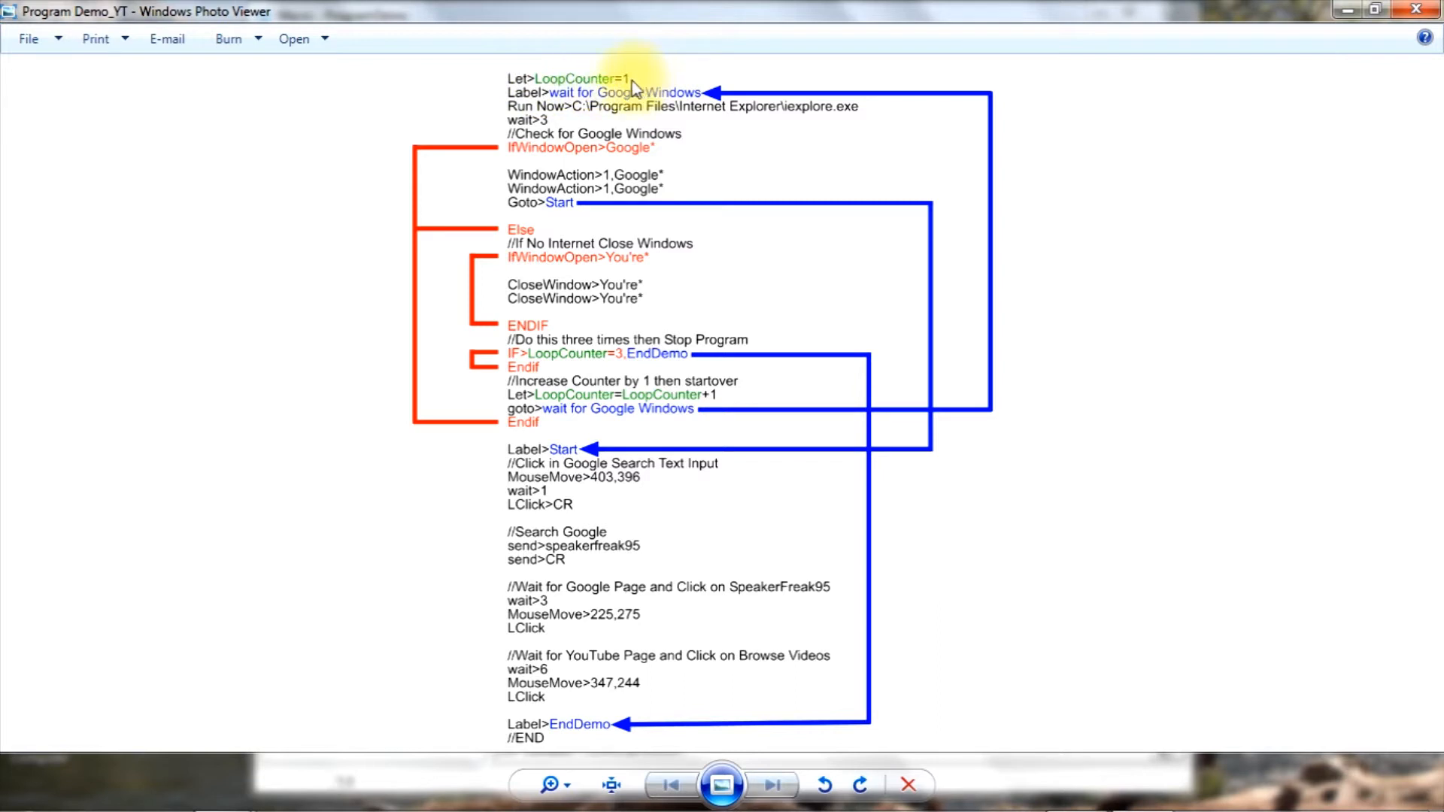
{"action": "mouse_move", "coordinate": [598, 78]}
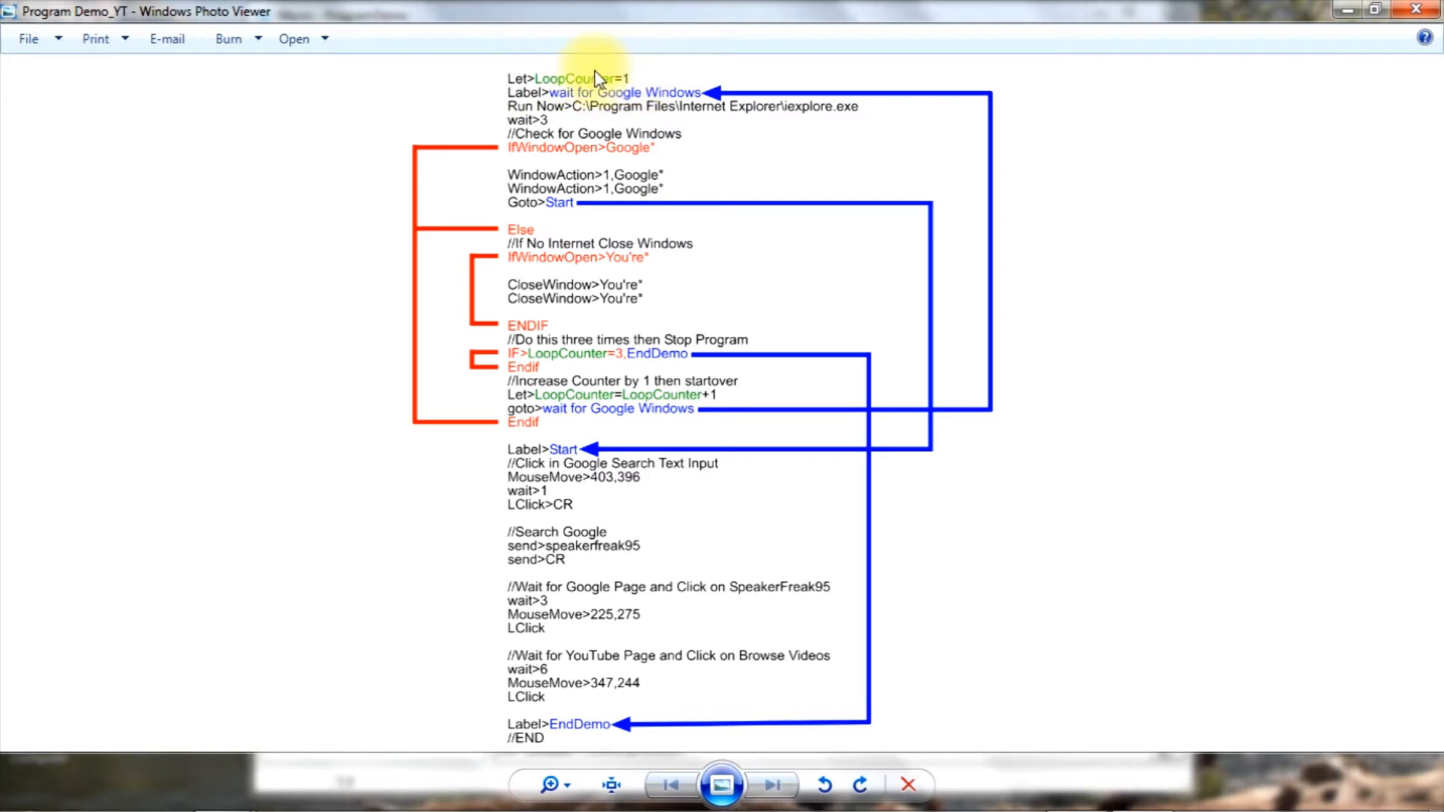
{"action": "mouse_move", "coordinate": [581, 87]}
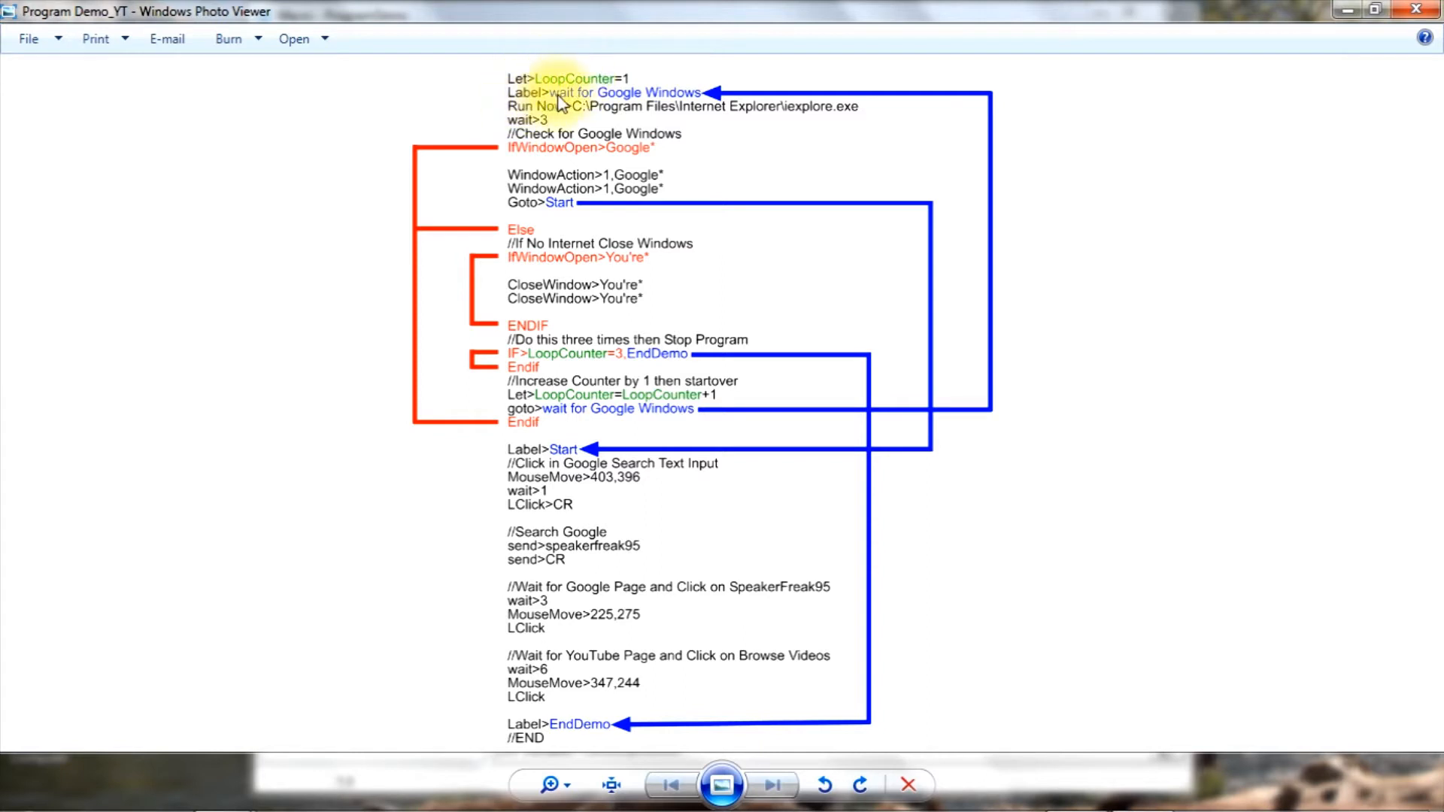
{"action": "mouse_move", "coordinate": [619, 99]}
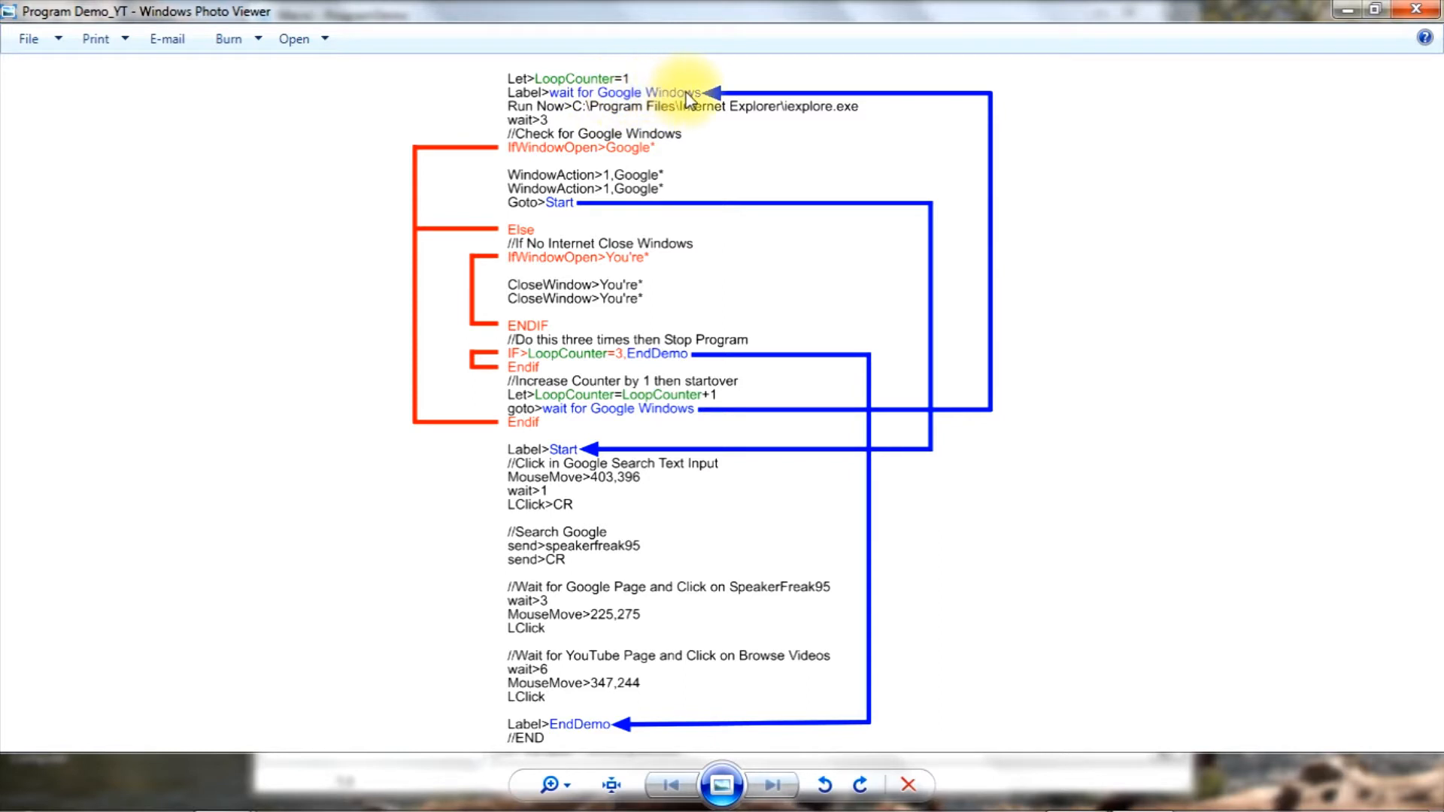
{"action": "mouse_move", "coordinate": [709, 97]}
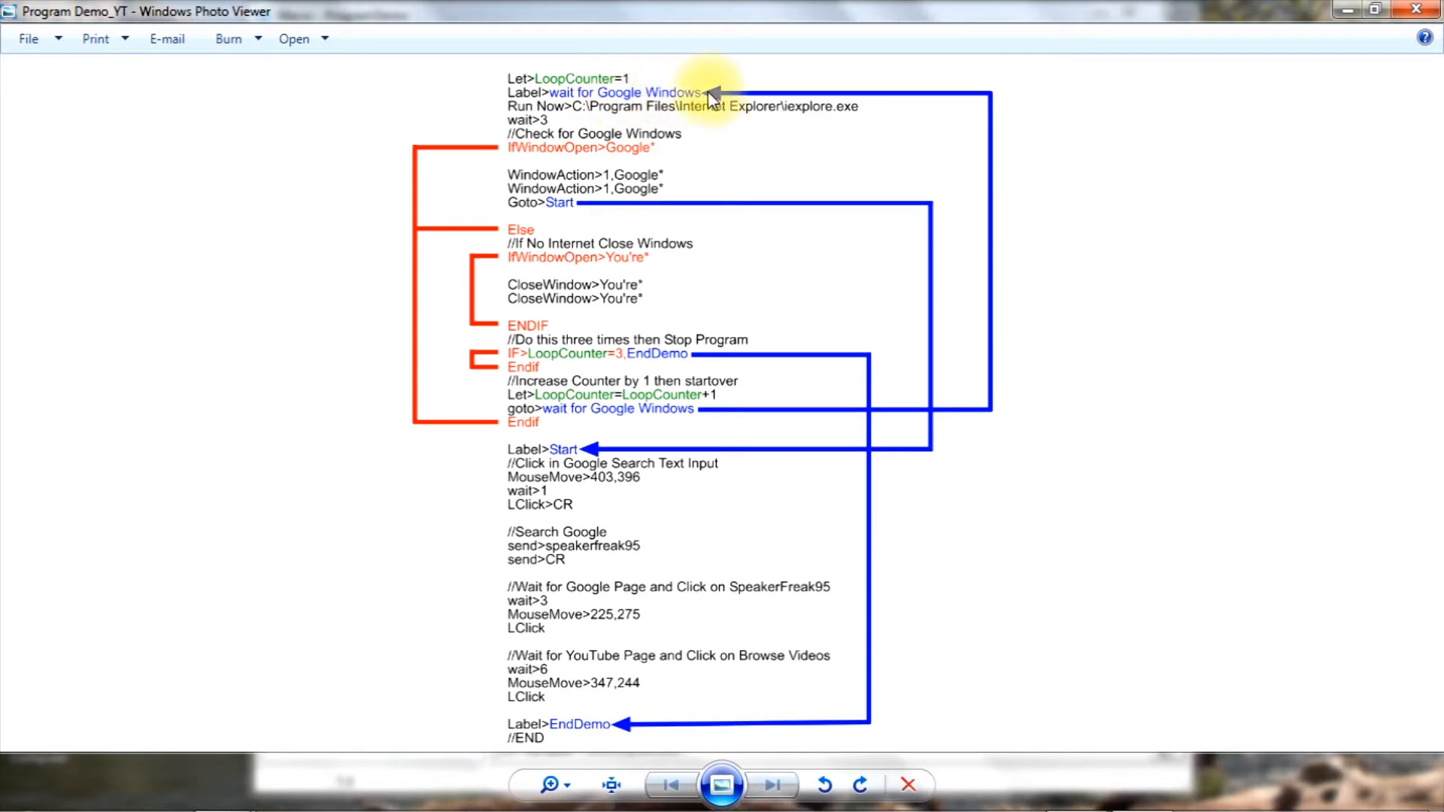
{"action": "mouse_move", "coordinate": [505, 103]}
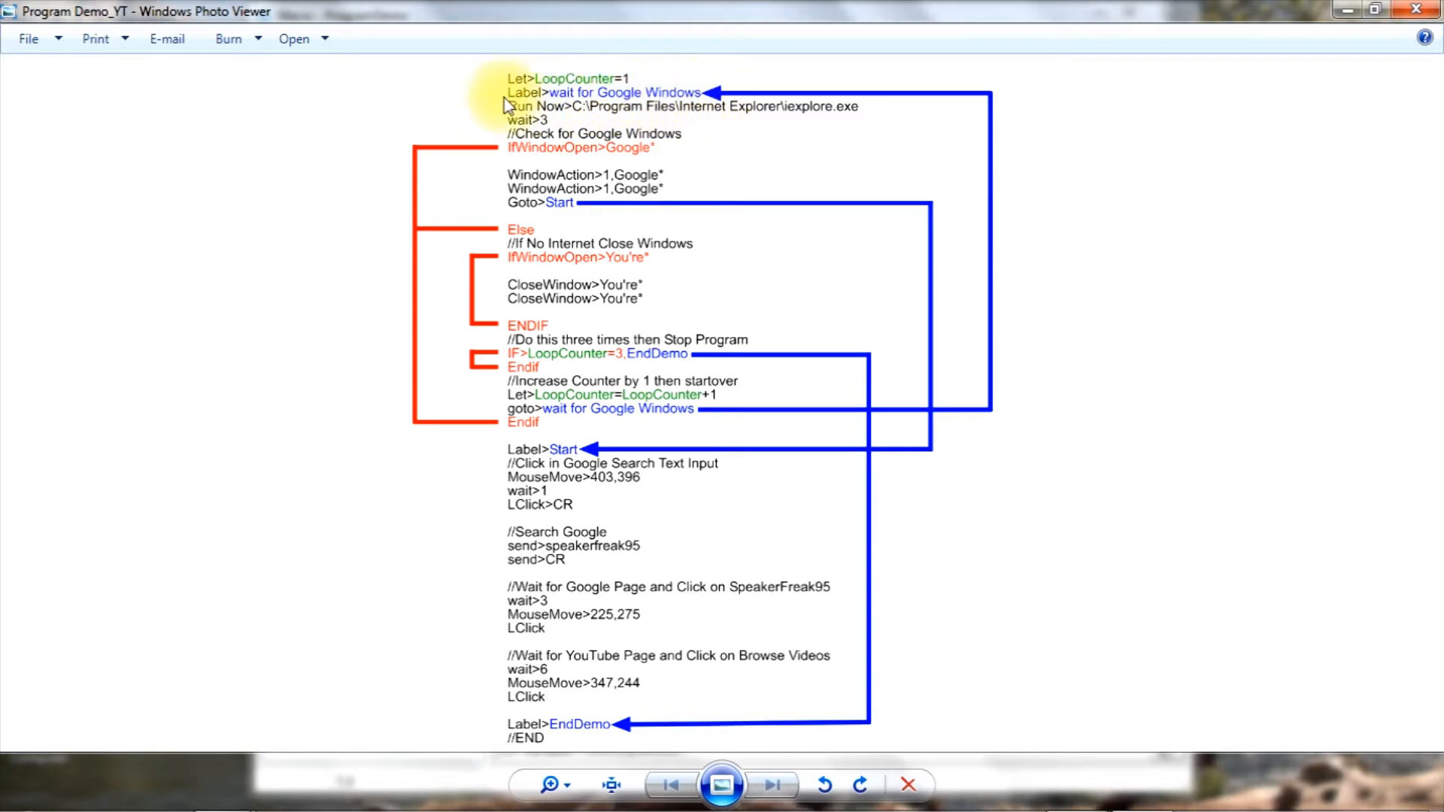
{"action": "mouse_move", "coordinate": [612, 104]}
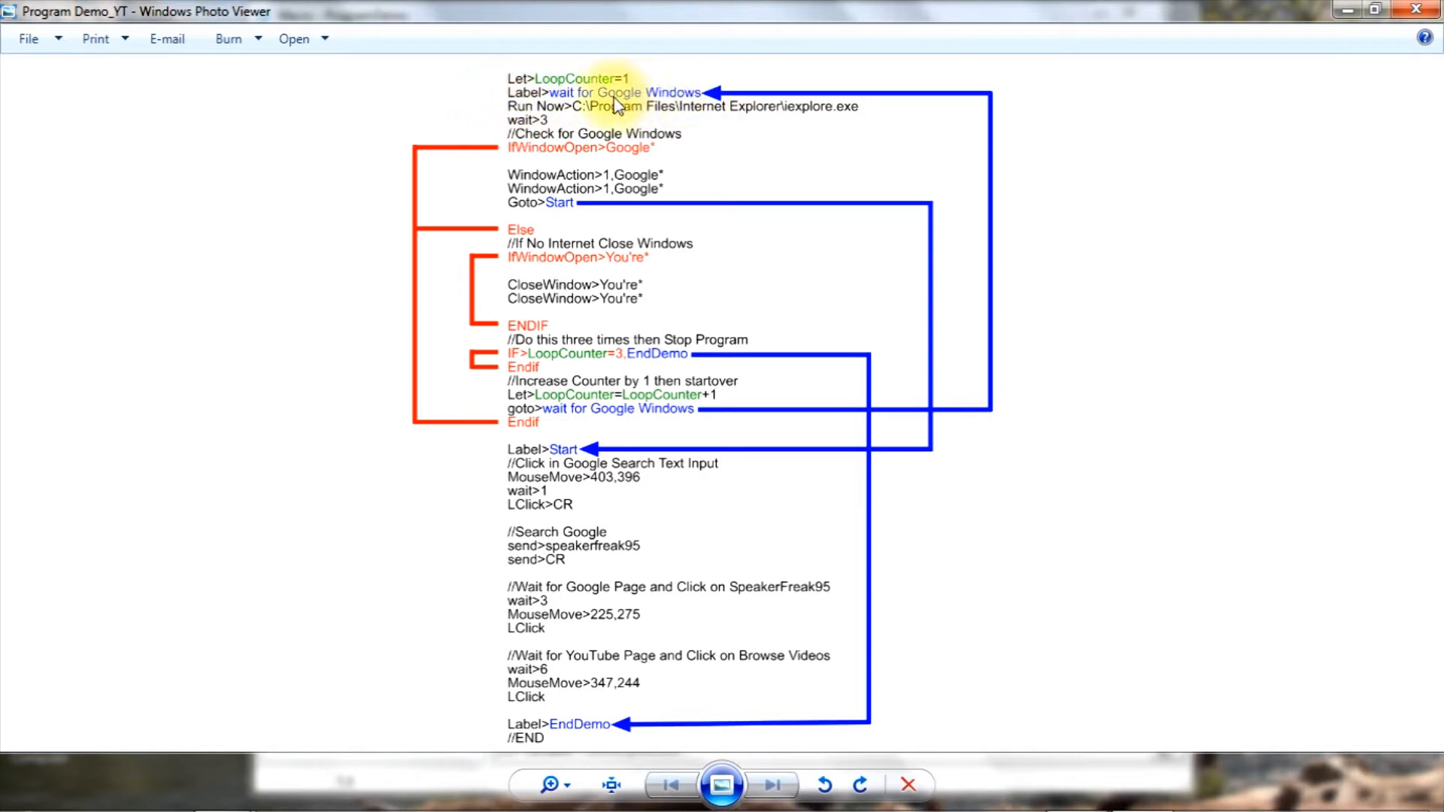
{"action": "mouse_move", "coordinate": [662, 92]}
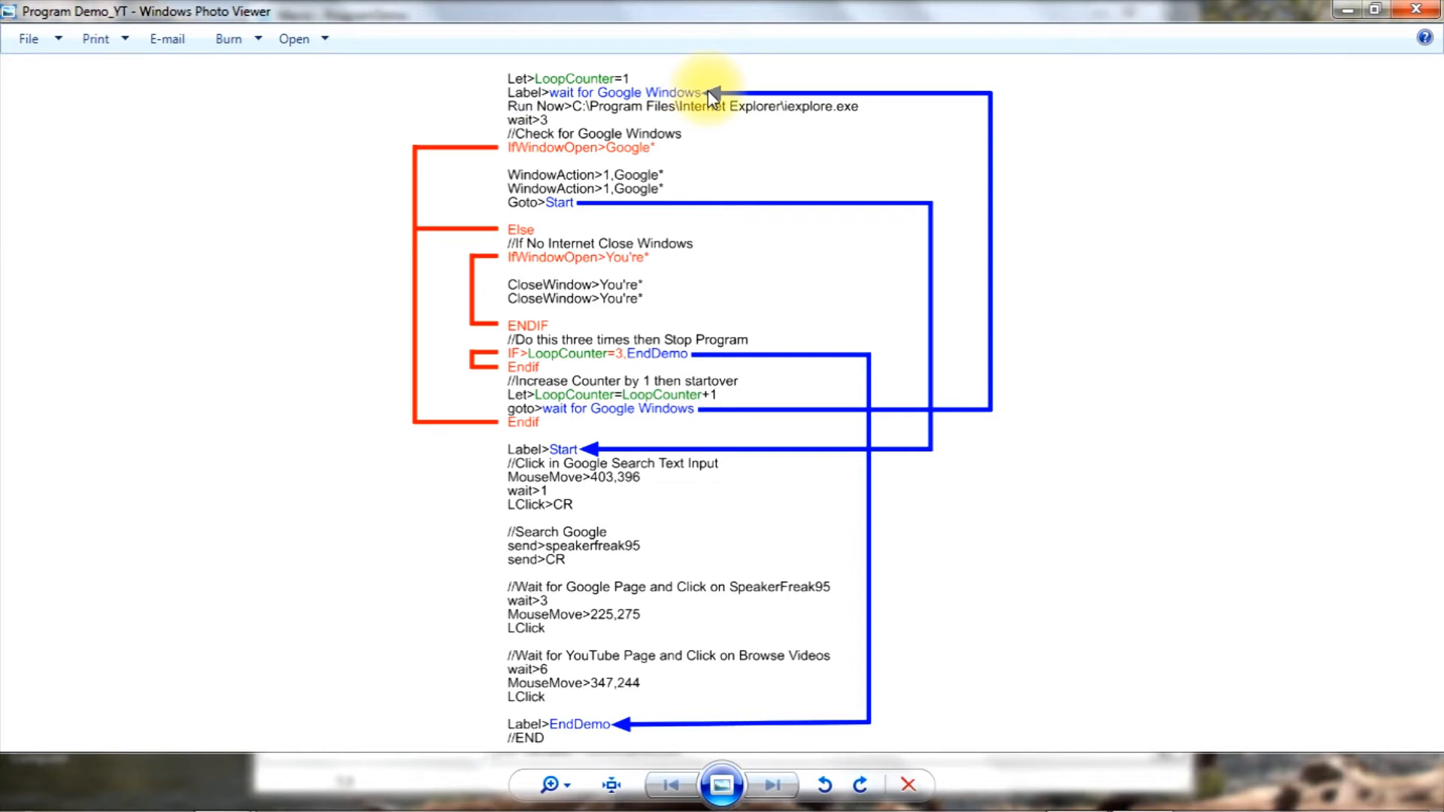
{"action": "mouse_move", "coordinate": [677, 99]}
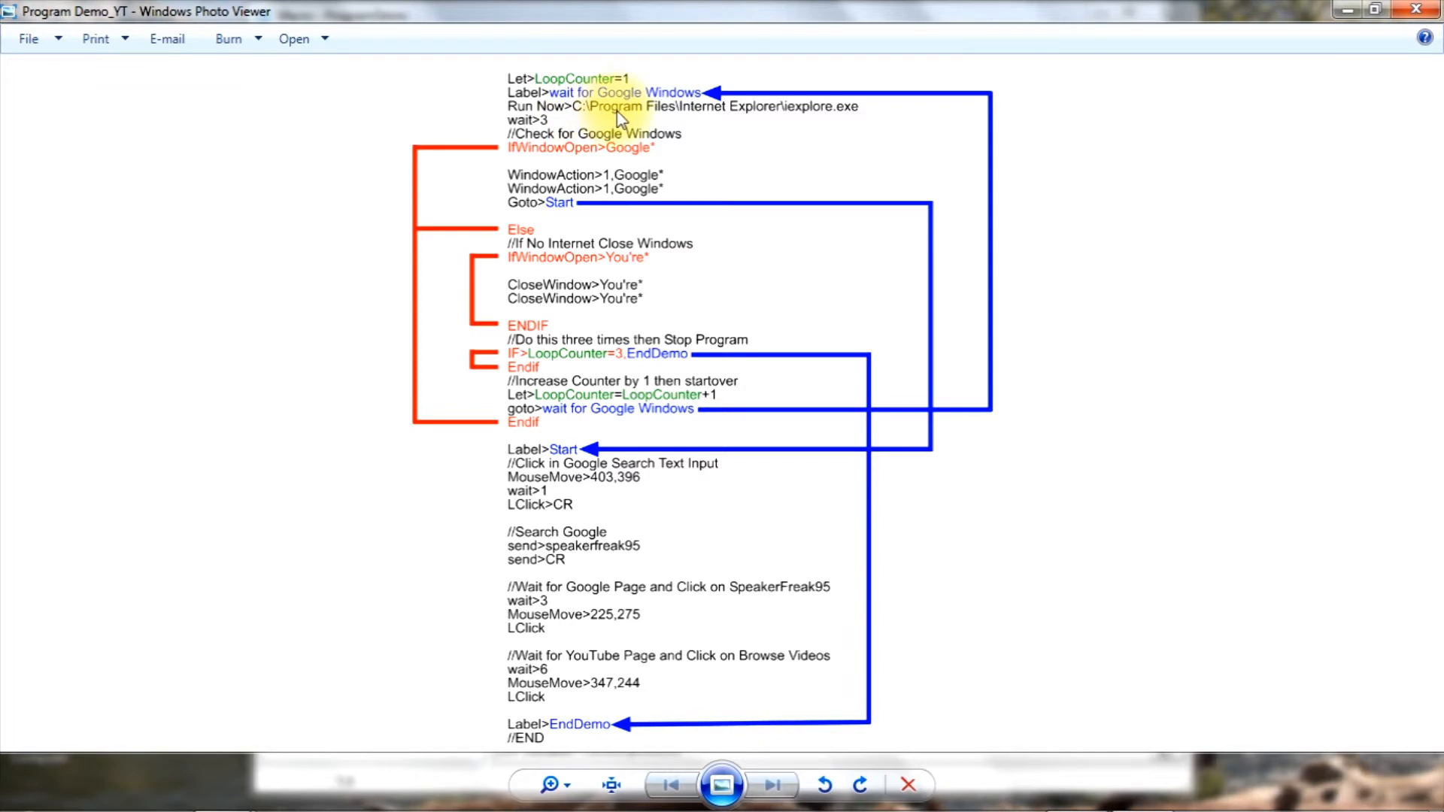
{"action": "mouse_move", "coordinate": [767, 118]}
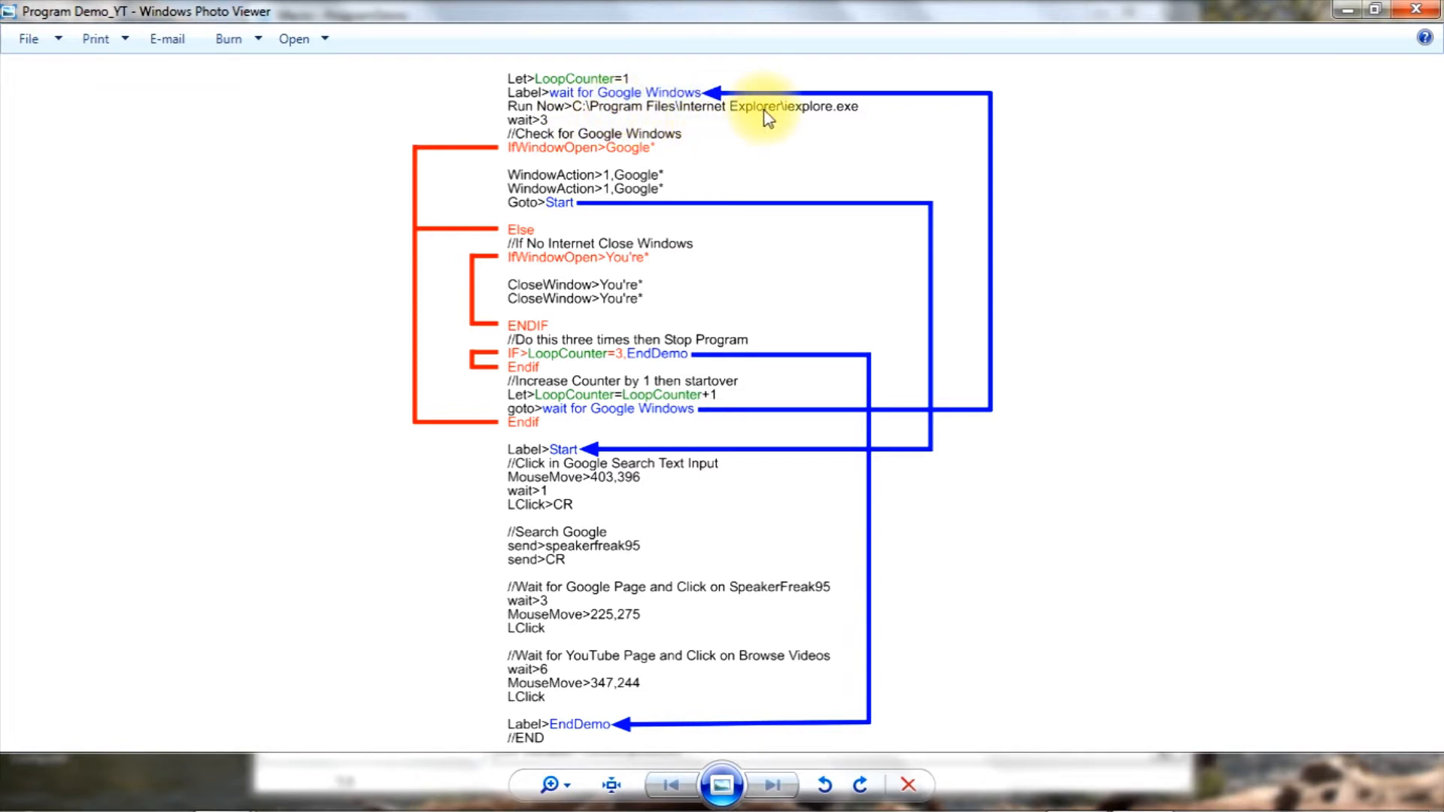
{"action": "mouse_move", "coordinate": [843, 120]}
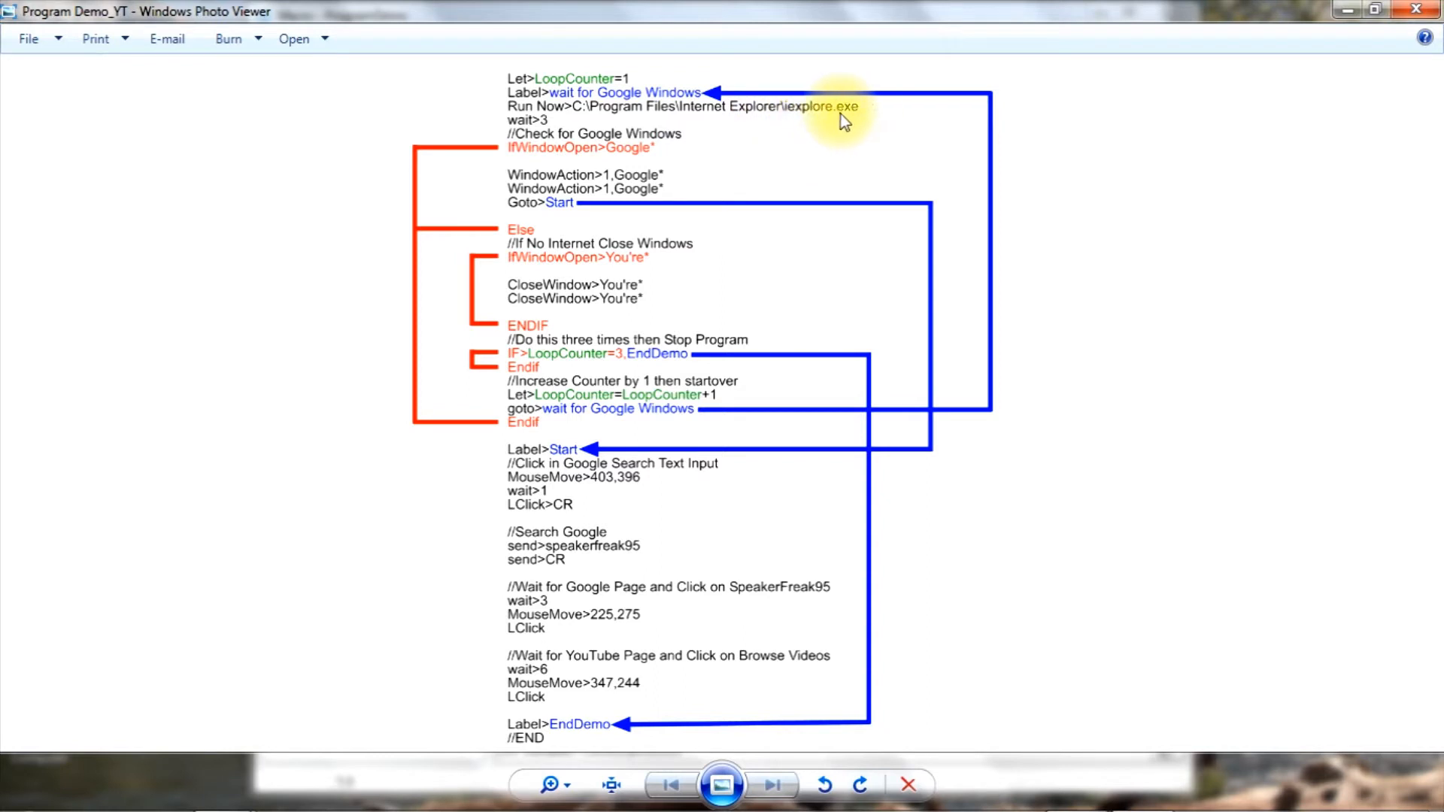
{"action": "mouse_move", "coordinate": [814, 118]}
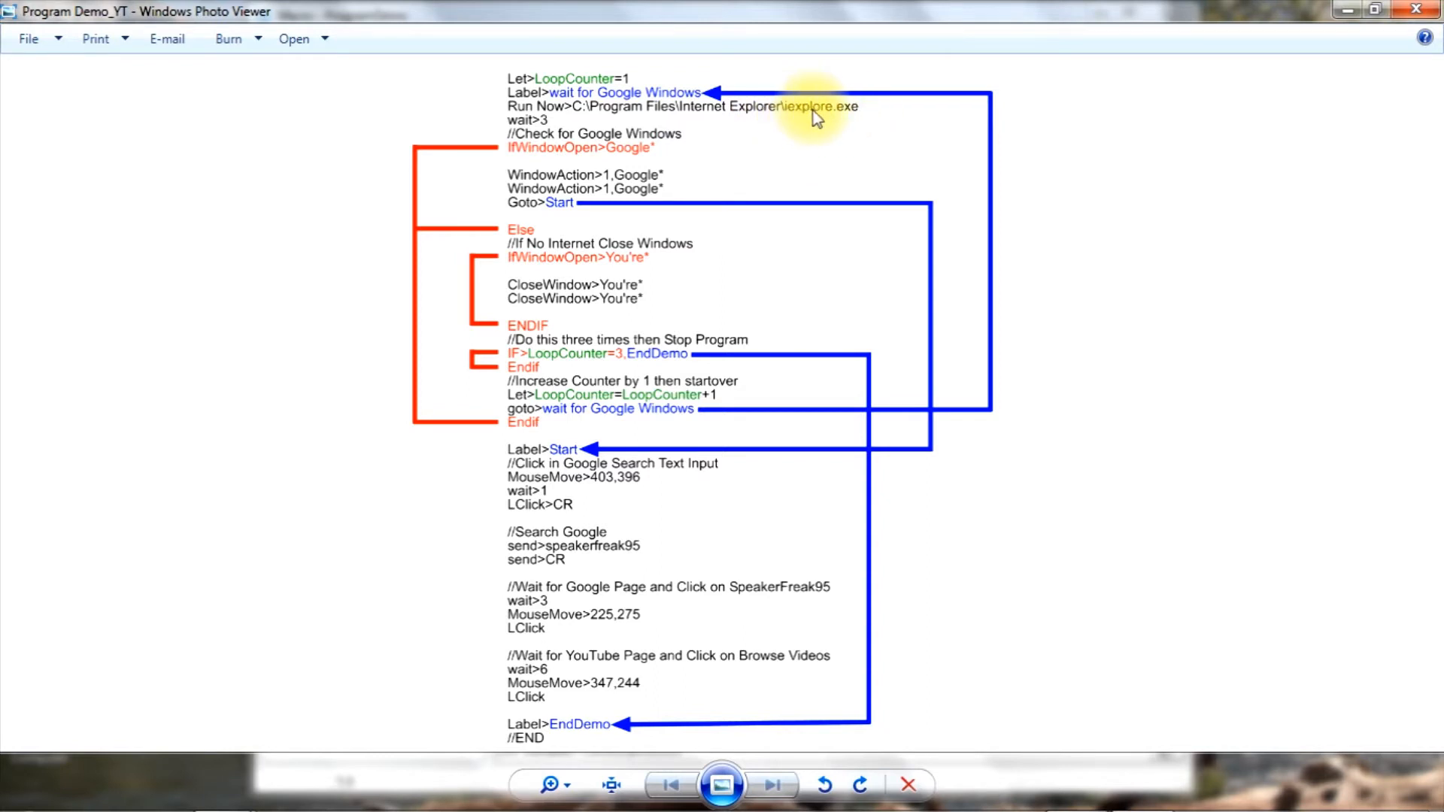
{"action": "mouse_move", "coordinate": [811, 117]}
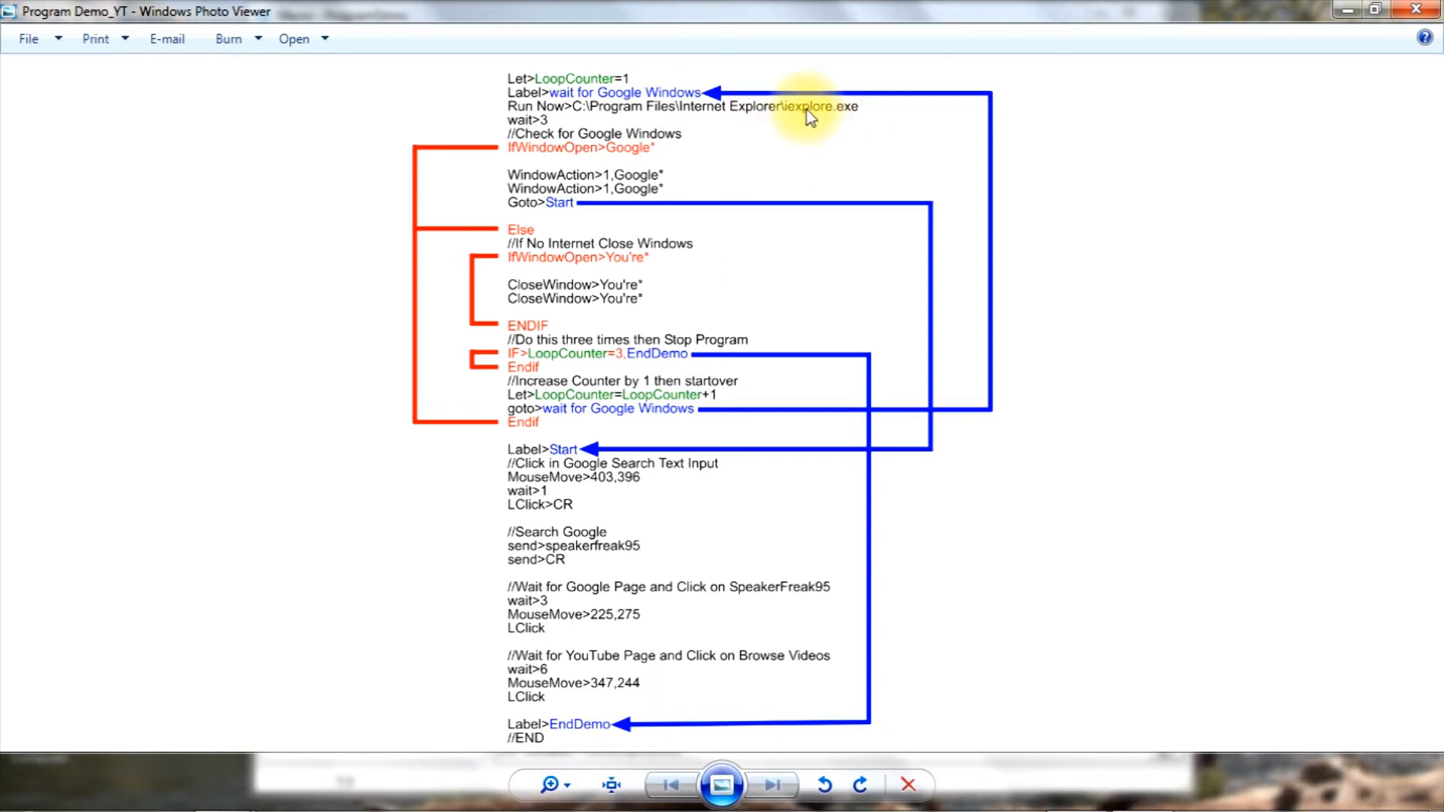
{"action": "mouse_move", "coordinate": [552, 130]}
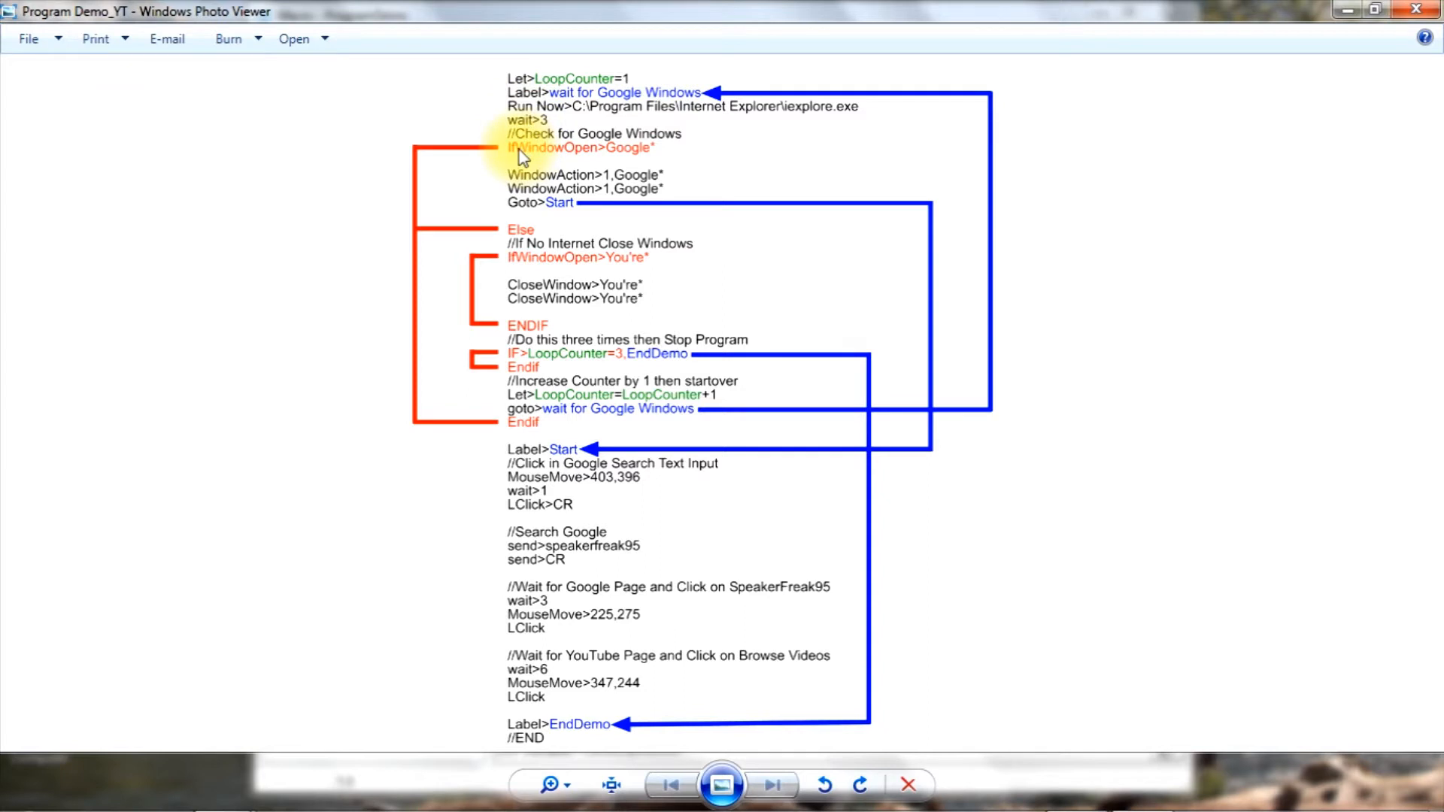
{"action": "mouse_move", "coordinate": [590, 156]}
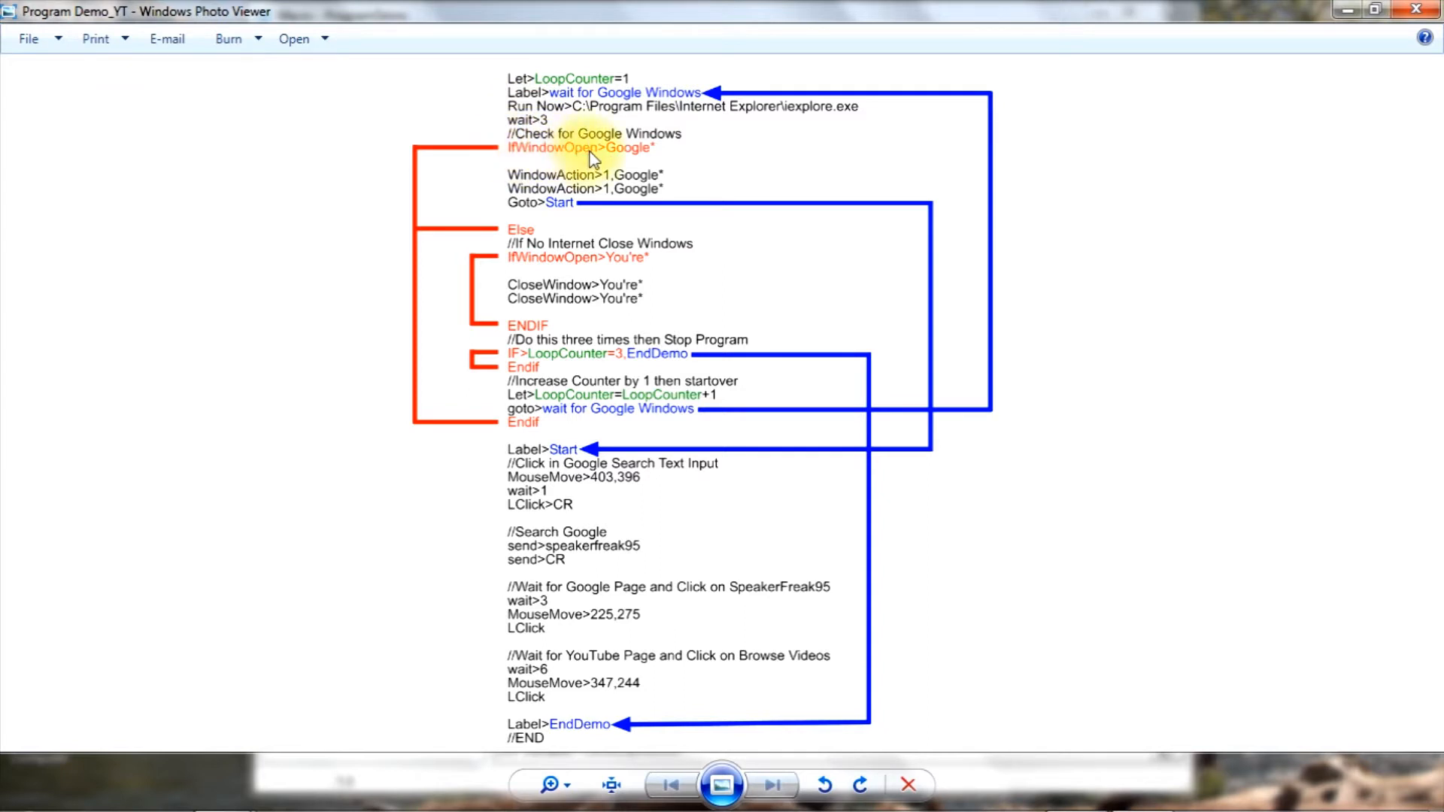
{"action": "mouse_move", "coordinate": [552, 152]}
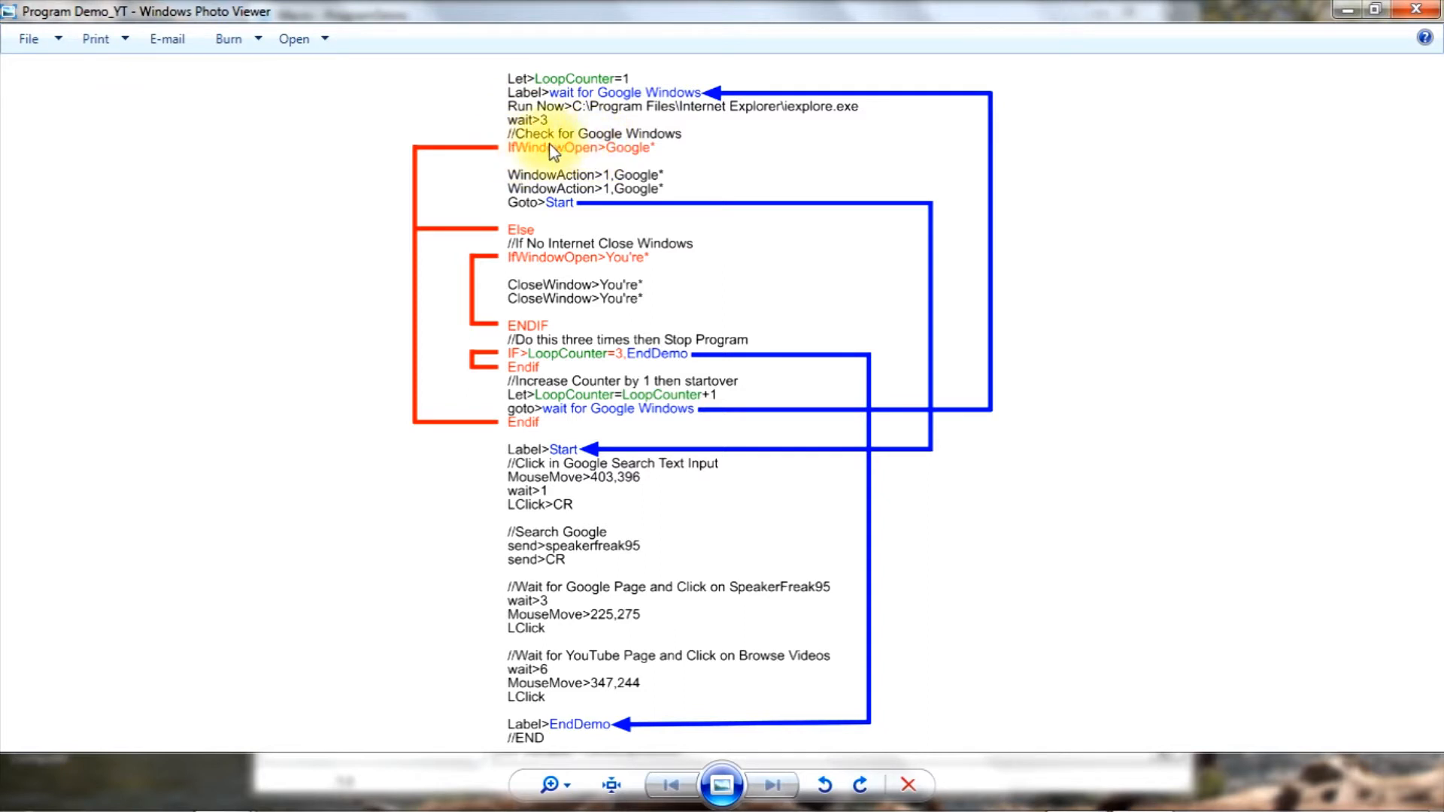
{"action": "mouse_move", "coordinate": [521, 158]}
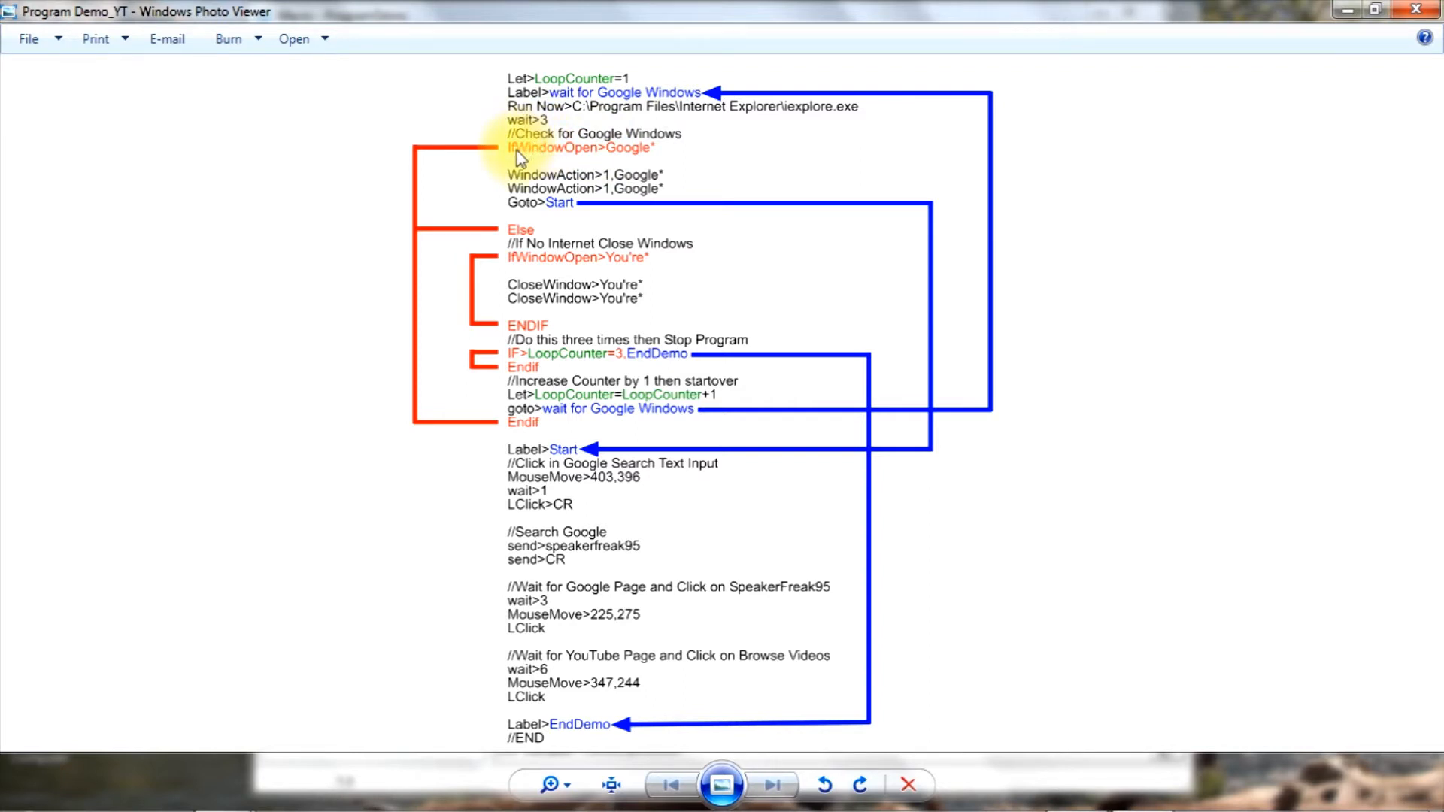
{"action": "mouse_move", "coordinate": [545, 157]}
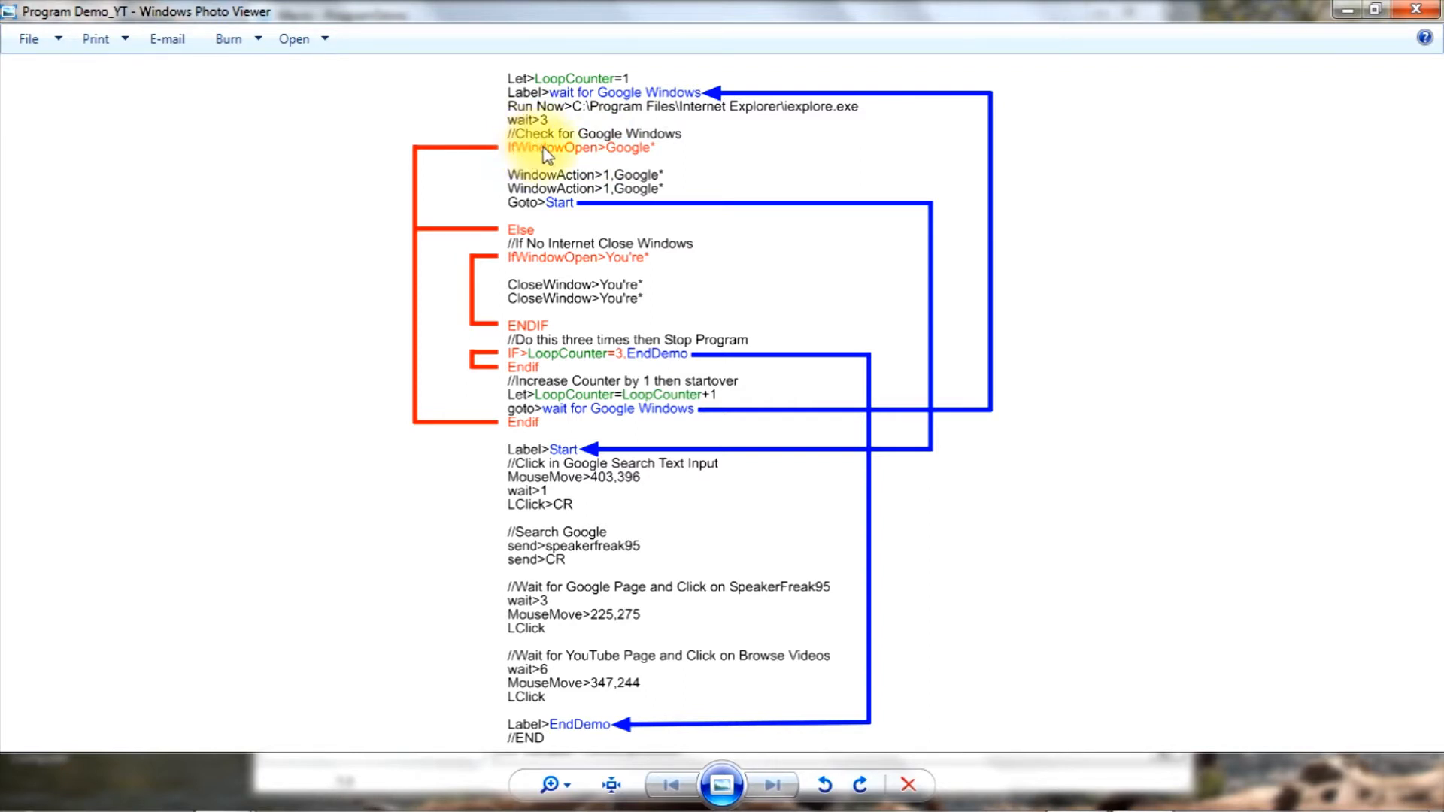
{"action": "mouse_move", "coordinate": [540, 163]}
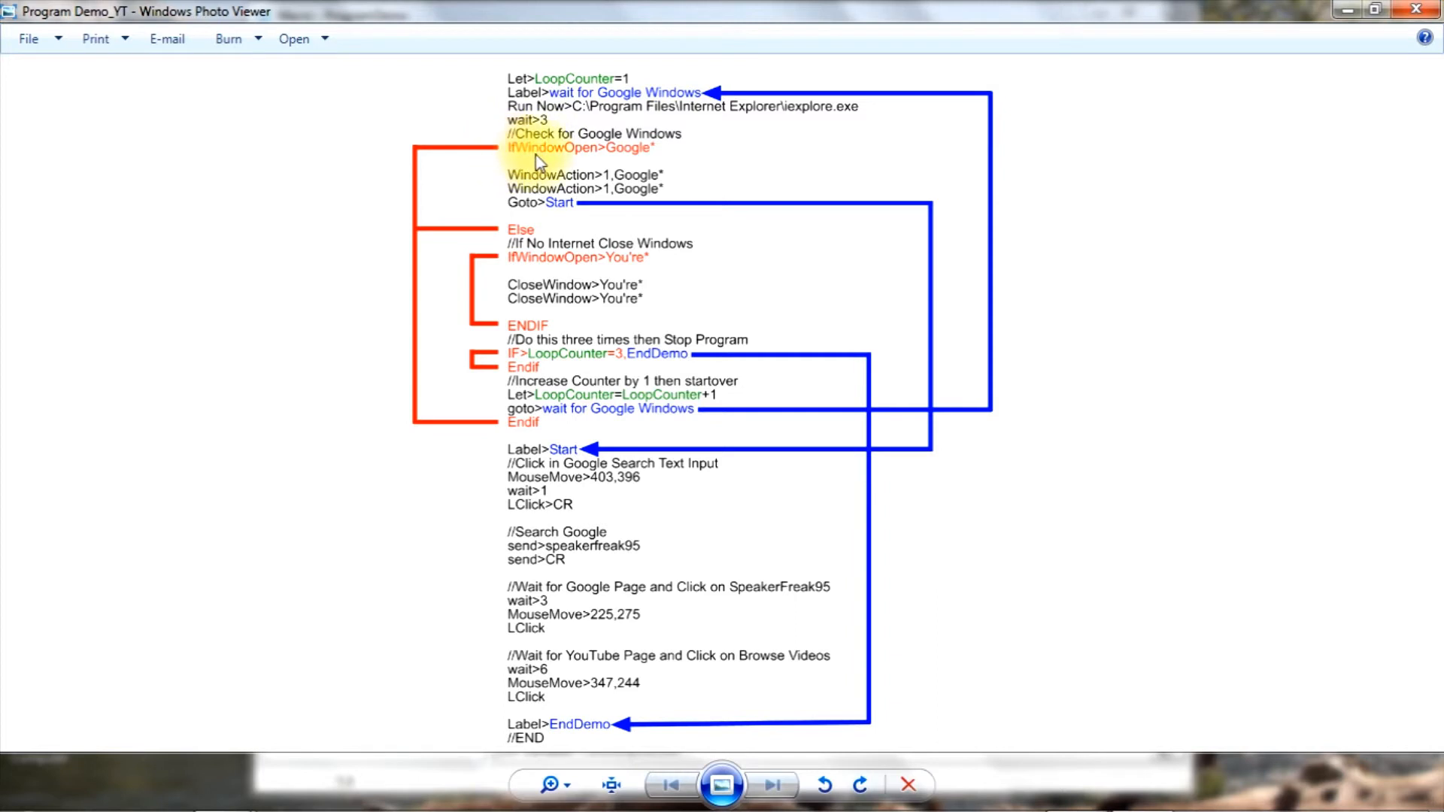
{"action": "mouse_move", "coordinate": [650, 157]}
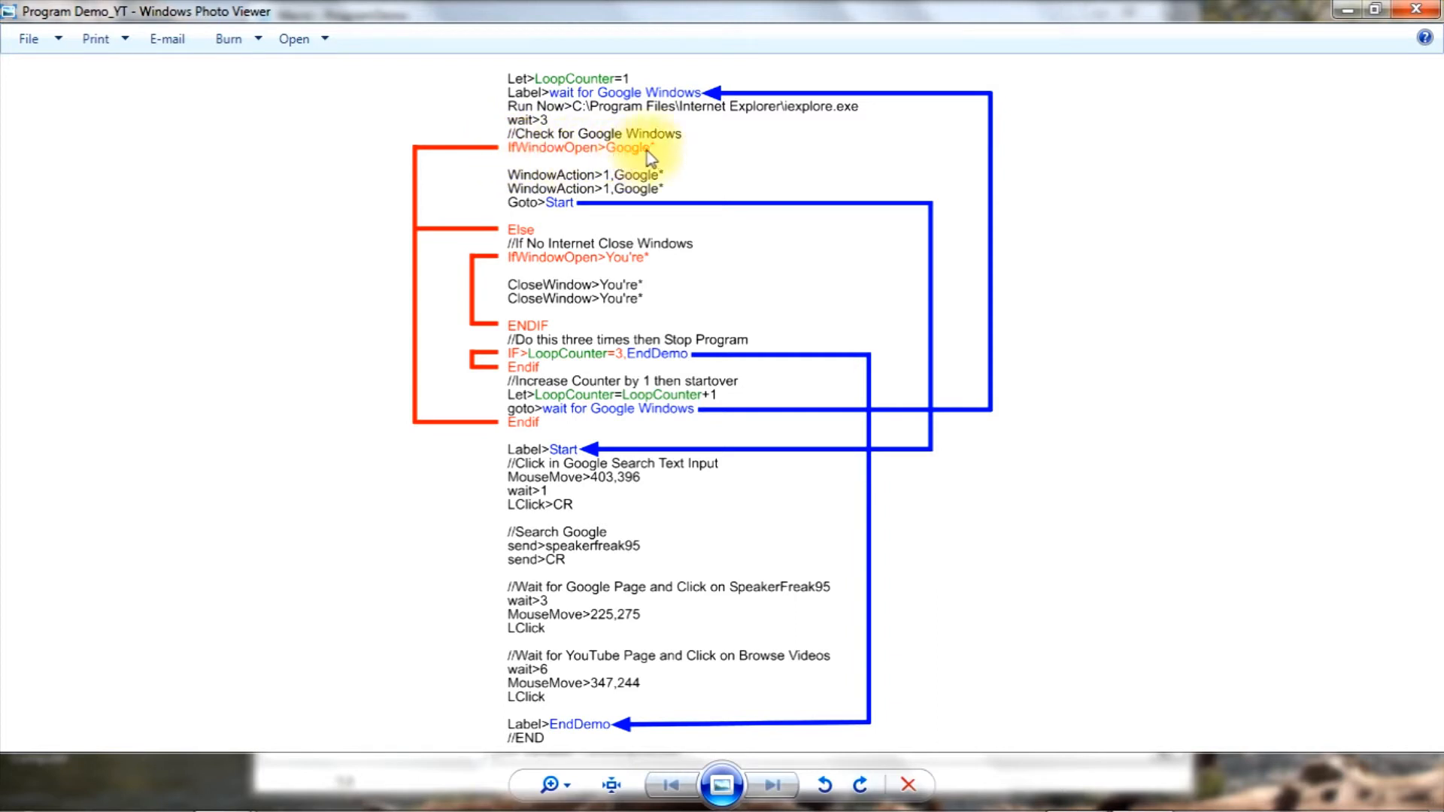
{"action": "mouse_move", "coordinate": [640, 158]}
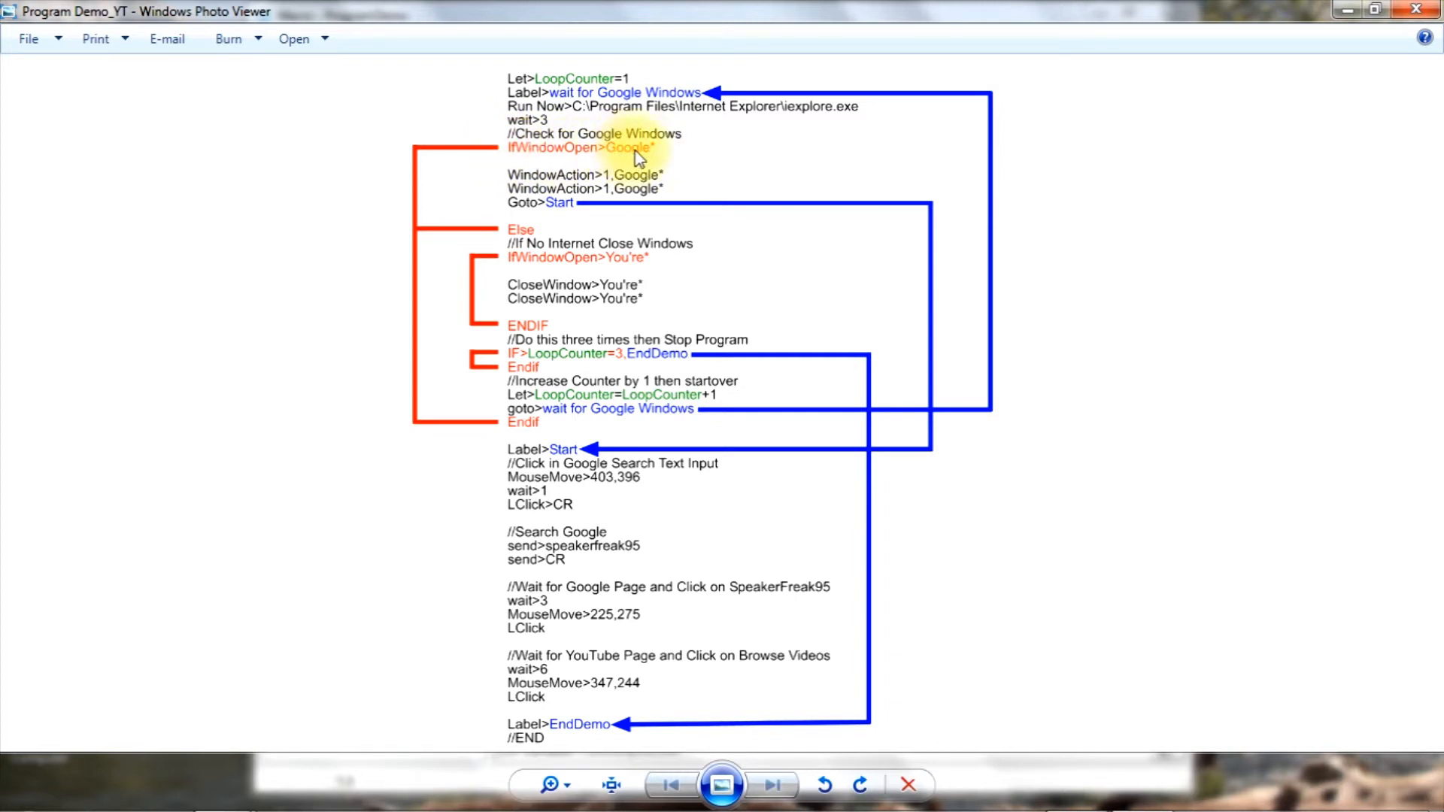
{"action": "mouse_move", "coordinate": [671, 157]}
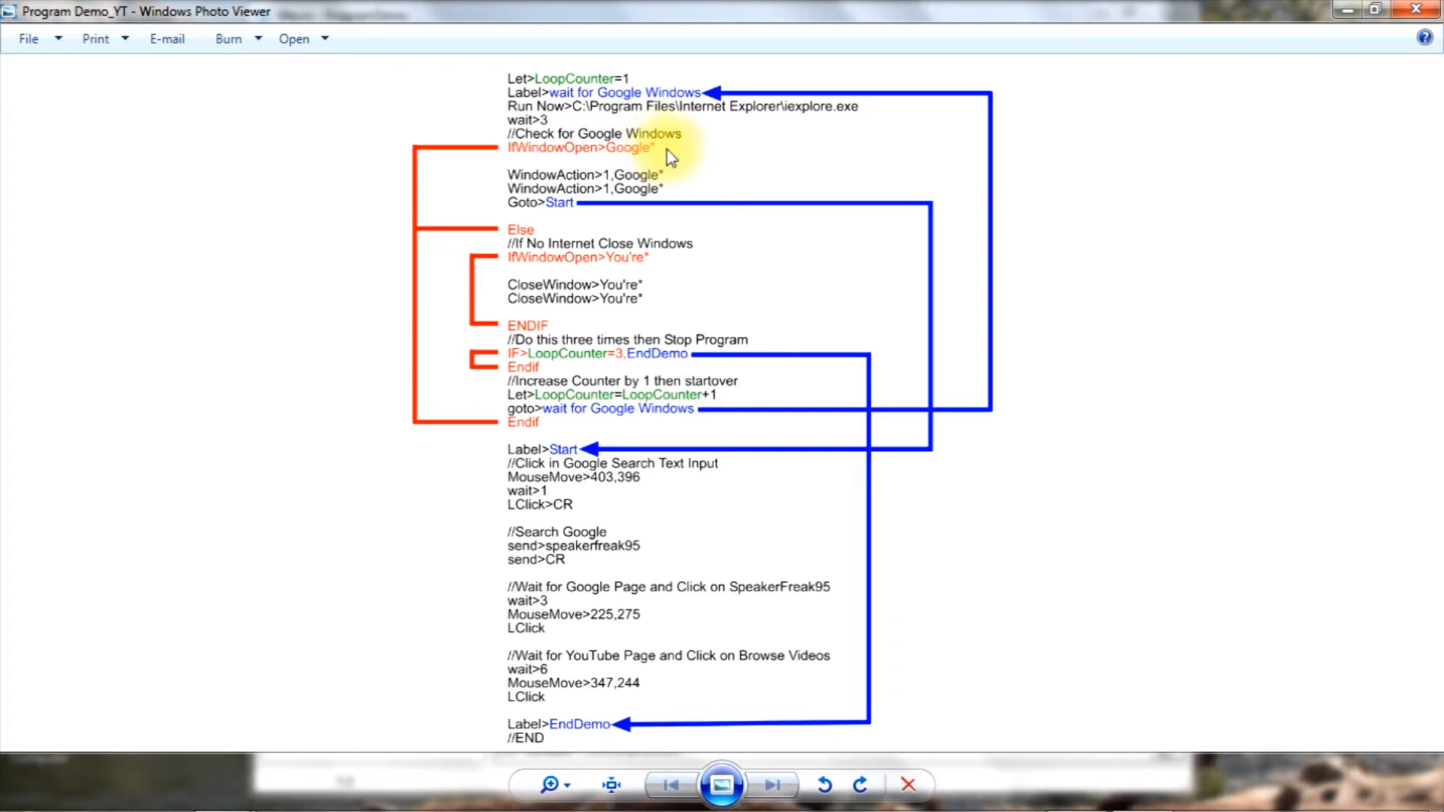
{"action": "mouse_move", "coordinate": [916, 155]}
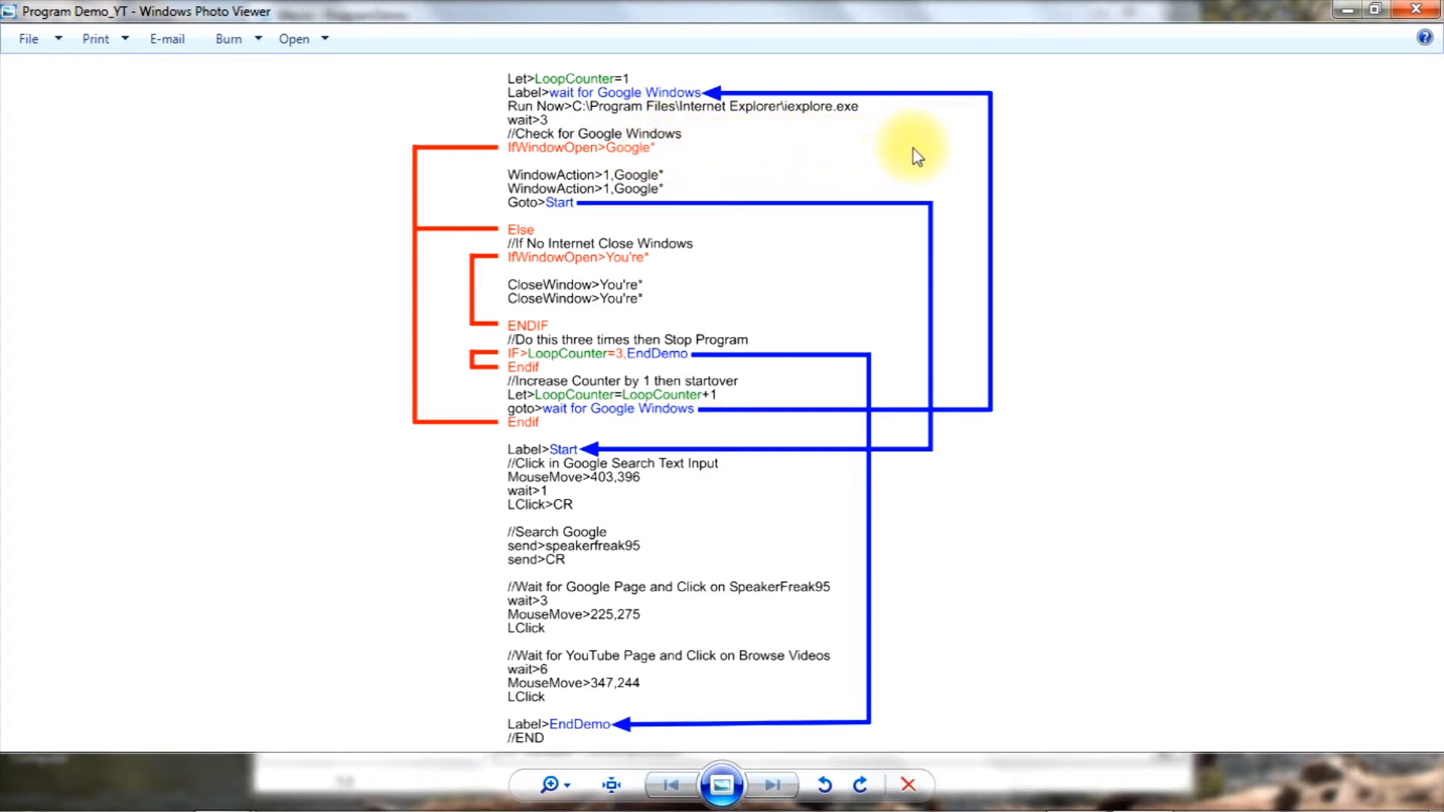
{"action": "mouse_move", "coordinate": [630, 160]}
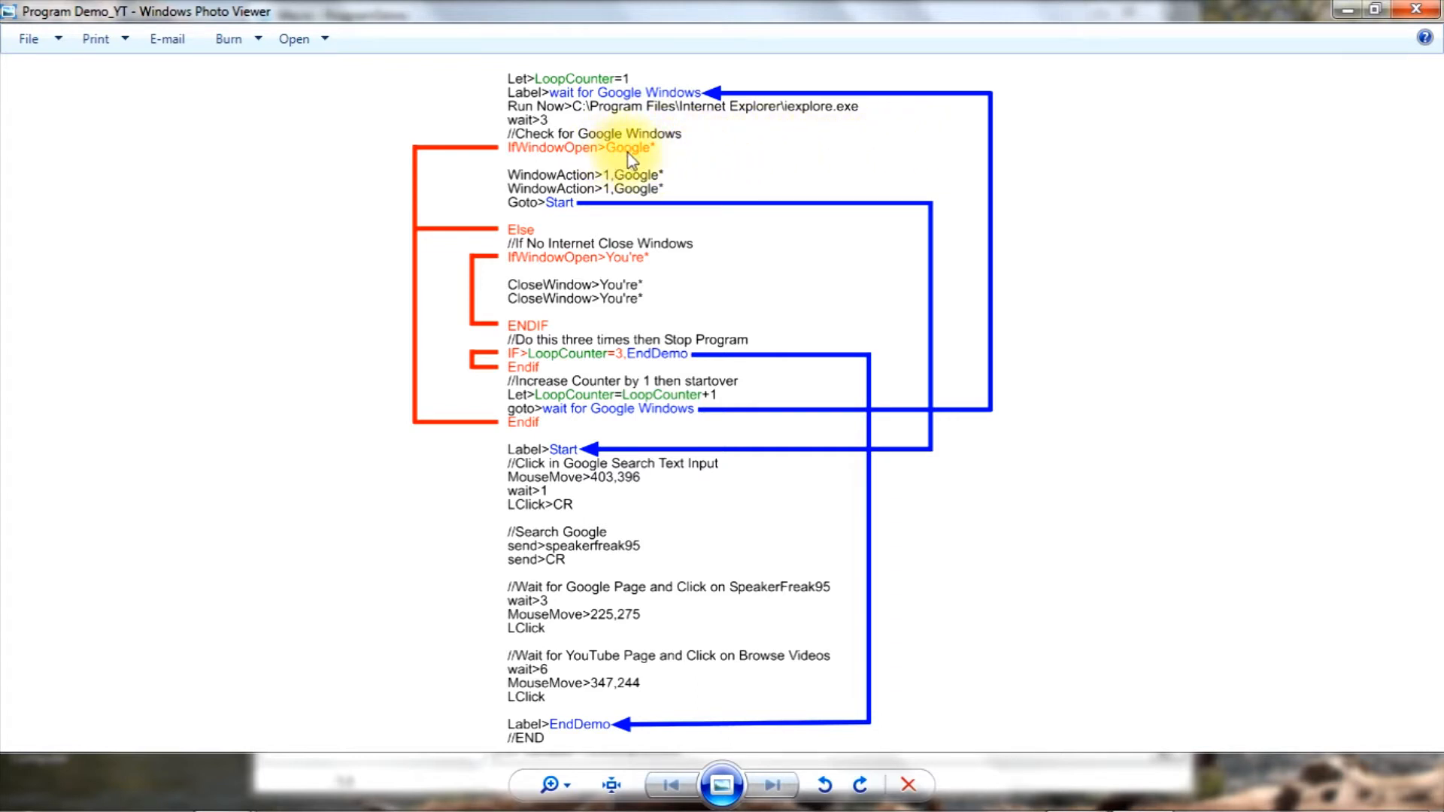
{"action": "mouse_move", "coordinate": [658, 155]}
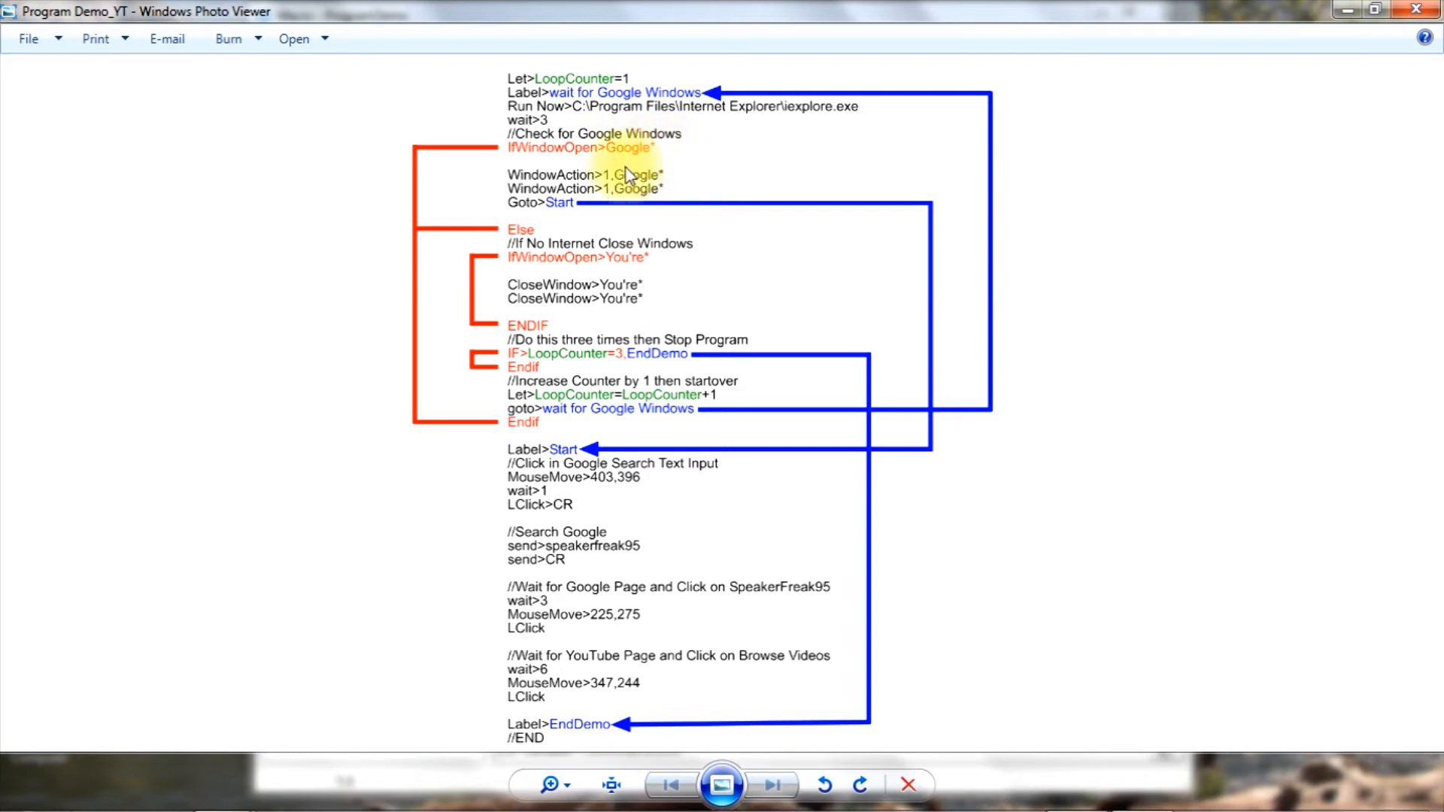
{"action": "mouse_move", "coordinate": [630, 161]}
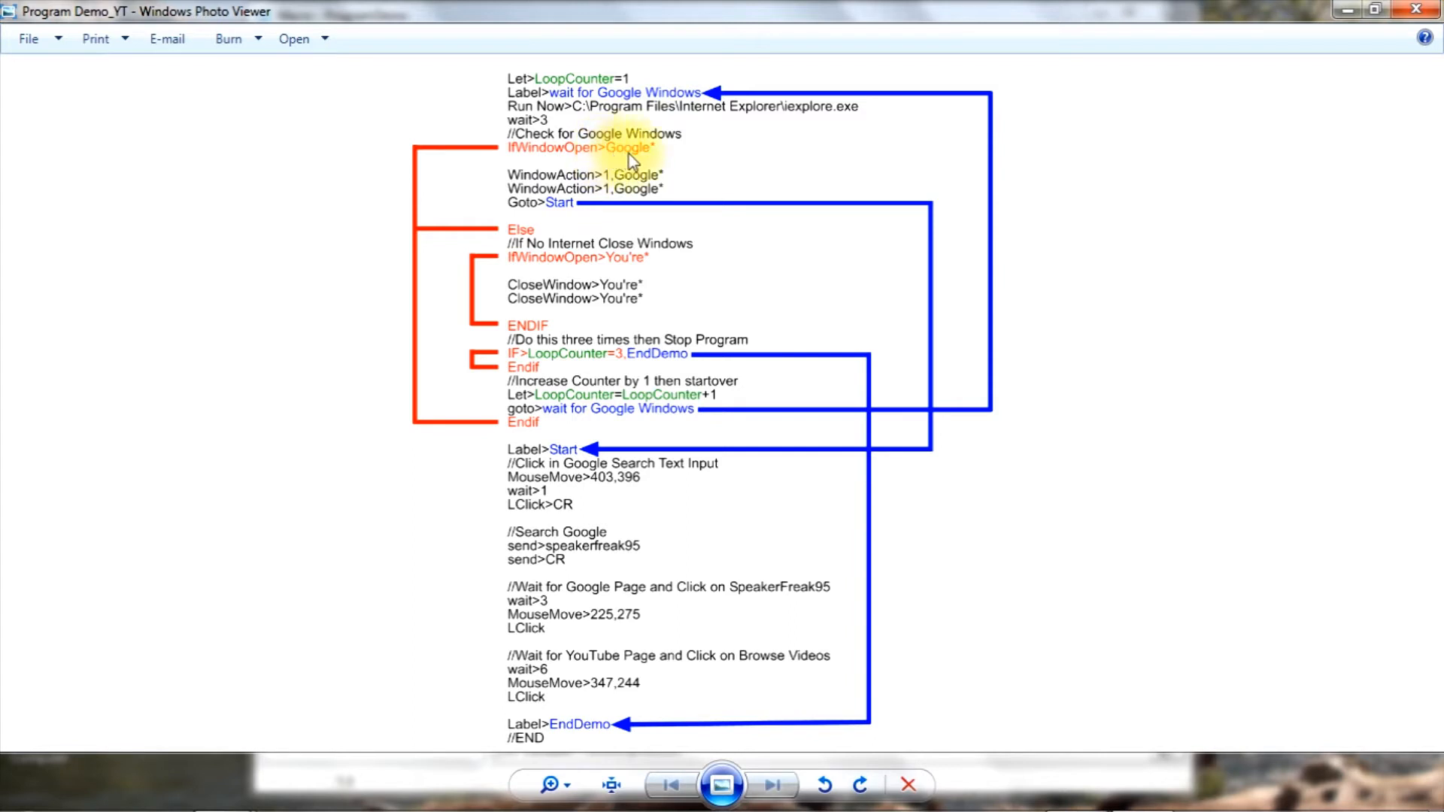
{"action": "mouse_move", "coordinate": [1004, 155]}
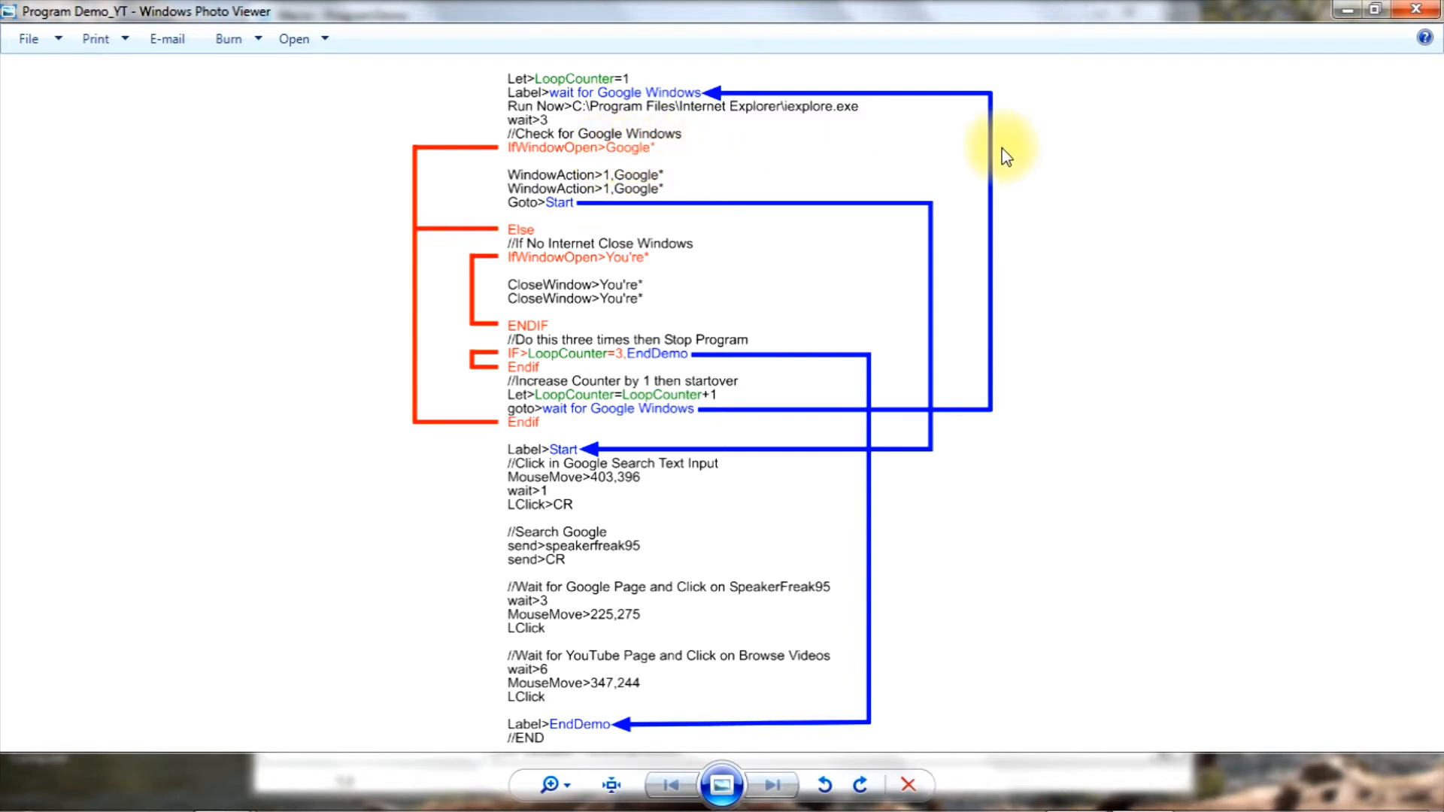
{"action": "mouse_move", "coordinate": [561, 167]}
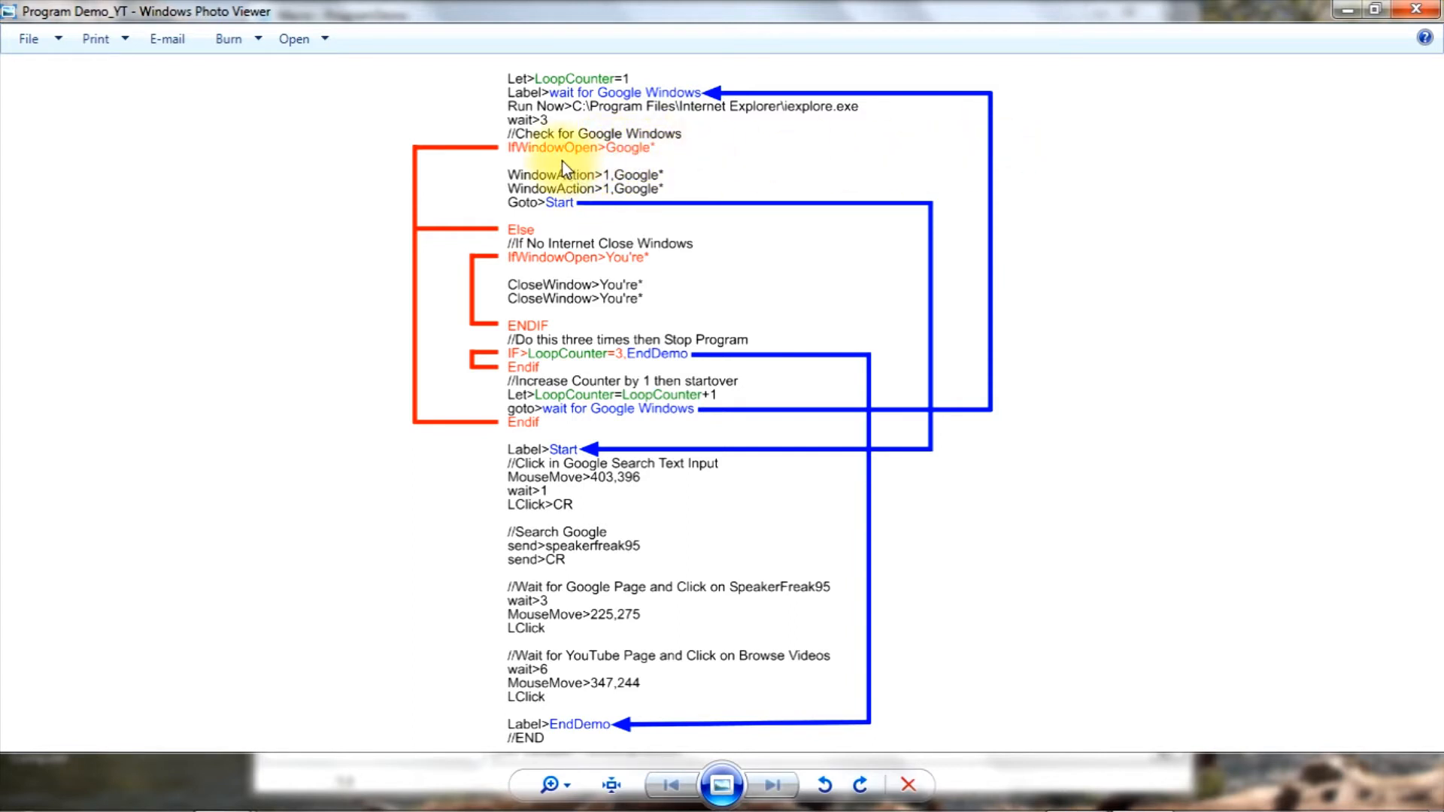
{"action": "mouse_move", "coordinate": [560, 159]}
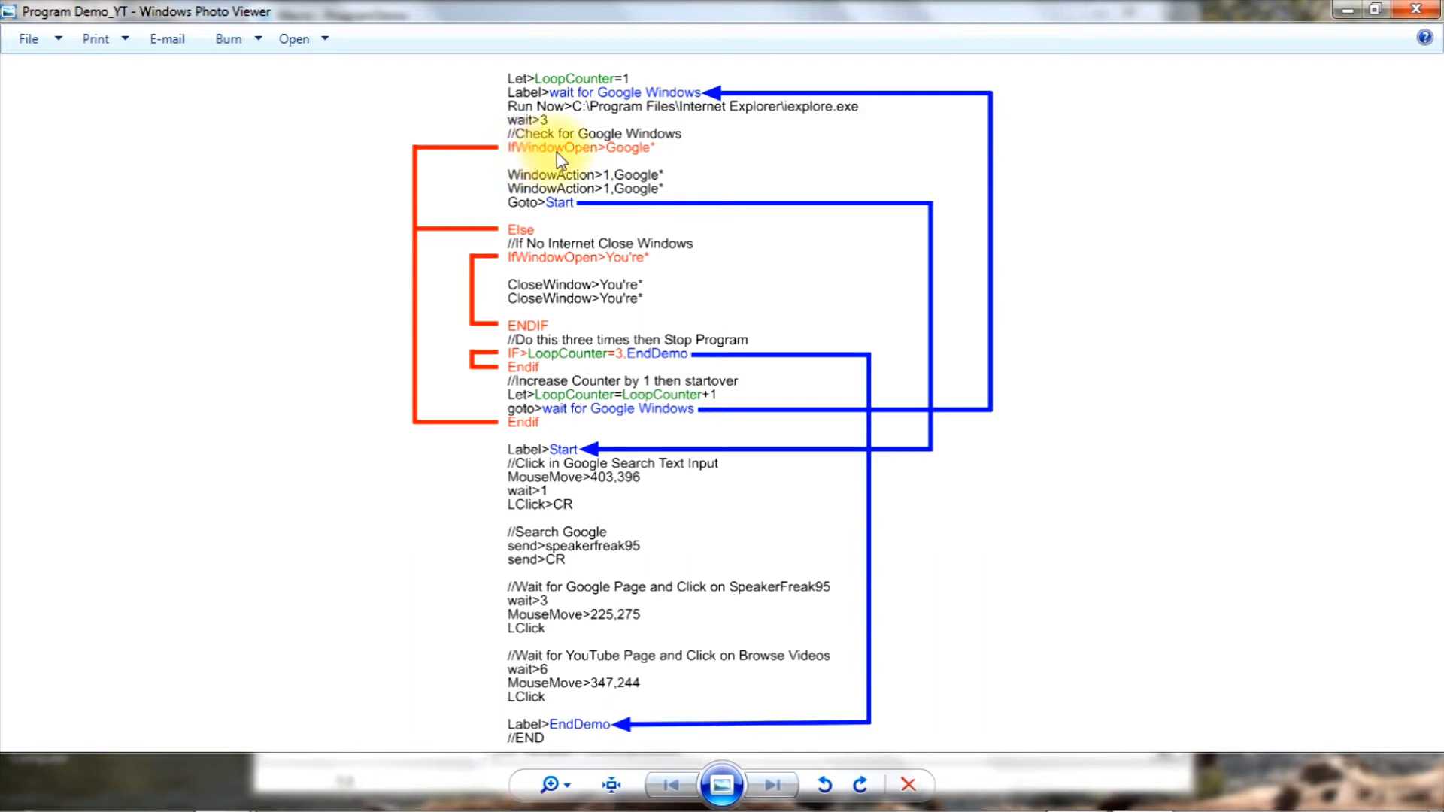
{"action": "mouse_move", "coordinate": [542, 183]}
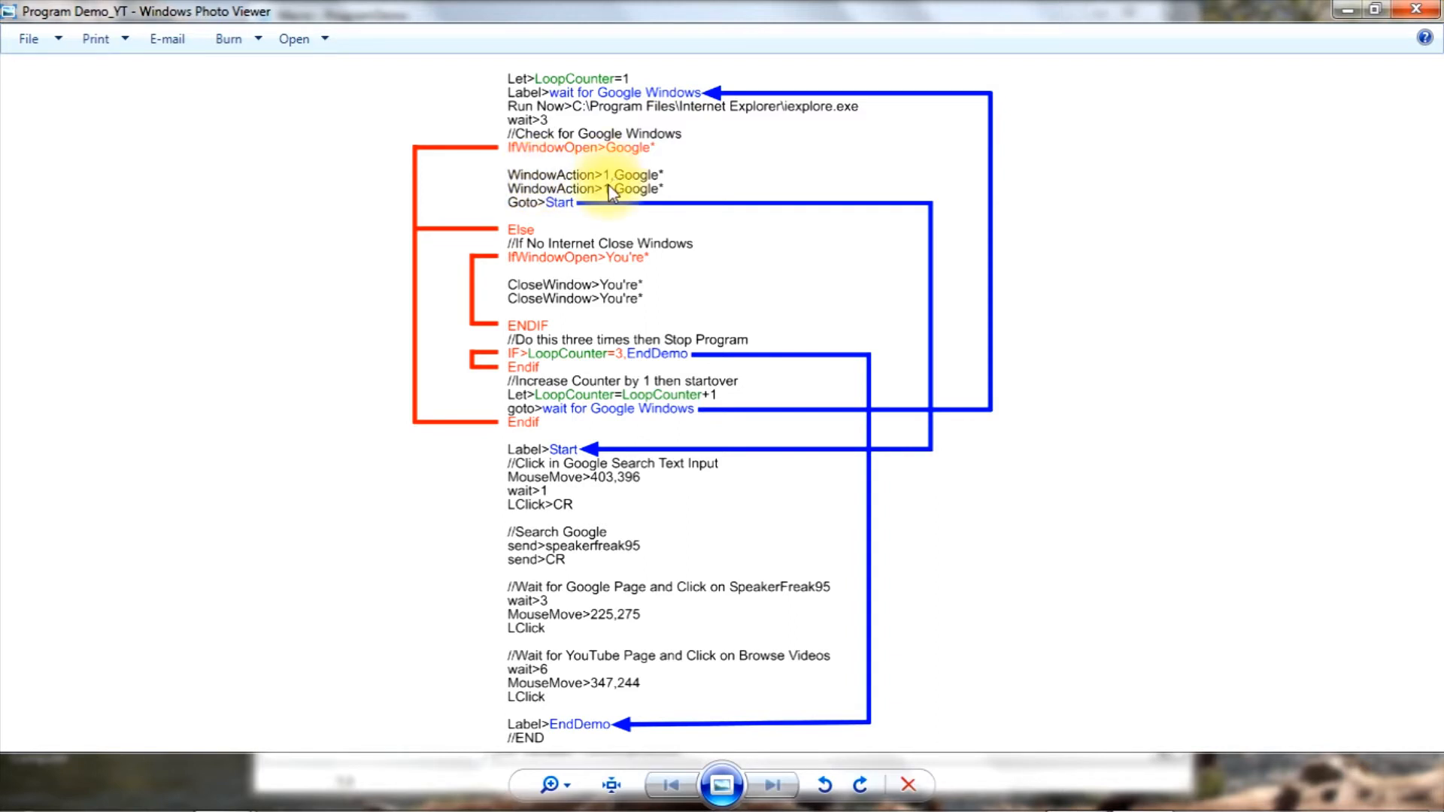
{"action": "mouse_move", "coordinate": [659, 194]}
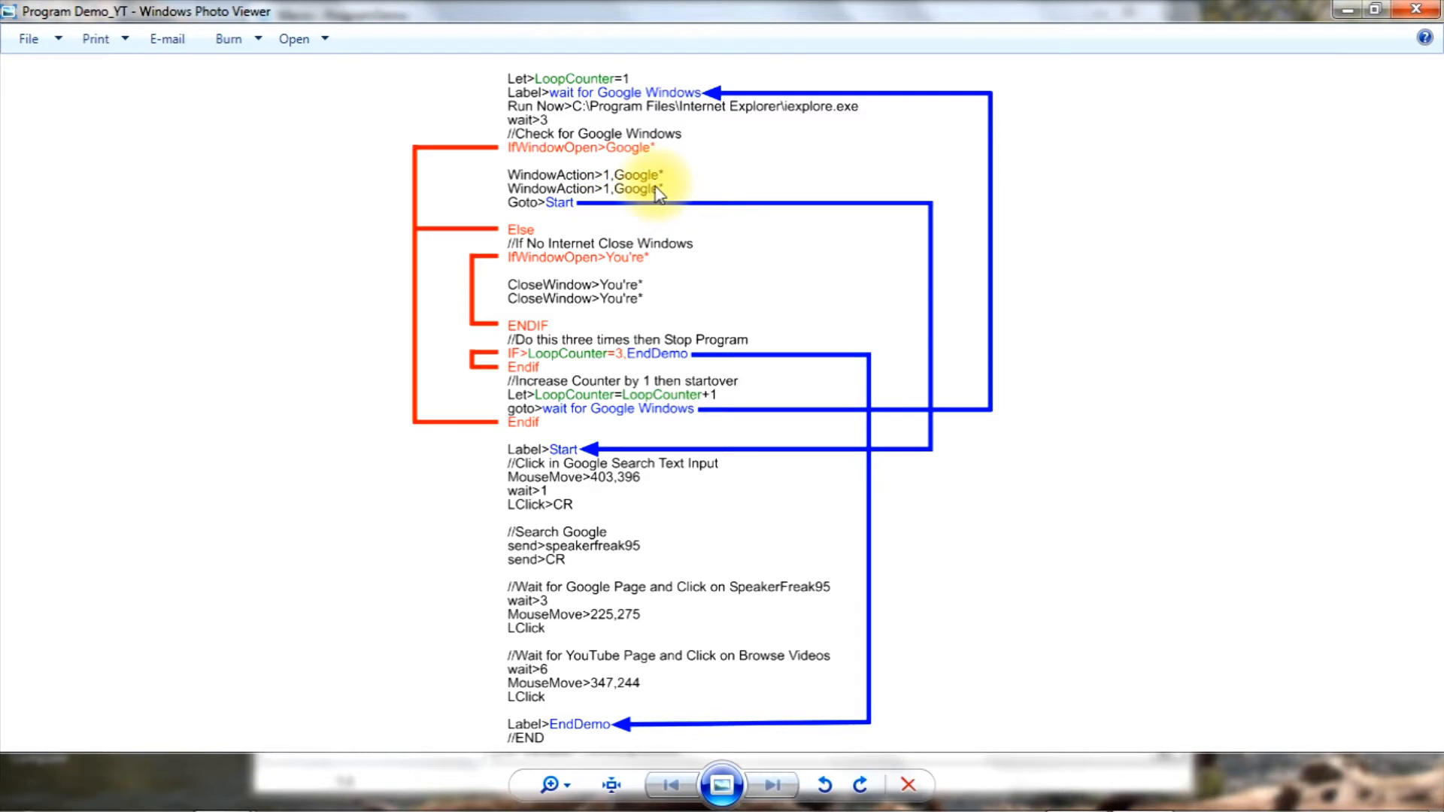
{"action": "mouse_move", "coordinate": [530, 179]}
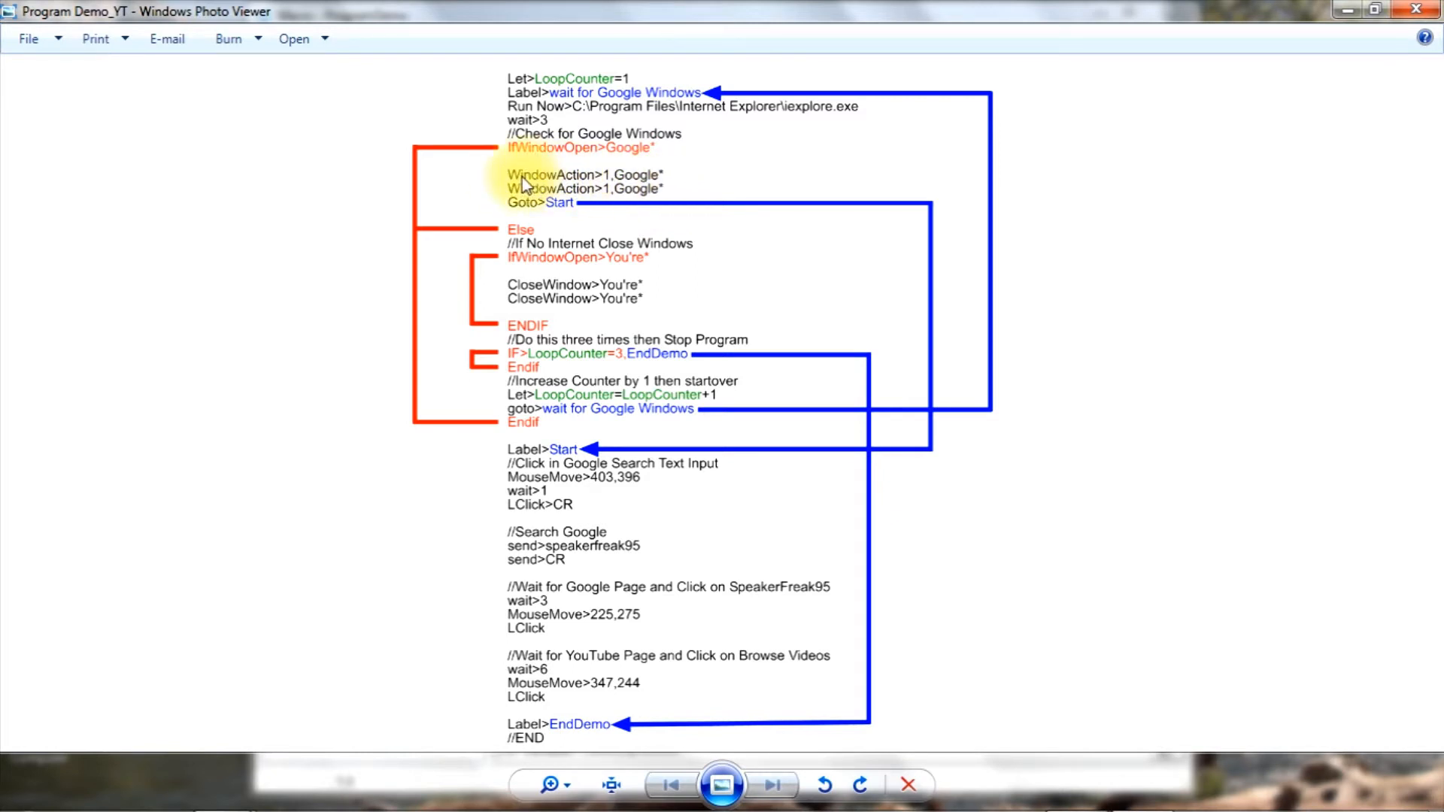
{"action": "mouse_move", "coordinate": [538, 187]}
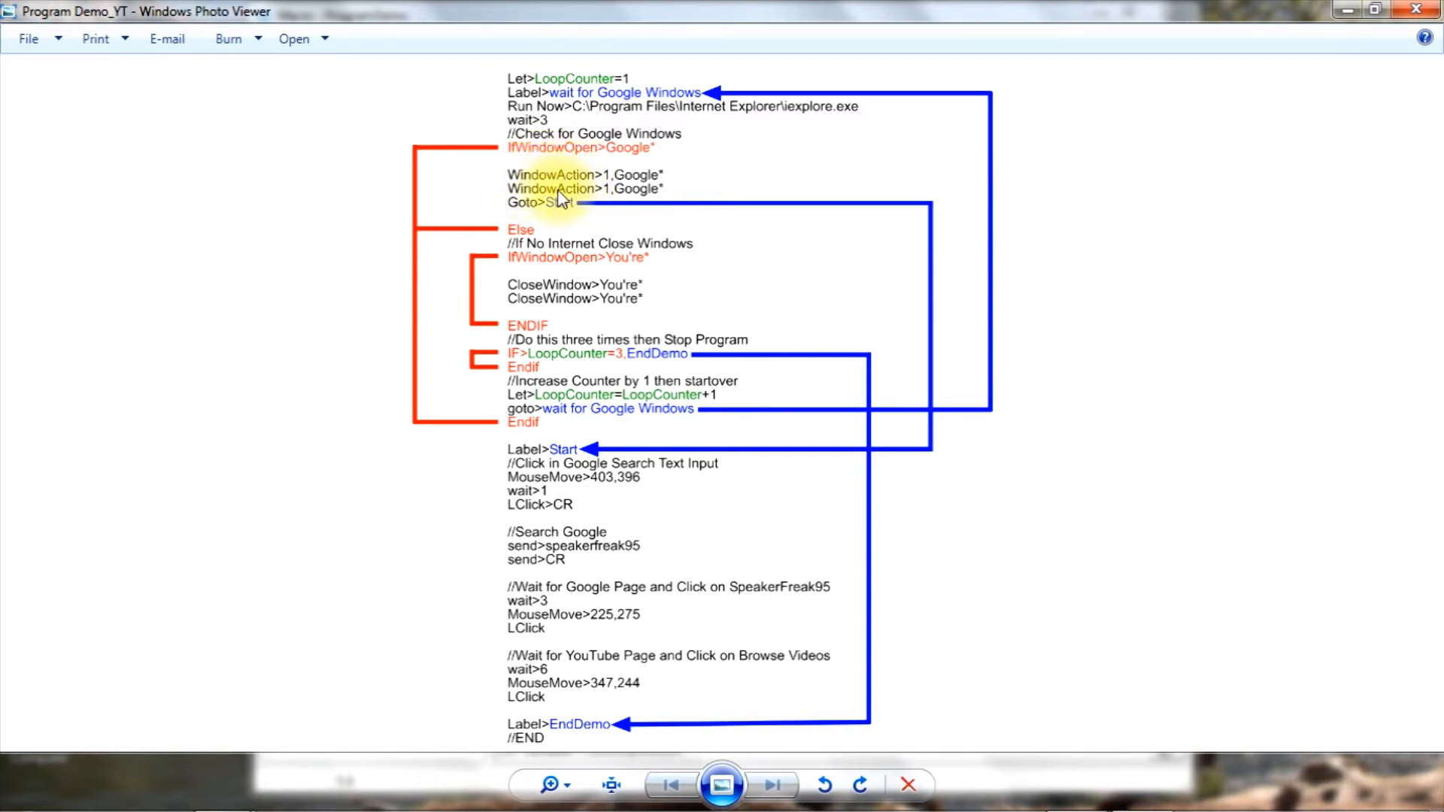
{"action": "mouse_move", "coordinate": [543, 179]}
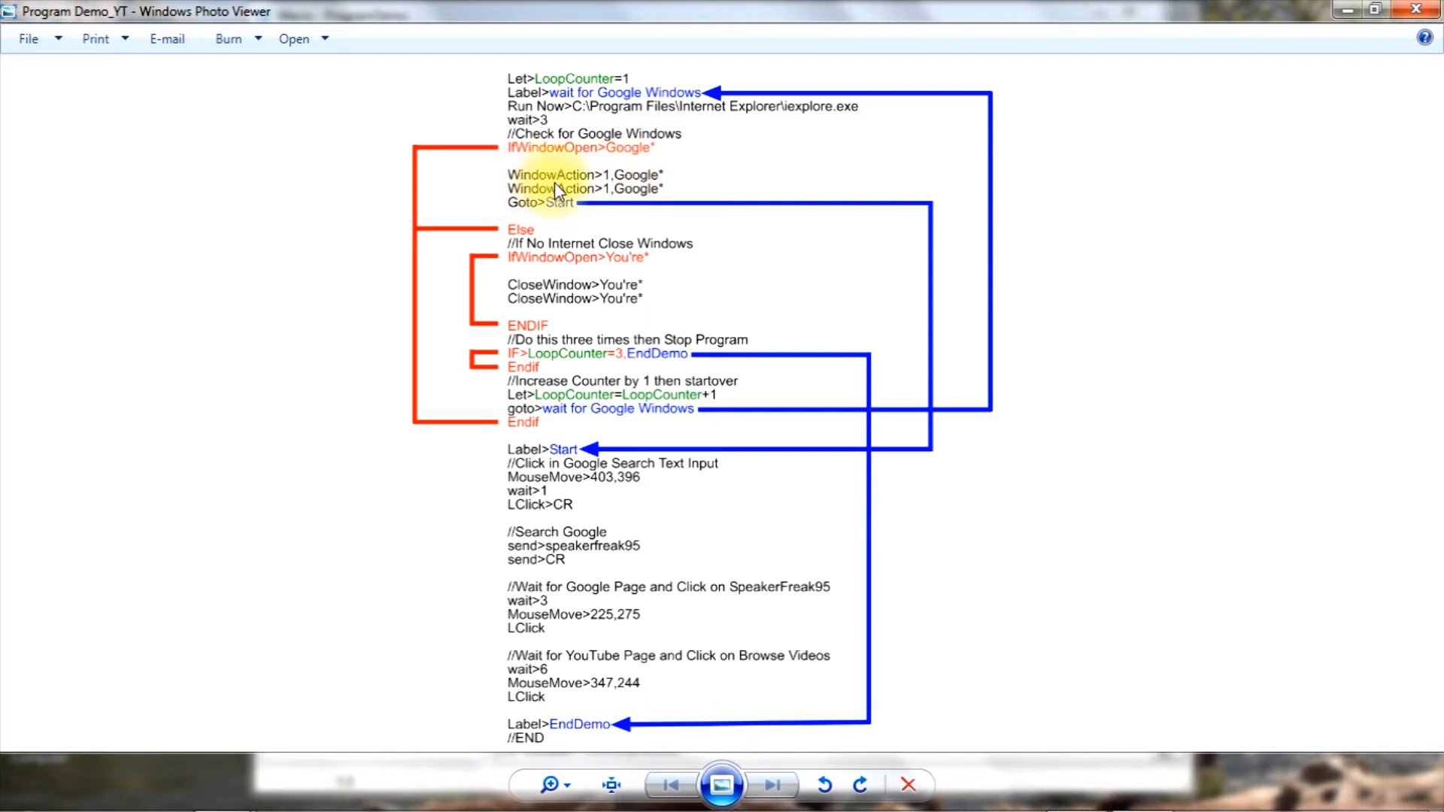
{"action": "mouse_move", "coordinate": [517, 167]}
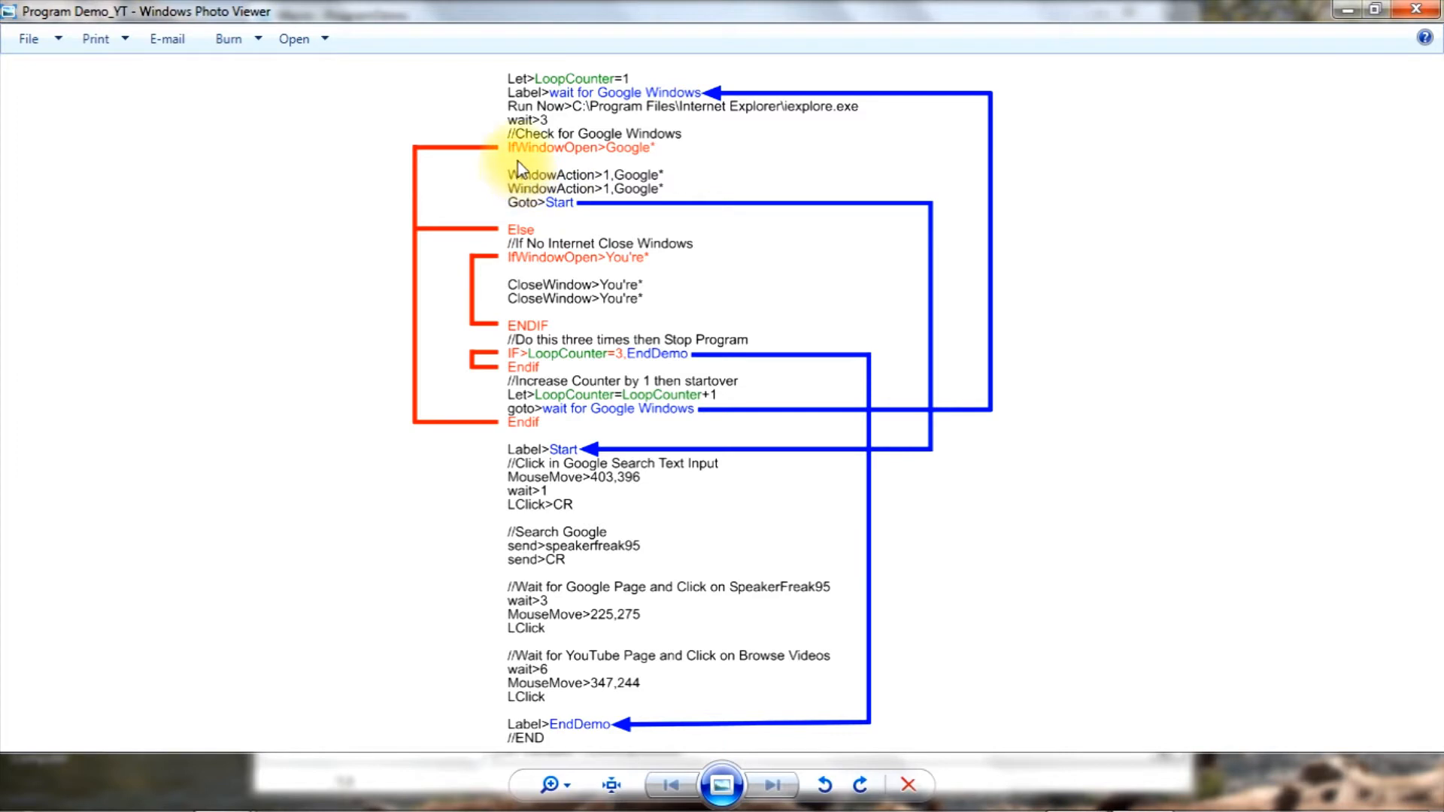
{"action": "mouse_move", "coordinate": [525, 194]}
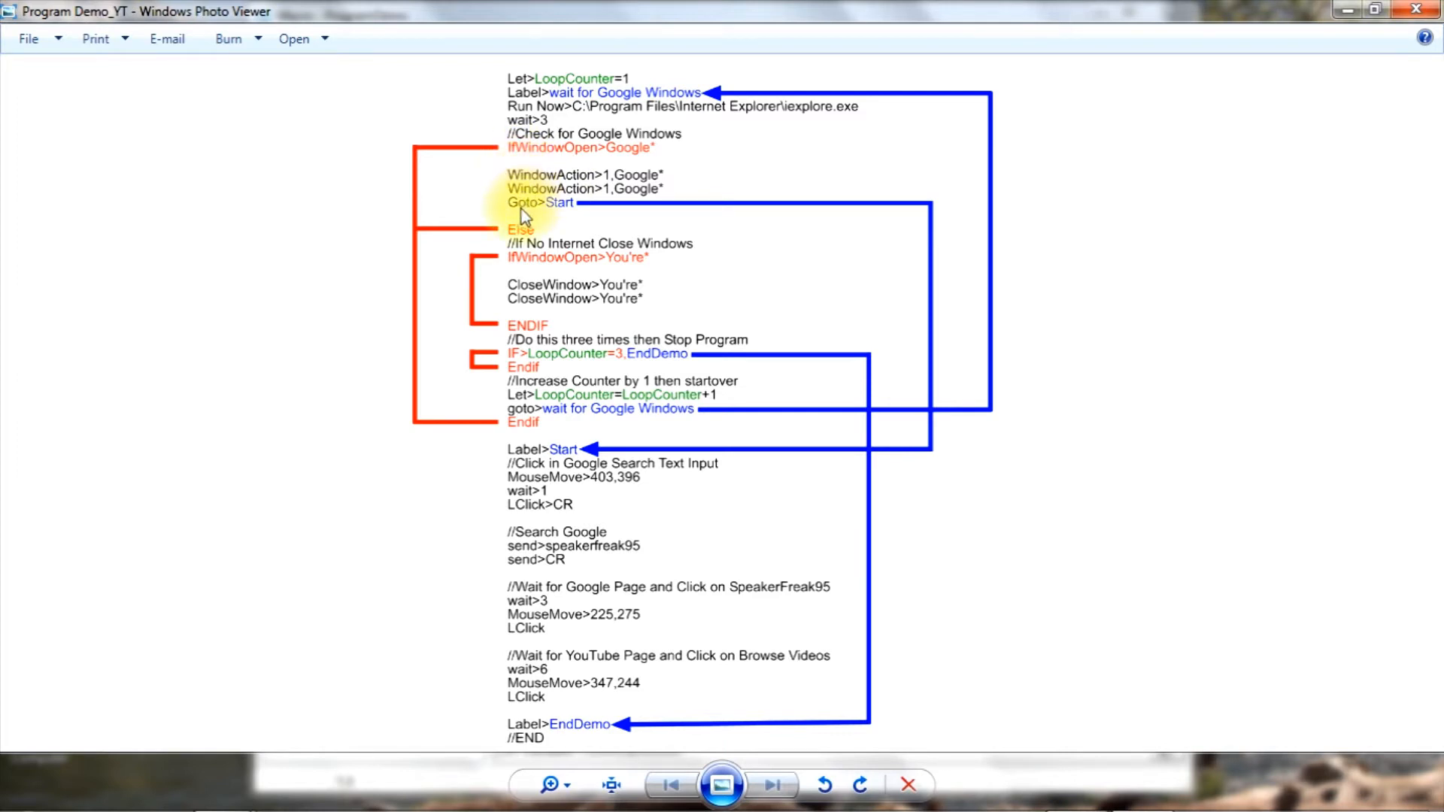
{"action": "mouse_move", "coordinate": [559, 214]}
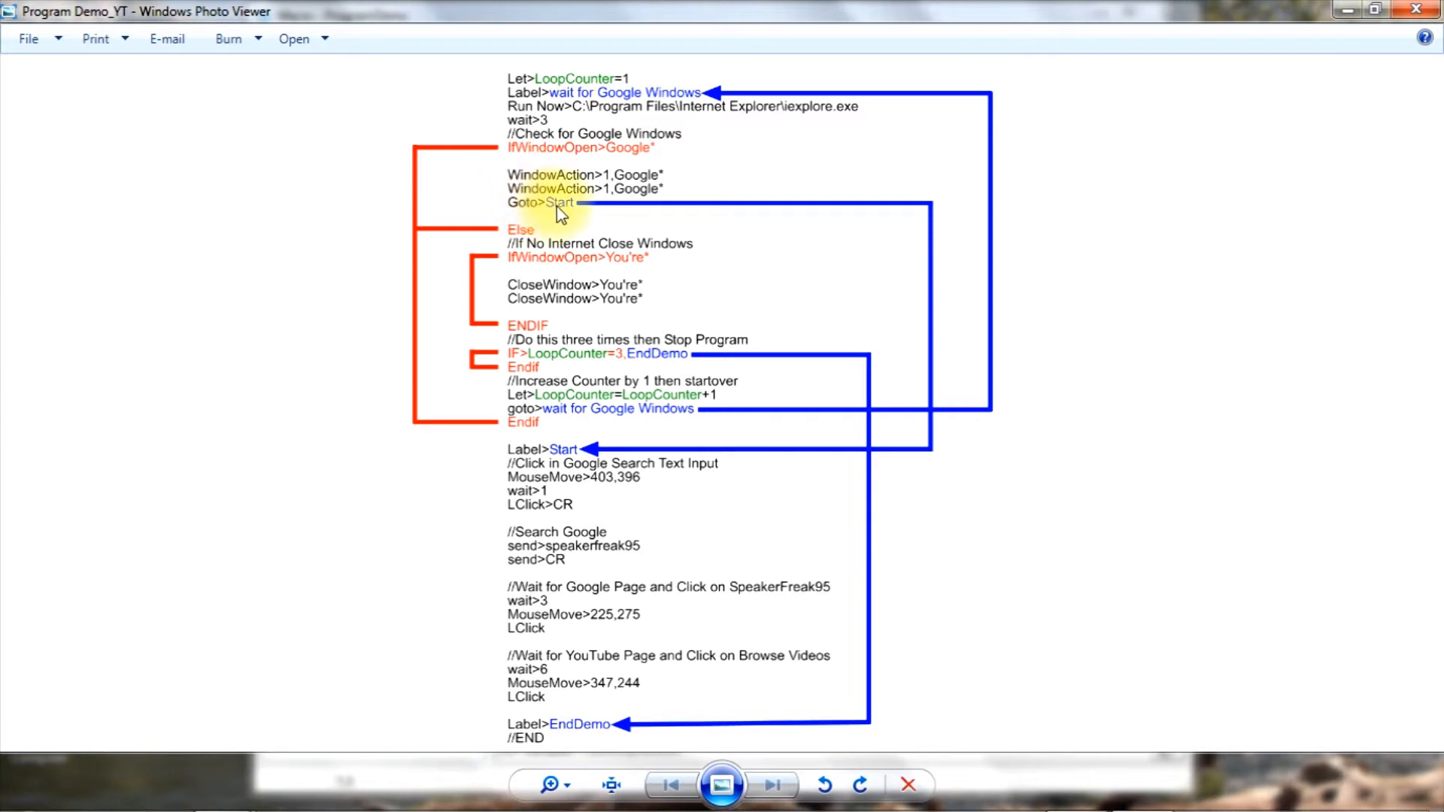
{"action": "mouse_move", "coordinate": [620, 206]}
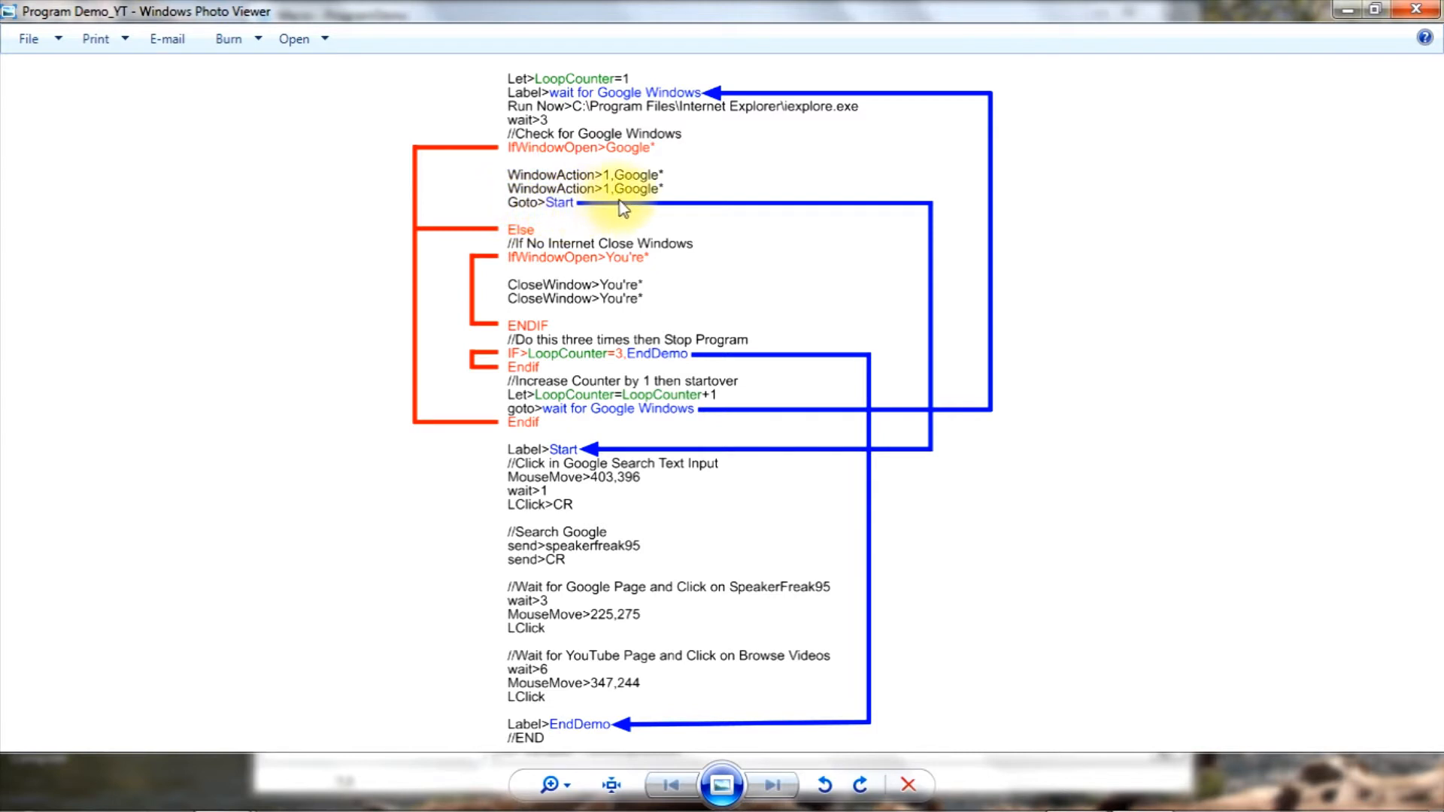
{"action": "mouse_move", "coordinate": [934, 256]}
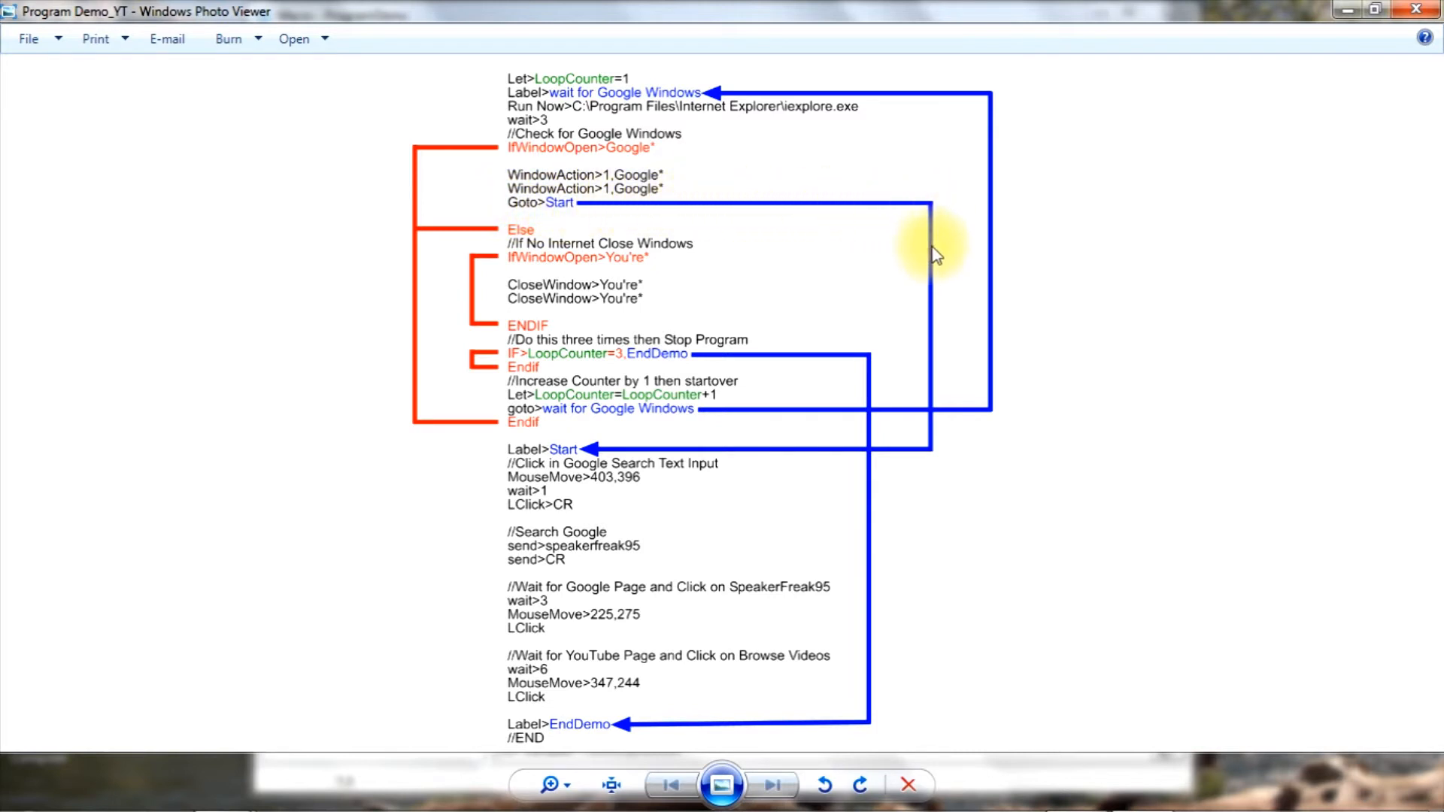
{"action": "mouse_move", "coordinate": [916, 454]}
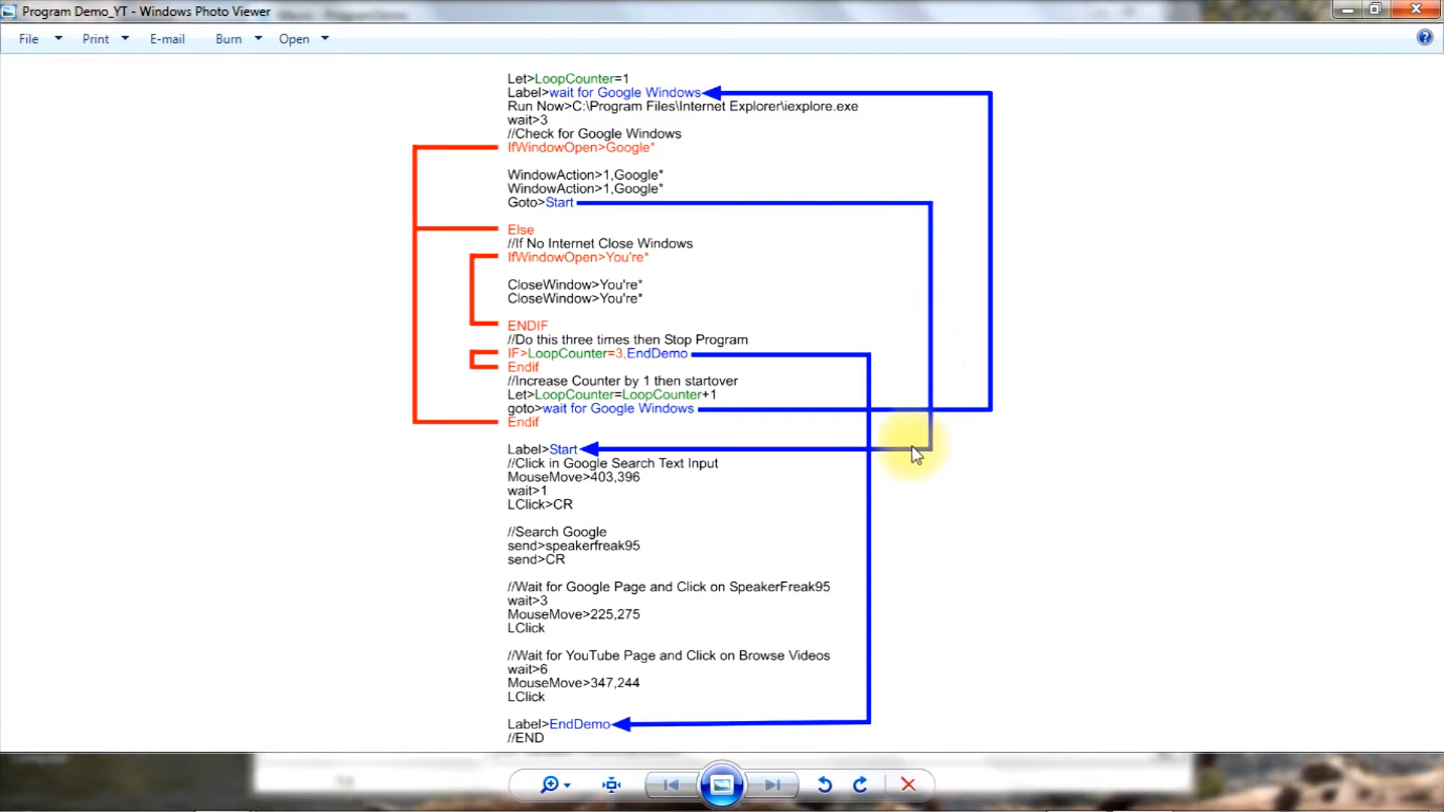
{"action": "mouse_move", "coordinate": [581, 448]}
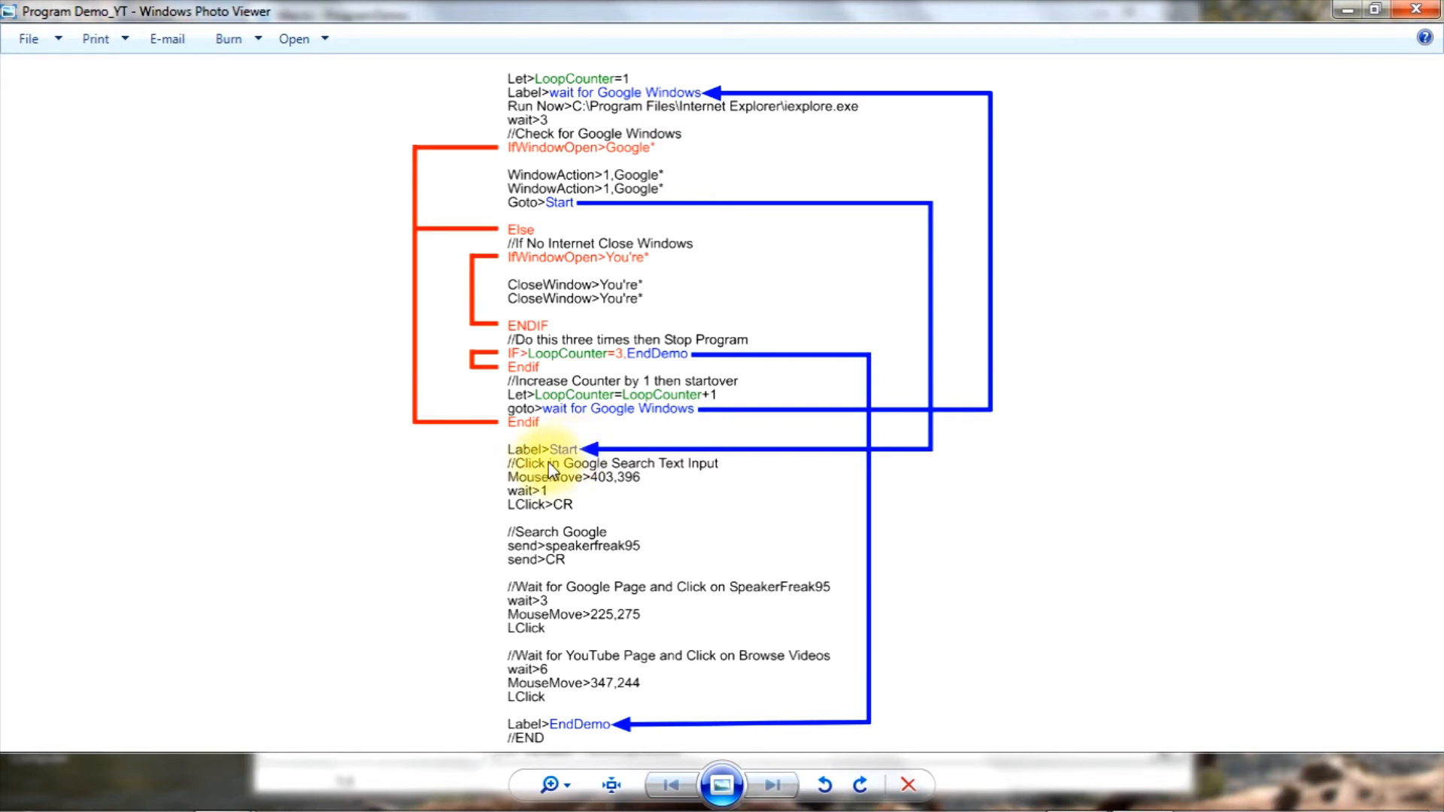
{"action": "mouse_move", "coordinate": [548, 478]}
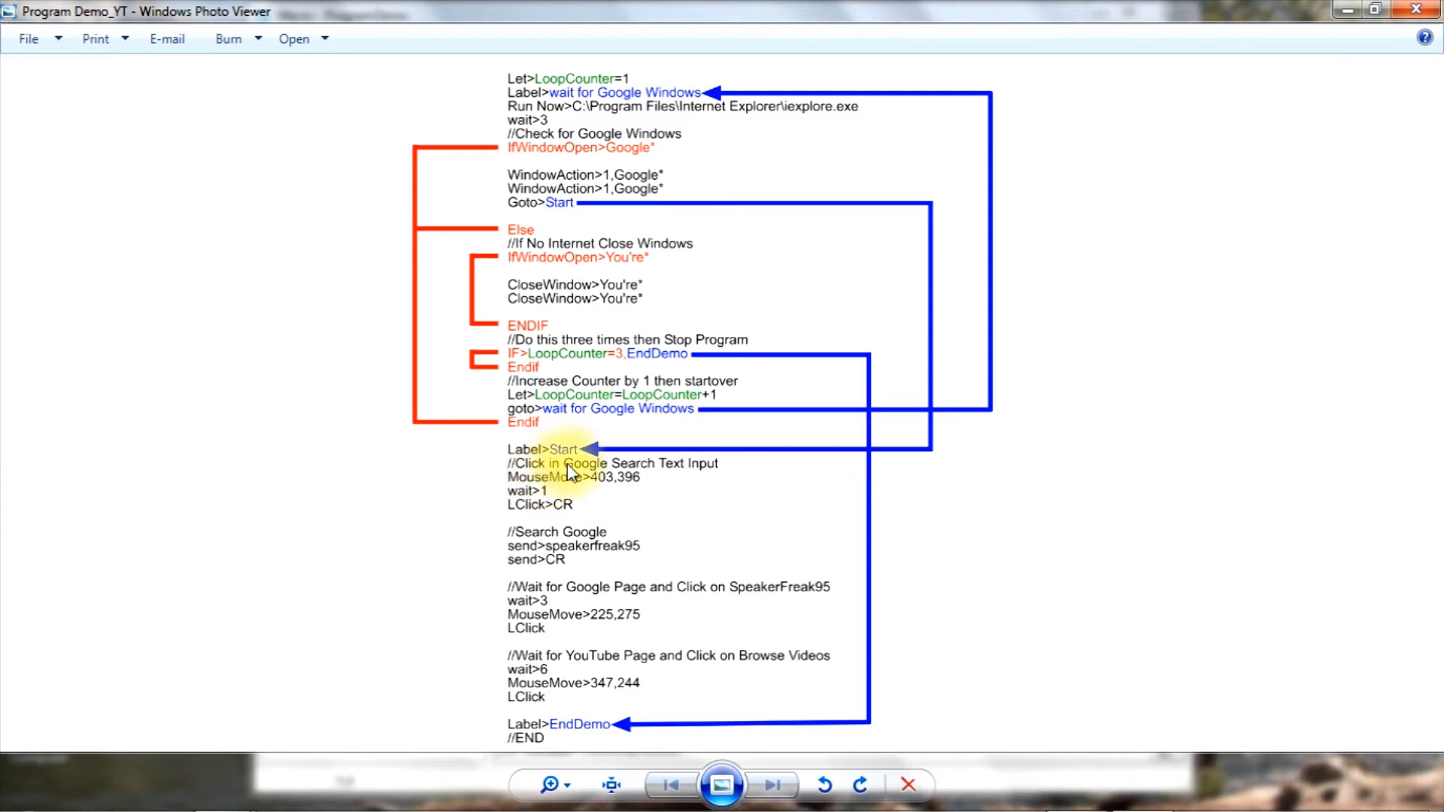
{"action": "mouse_move", "coordinate": [641, 474]}
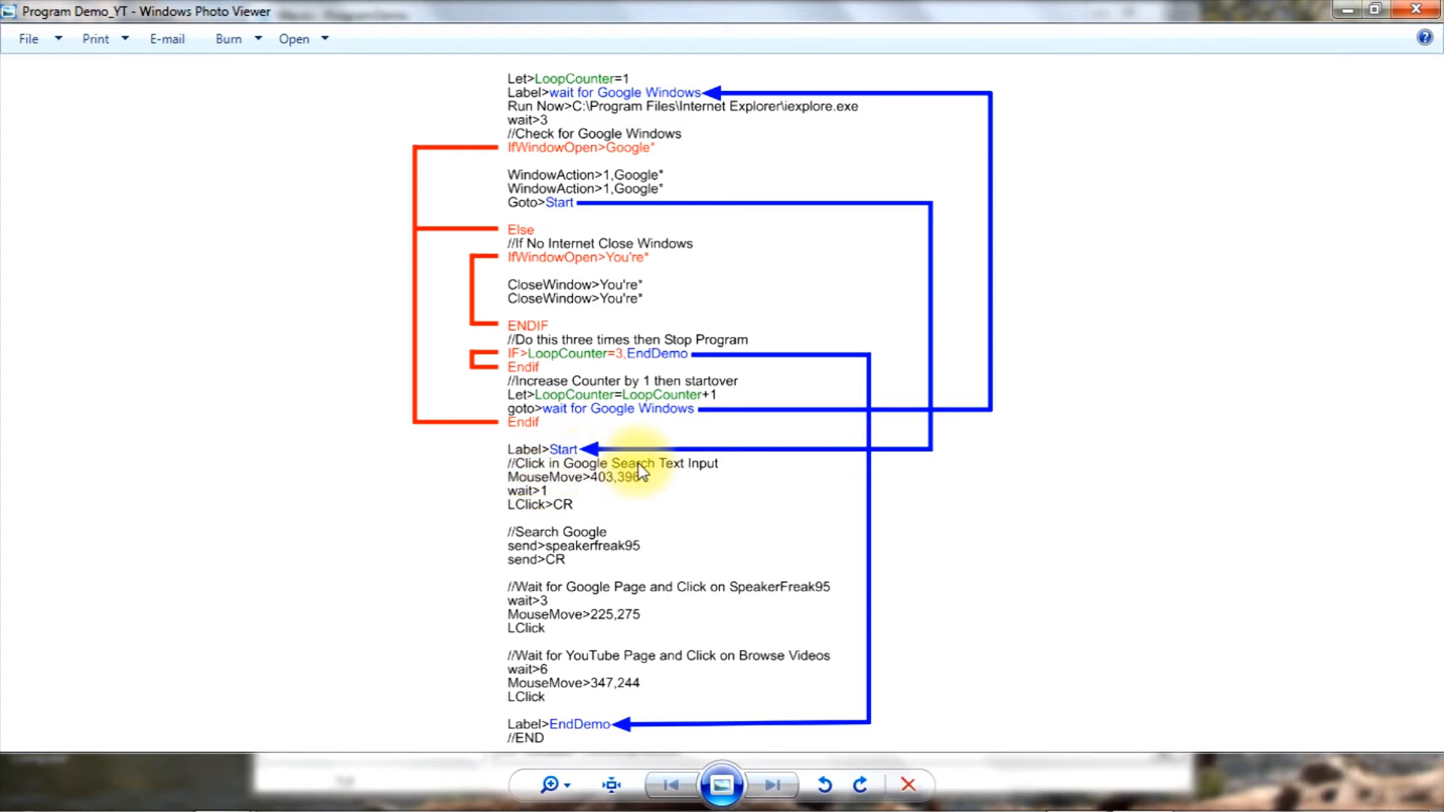
{"action": "mouse_move", "coordinate": [704, 469]}
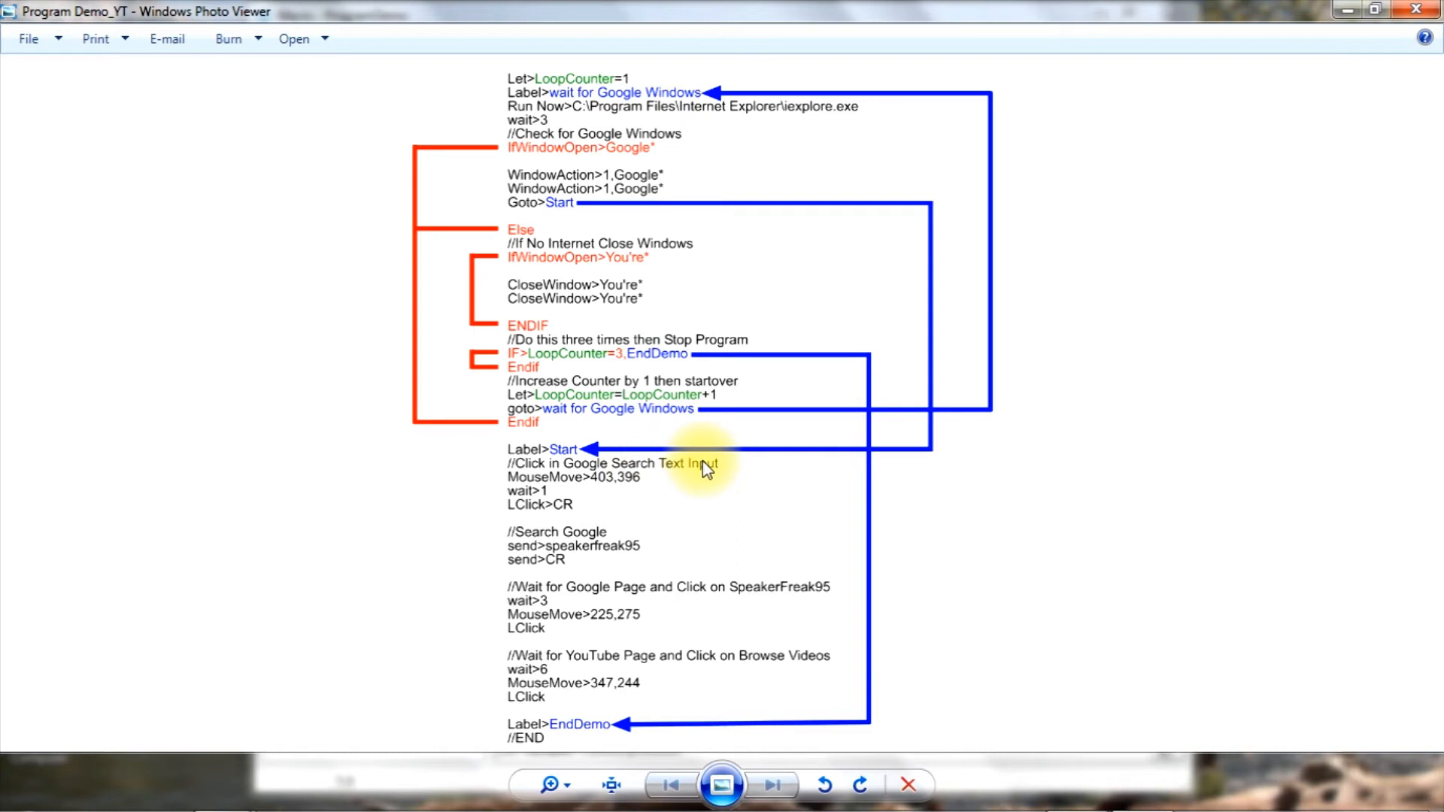
{"action": "mouse_move", "coordinate": [703, 471]}
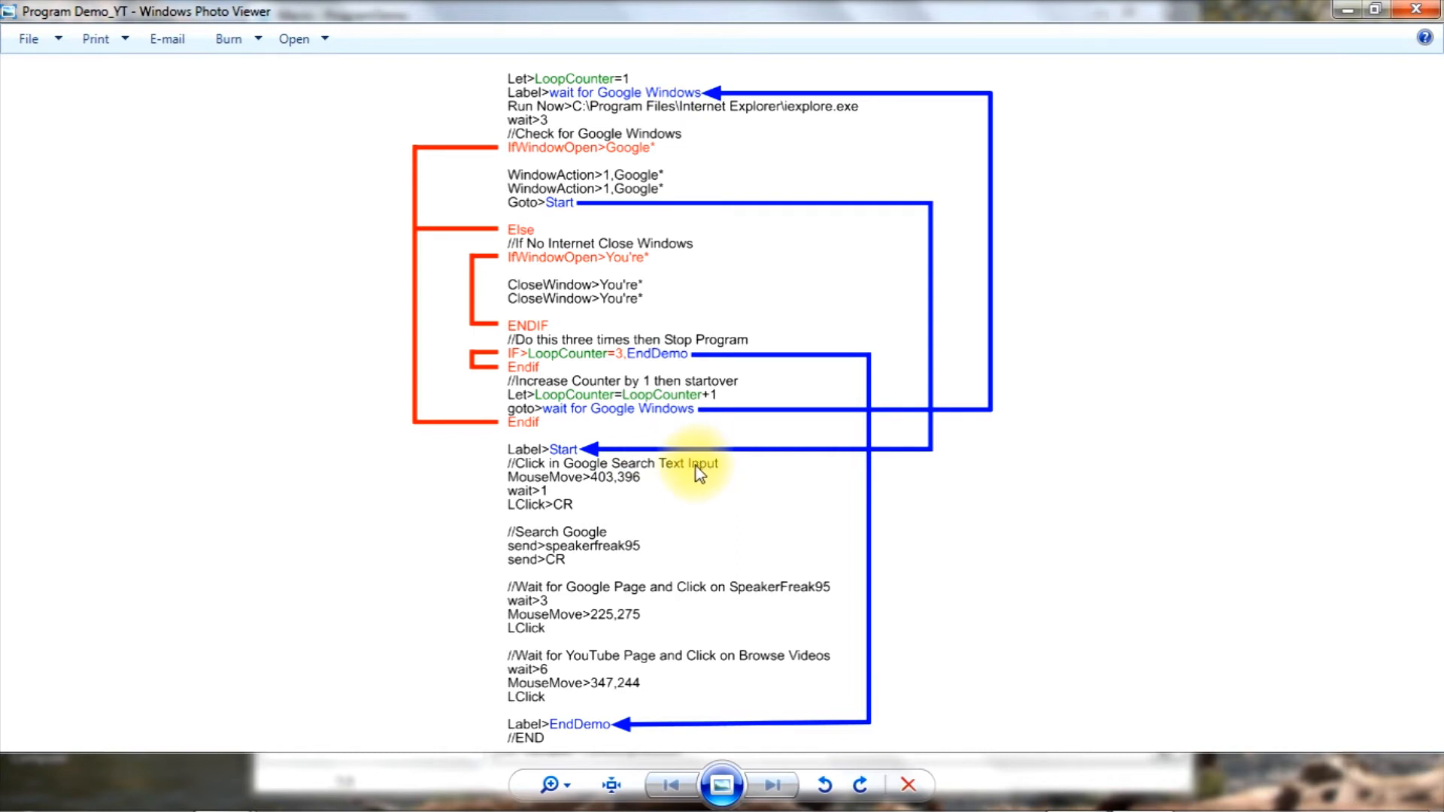
{"action": "mouse_move", "coordinate": [539, 503]}
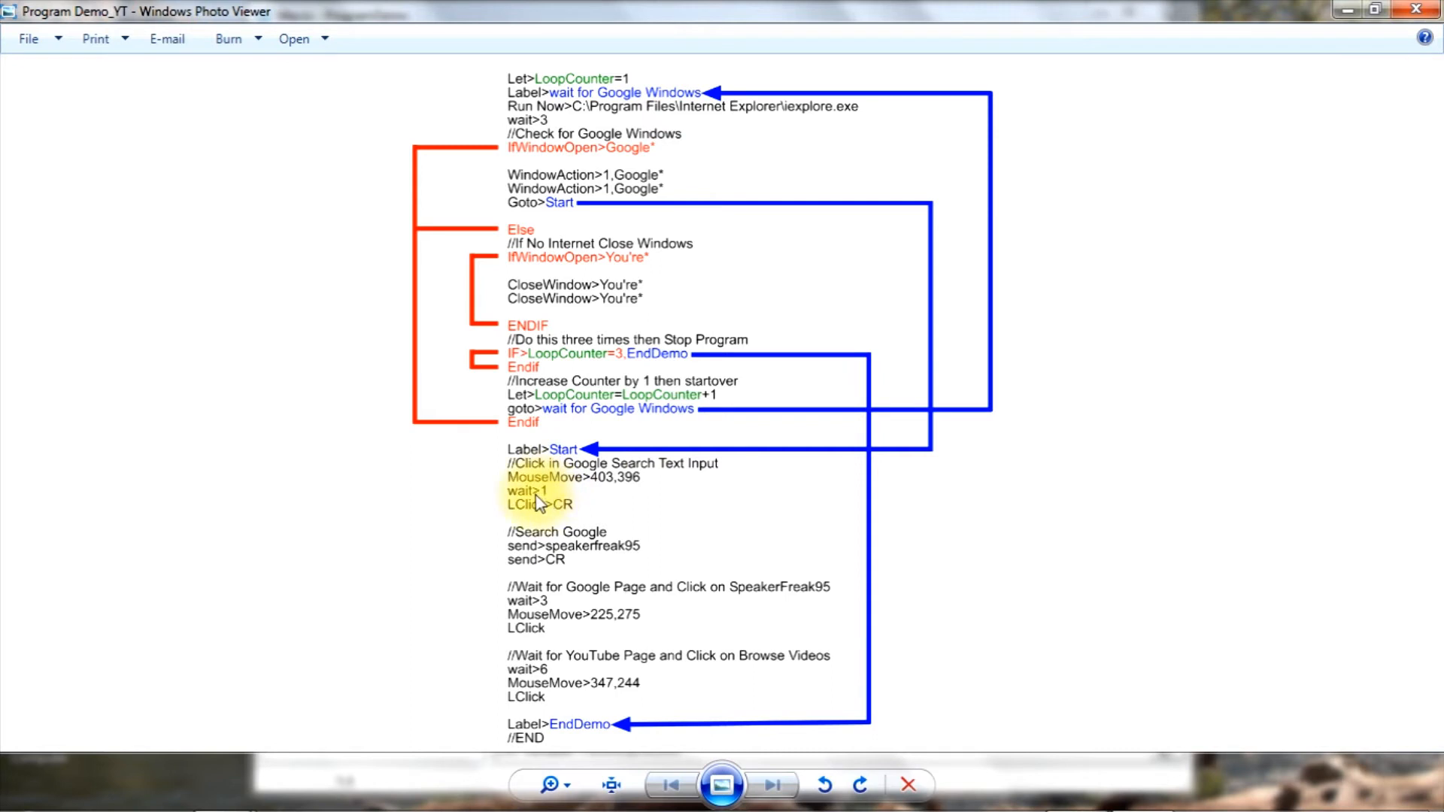
{"action": "mouse_move", "coordinate": [544, 514]}
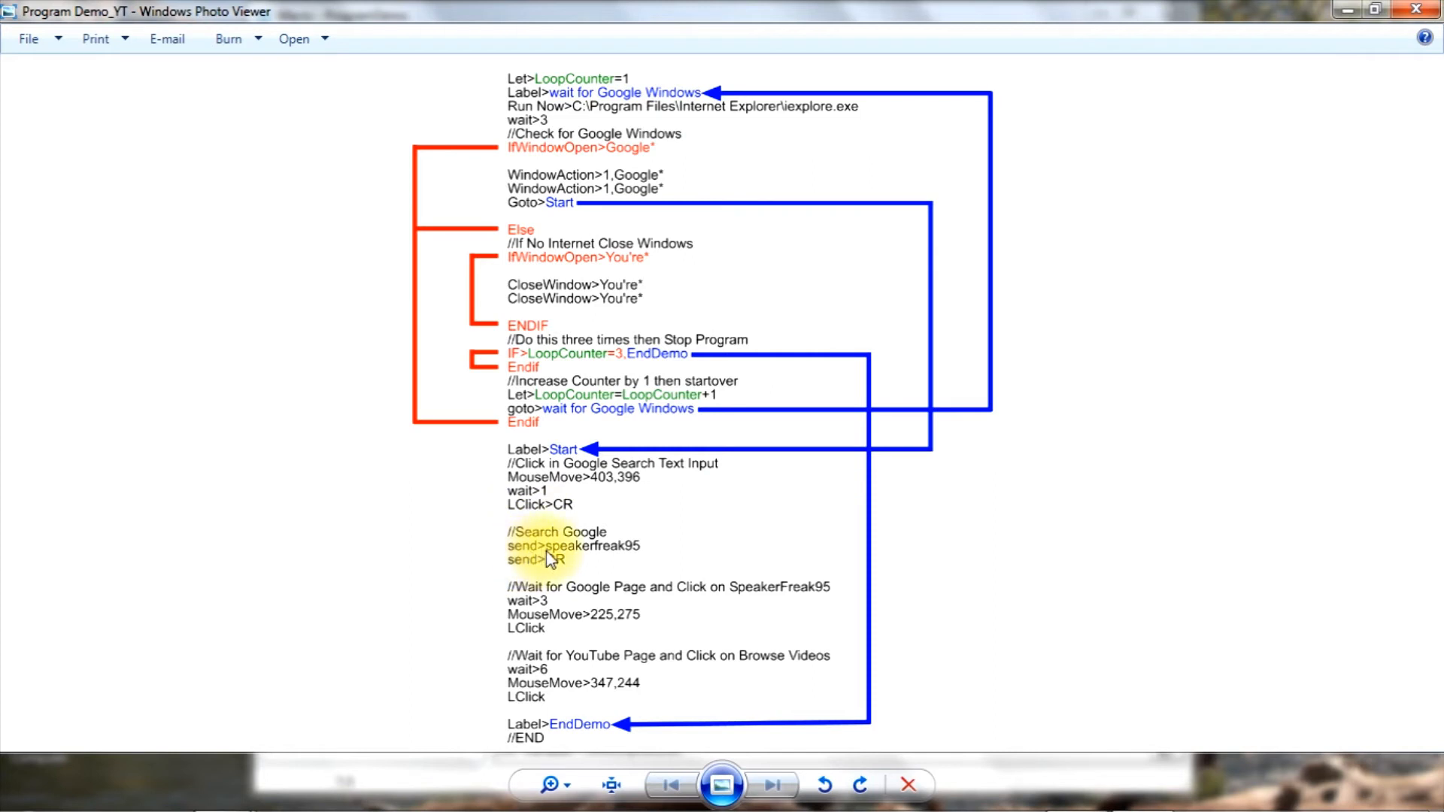
{"action": "mouse_move", "coordinate": [568, 560]}
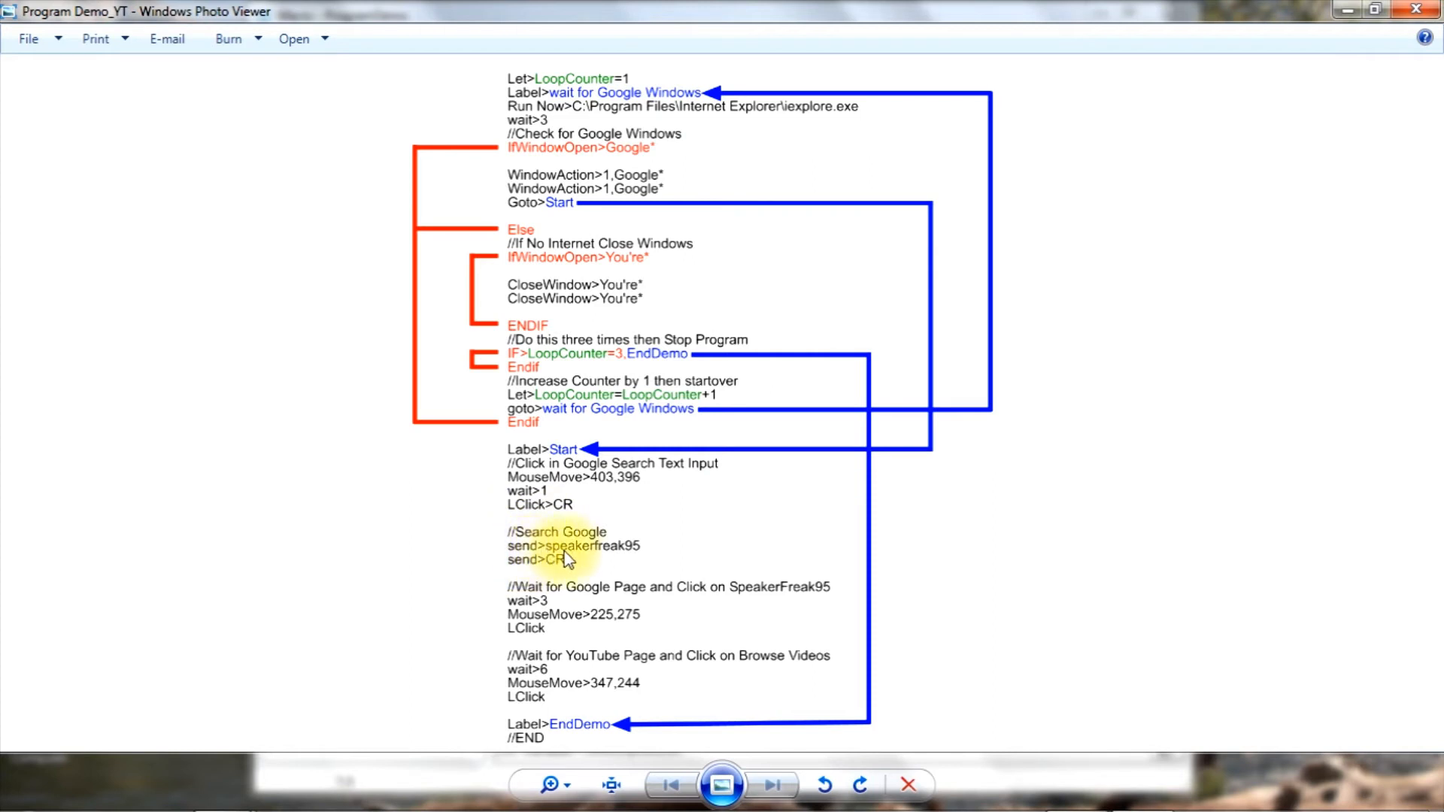
{"action": "mouse_move", "coordinate": [552, 577]}
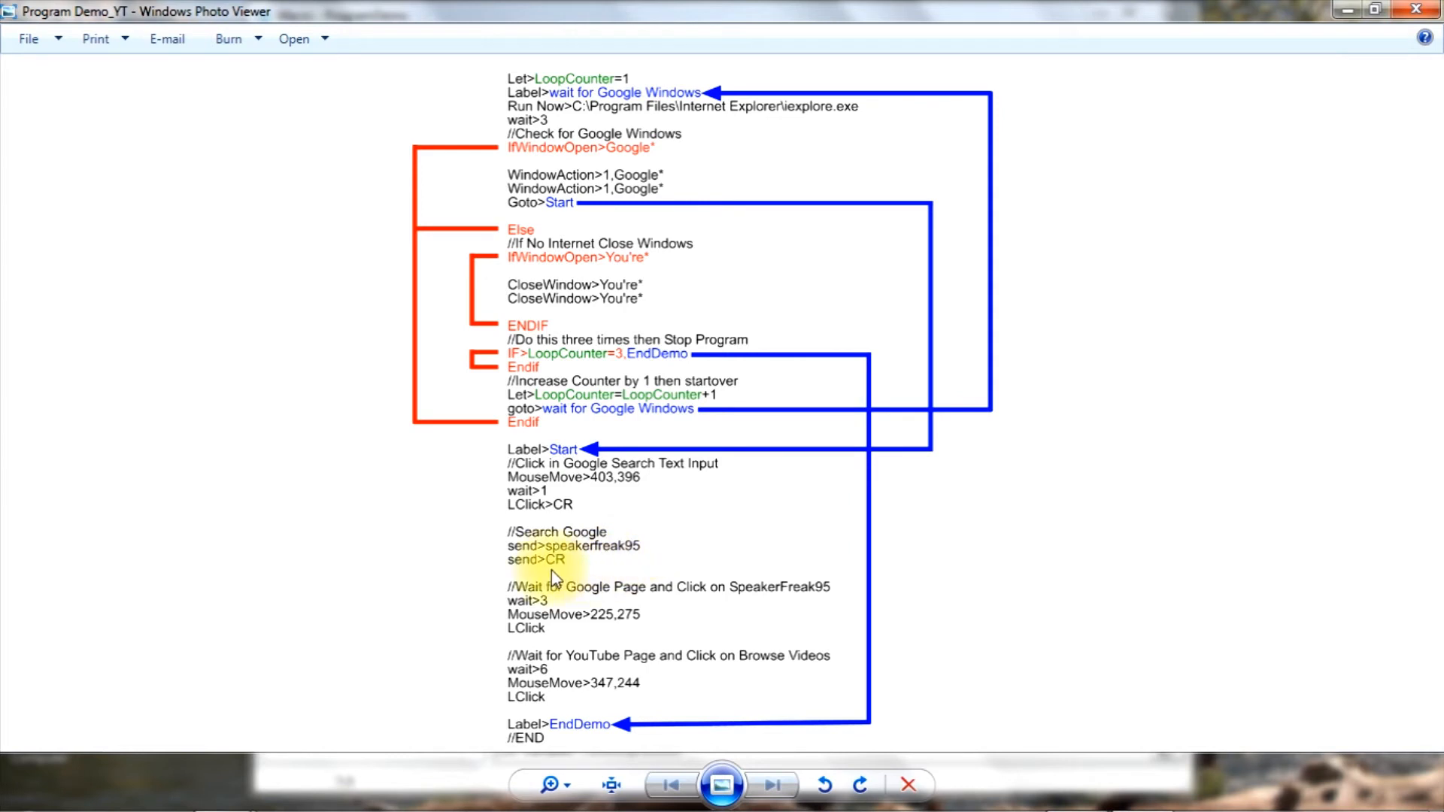
{"action": "mouse_move", "coordinate": [553, 571]}
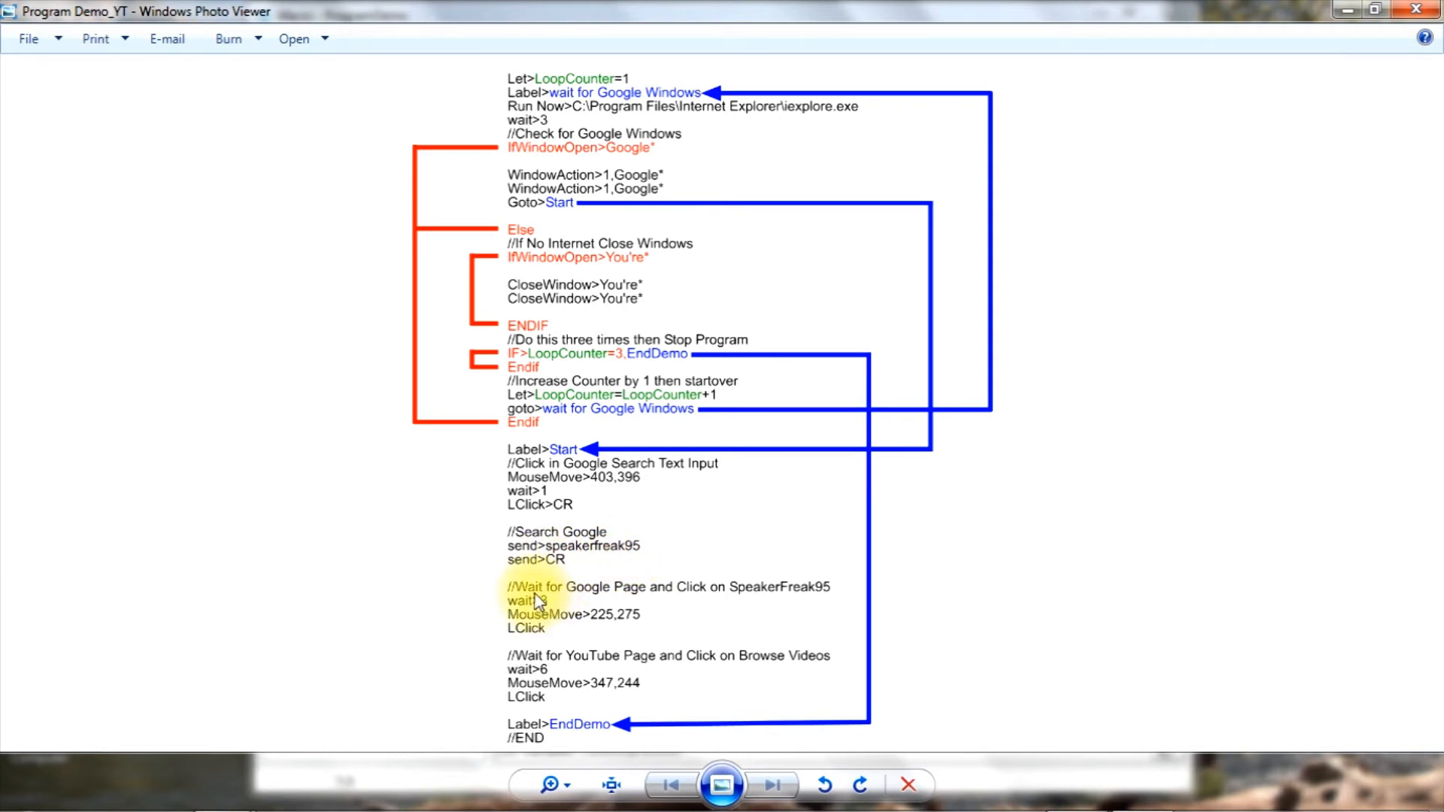
{"action": "mouse_move", "coordinate": [614, 598]}
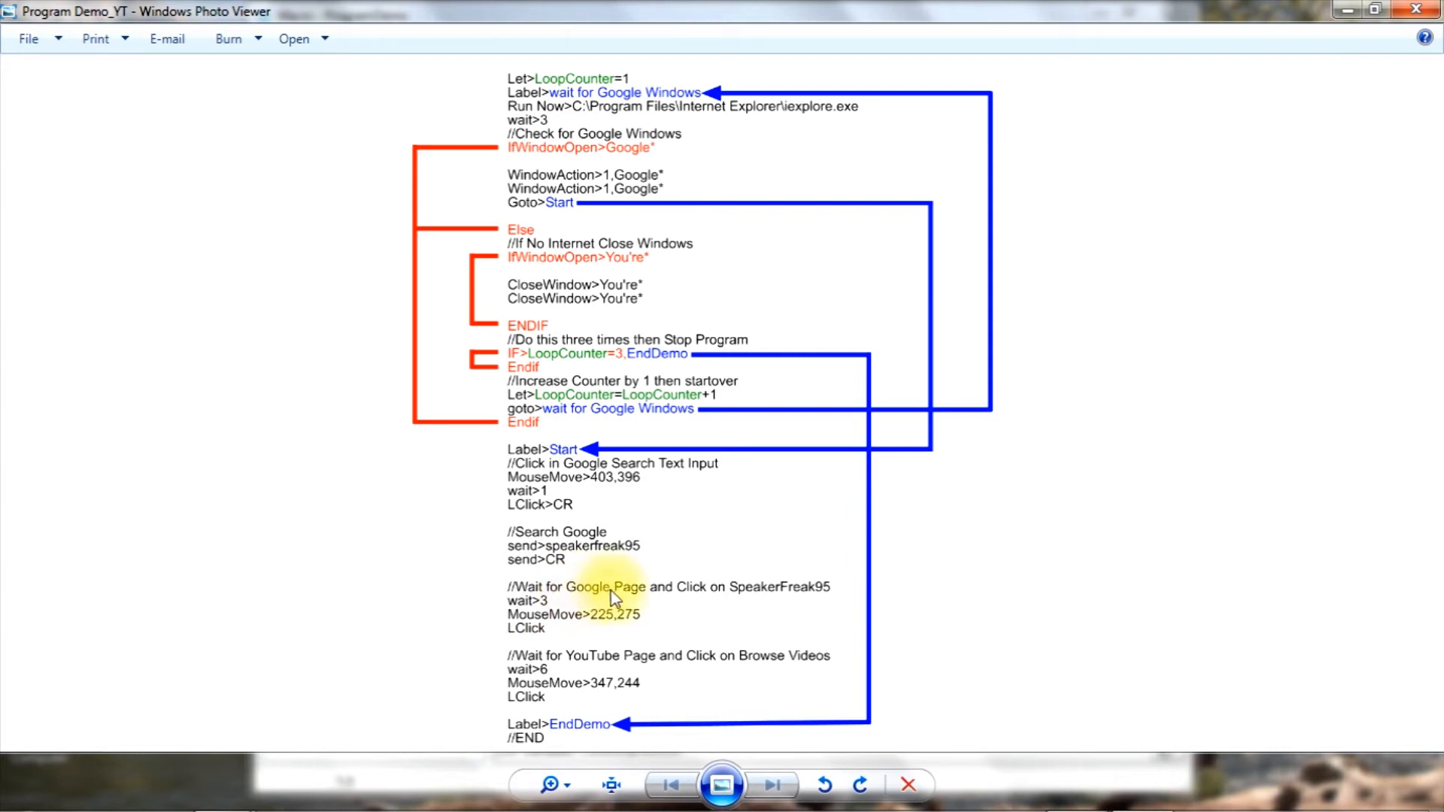
{"action": "mouse_move", "coordinate": [676, 601]}
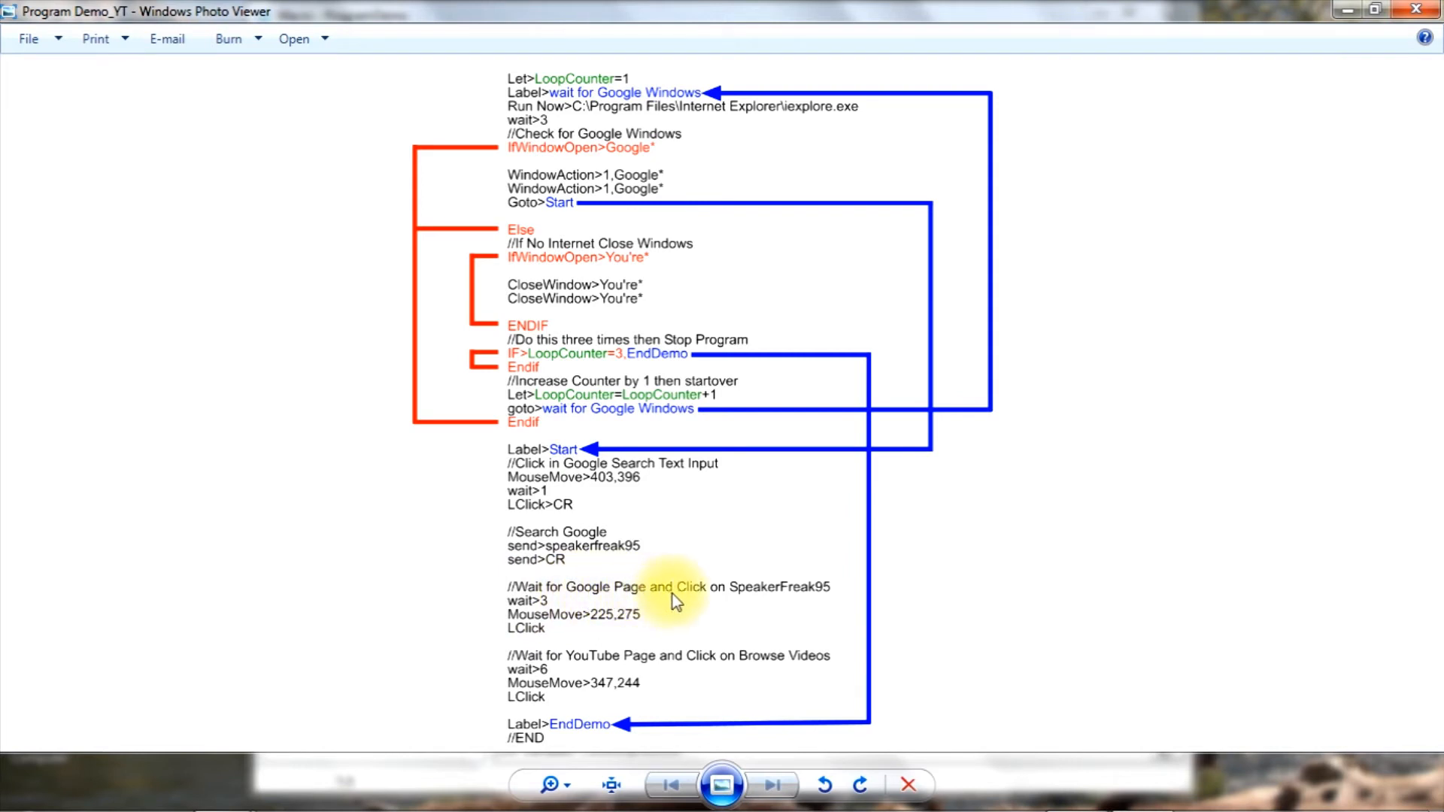
{"action": "mouse_move", "coordinate": [760, 604]}
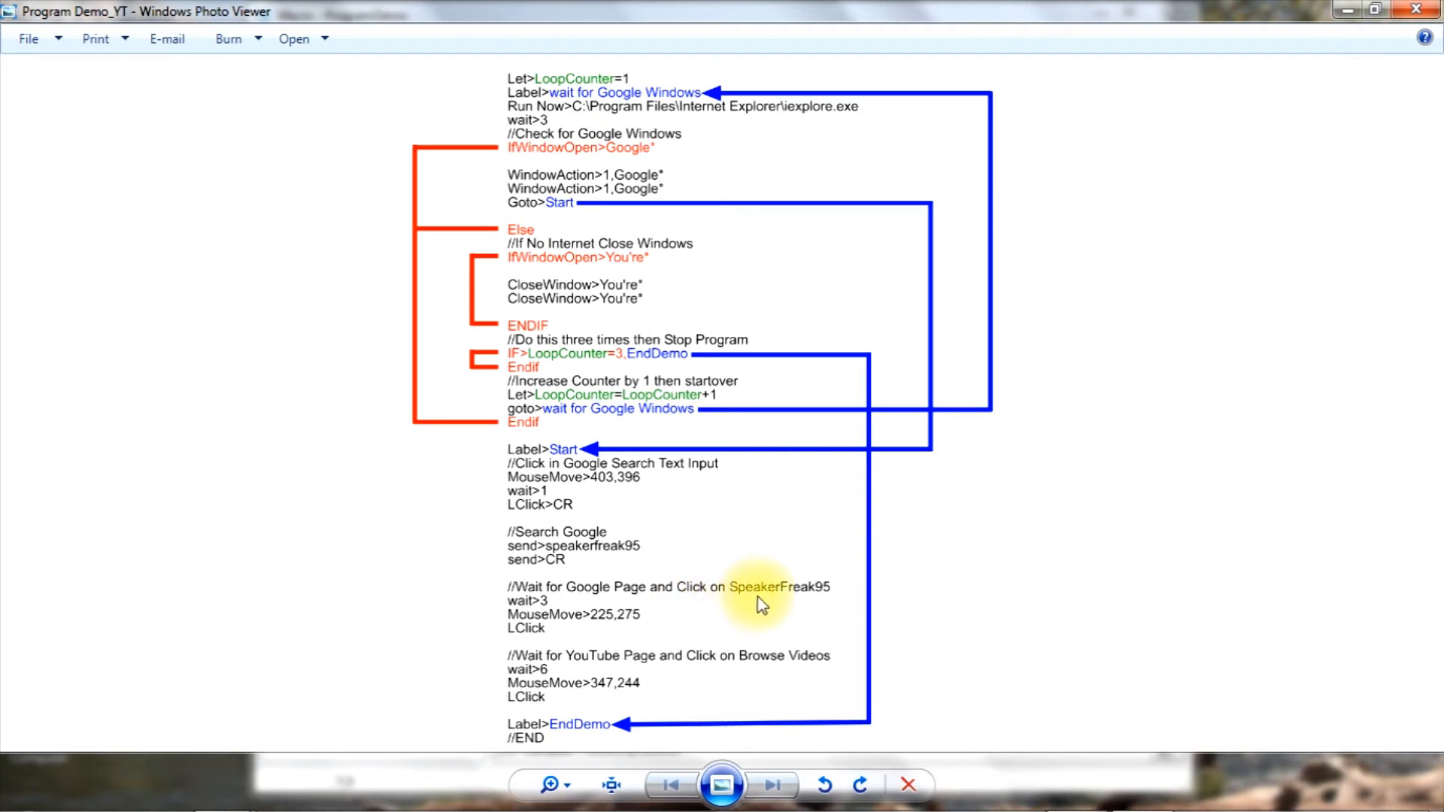
{"action": "mouse_move", "coordinate": [793, 601]}
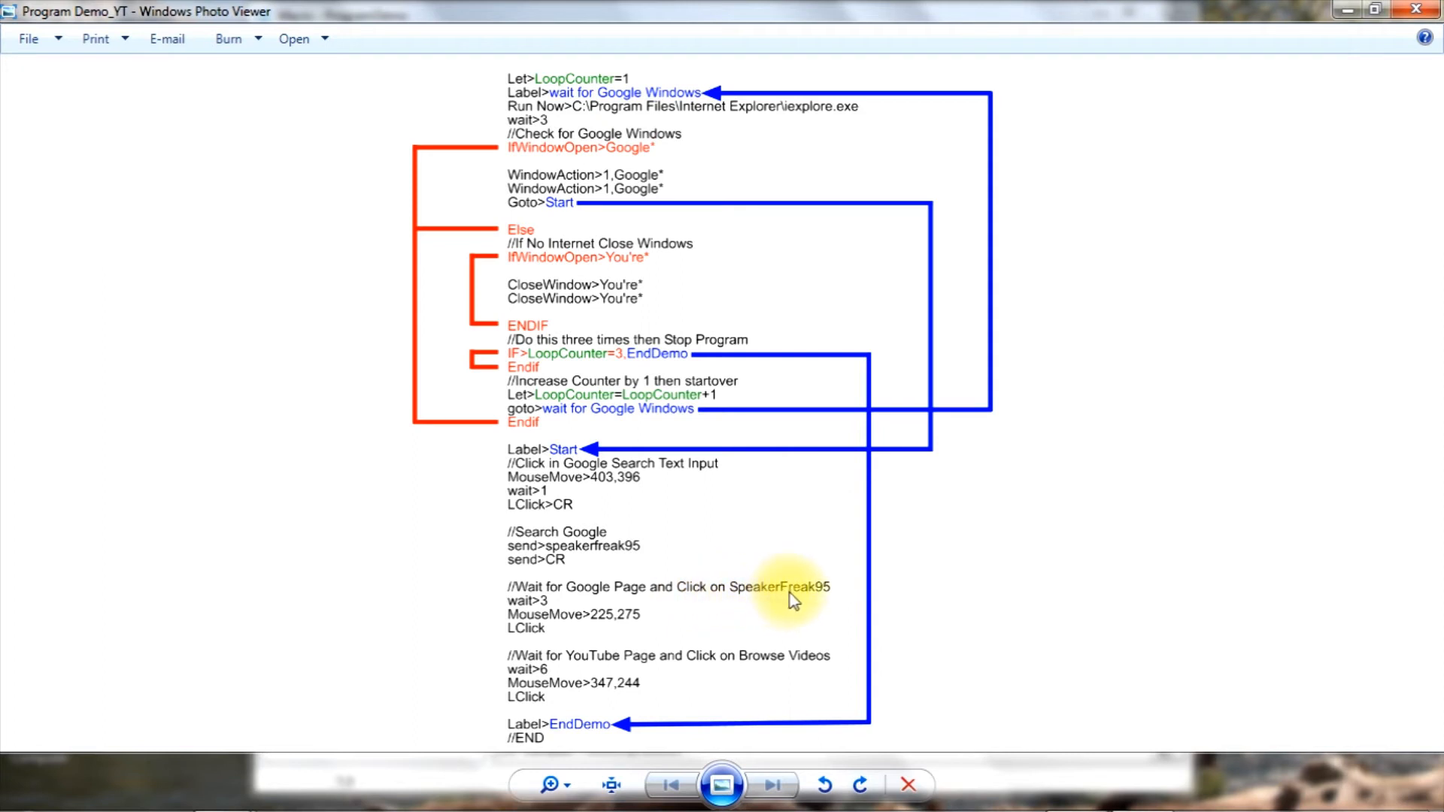
{"action": "mouse_move", "coordinate": [581, 552]}
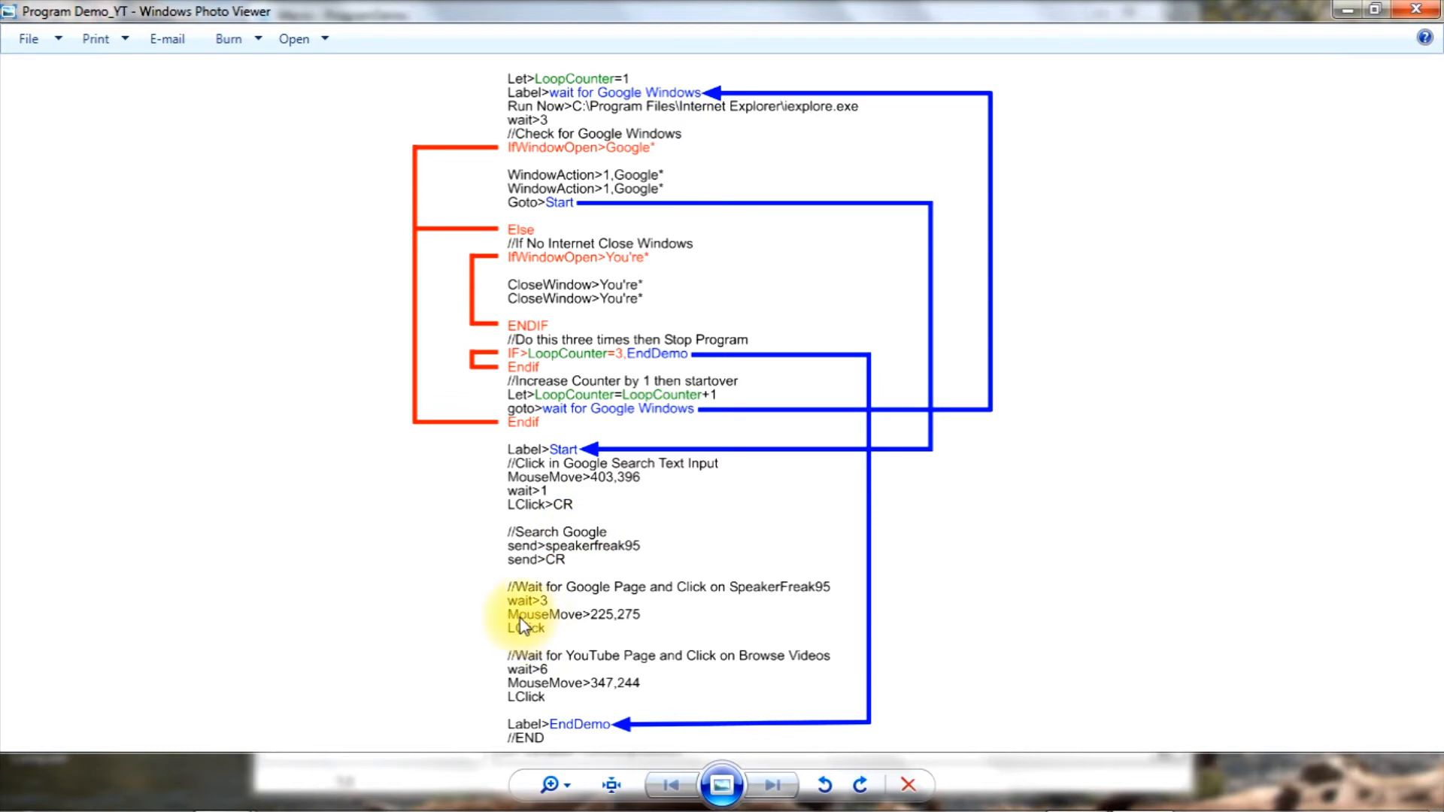
{"action": "mouse_move", "coordinate": [573, 624]}
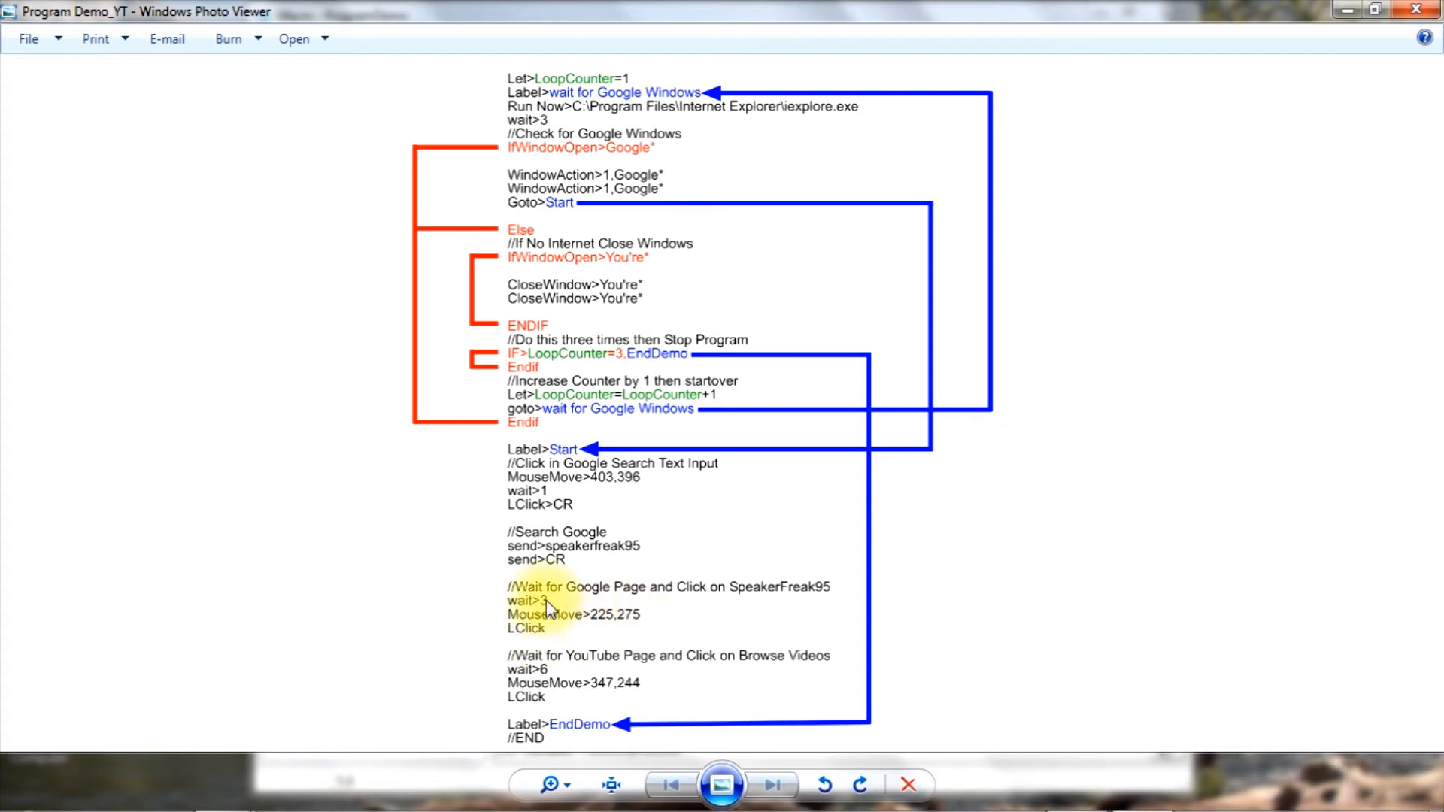
{"action": "mouse_move", "coordinate": [576, 645]}
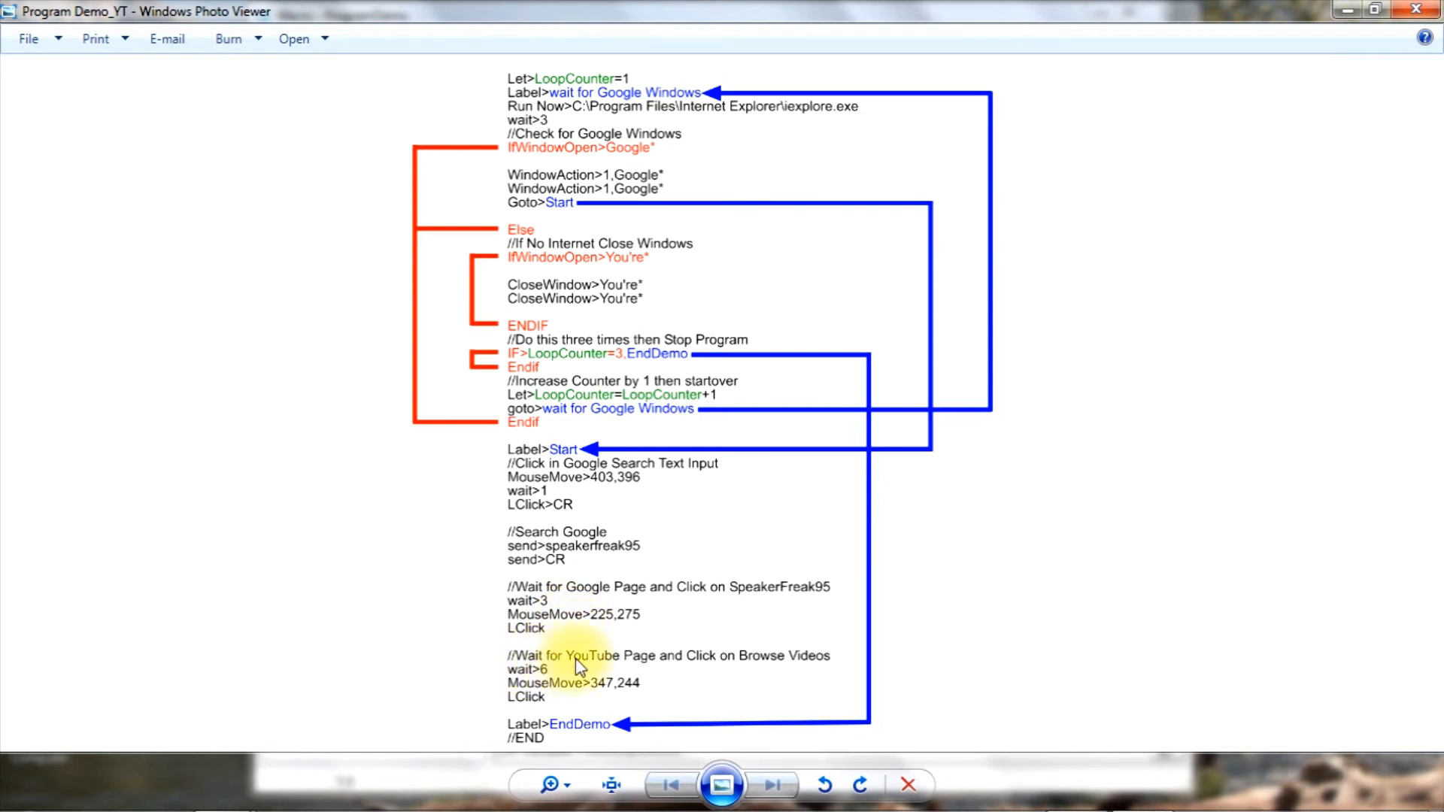
{"action": "mouse_move", "coordinate": [615, 665]}
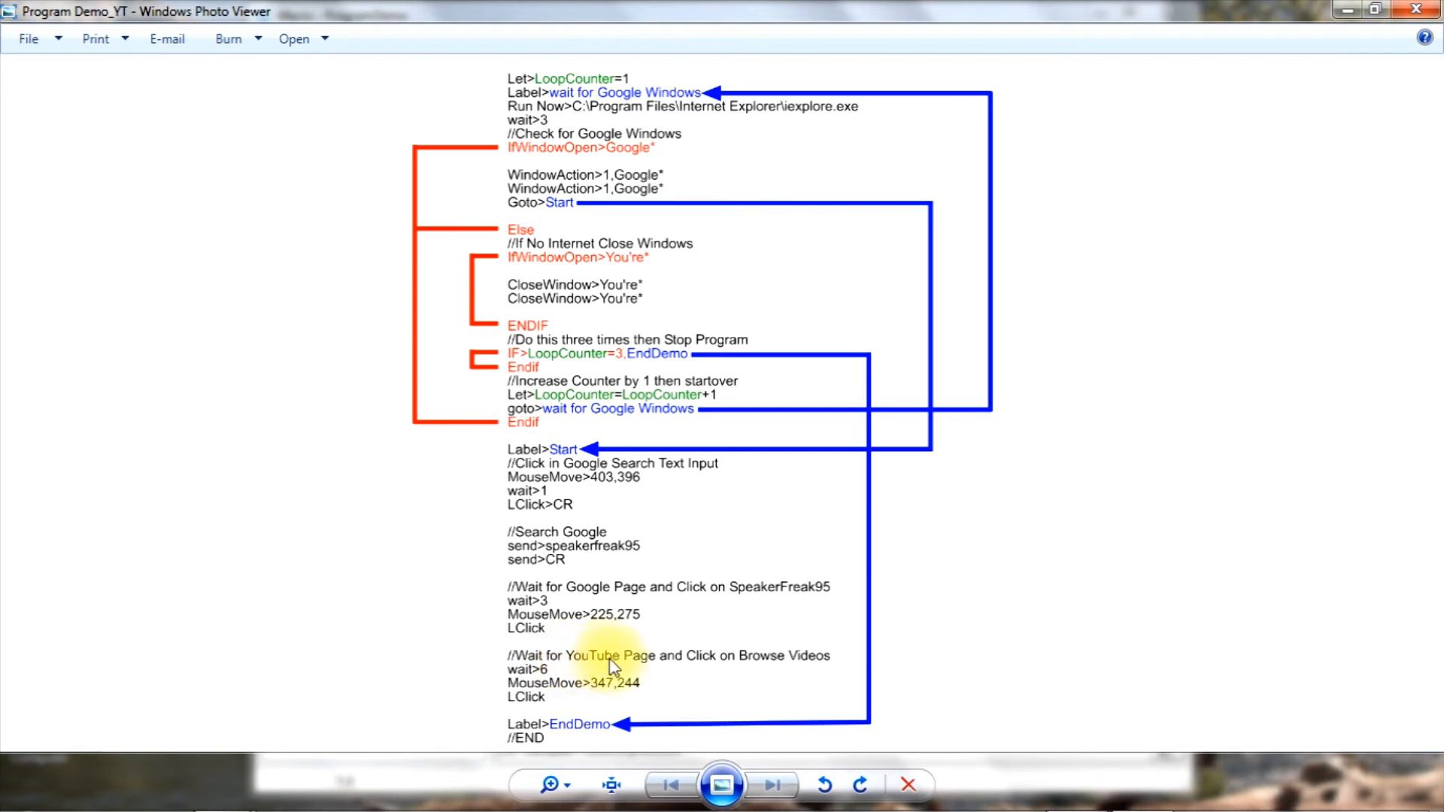
{"action": "mouse_move", "coordinate": [668, 663]}
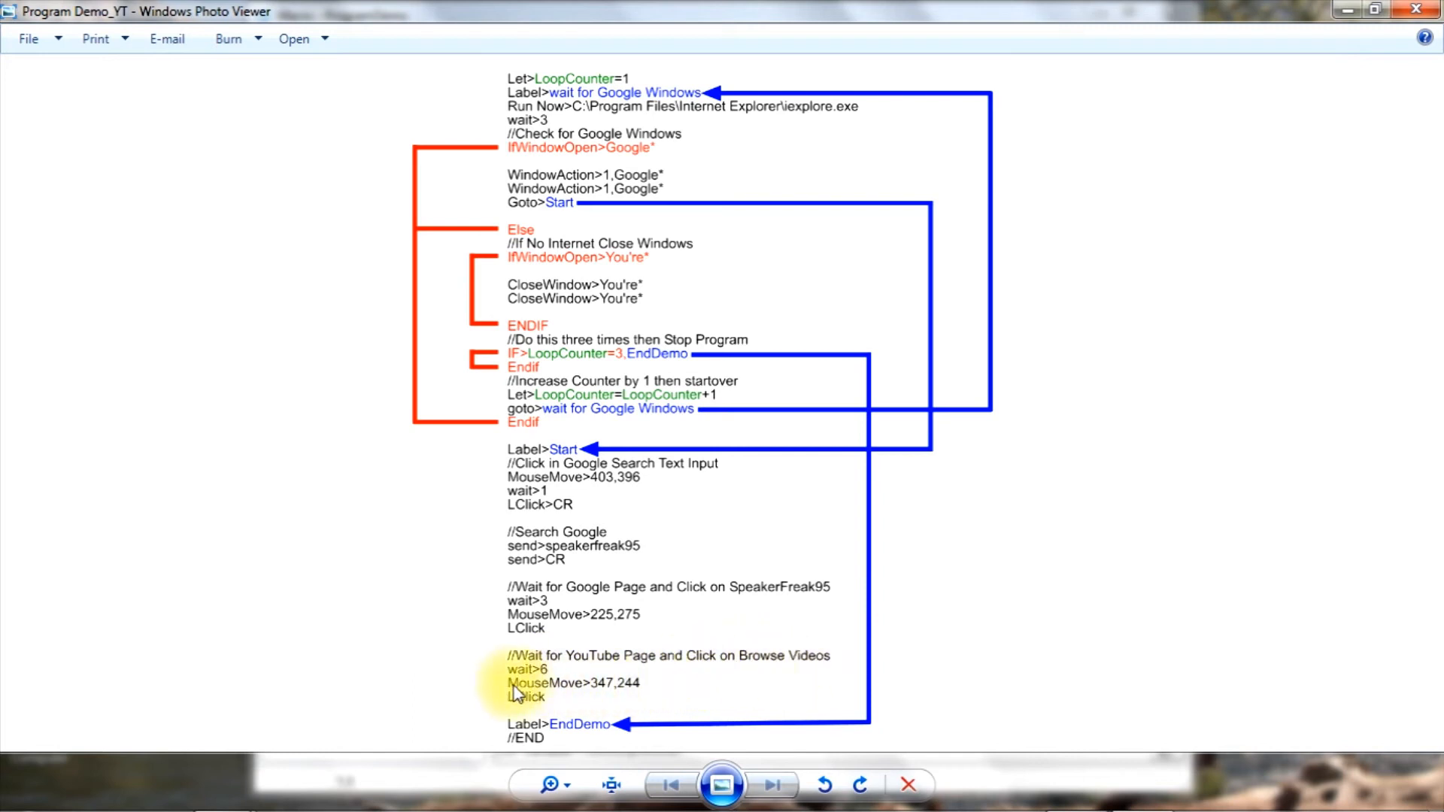
{"action": "mouse_move", "coordinate": [599, 690]}
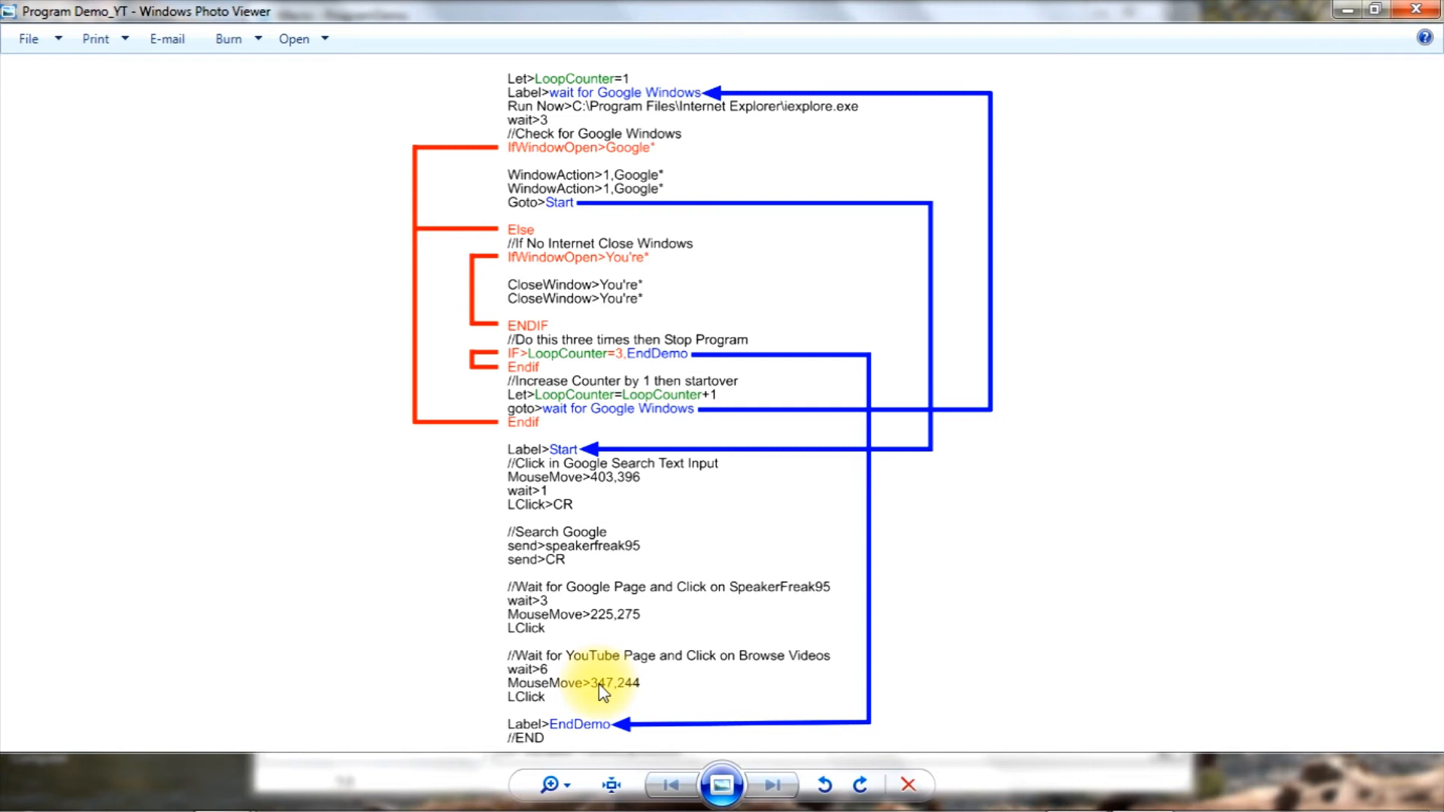
{"action": "mouse_move", "coordinate": [608, 692]}
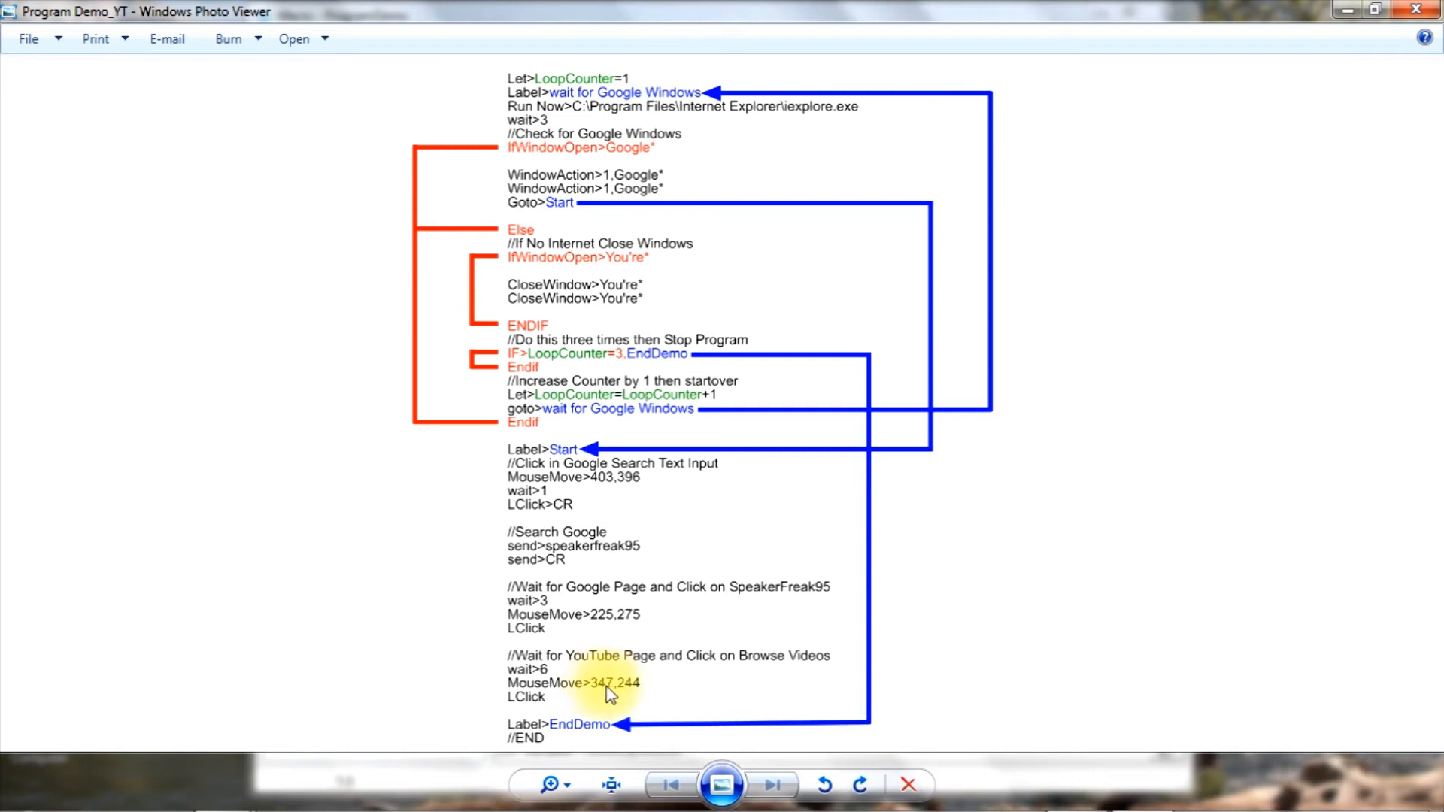
{"action": "mouse_move", "coordinate": [634, 692]}
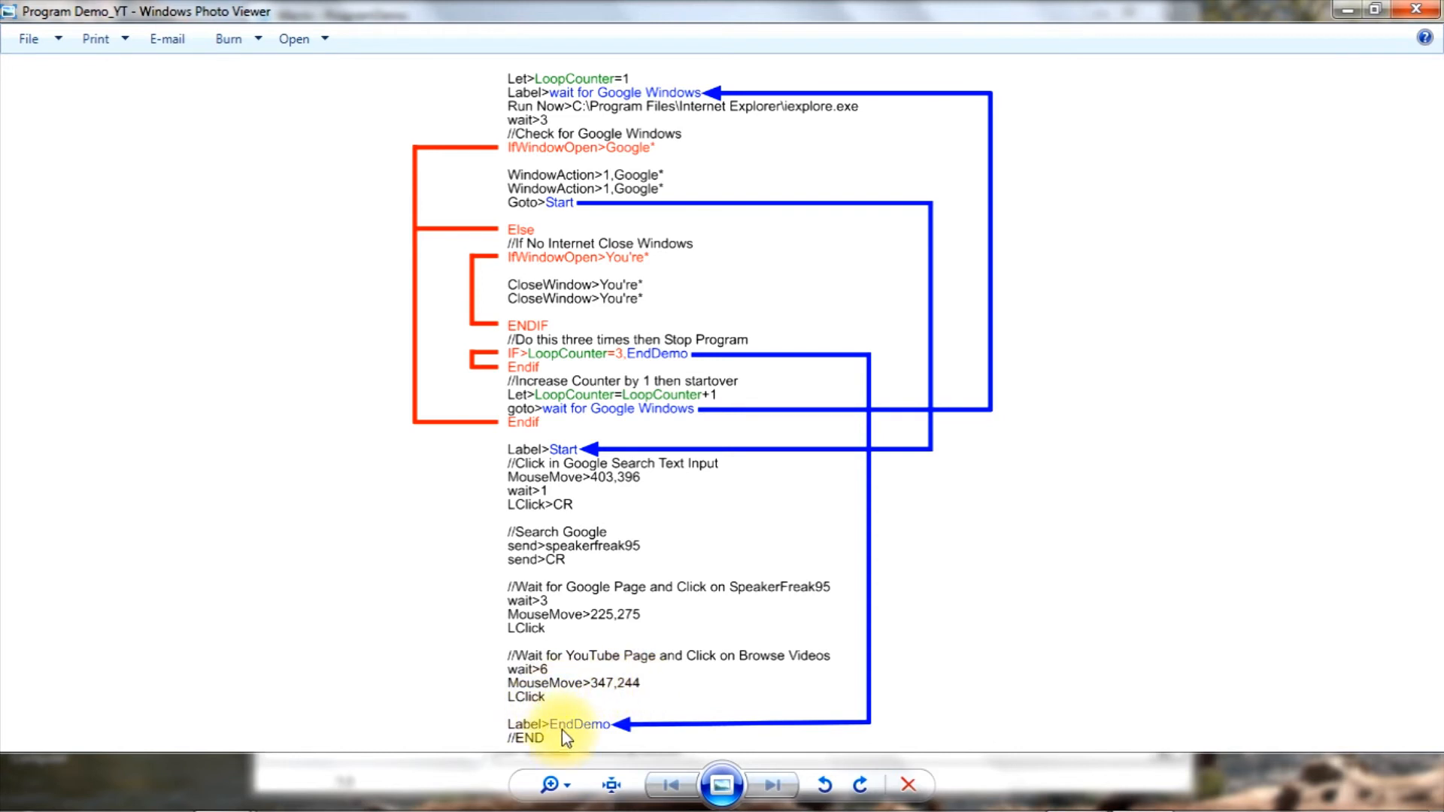
{"action": "mouse_move", "coordinate": [565, 746]}
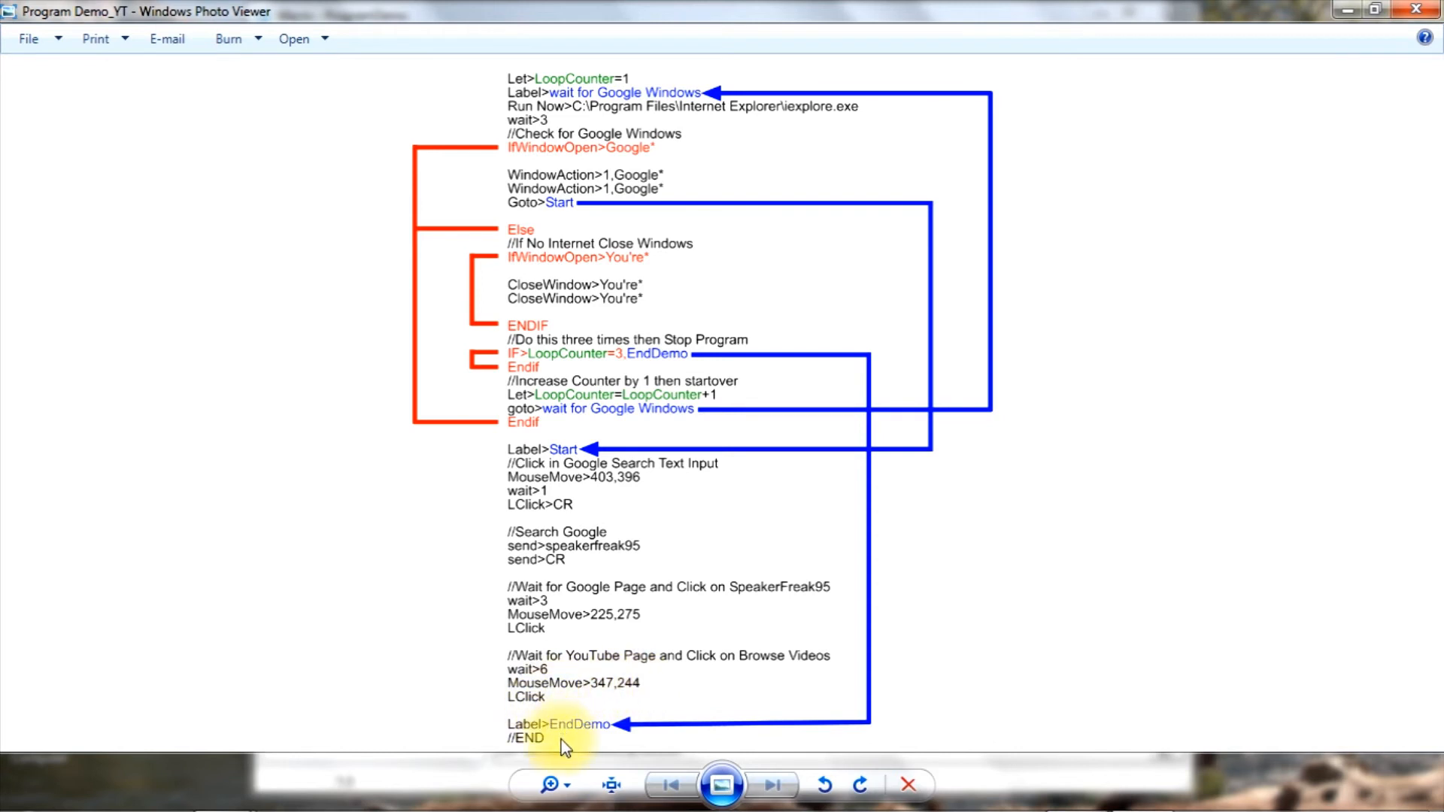
{"action": "mouse_move", "coordinate": [1068, 137]}
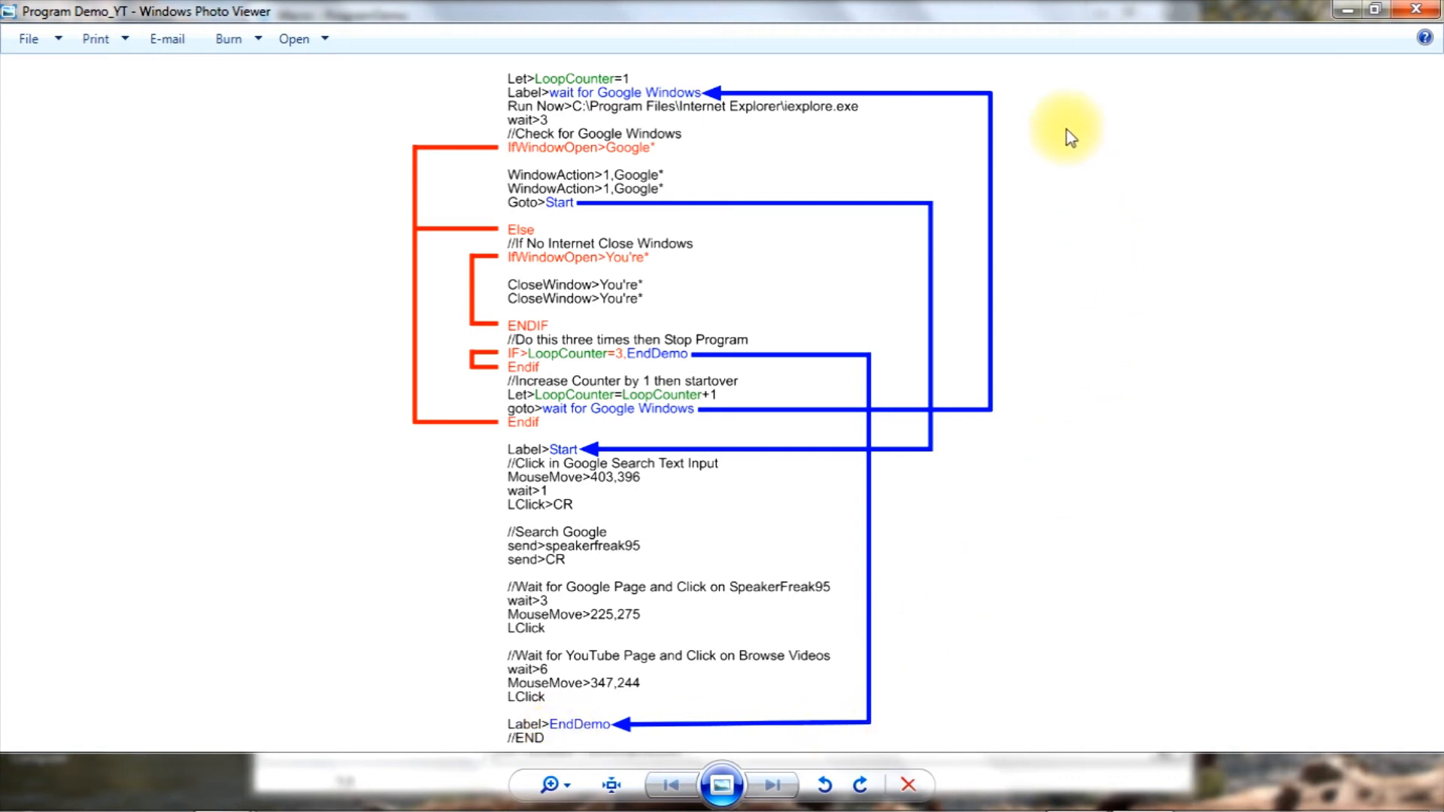
{"action": "mouse_move", "coordinate": [498, 99]}
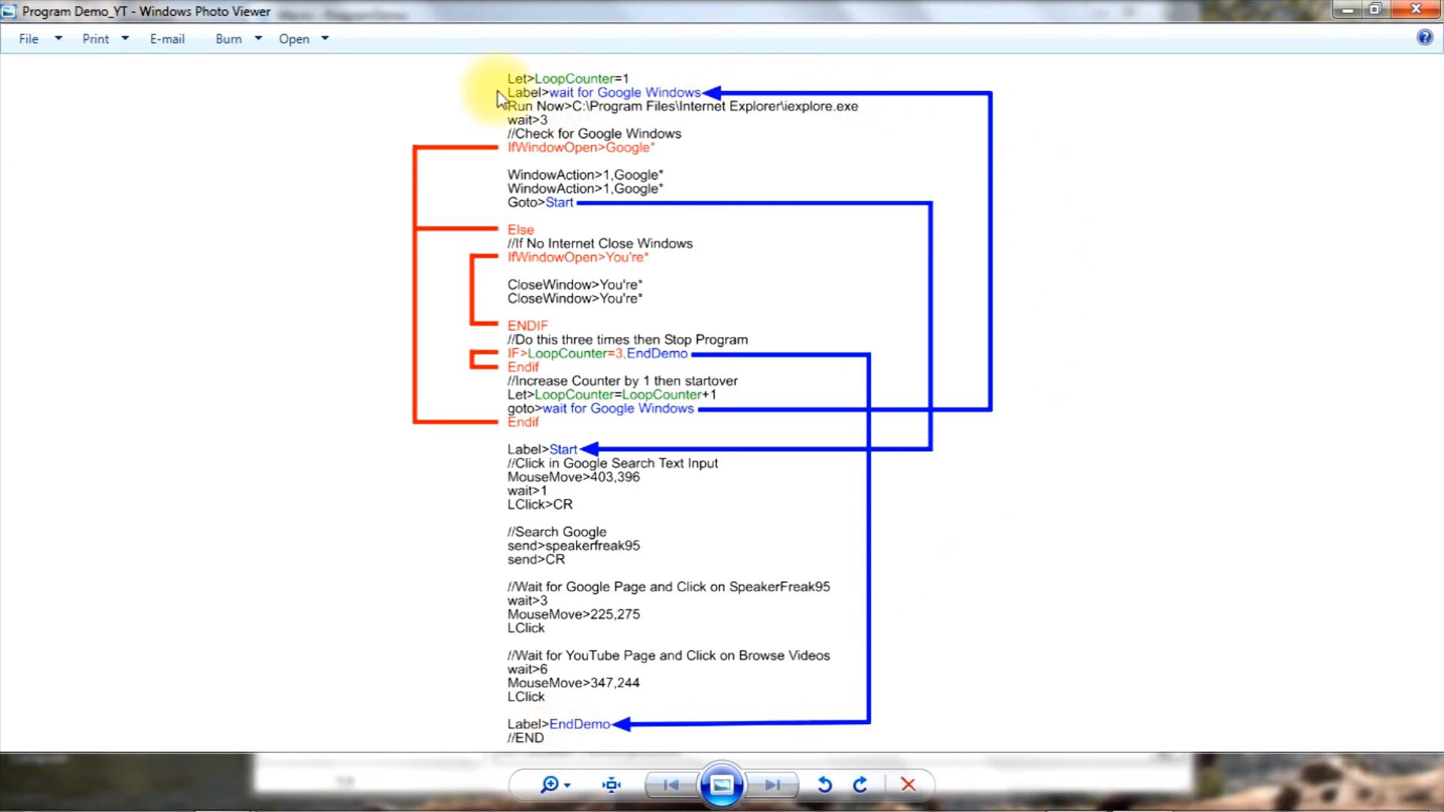
{"action": "mouse_move", "coordinate": [561, 110]}
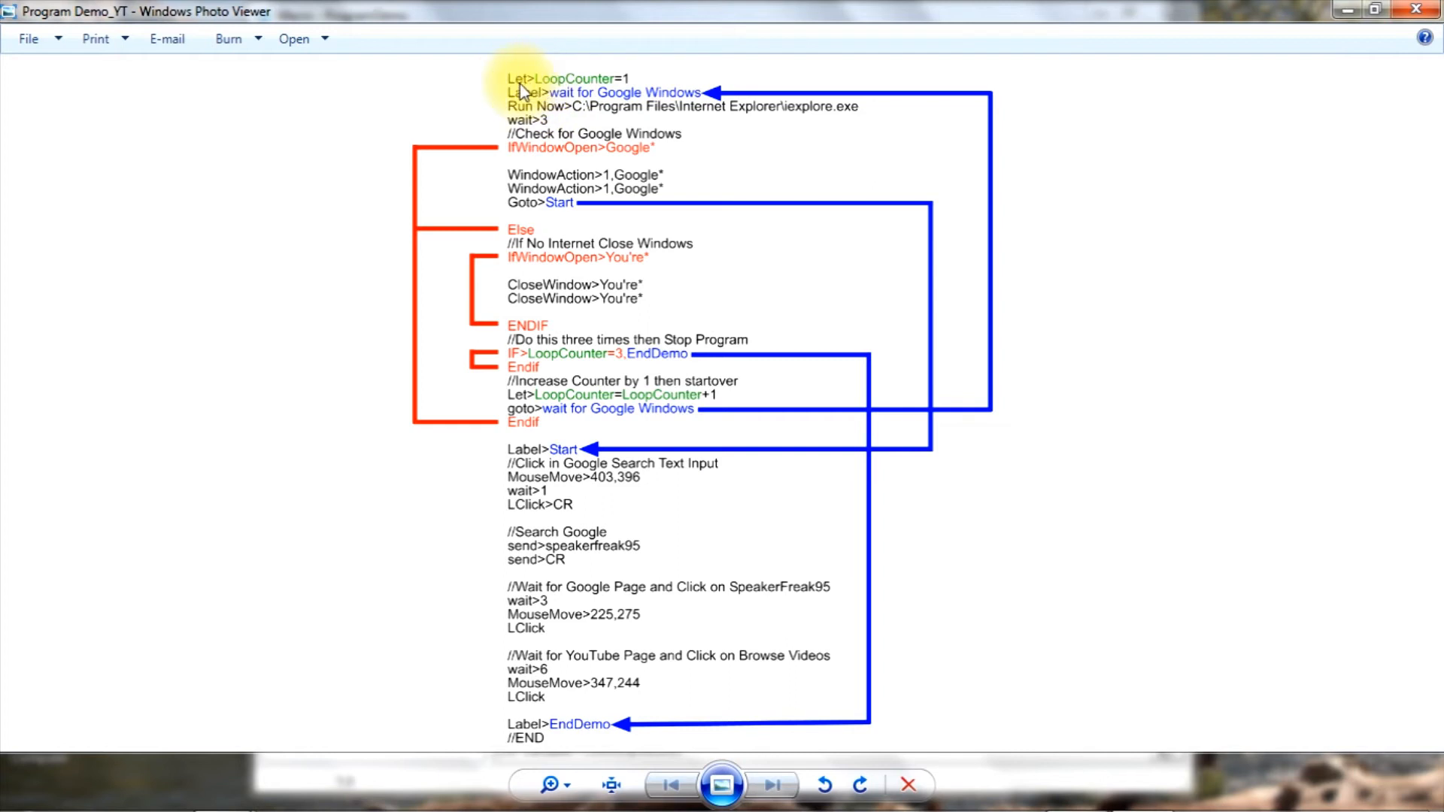
{"action": "mouse_move", "coordinate": [534, 106]}
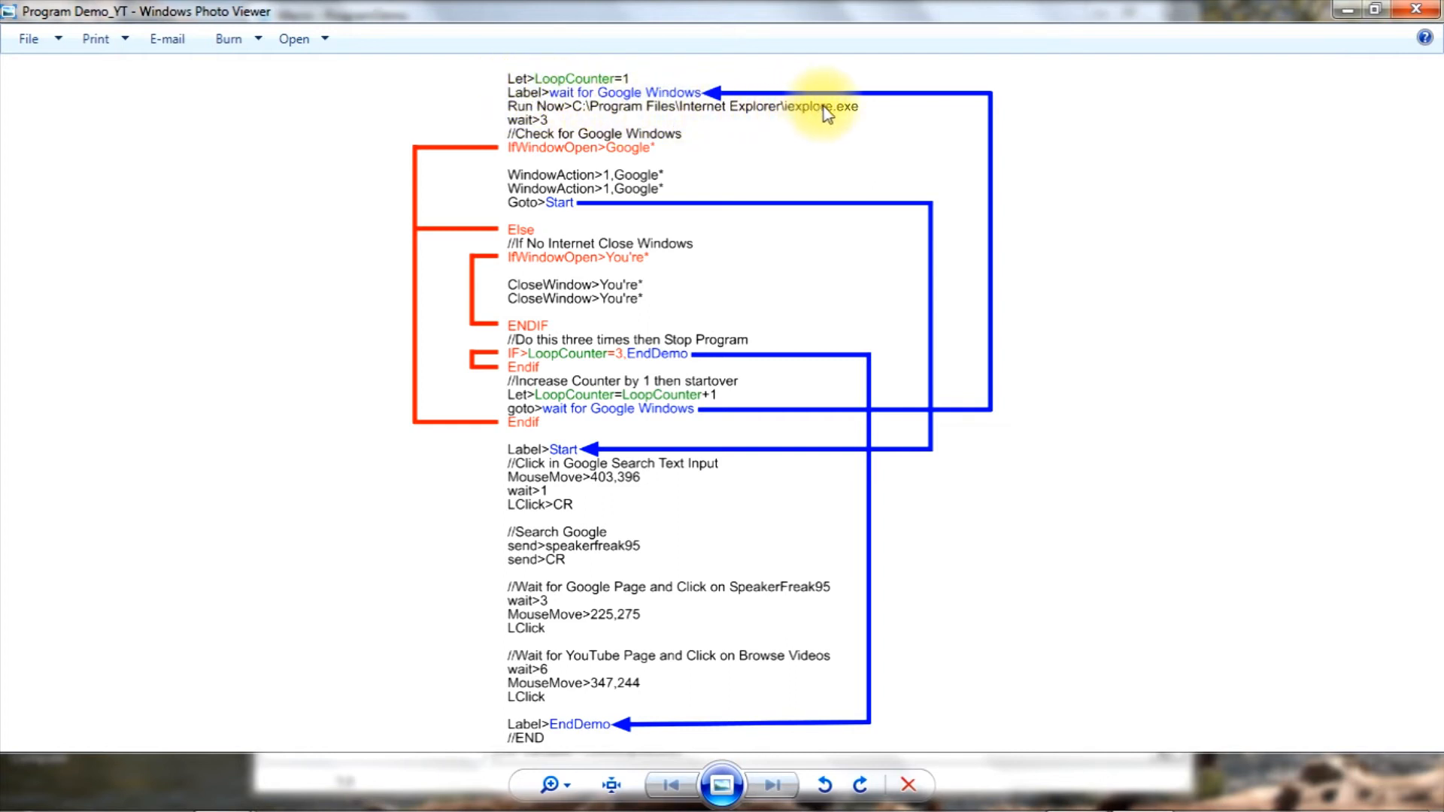
{"action": "mouse_move", "coordinate": [534, 125]}
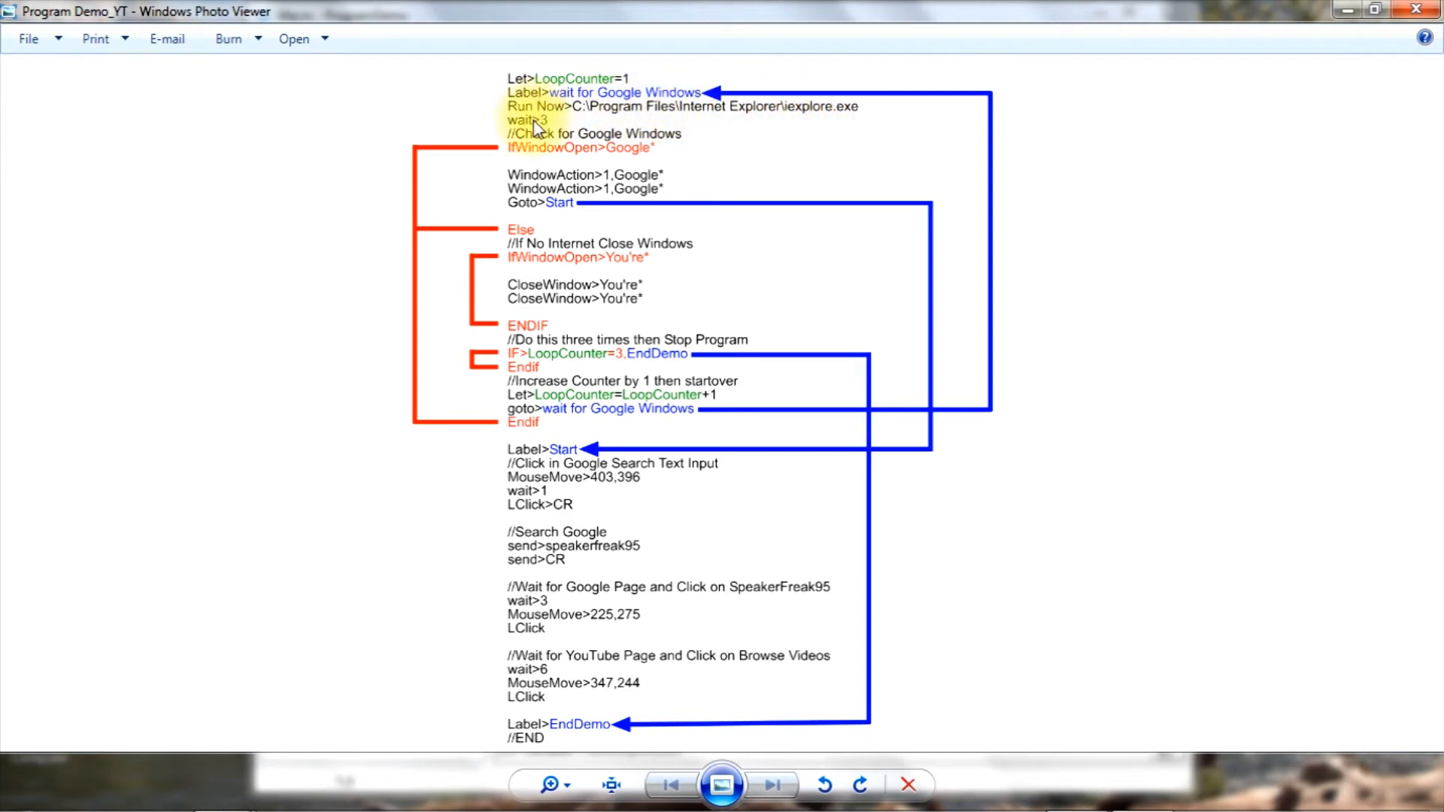
{"action": "mouse_move", "coordinate": [567, 152]}
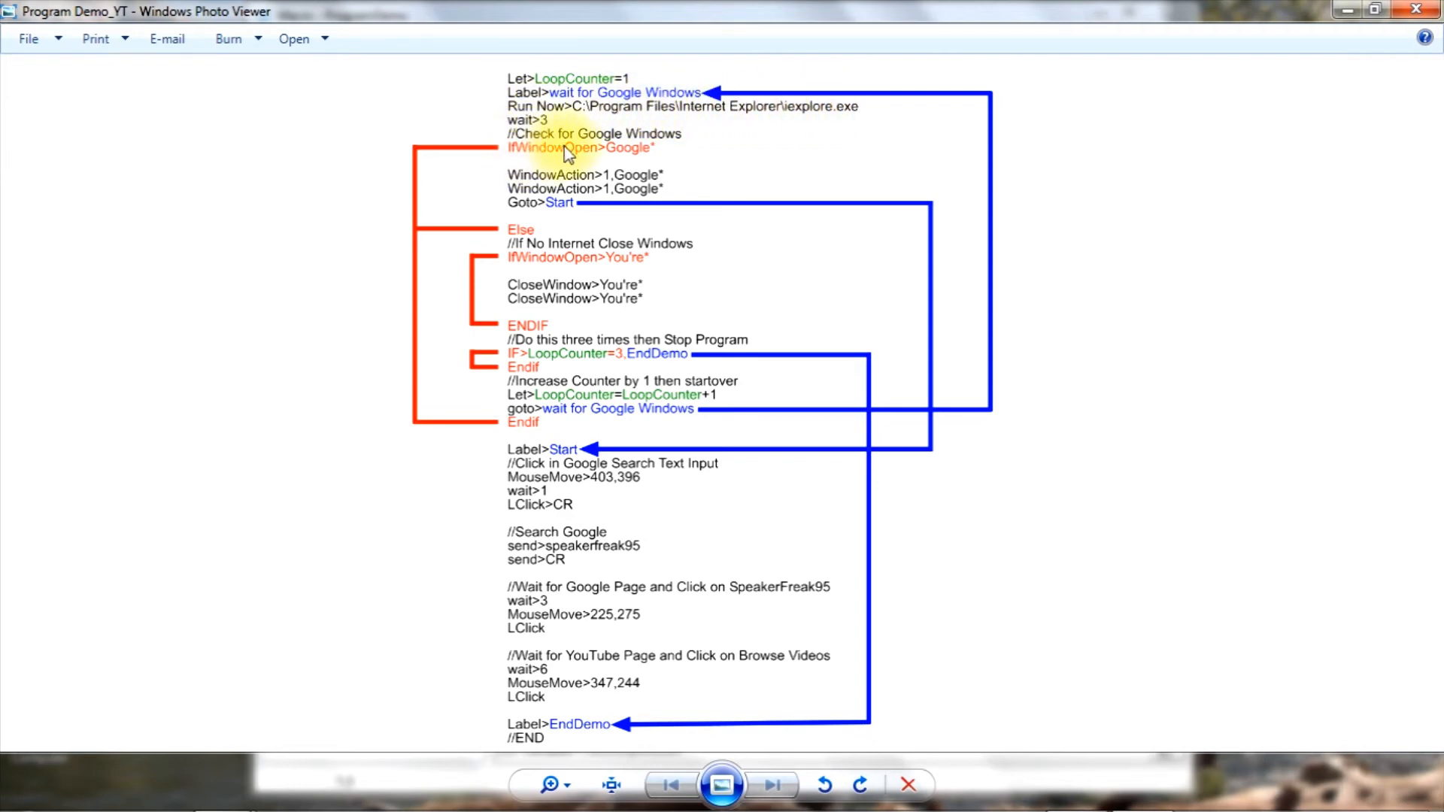
{"action": "mouse_move", "coordinate": [631, 158]}
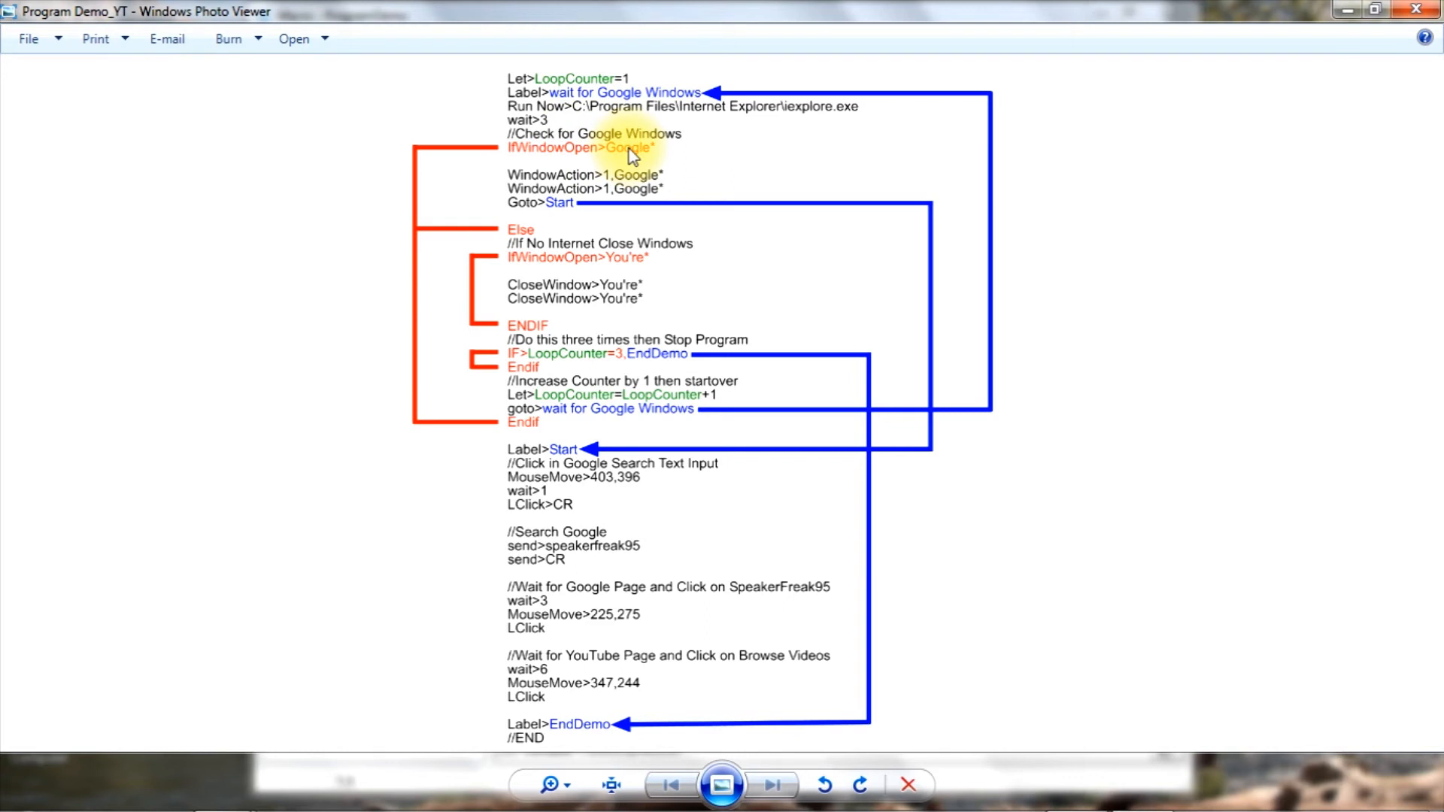
{"action": "mouse_move", "coordinate": [582, 161]}
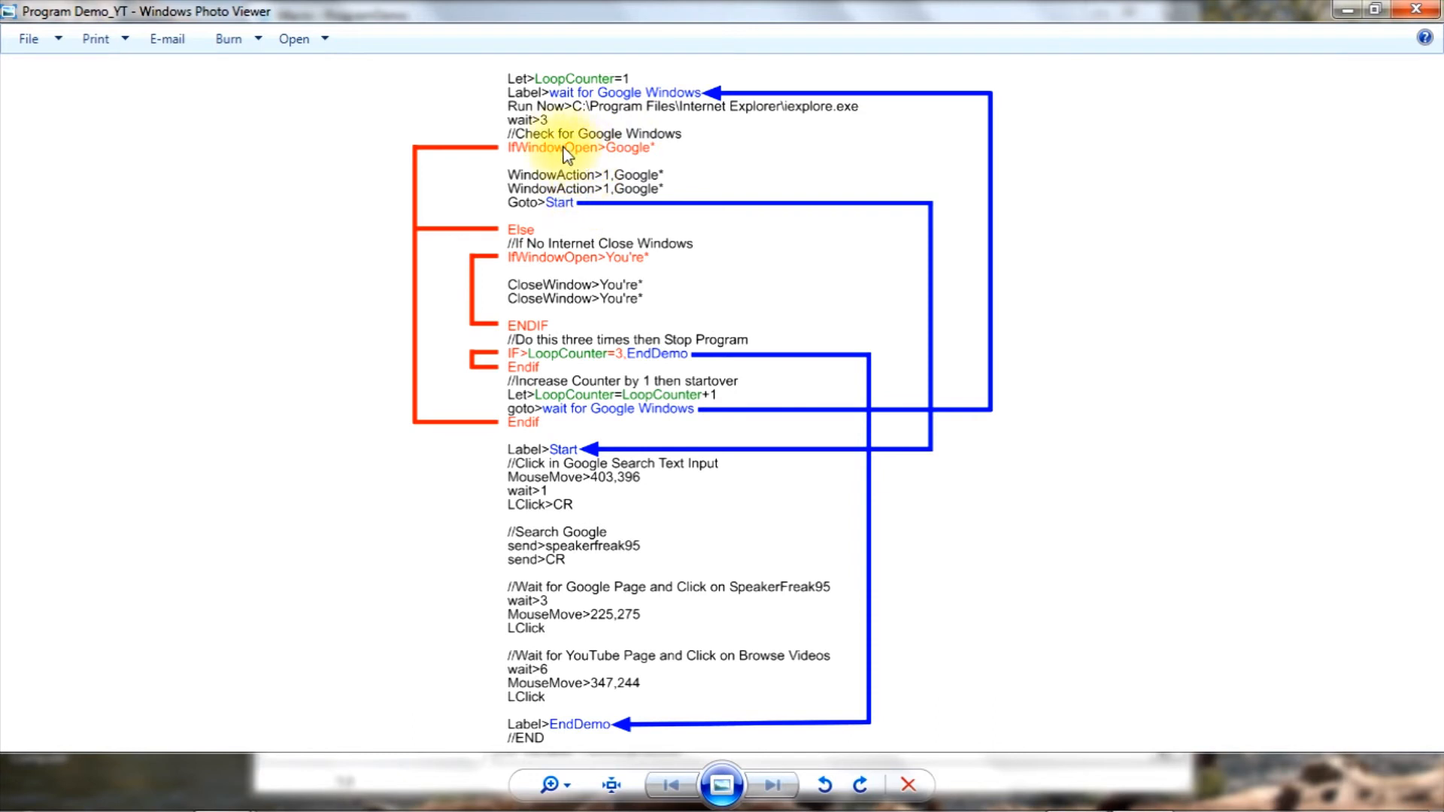
{"action": "mouse_move", "coordinate": [507, 232]}
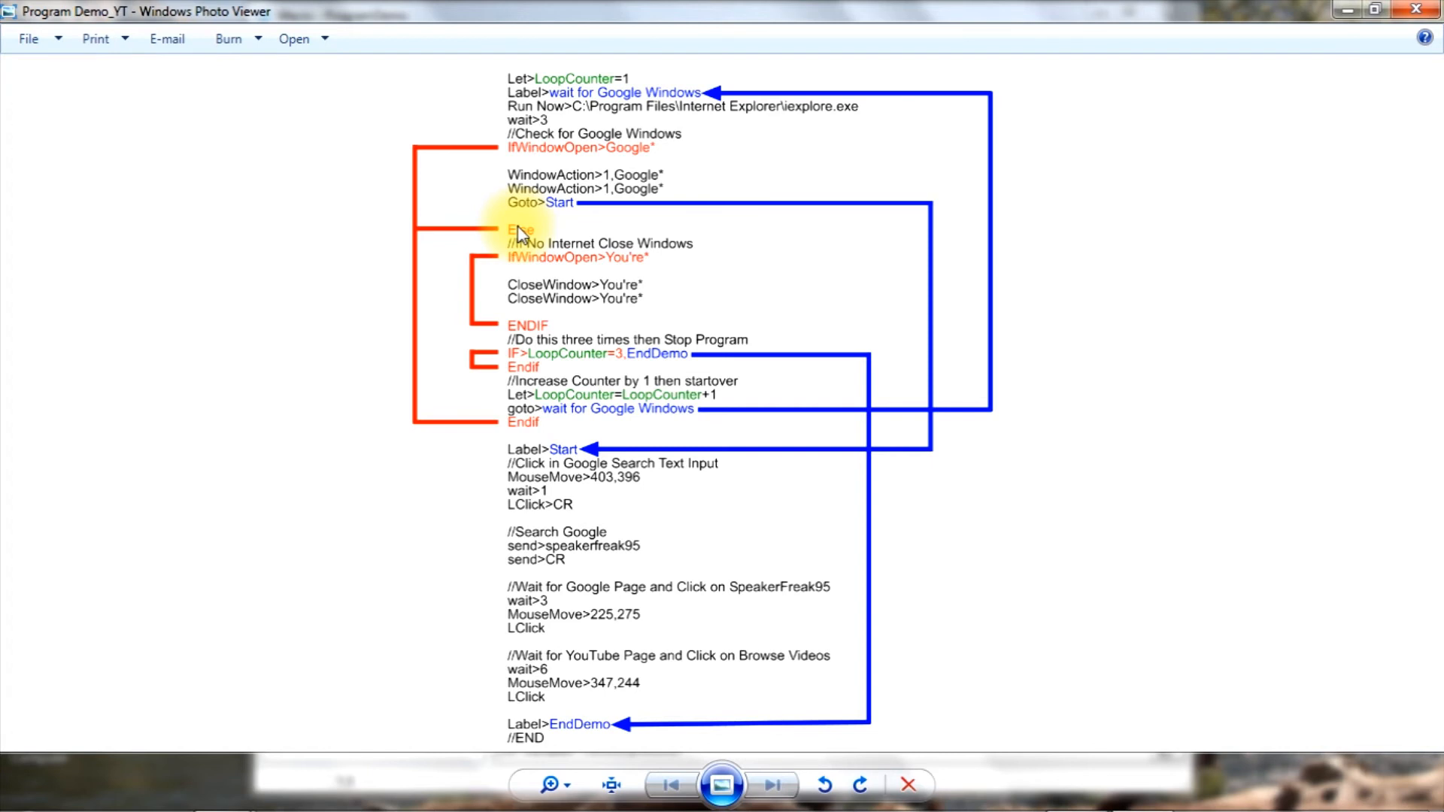
{"action": "mouse_move", "coordinate": [530, 268]}
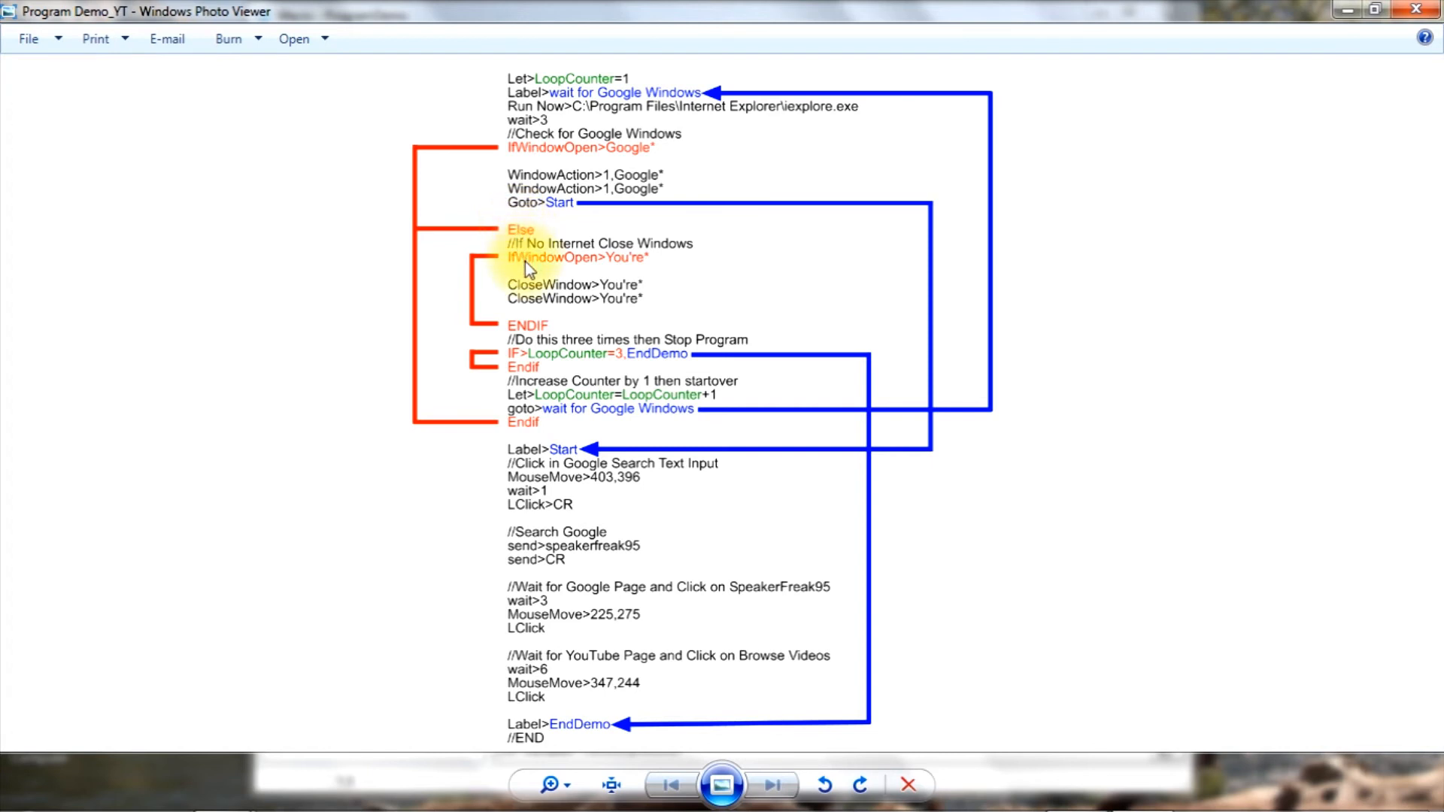
{"action": "mouse_move", "coordinate": [630, 268]}
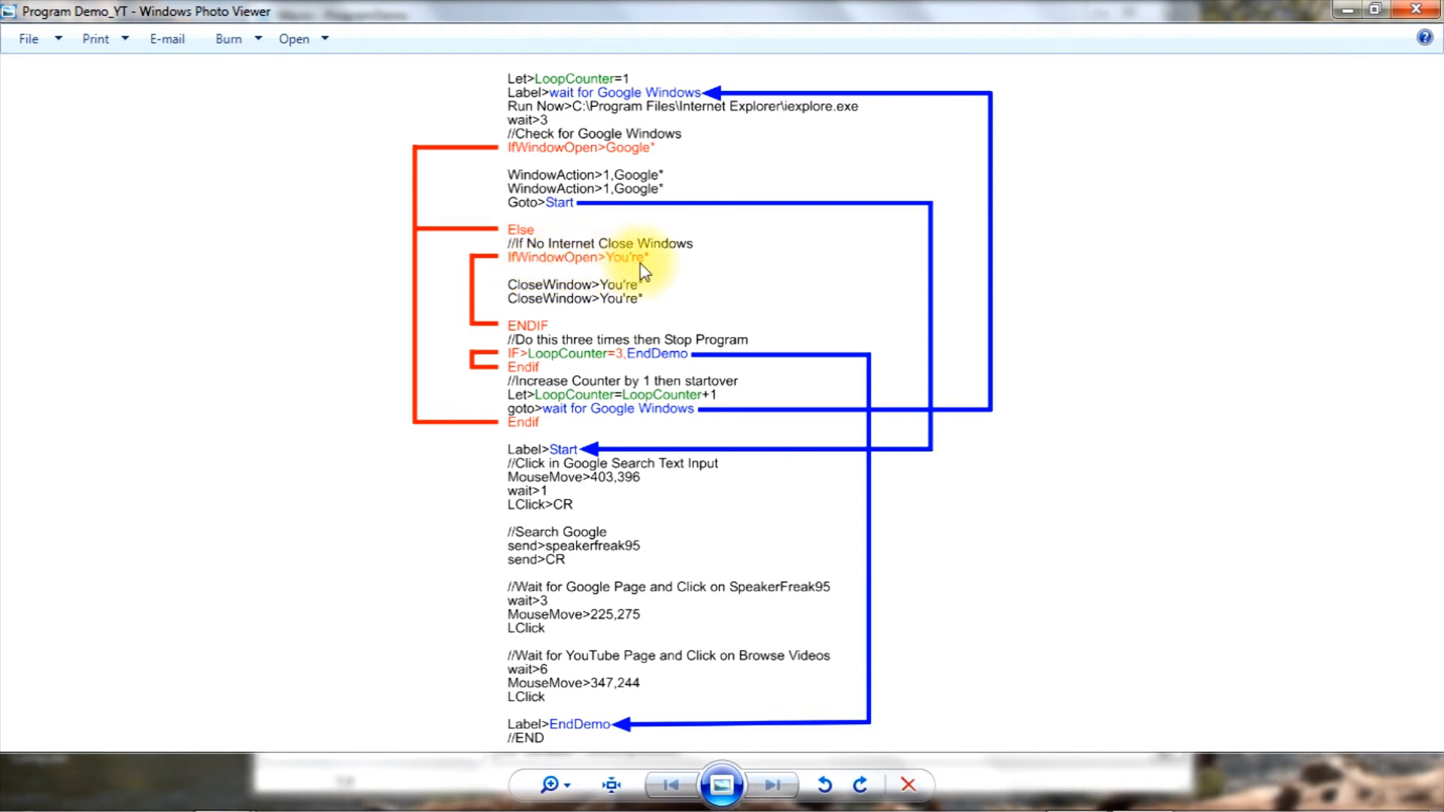
{"action": "mouse_move", "coordinate": [844, 269]}
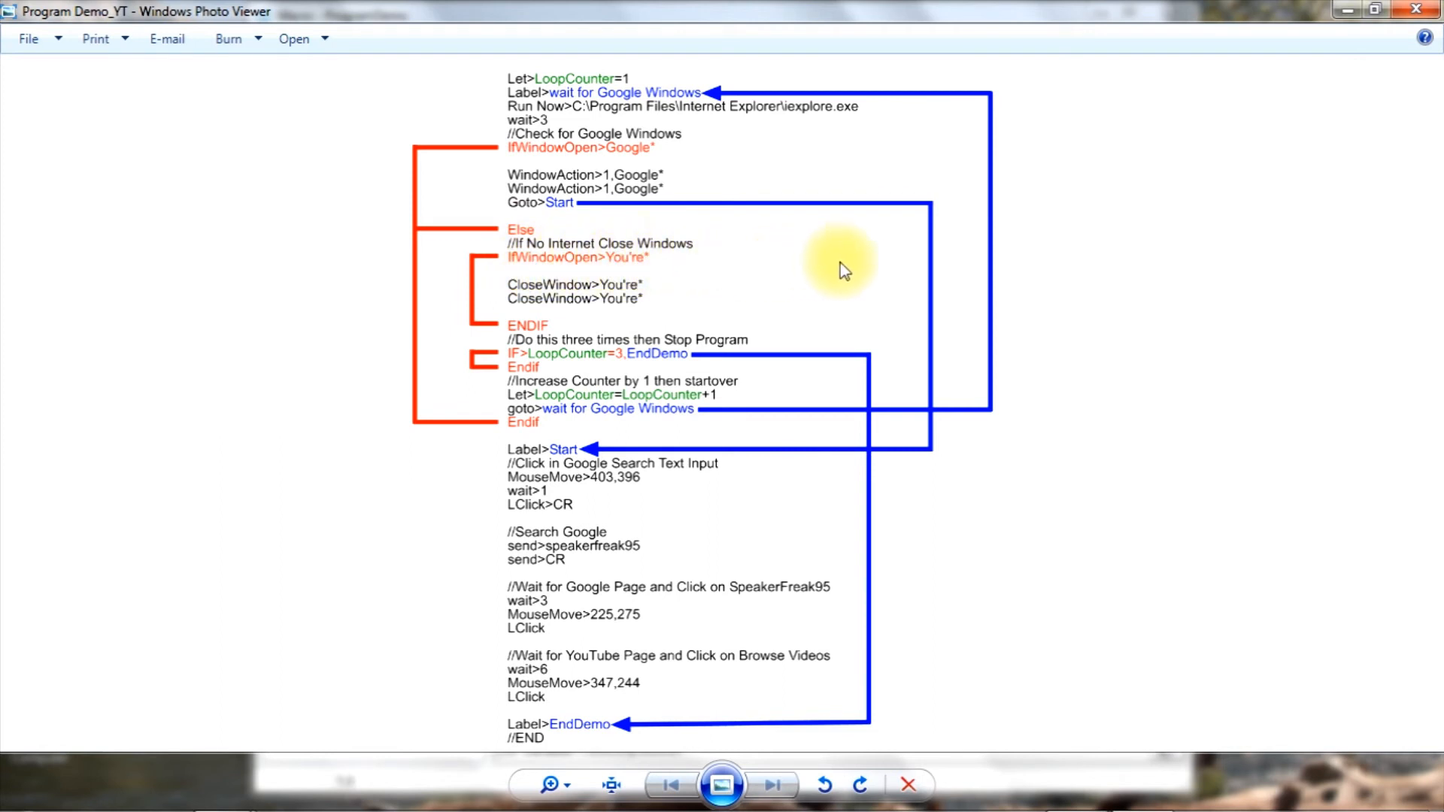
{"action": "mouse_move", "coordinate": [645, 268]}
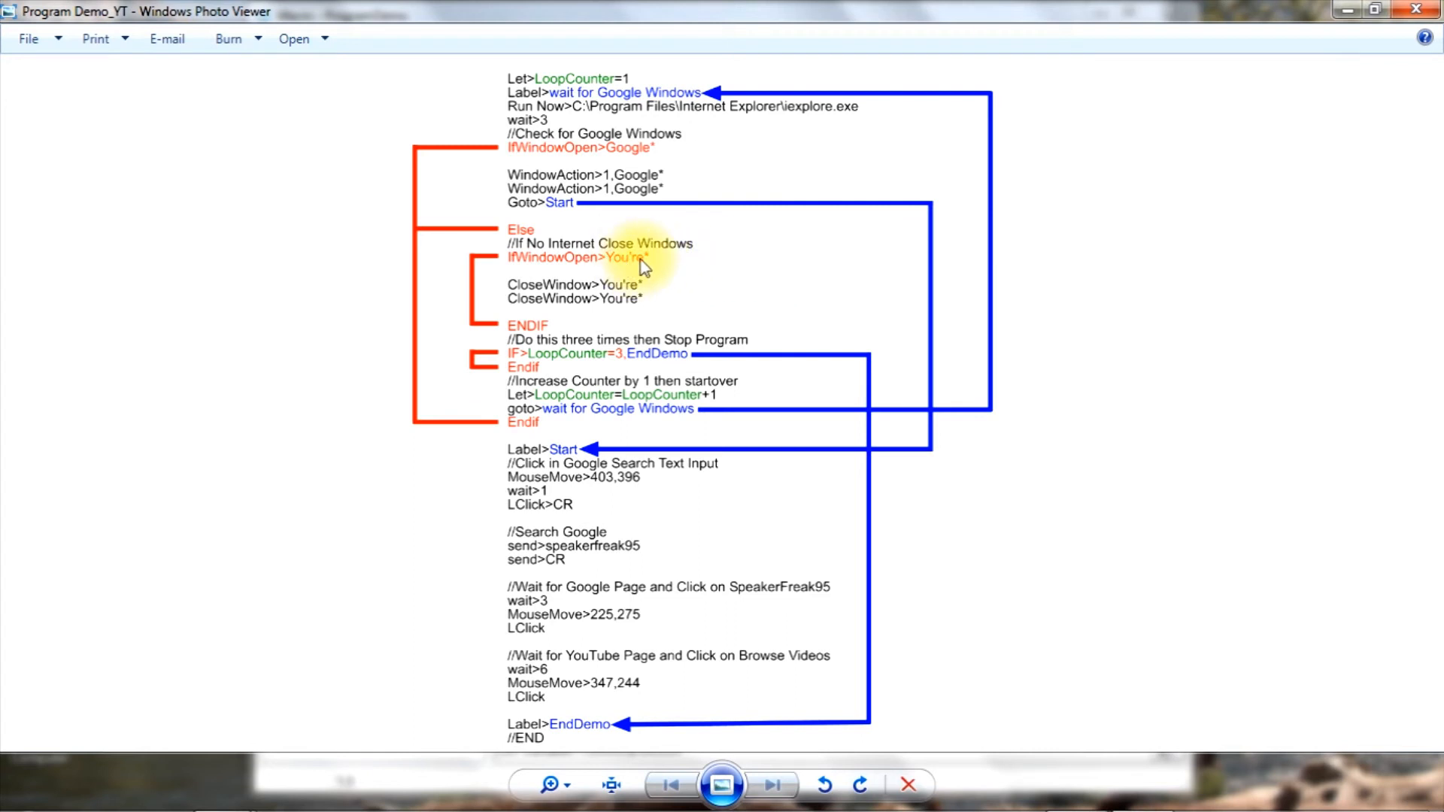
{"action": "mouse_move", "coordinate": [633, 269]}
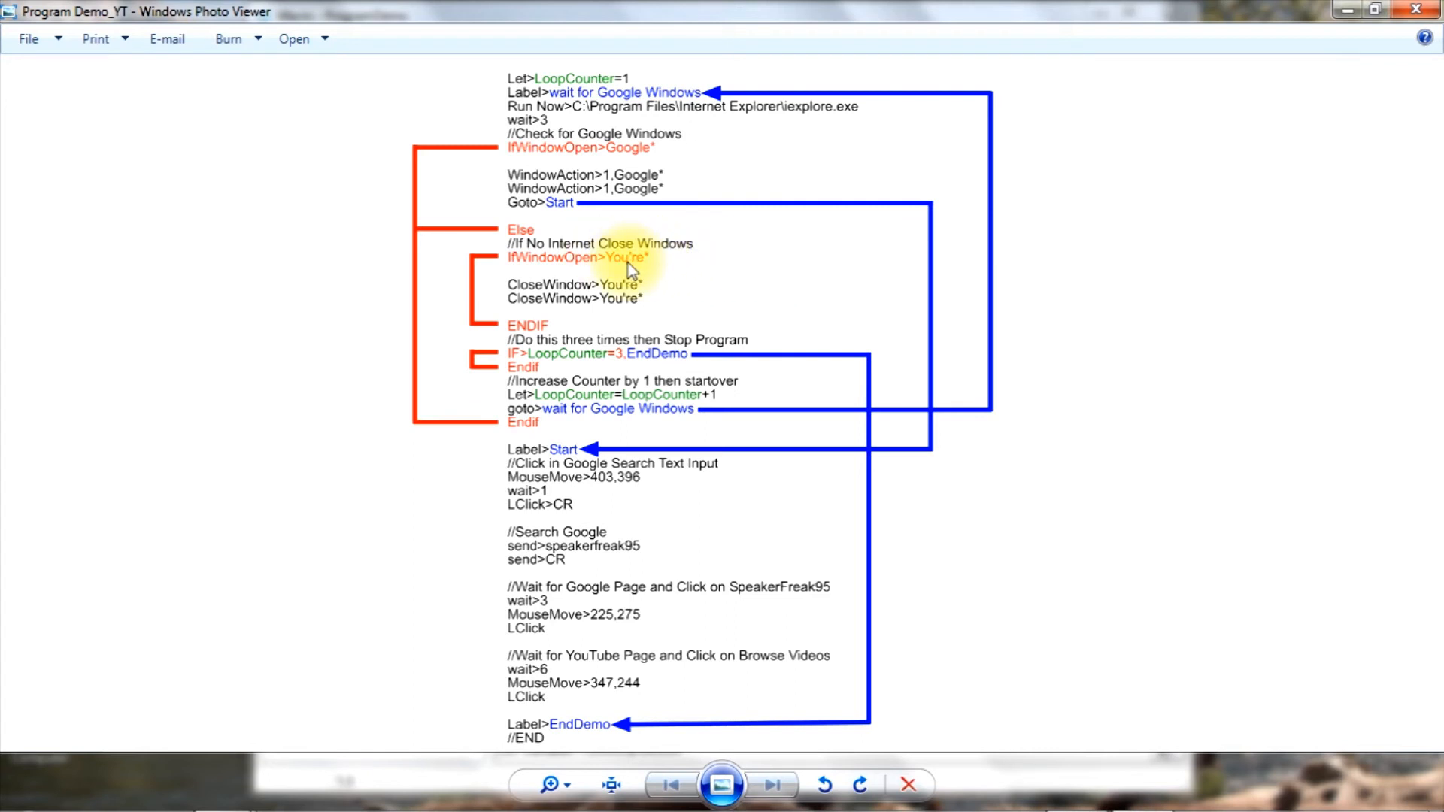
{"action": "mouse_move", "coordinate": [561, 308]}
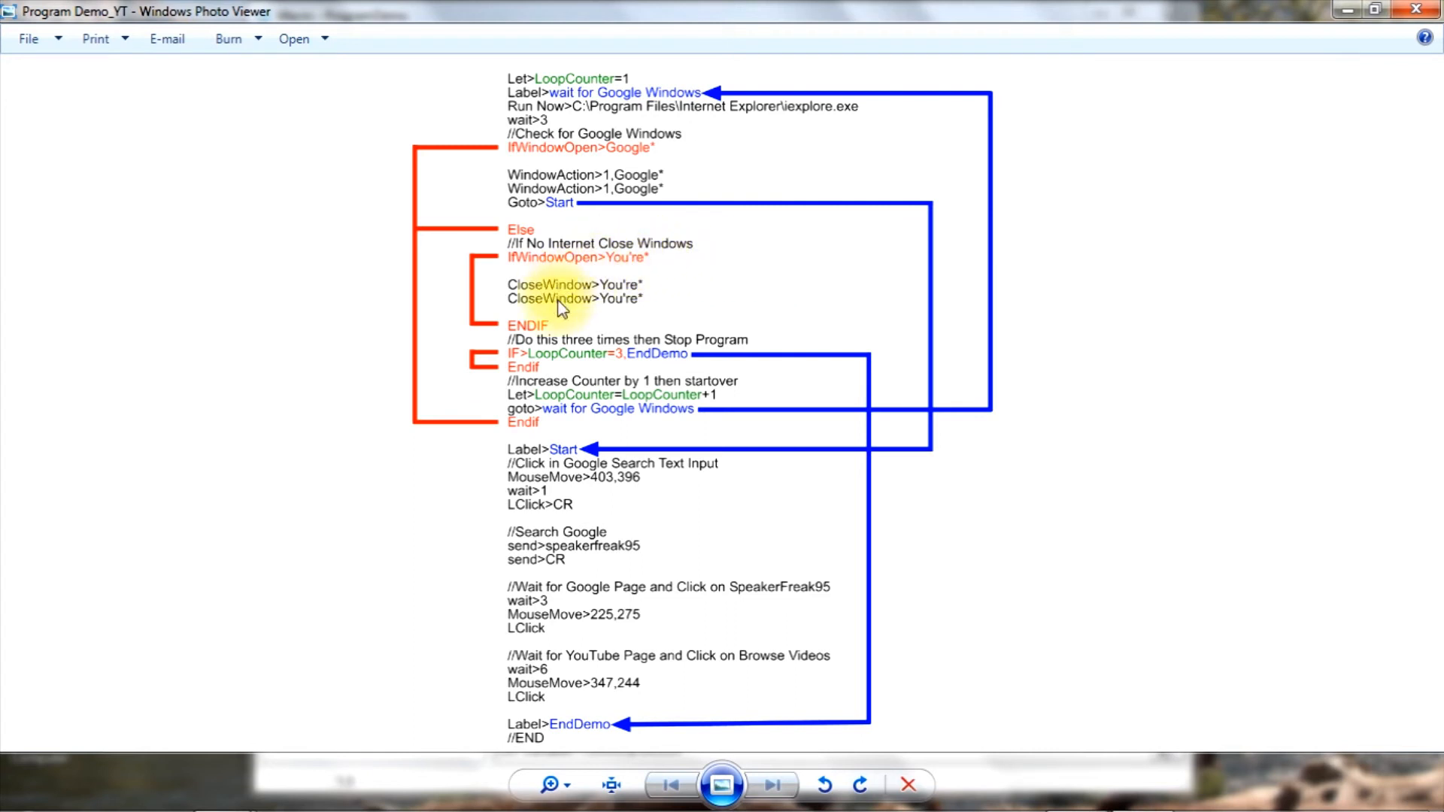
{"action": "mouse_move", "coordinate": [561, 295]}
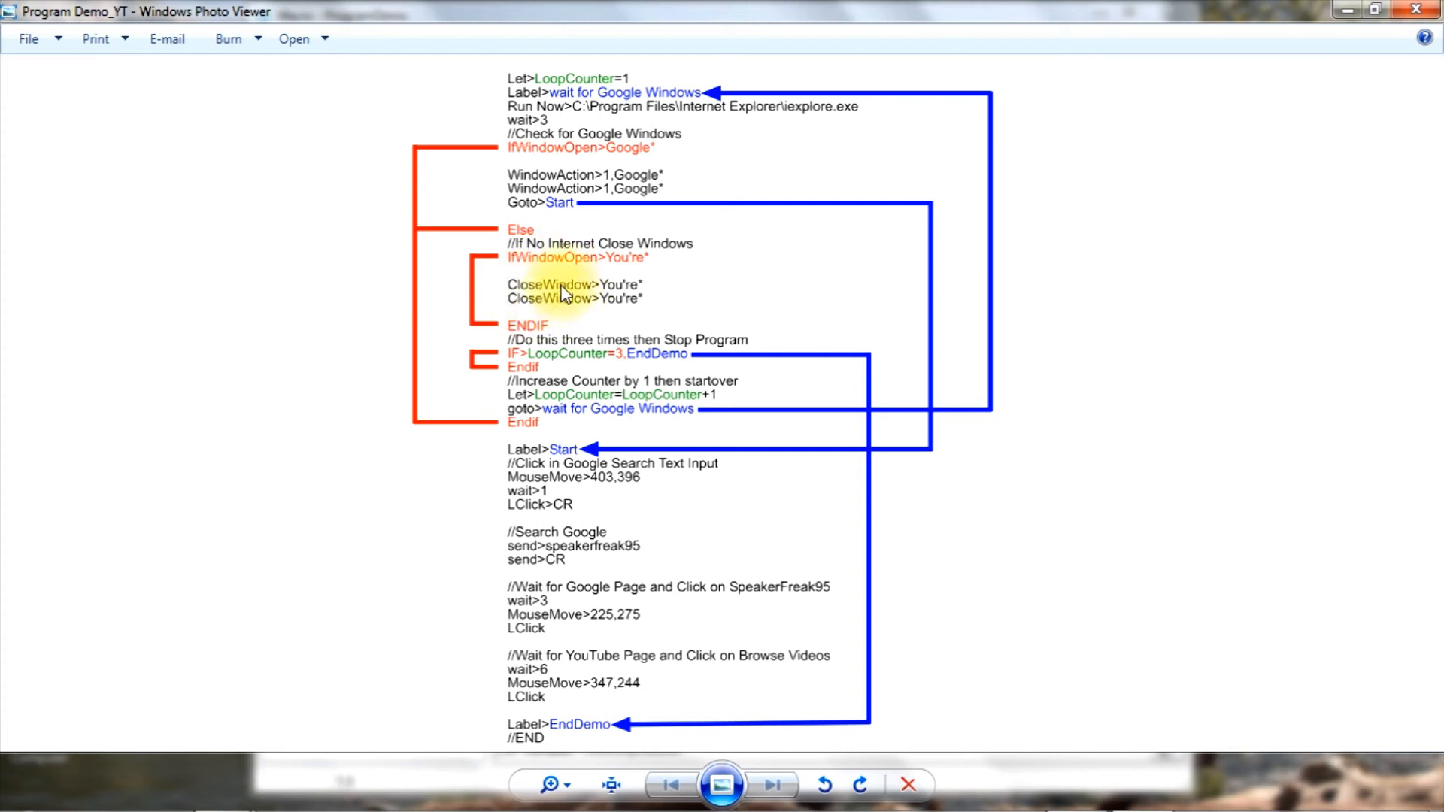
{"action": "mouse_move", "coordinate": [561, 307]}
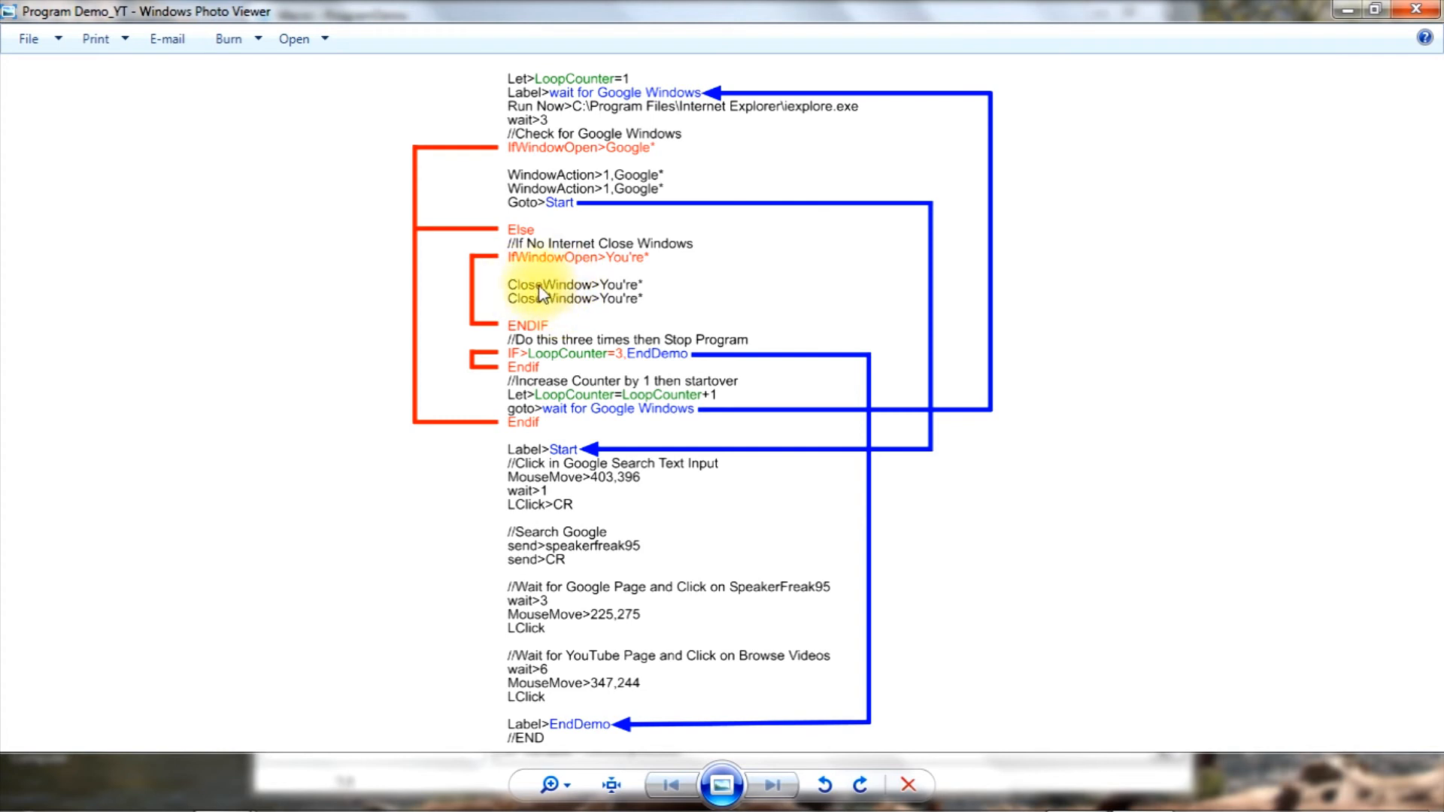
{"action": "mouse_move", "coordinate": [569, 295]}
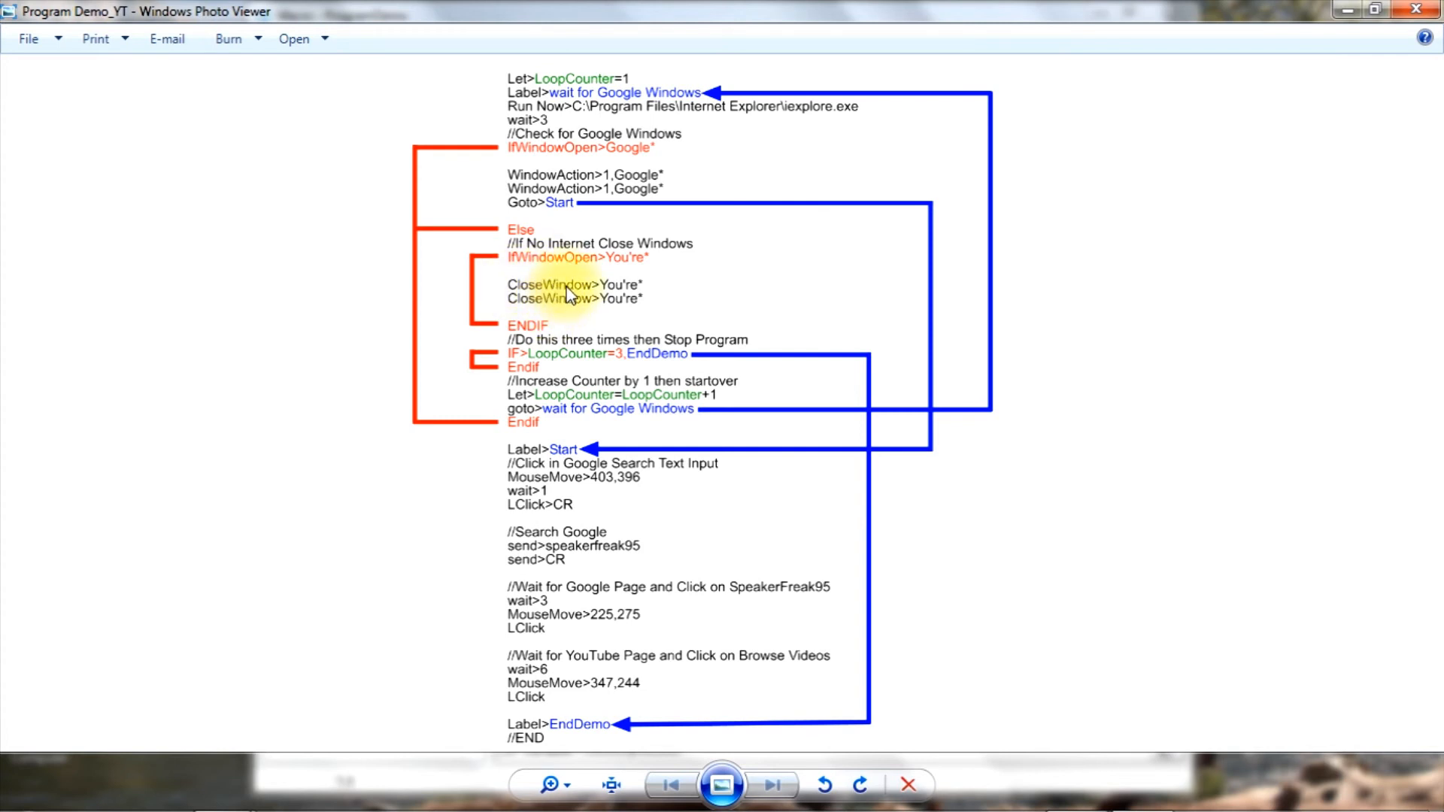
{"action": "mouse_move", "coordinate": [547, 313]}
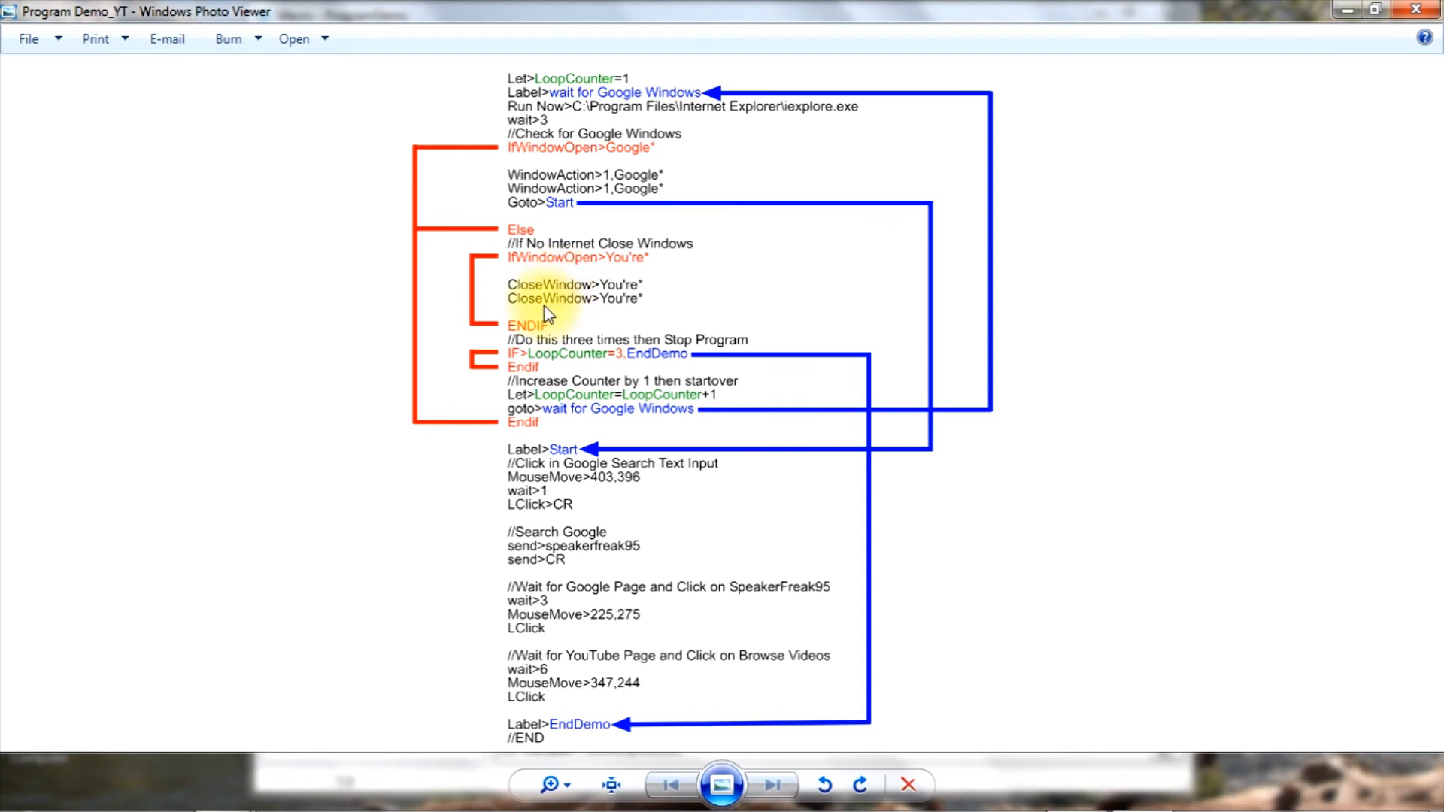
{"action": "mouse_move", "coordinate": [520, 286]}
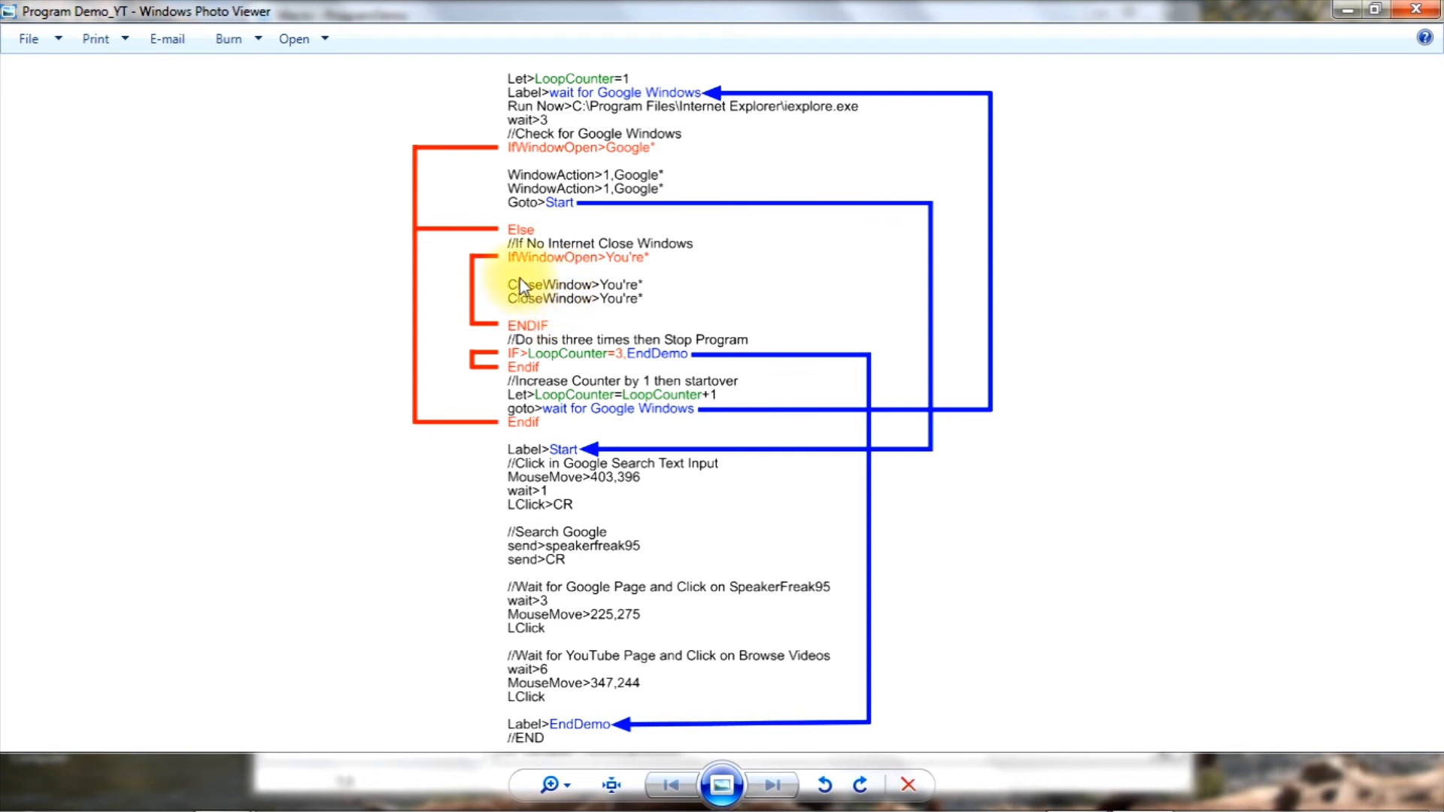
{"action": "mouse_move", "coordinate": [530, 331]}
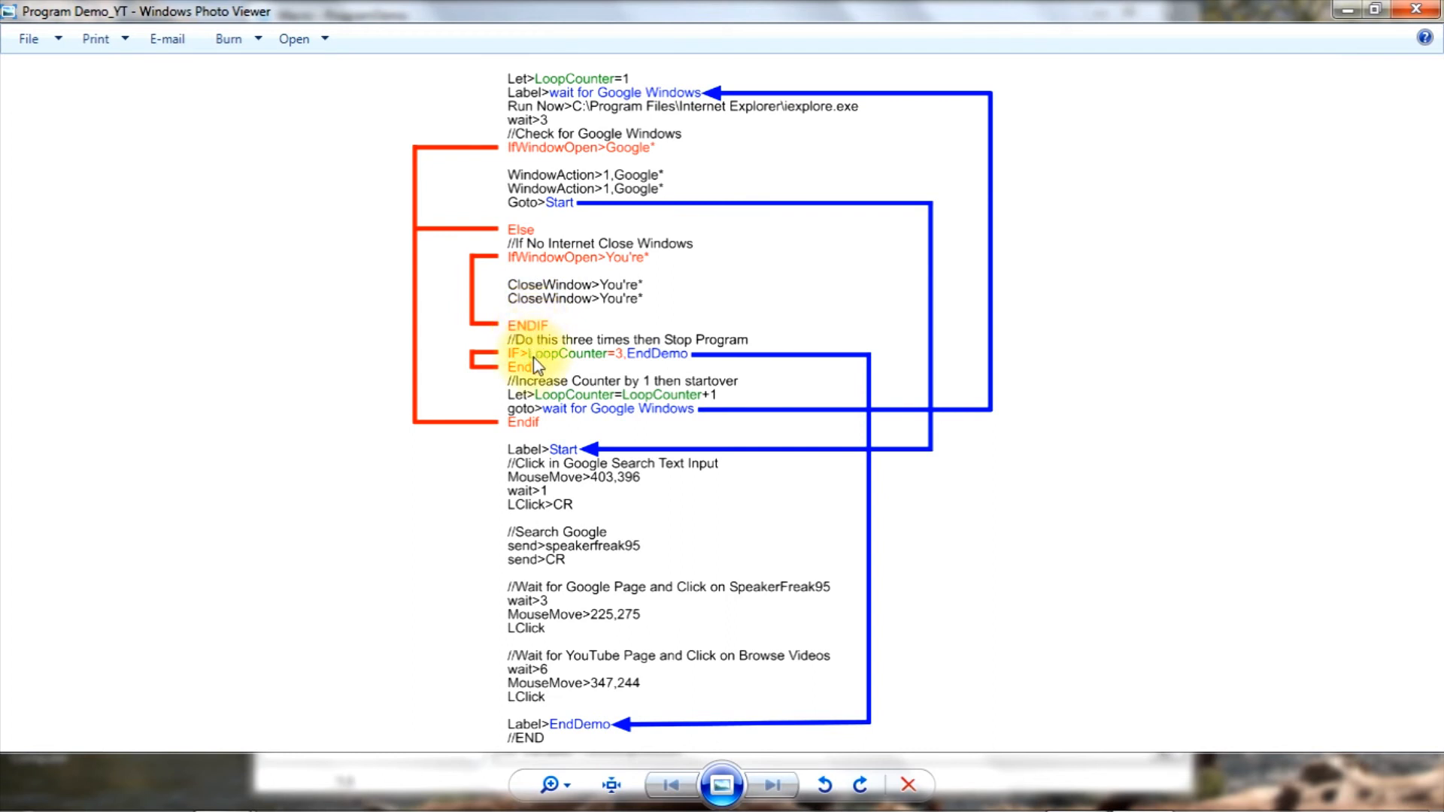
{"action": "mouse_move", "coordinate": [572, 89]}
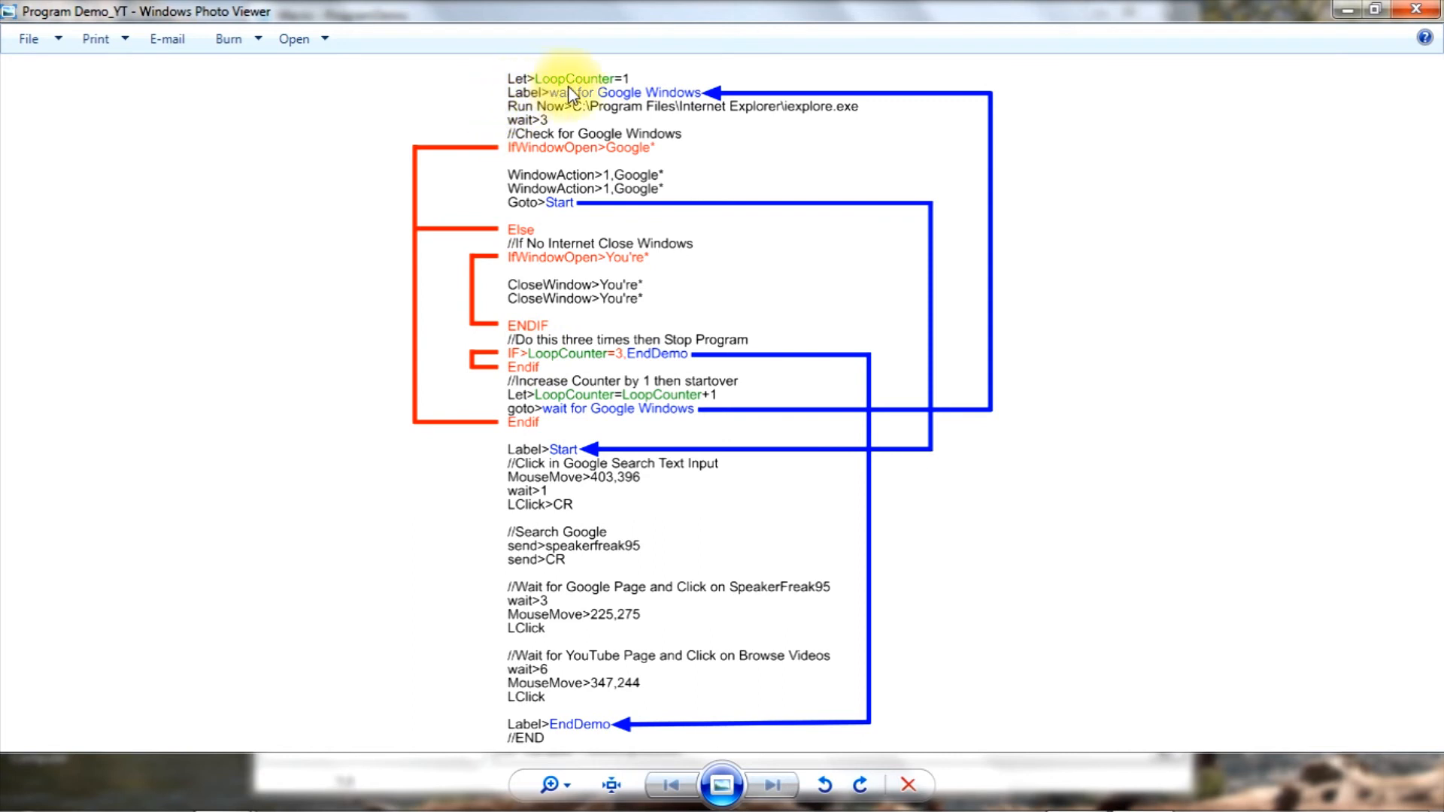
{"action": "mouse_move", "coordinate": [477, 295]}
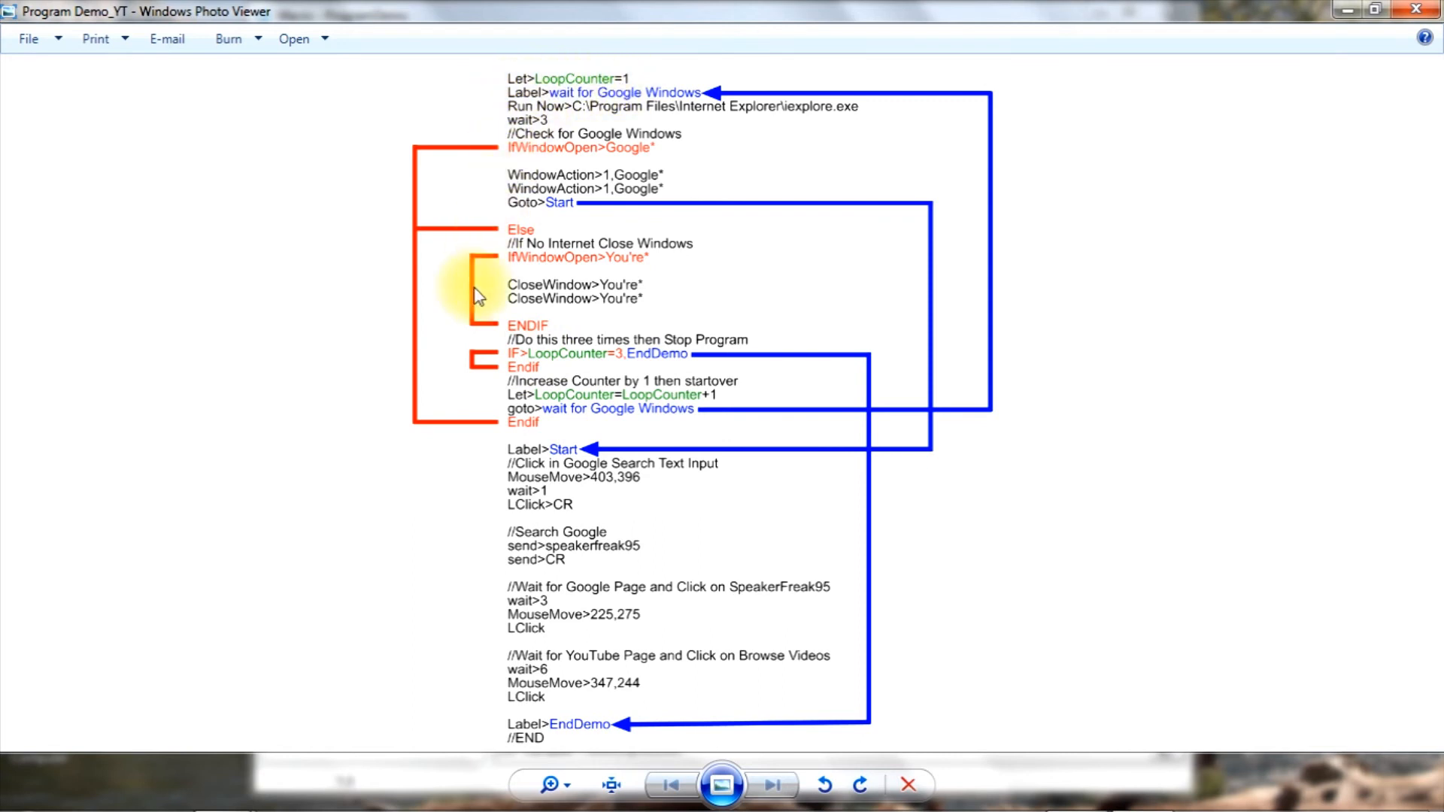
{"action": "mouse_move", "coordinate": [563, 361]}
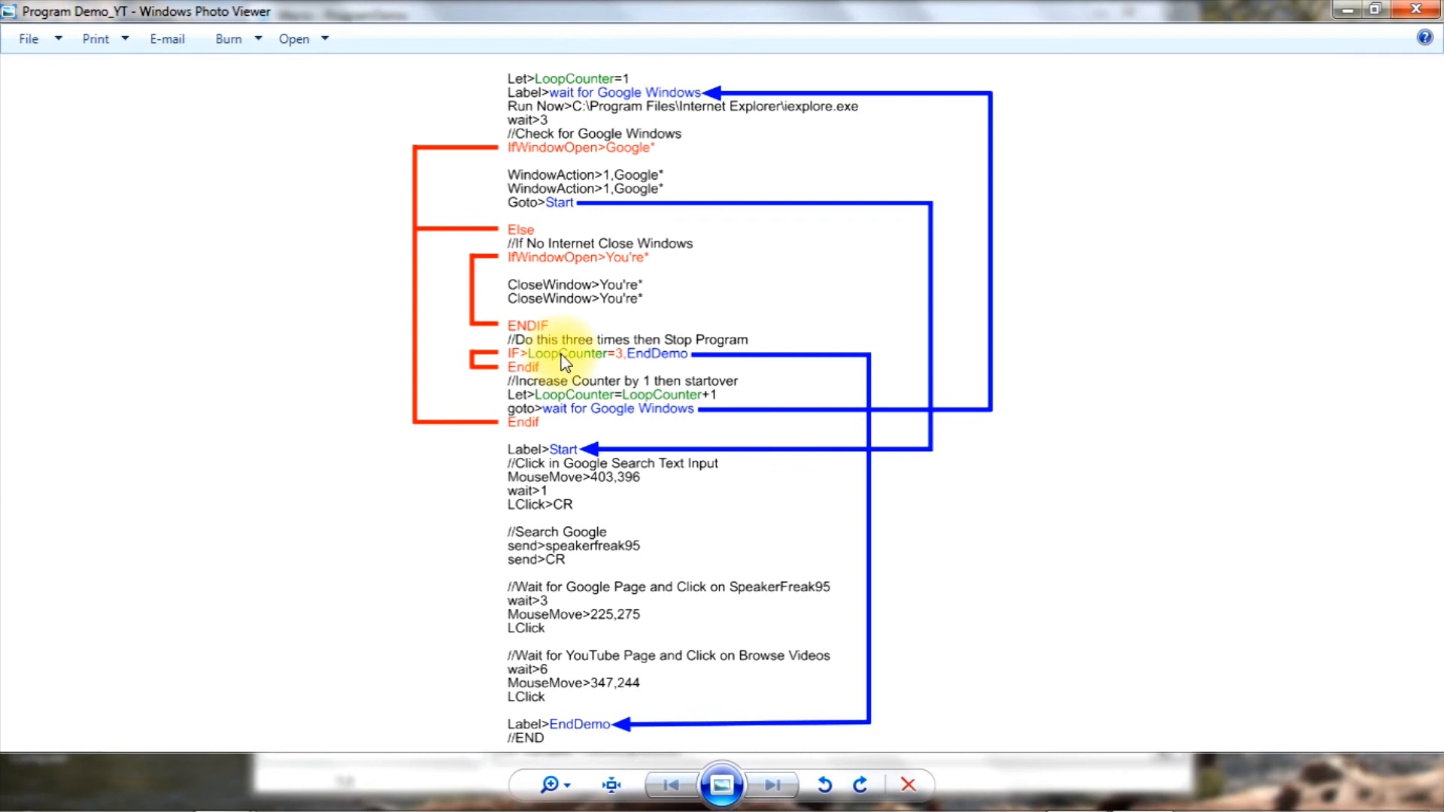
{"action": "mouse_move", "coordinate": [626, 367]}
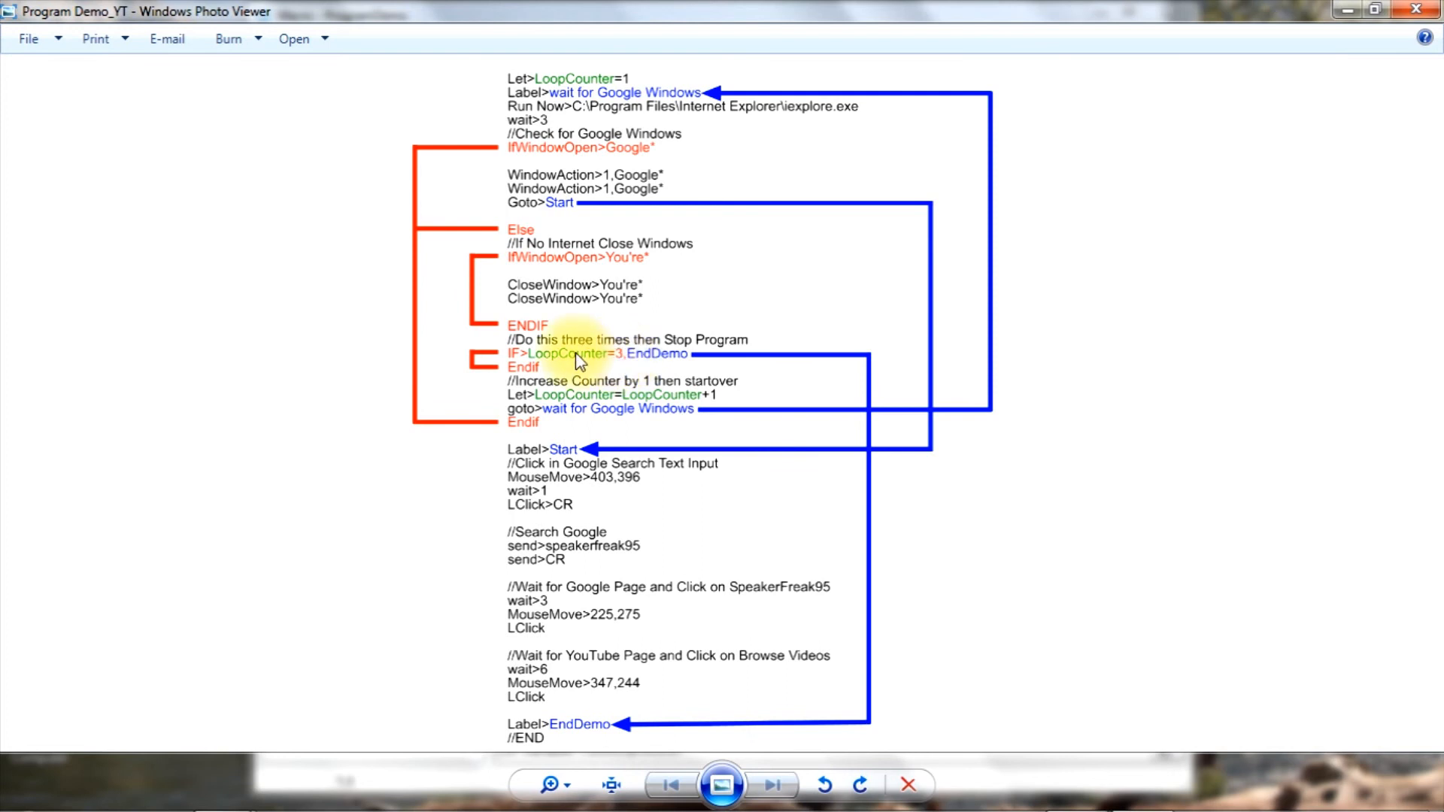
{"action": "mouse_move", "coordinate": [572, 405]}
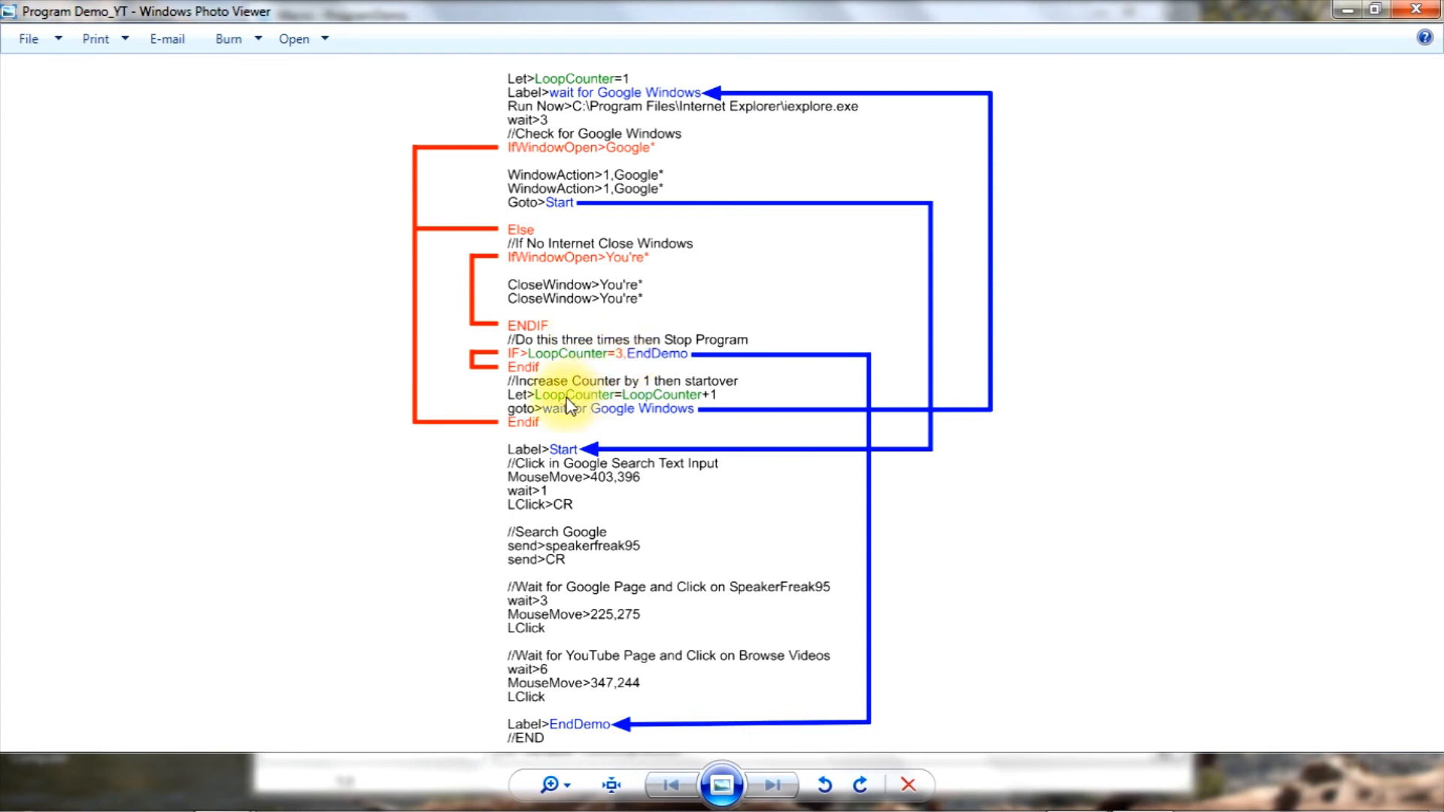
{"action": "mouse_move", "coordinate": [560, 405]}
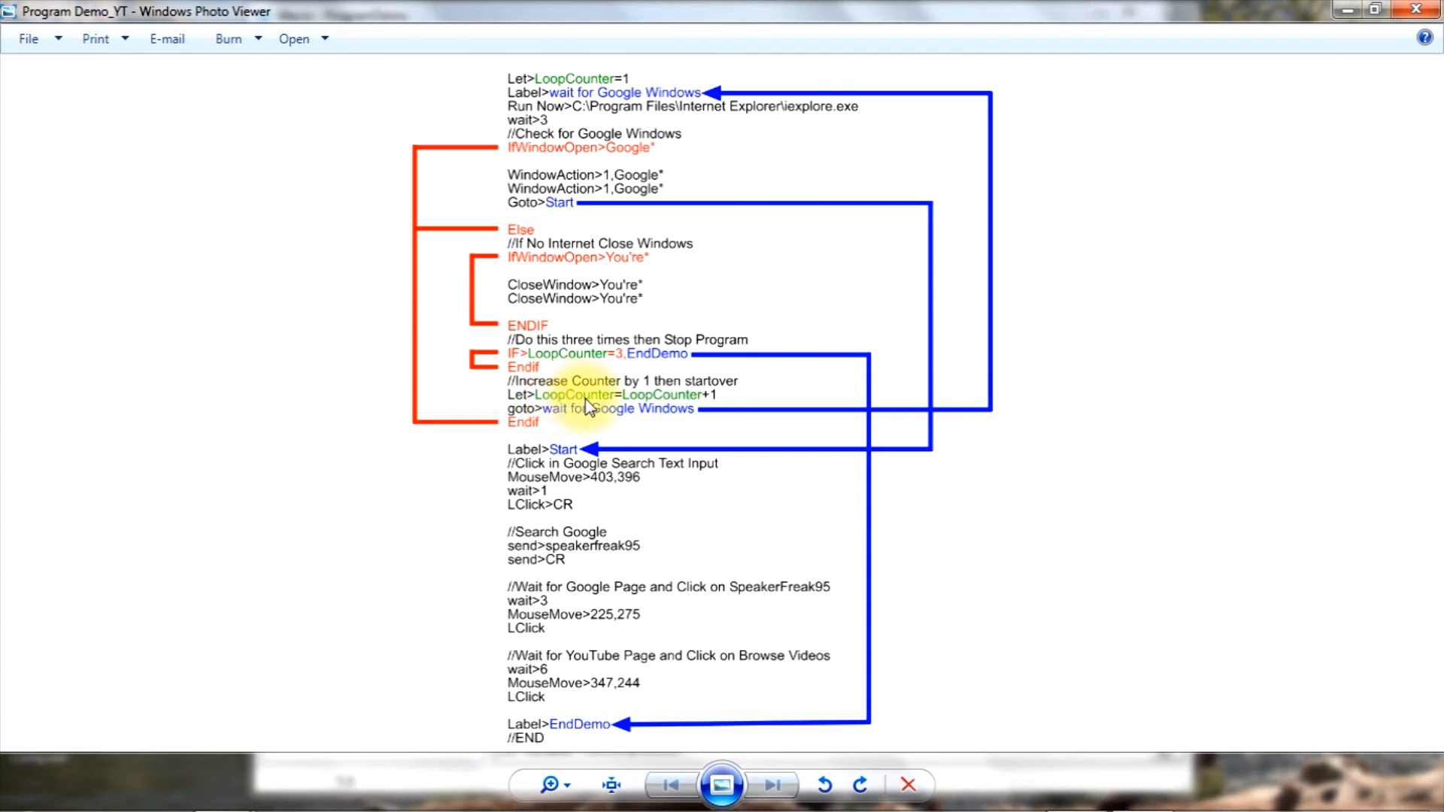
{"action": "mouse_move", "coordinate": [659, 405]}
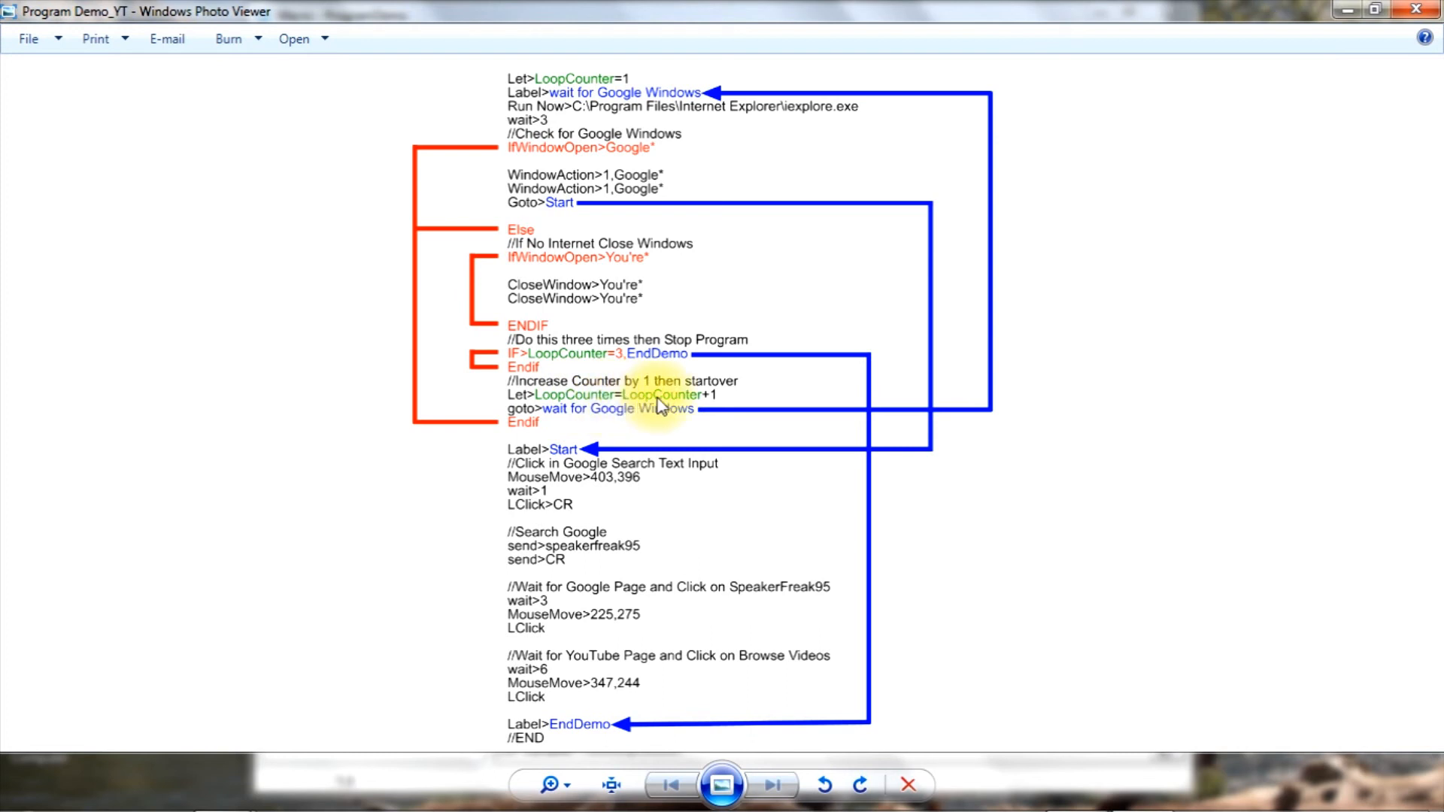
{"action": "mouse_move", "coordinate": [716, 400]}
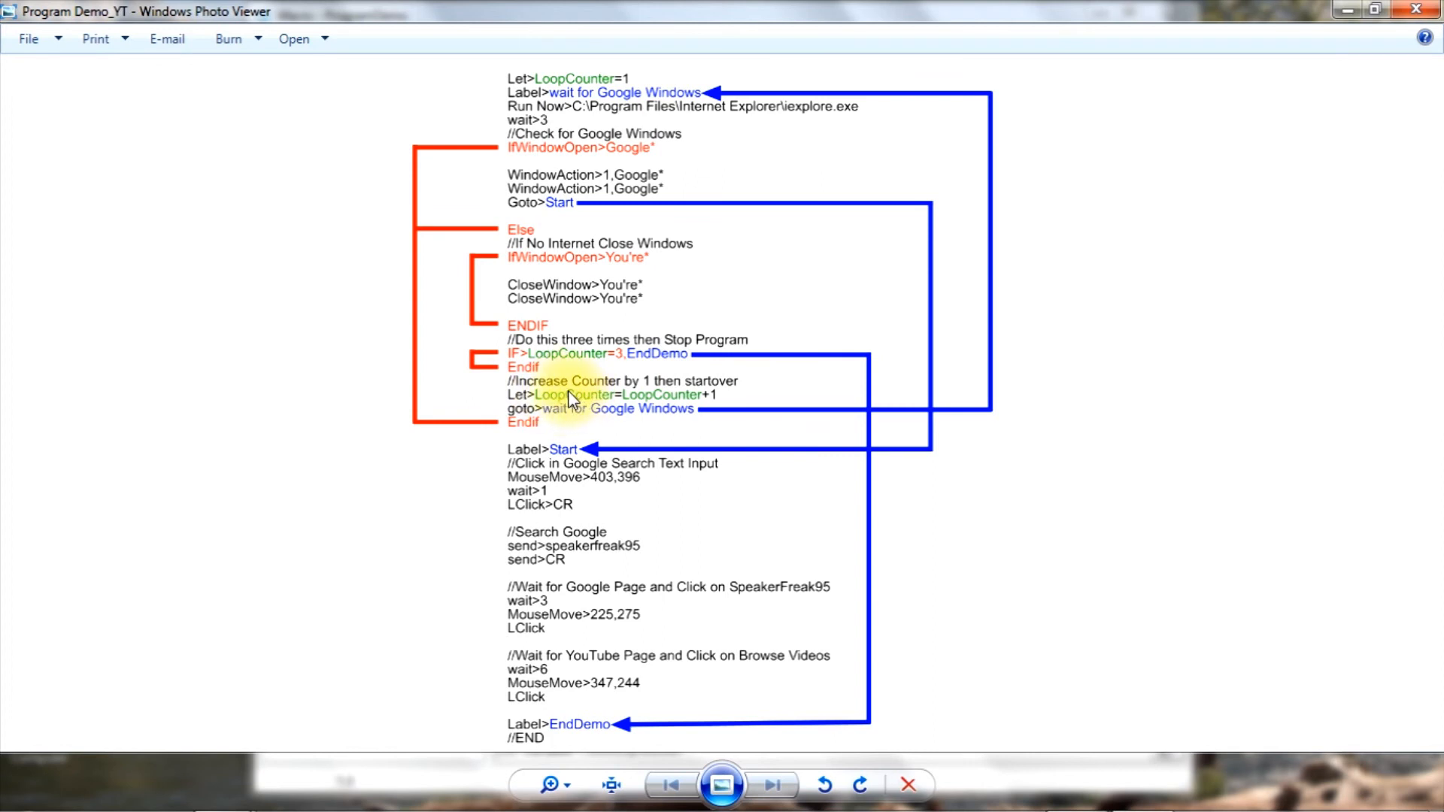
{"action": "mouse_move", "coordinate": [719, 401]}
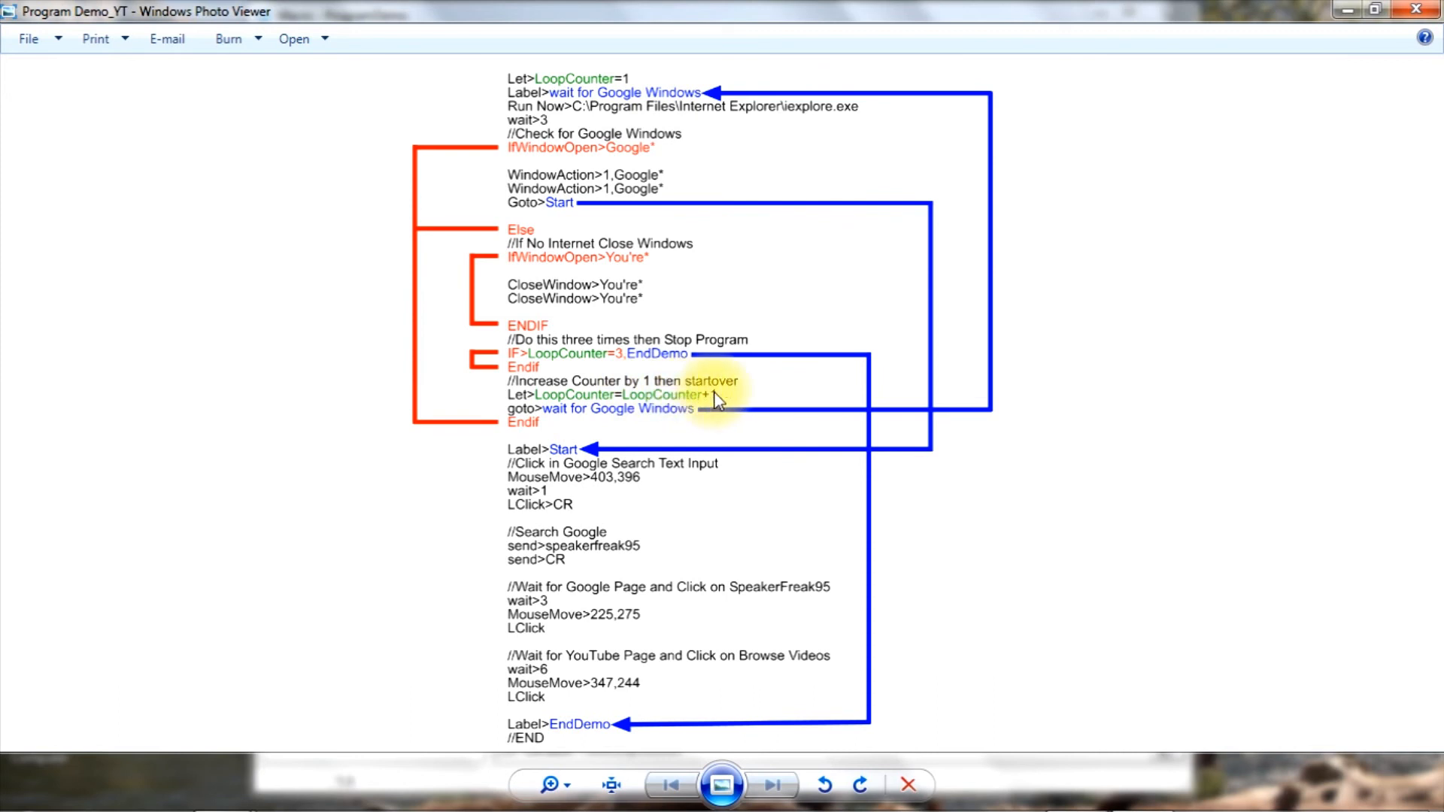
{"action": "mouse_move", "coordinate": [525, 420]}
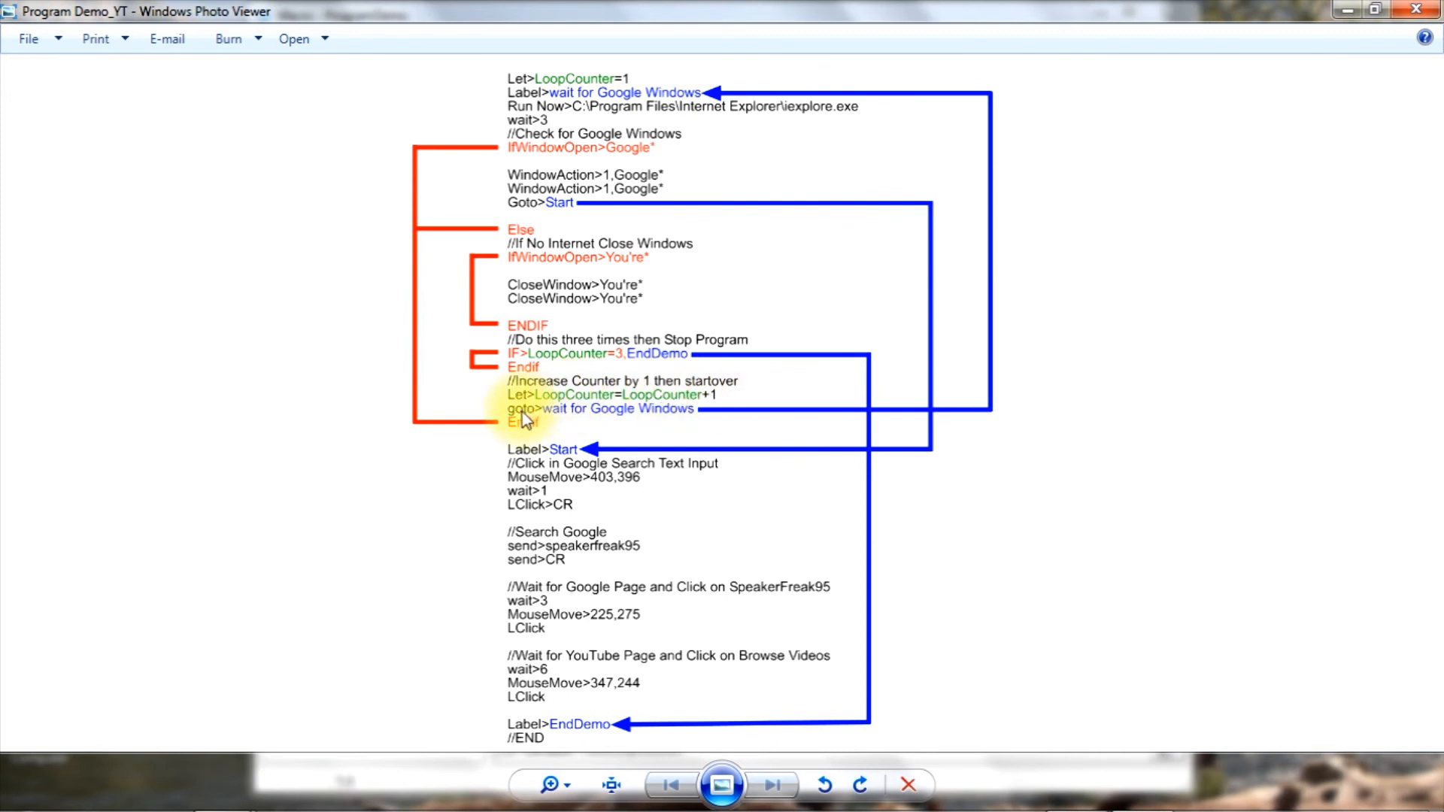
{"action": "mouse_move", "coordinate": [555, 417]}
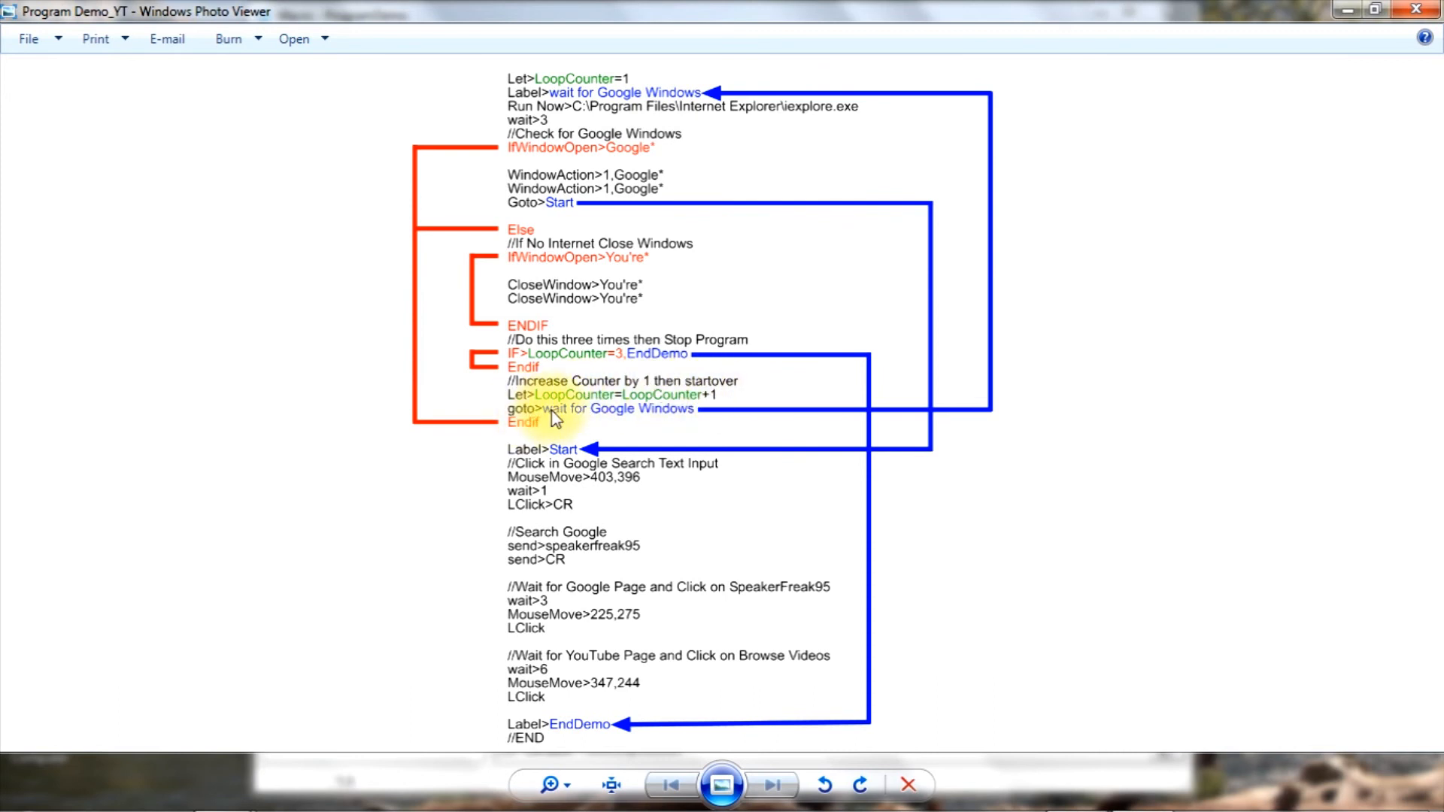
{"action": "mouse_move", "coordinate": [612, 421]}
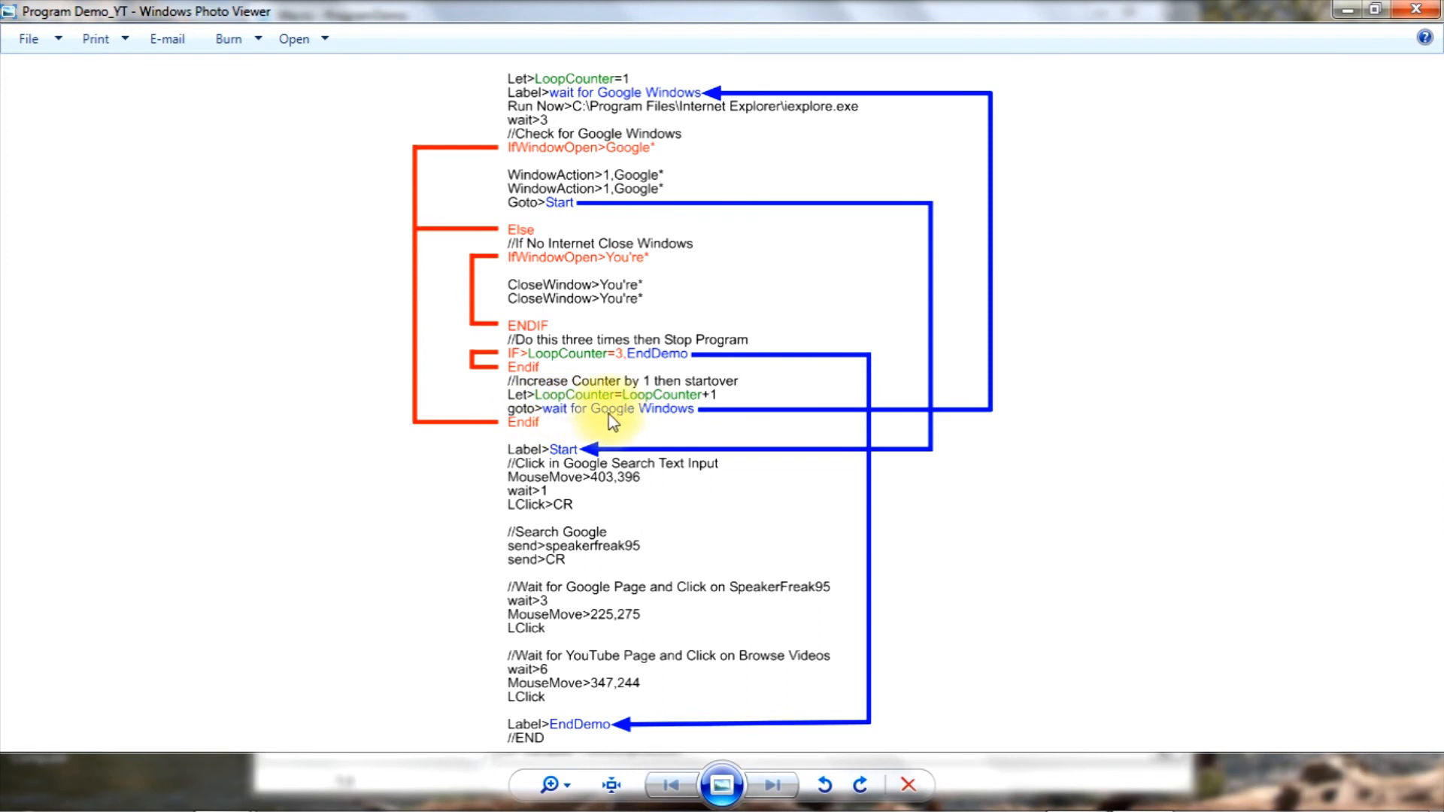
{"action": "mouse_move", "coordinate": [975, 274]}
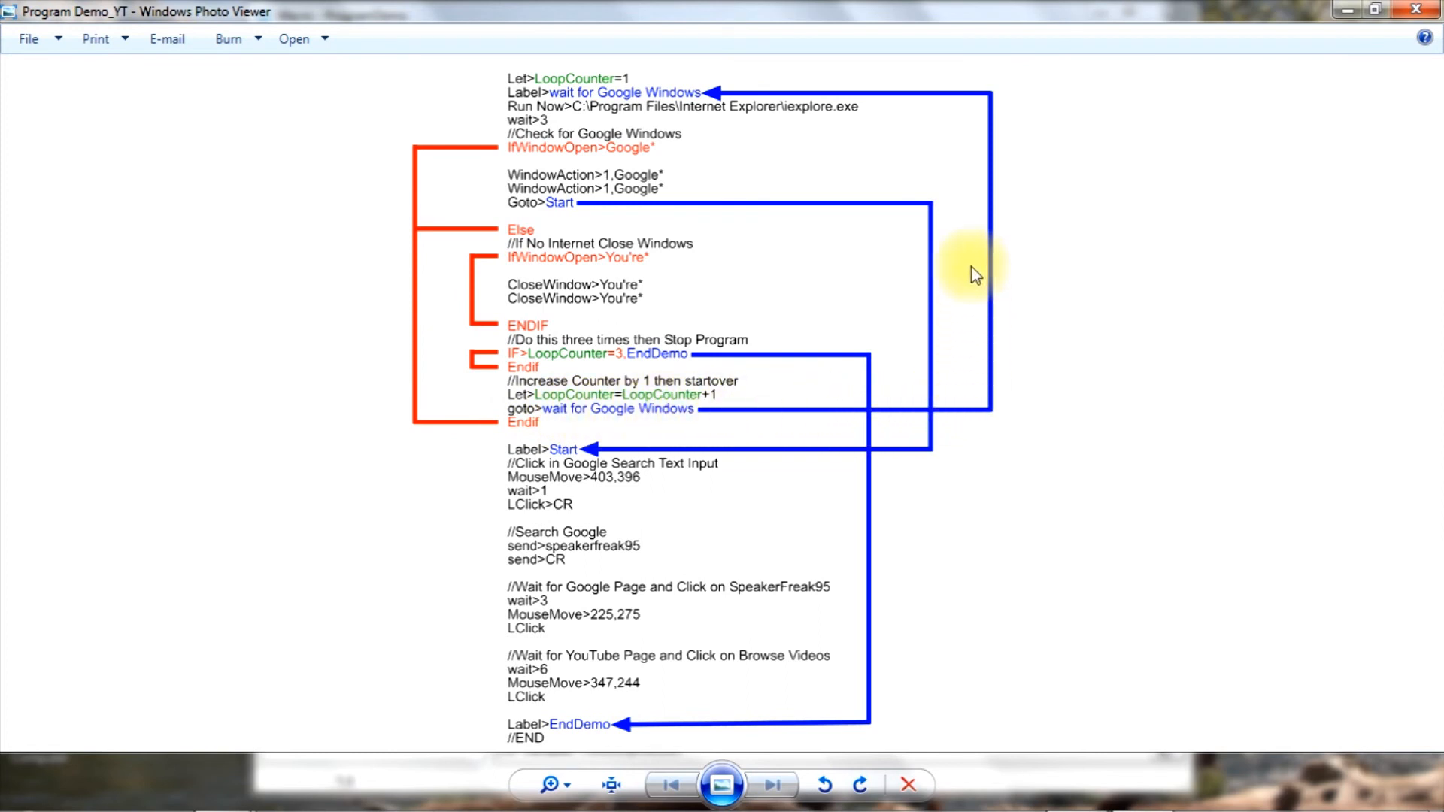
{"action": "mouse_move", "coordinate": [572, 89]}
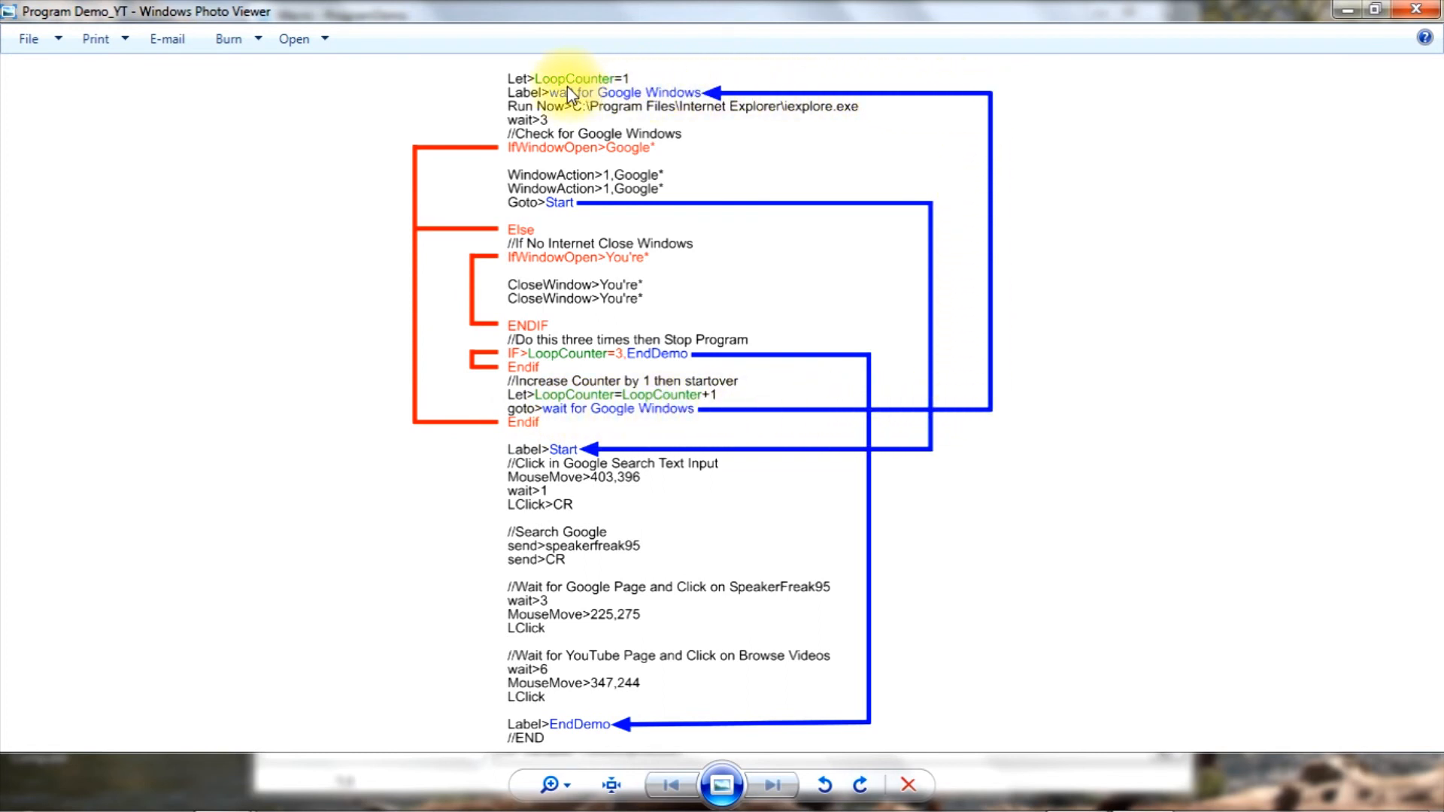
{"action": "mouse_move", "coordinate": [569, 152]}
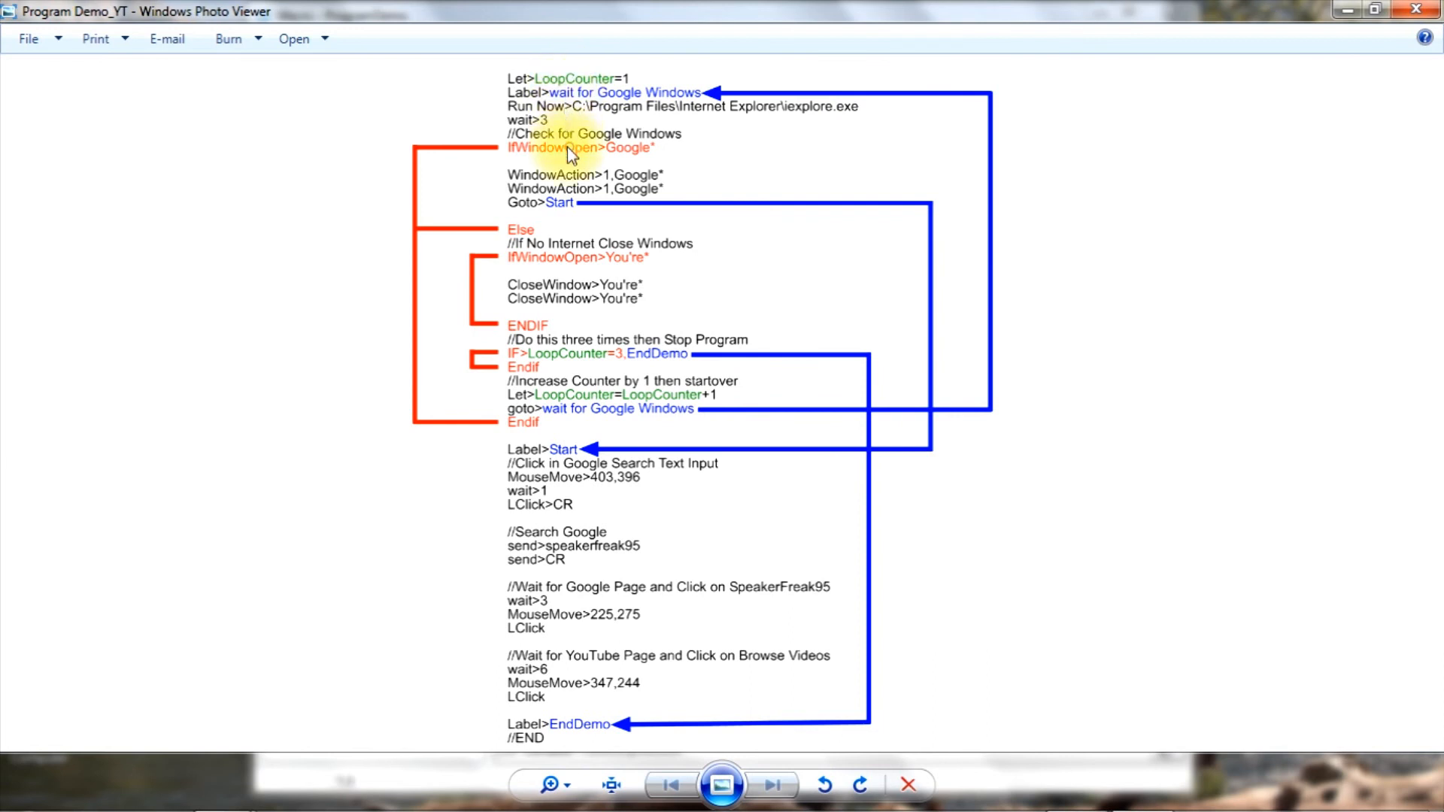
{"action": "mouse_move", "coordinate": [433, 241]}
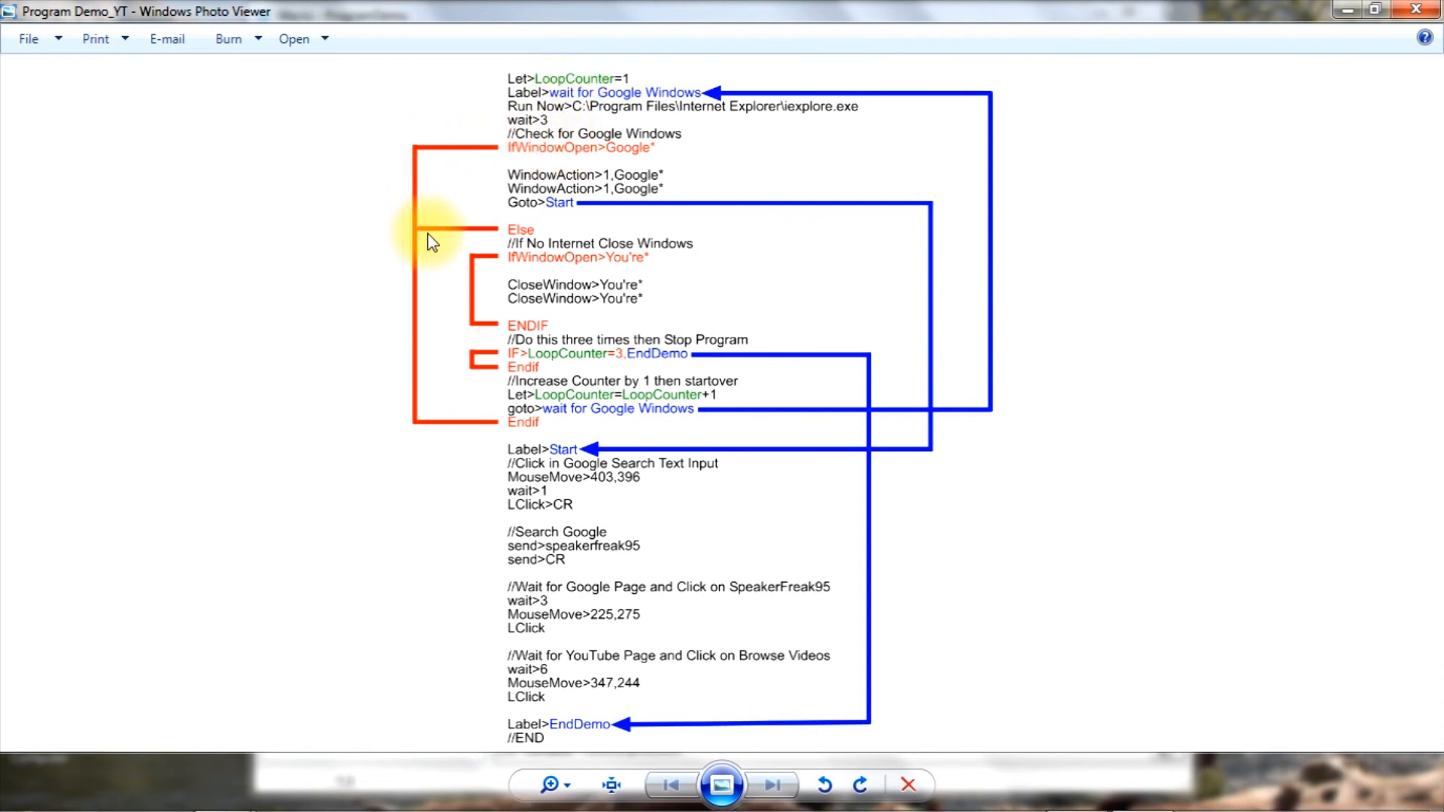
{"action": "mouse_move", "coordinate": [532, 280]}
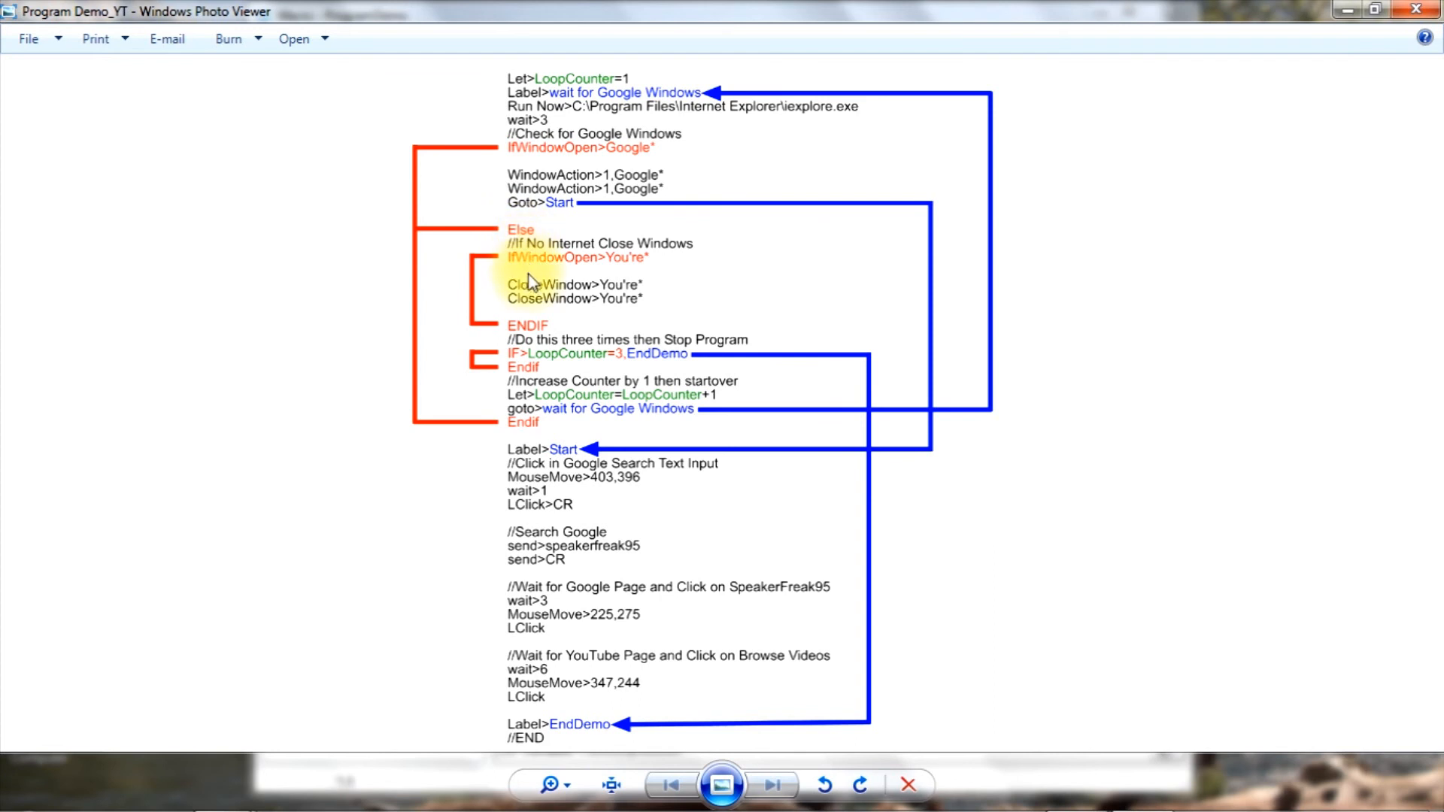
{"action": "mouse_move", "coordinate": [543, 362]}
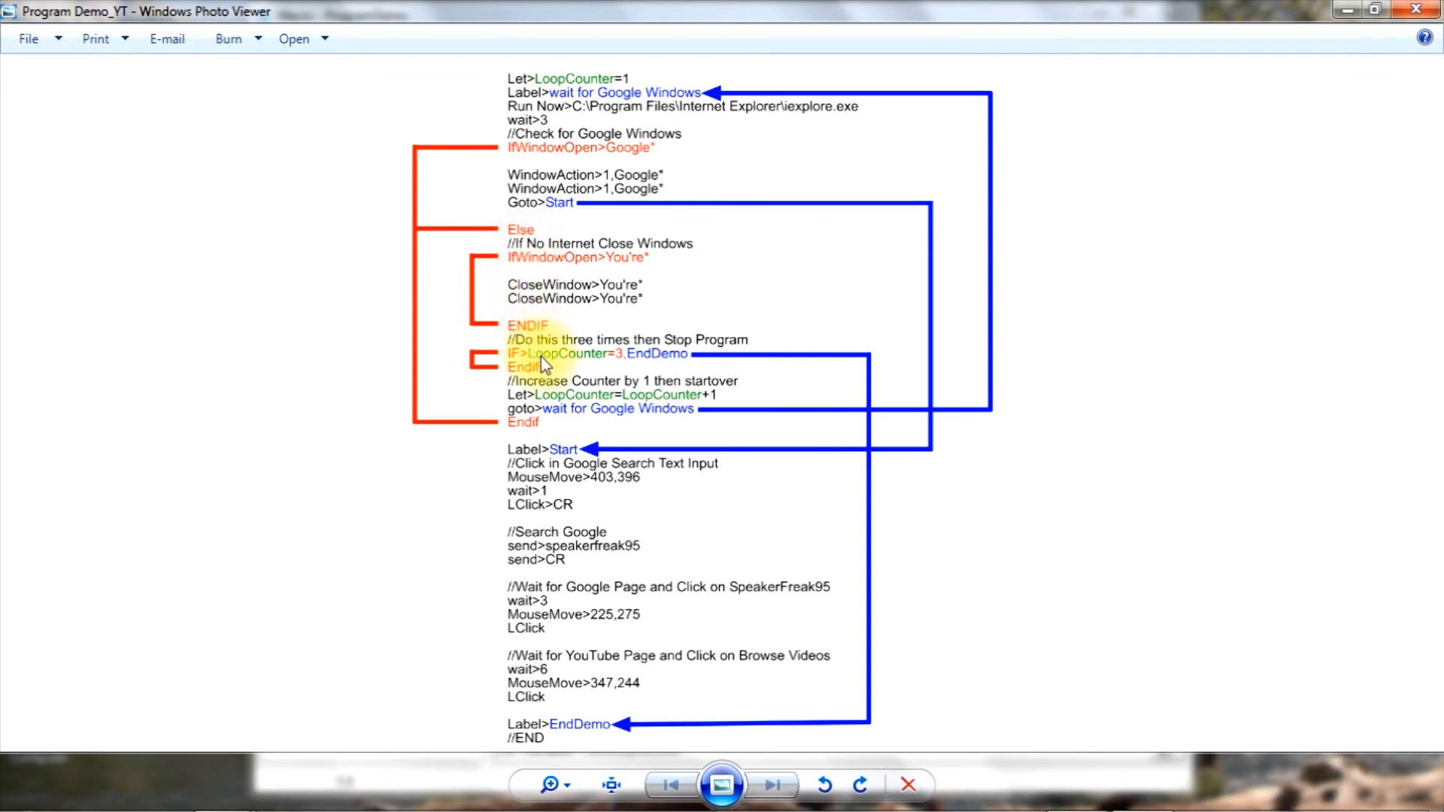
{"action": "mouse_move", "coordinate": [634, 362]}
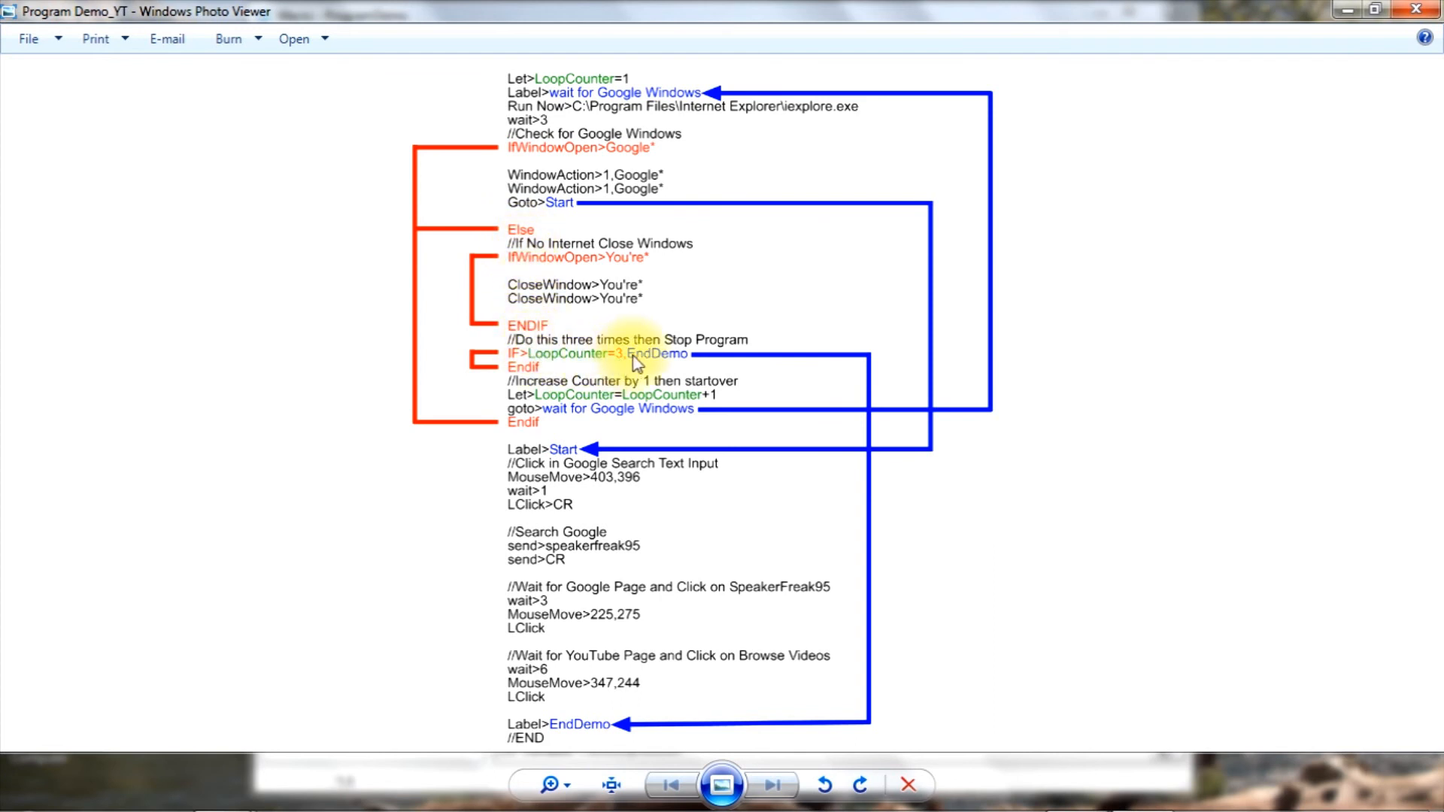
{"action": "mouse_move", "coordinate": [539, 392]}
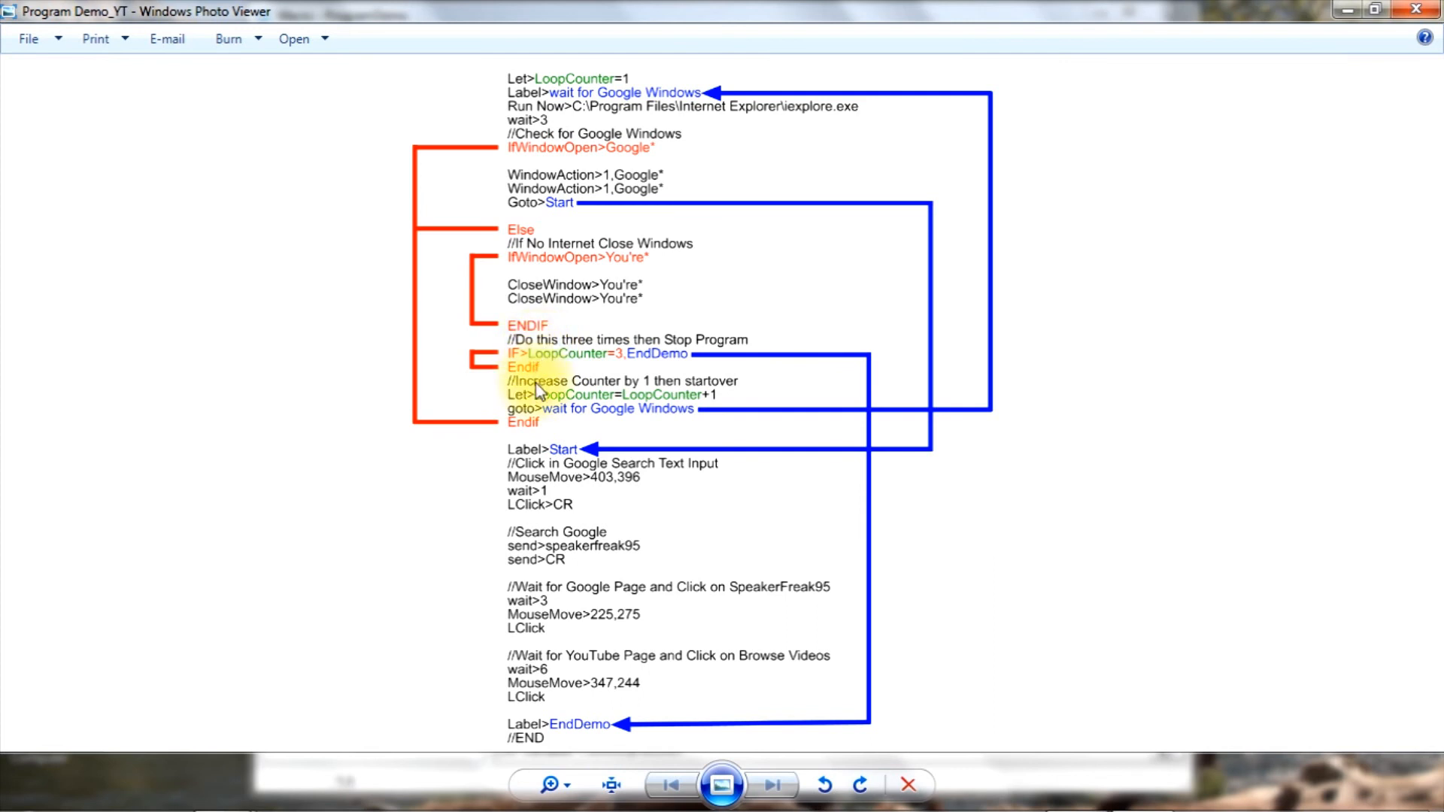
{"action": "mouse_move", "coordinate": [576, 408]}
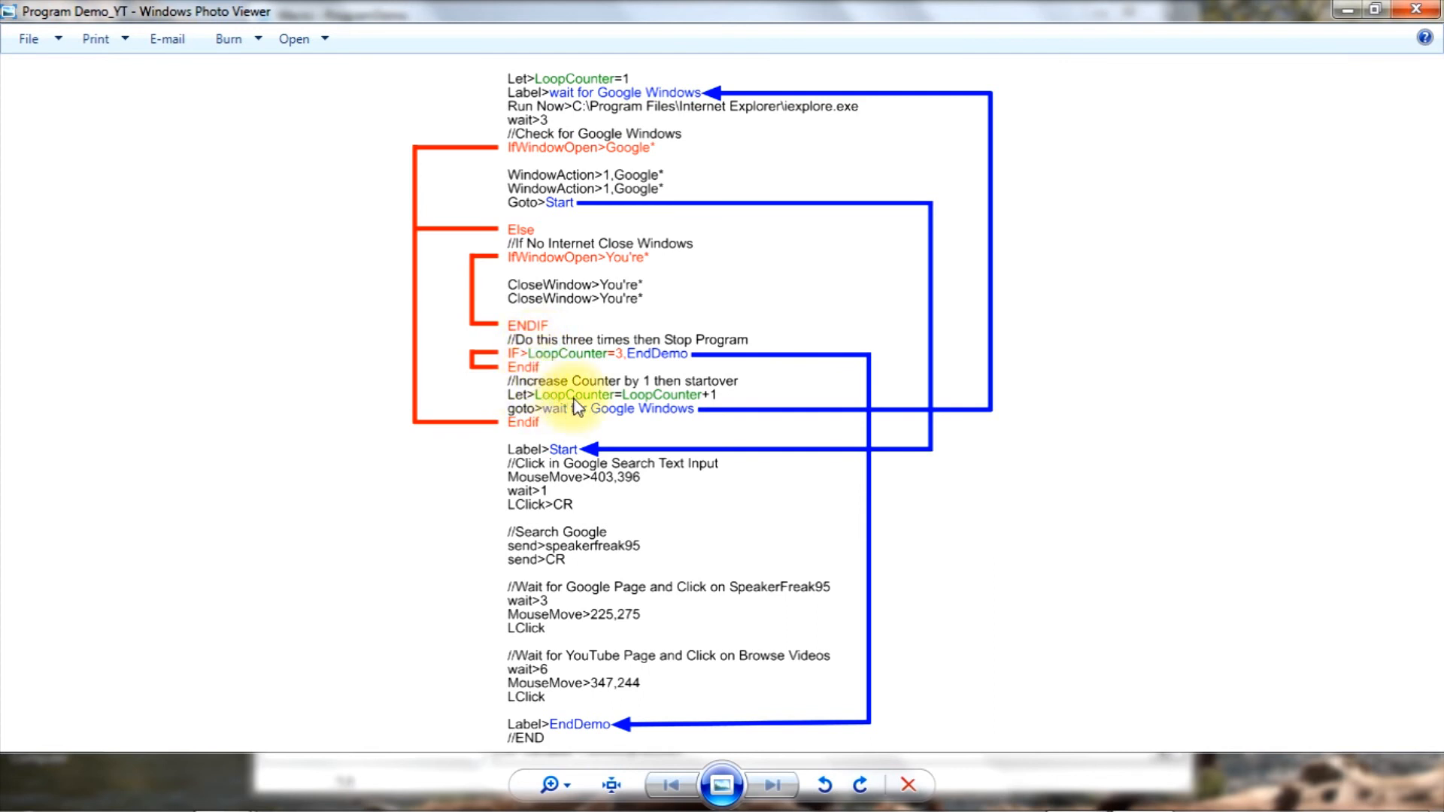
{"action": "mouse_move", "coordinate": [668, 408]}
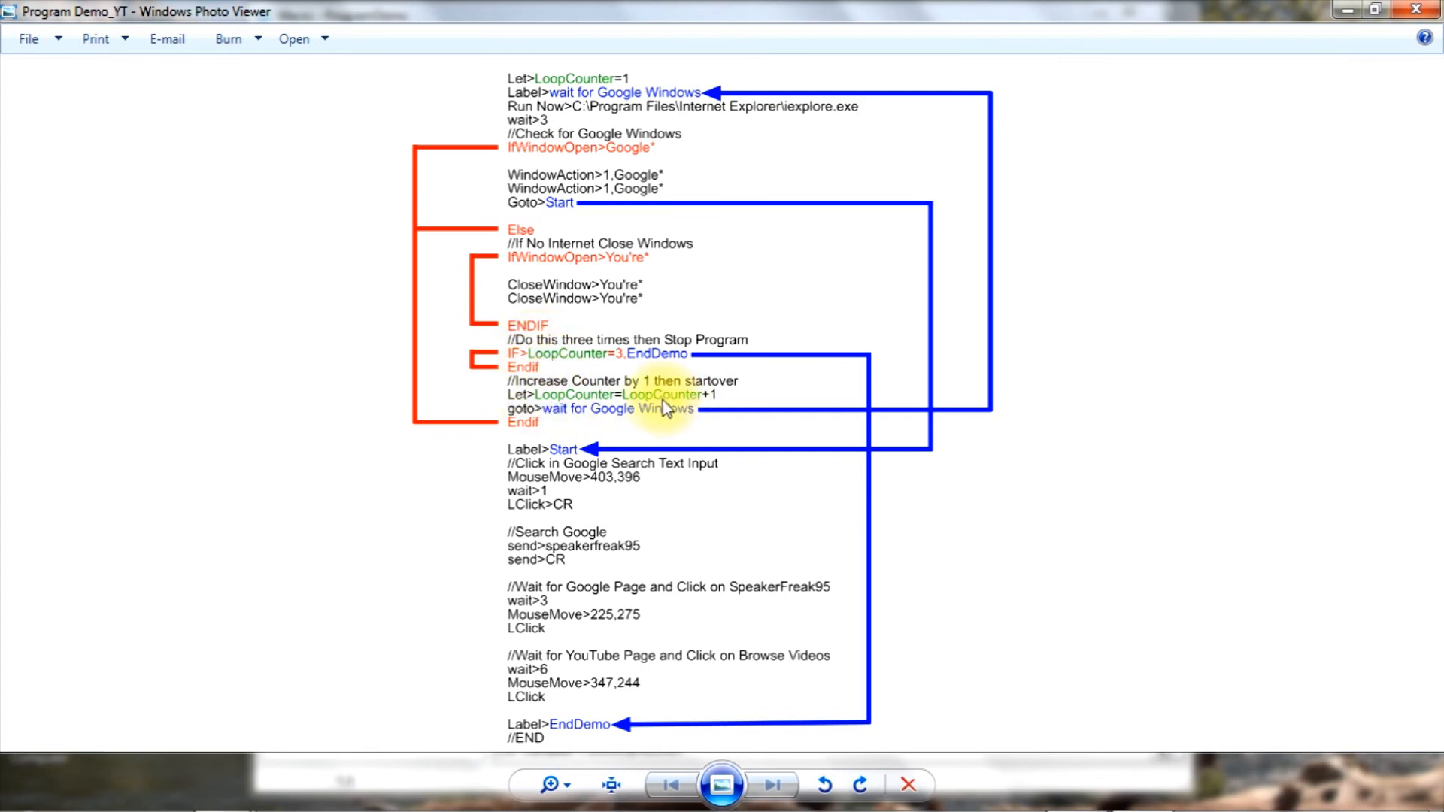
{"action": "mouse_move", "coordinate": [567, 404]}
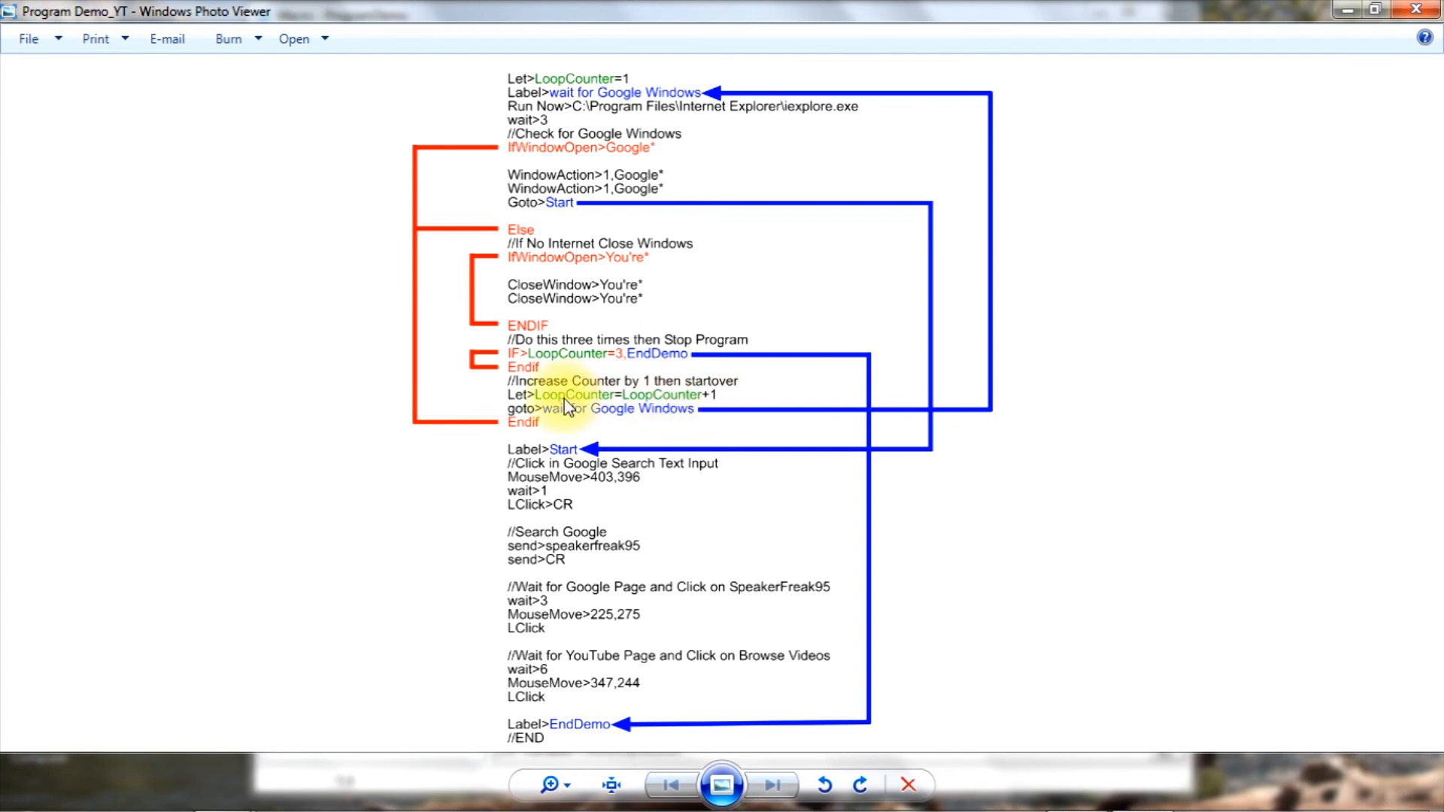
{"action": "mouse_move", "coordinate": [525, 422]}
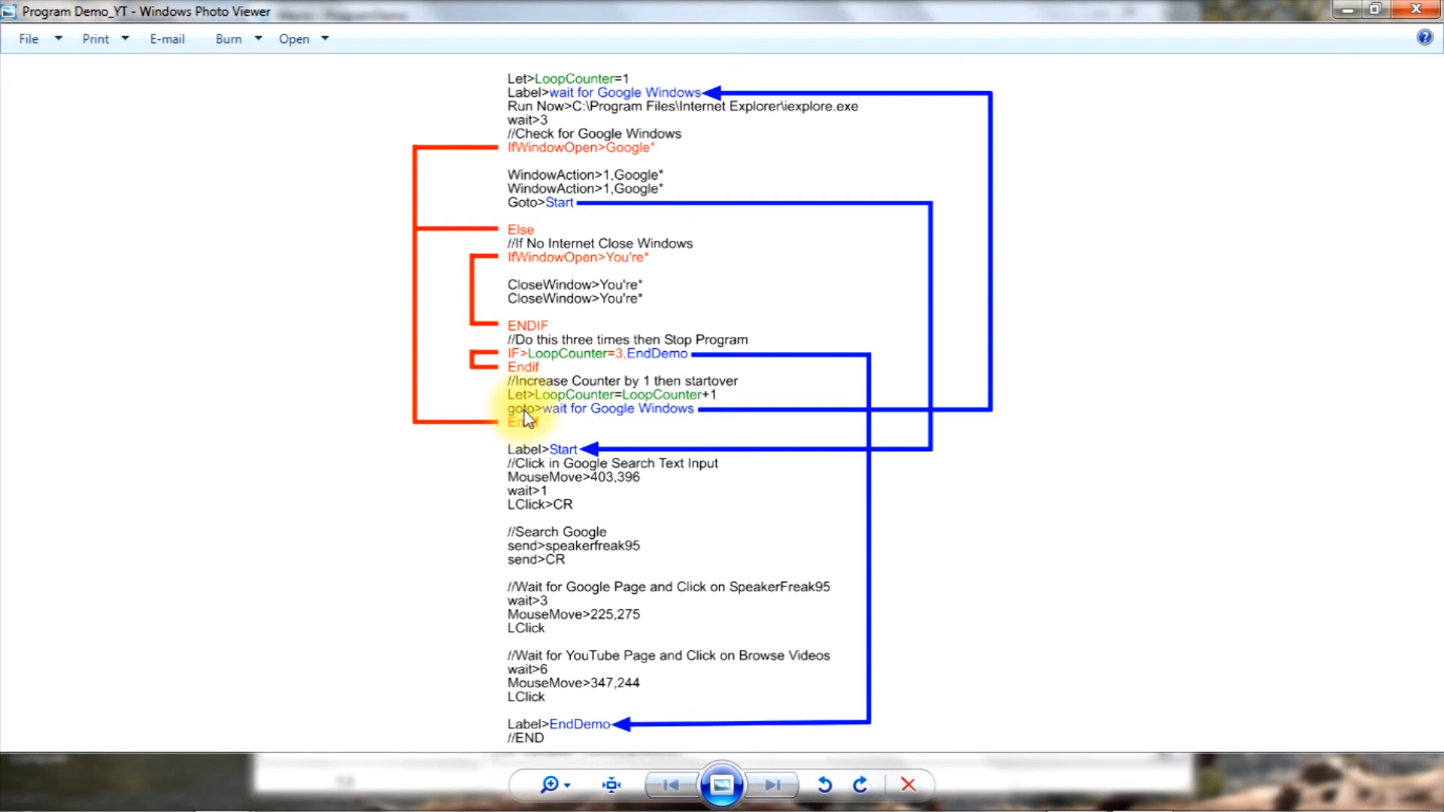
{"action": "mouse_move", "coordinate": [613, 422]}
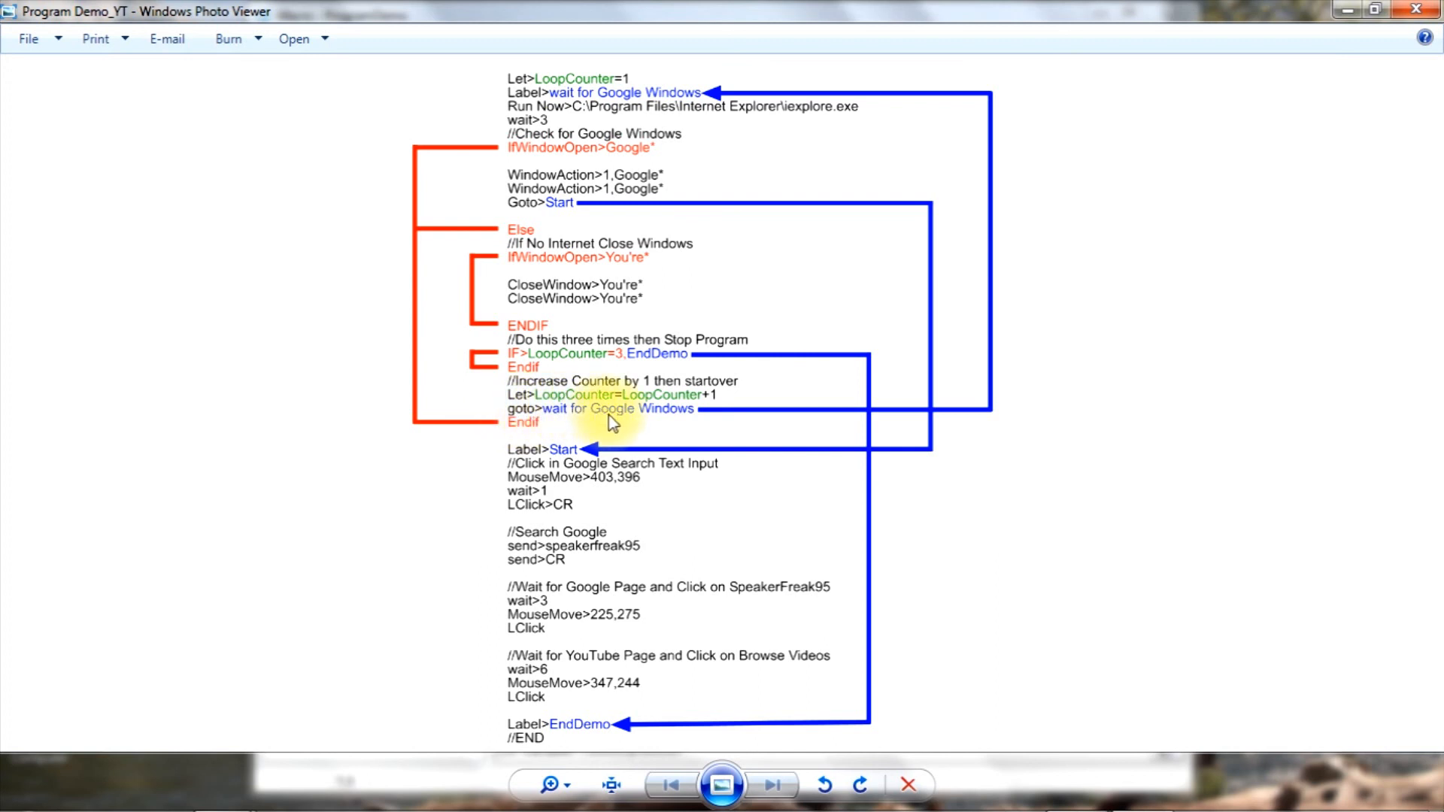
{"action": "mouse_move", "coordinate": [798, 425]}
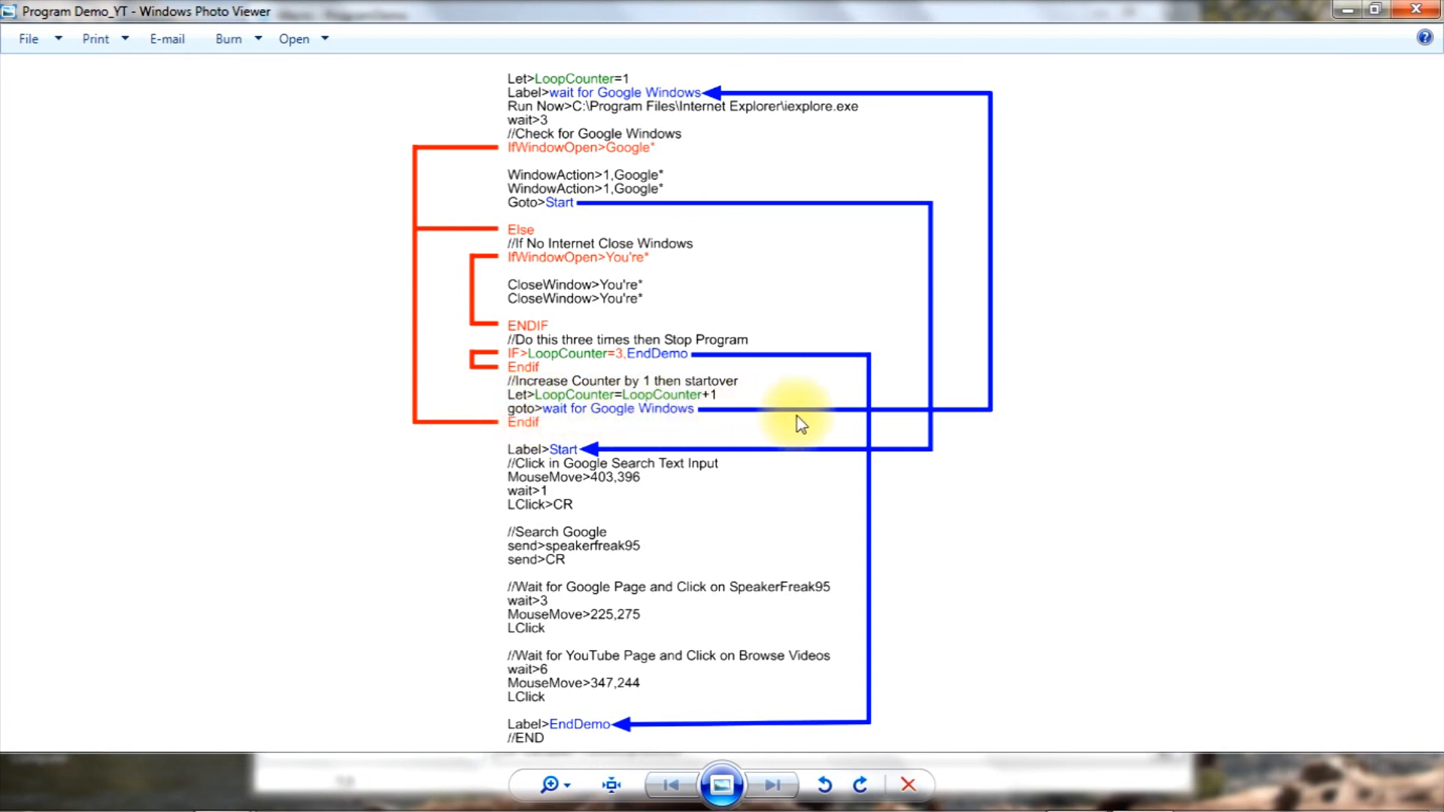
{"action": "mouse_move", "coordinate": [984, 99]}
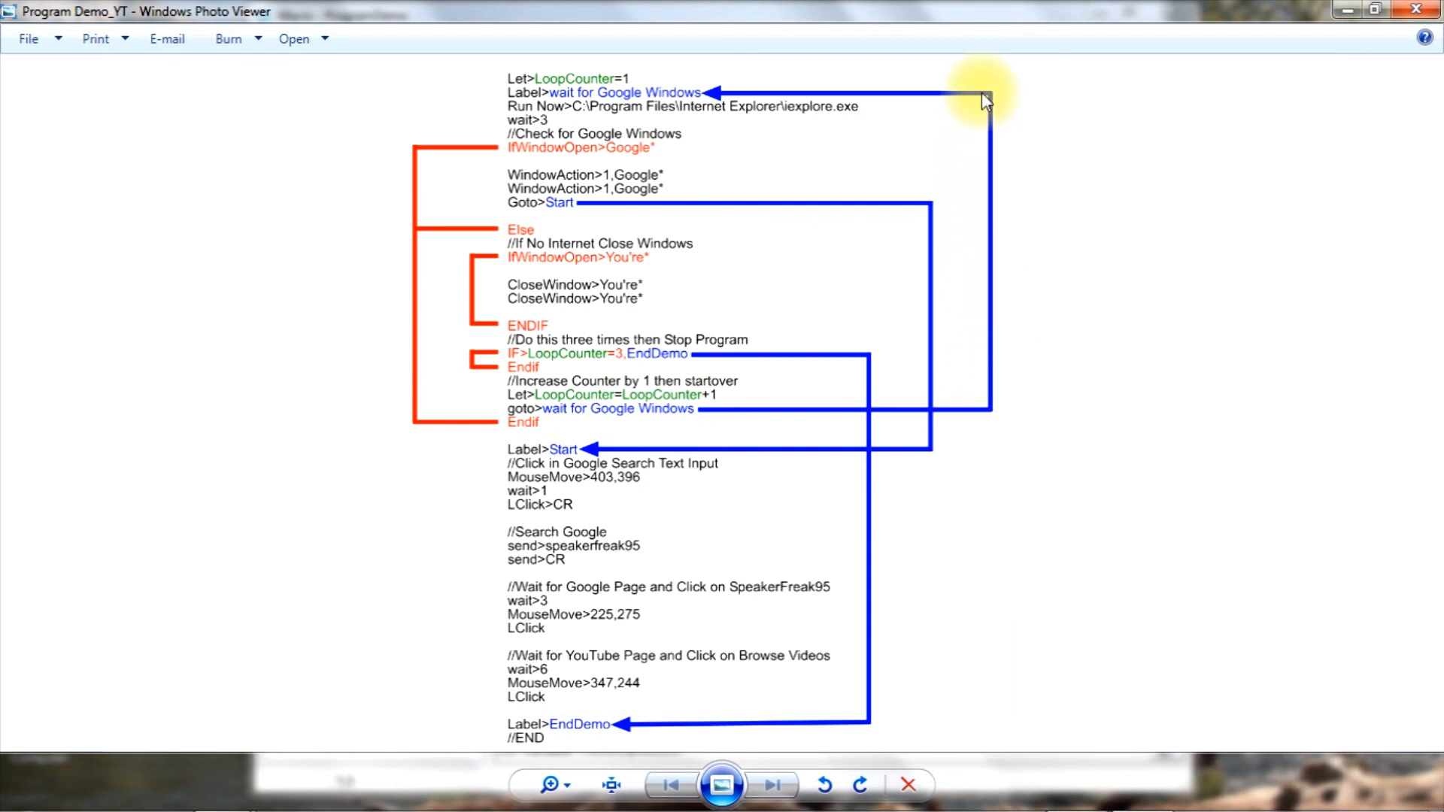
{"action": "mouse_move", "coordinate": [521, 90]}
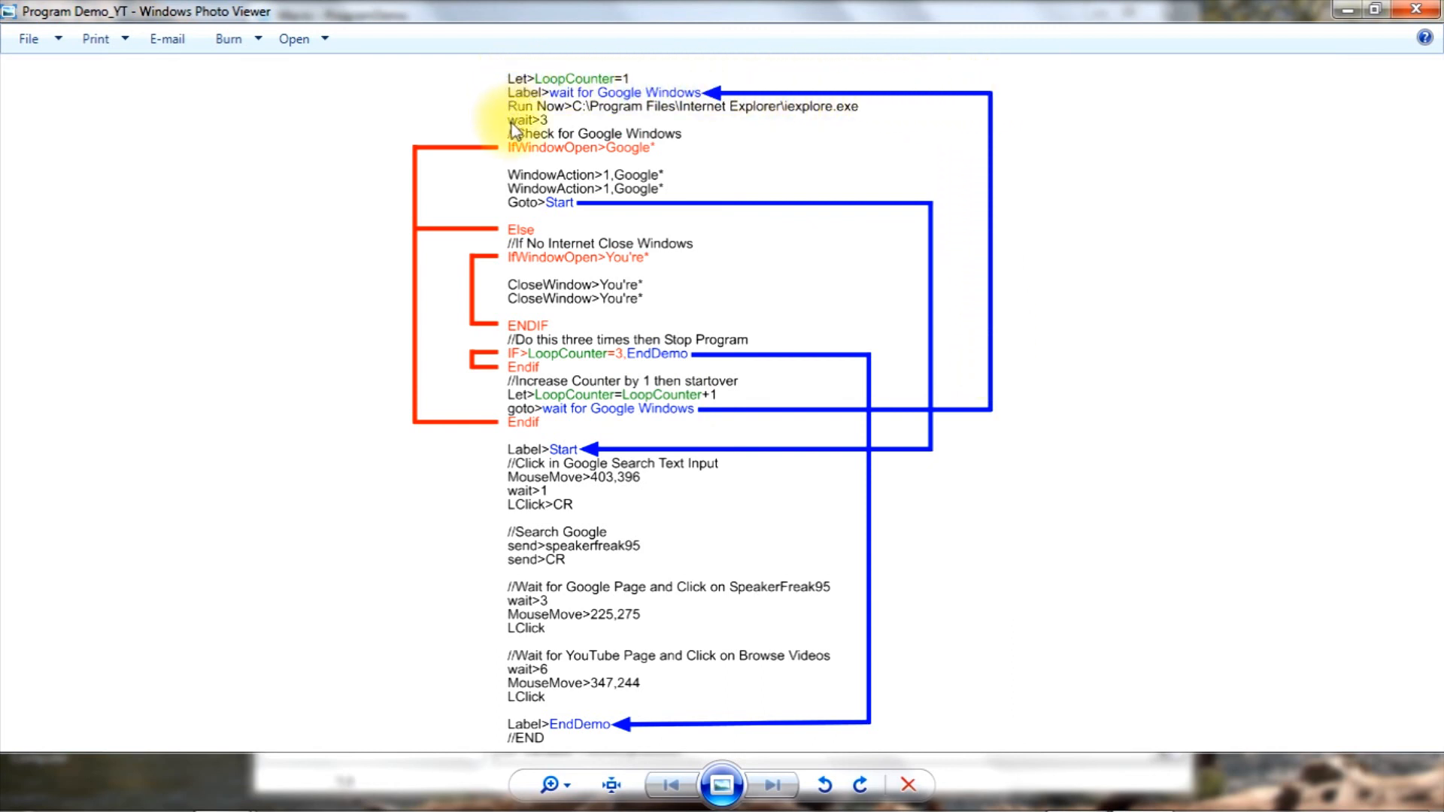
{"action": "mouse_move", "coordinate": [520, 152]}
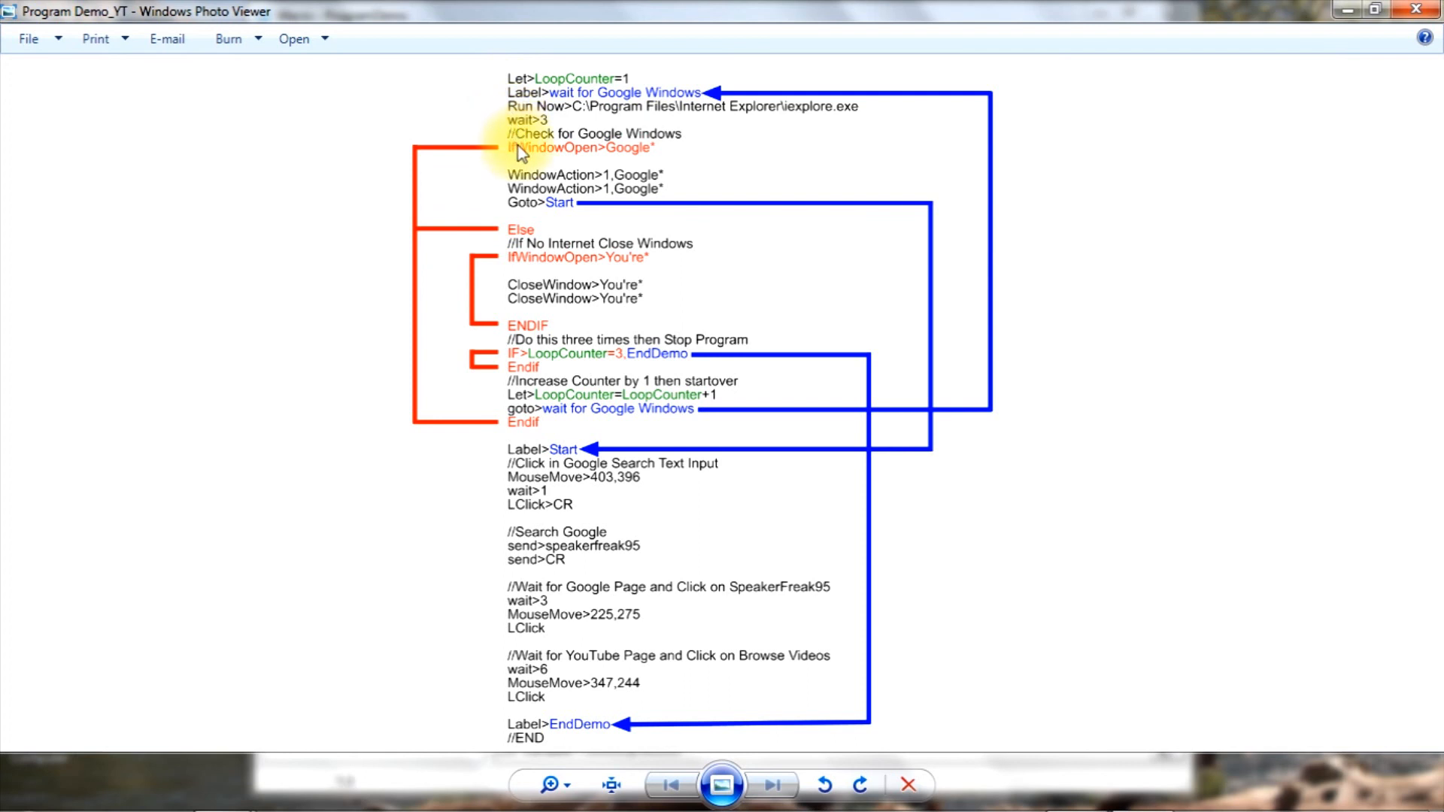
{"action": "mouse_move", "coordinate": [421, 155]}
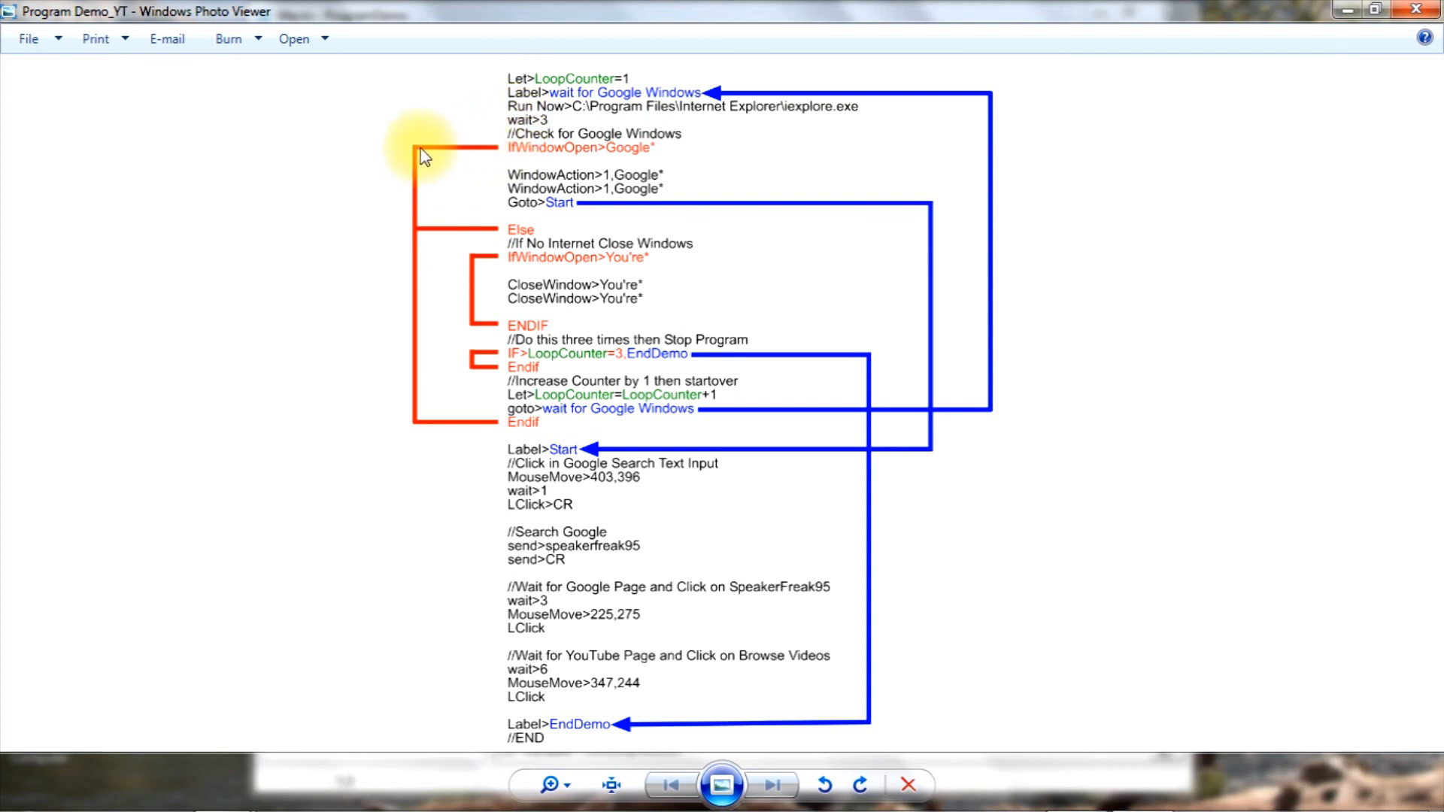
{"action": "mouse_move", "coordinate": [508, 236]}
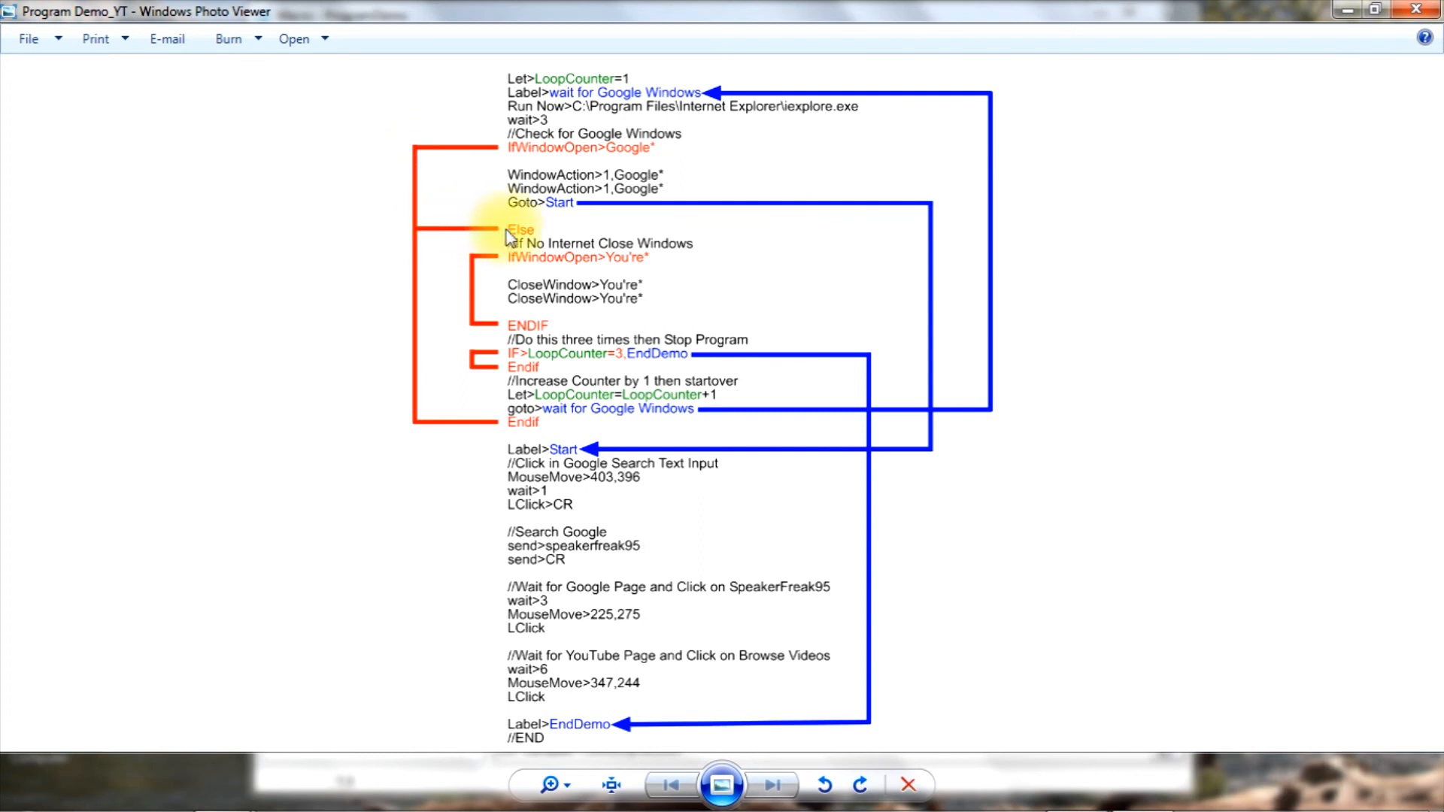
{"action": "mouse_move", "coordinate": [528, 300]}
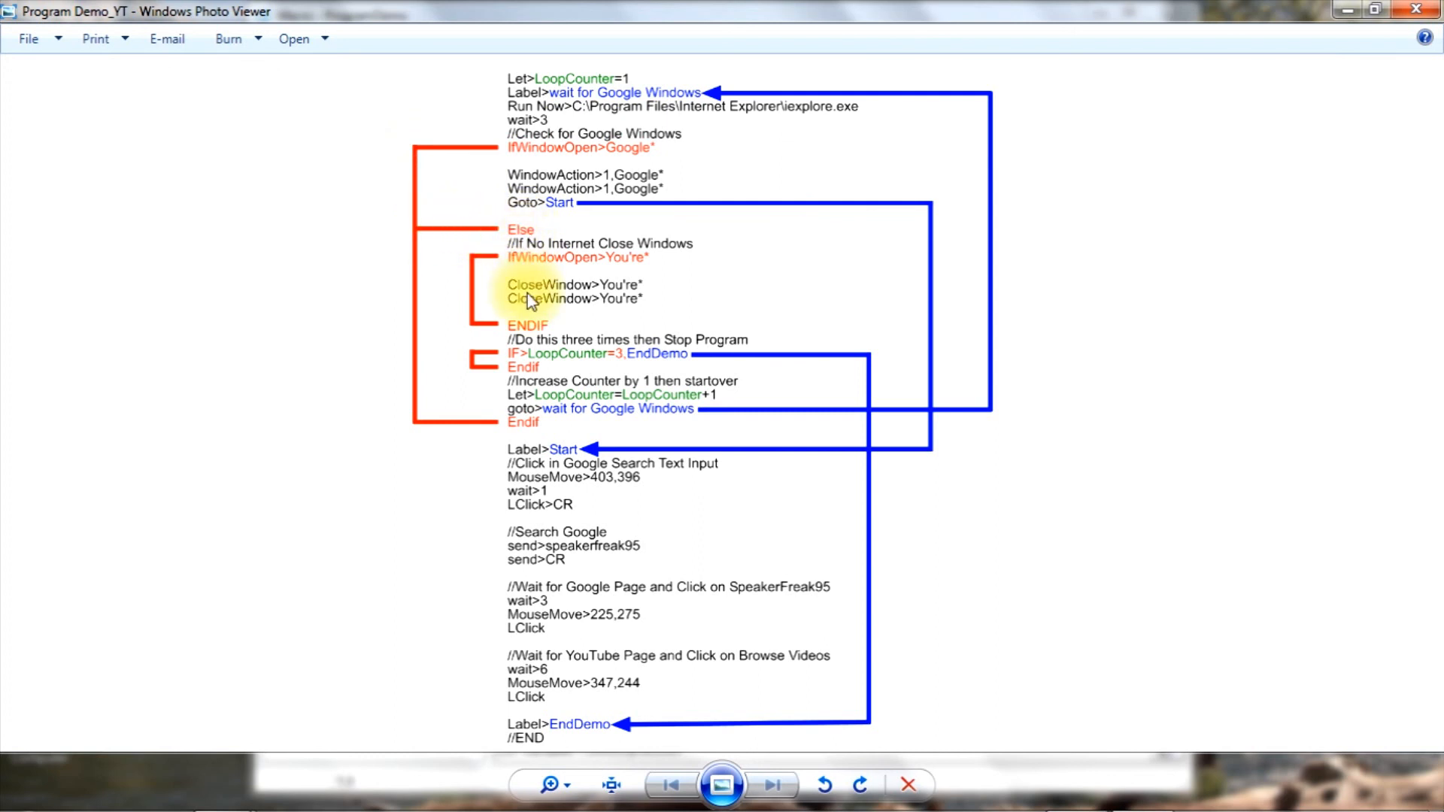
{"action": "mouse_move", "coordinate": [533, 361]}
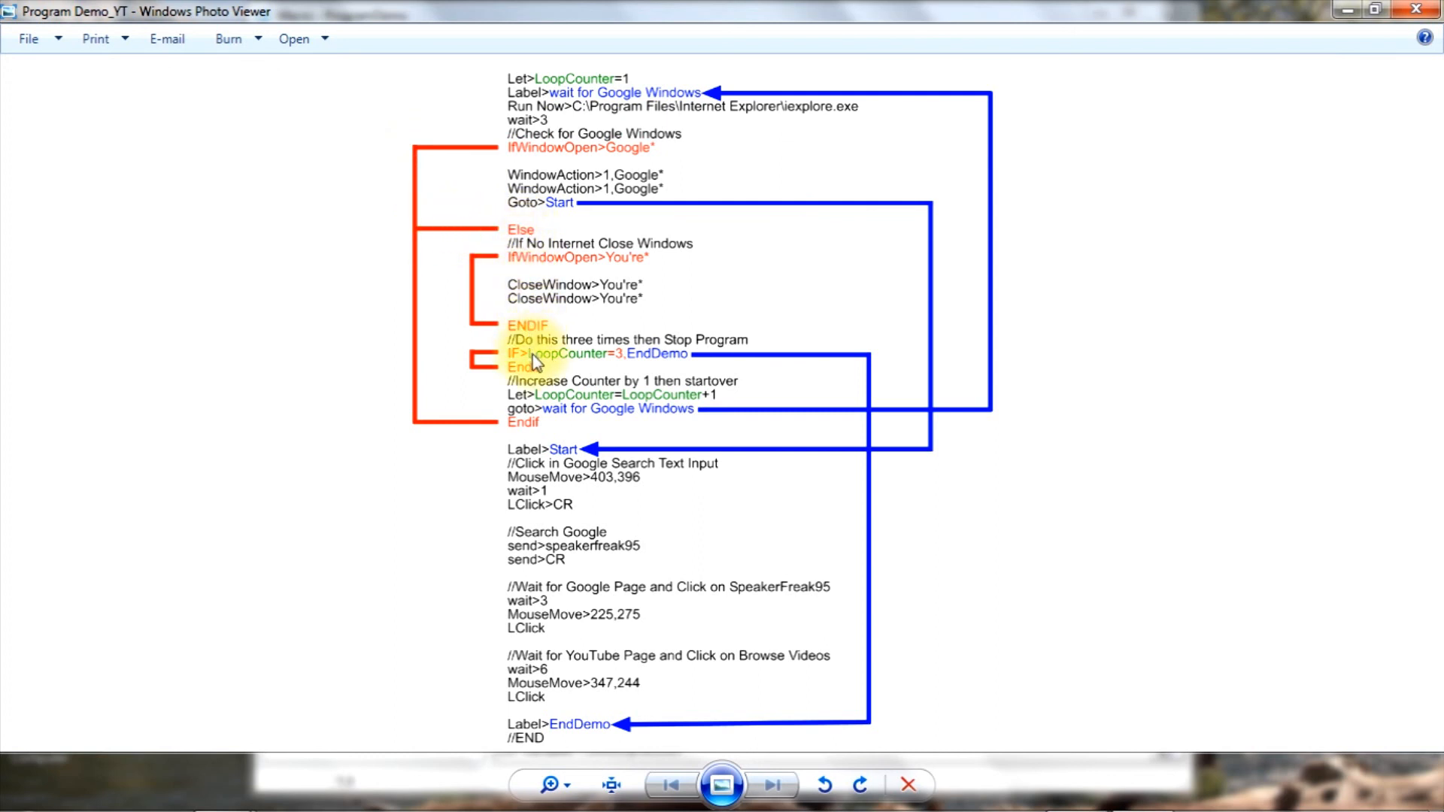
{"action": "mouse_move", "coordinate": [608, 364]}
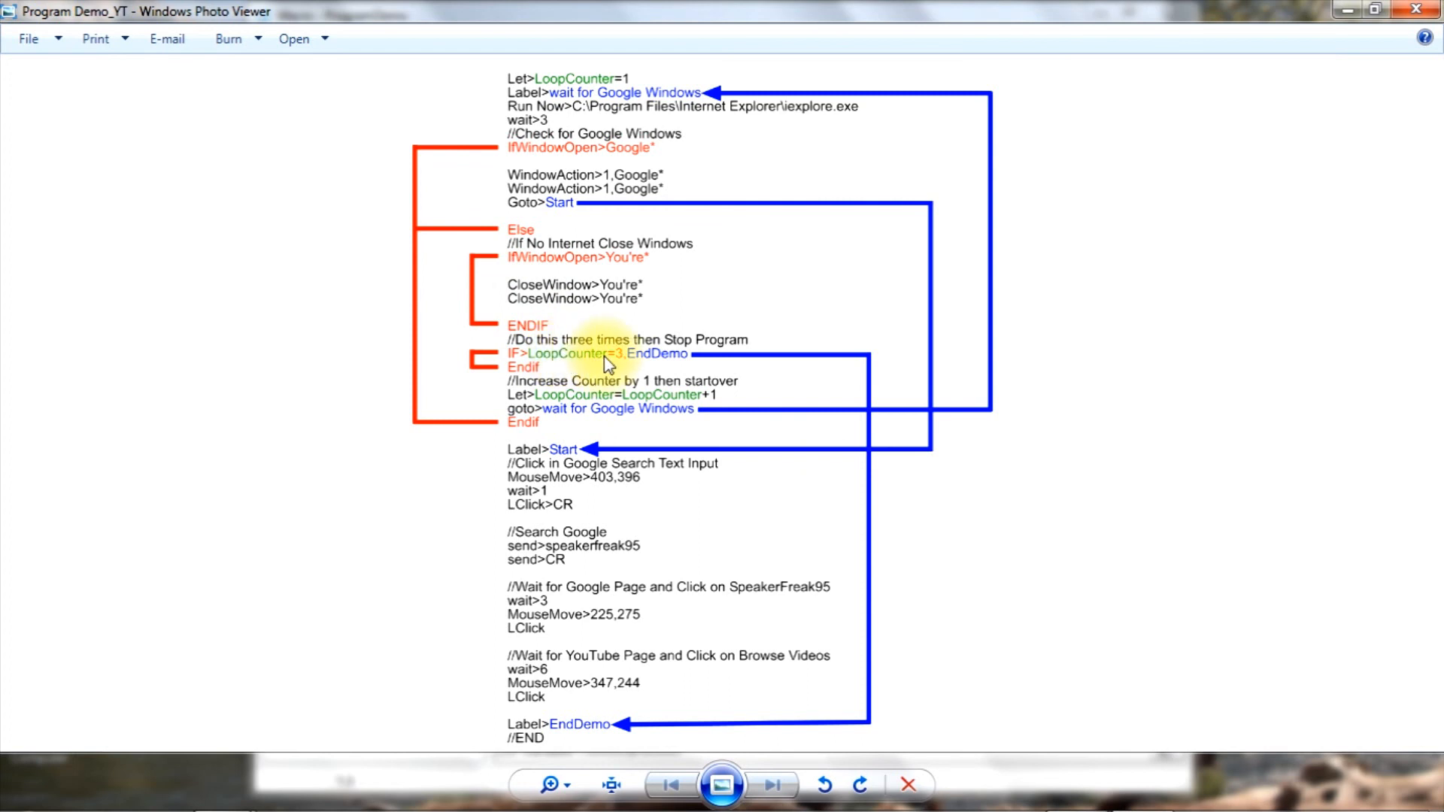
{"action": "mouse_move", "coordinate": [641, 364]}
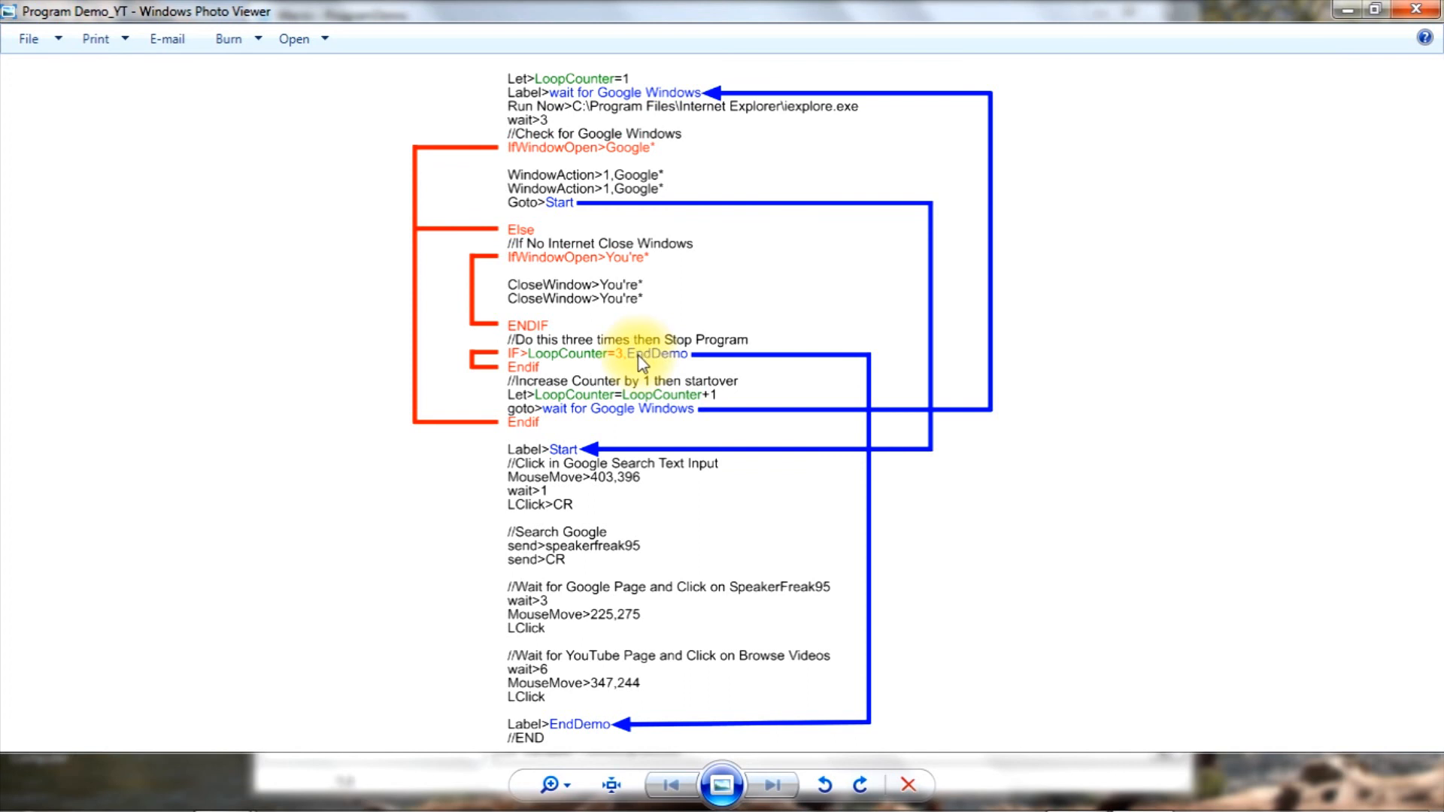
{"action": "mouse_move", "coordinate": [872, 437]}
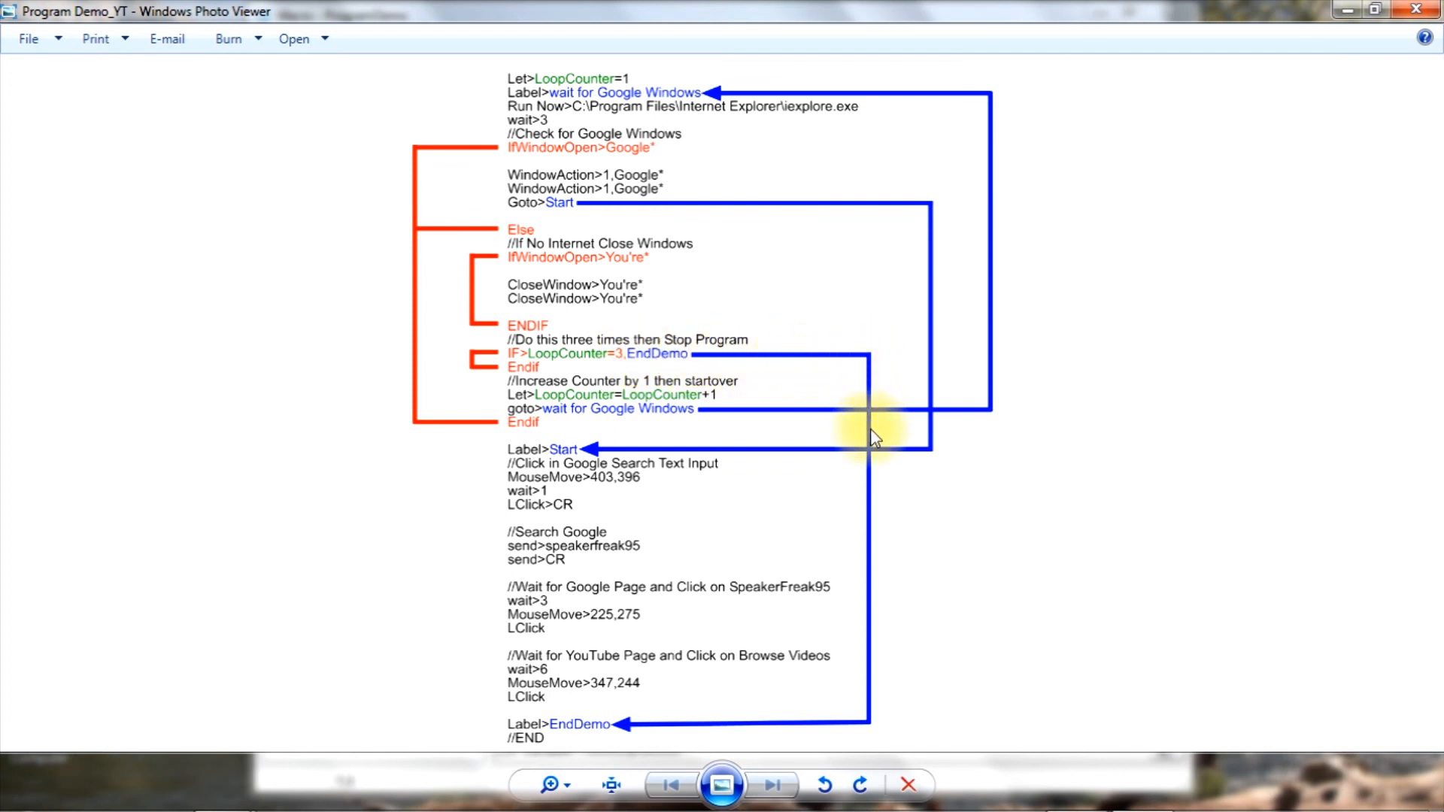
{"action": "mouse_move", "coordinate": [864, 728]}
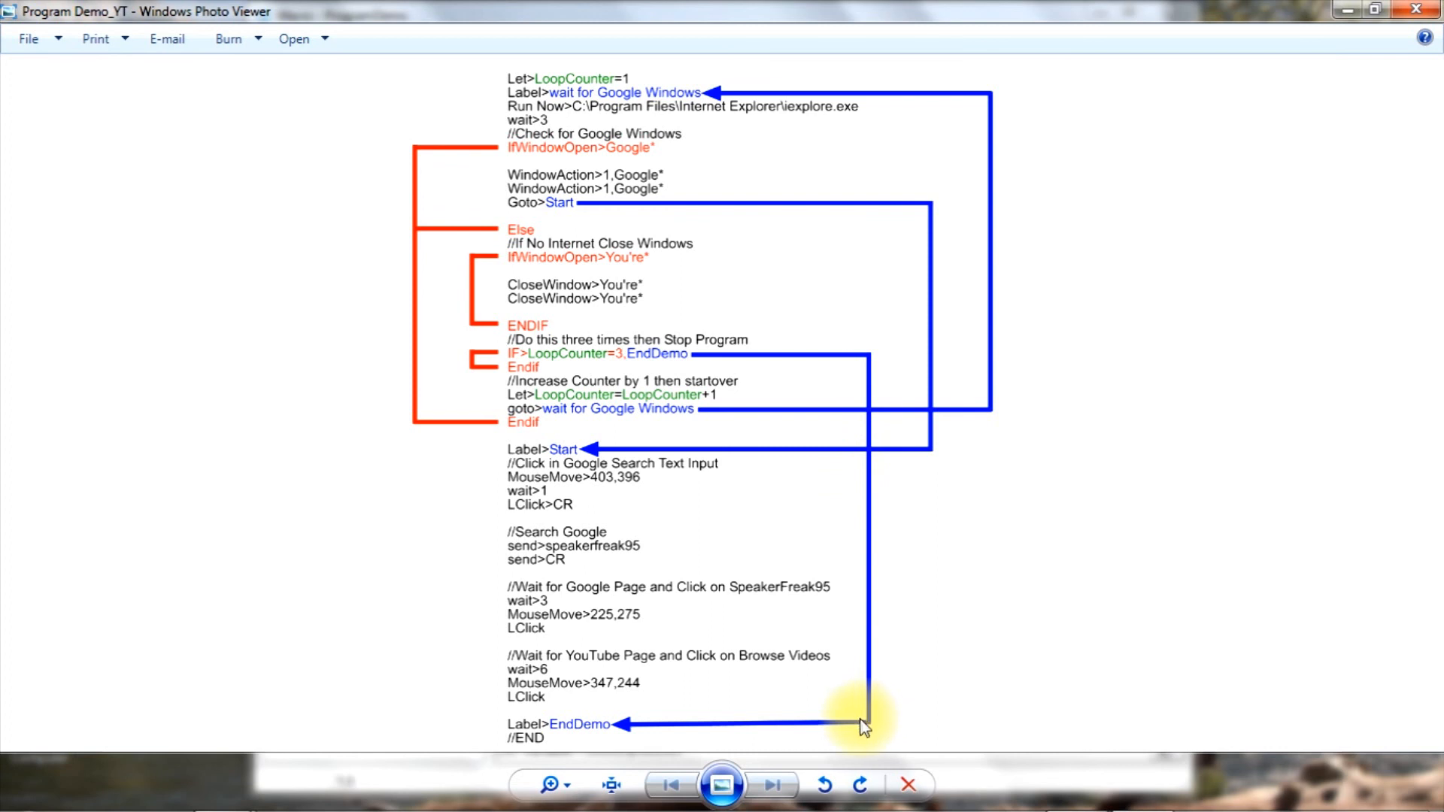
{"action": "mouse_move", "coordinate": [609, 728]}
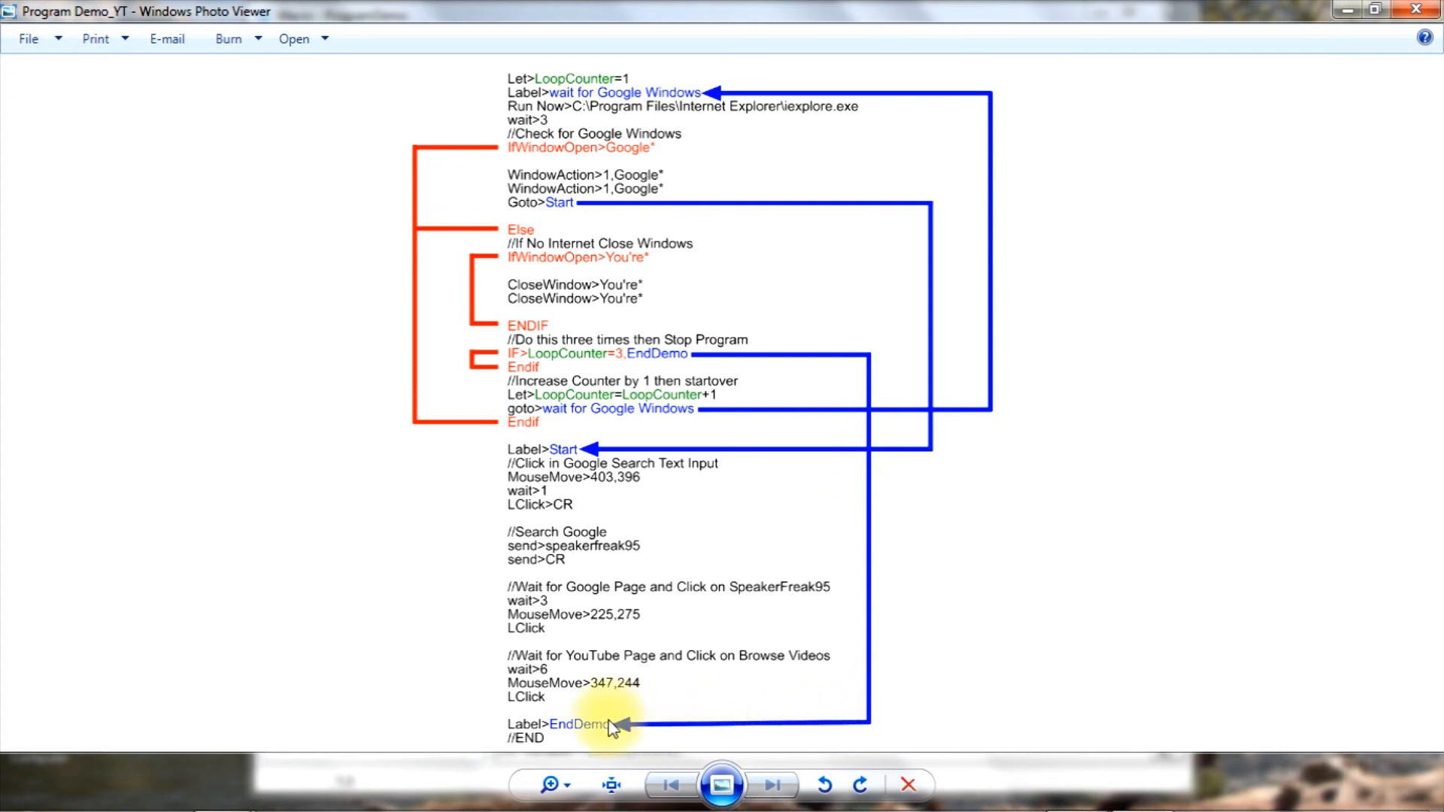